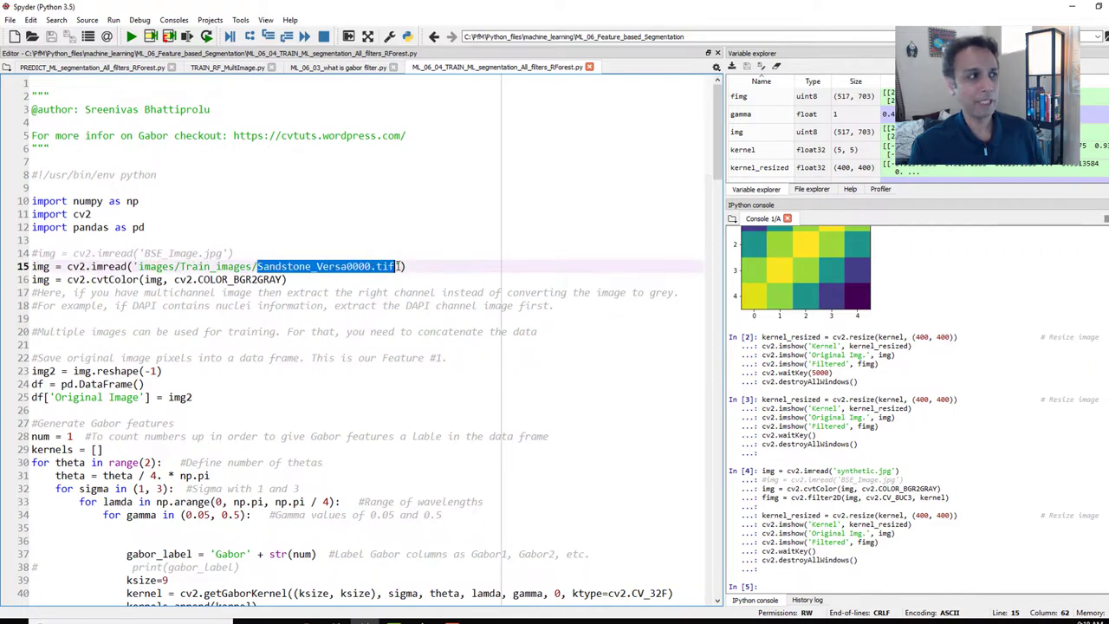
- Scroll the training script and highlight the Gabor feature-generation loop
{"action": "scroll", "scroll_direction": "down", "scroll_amount": 3}
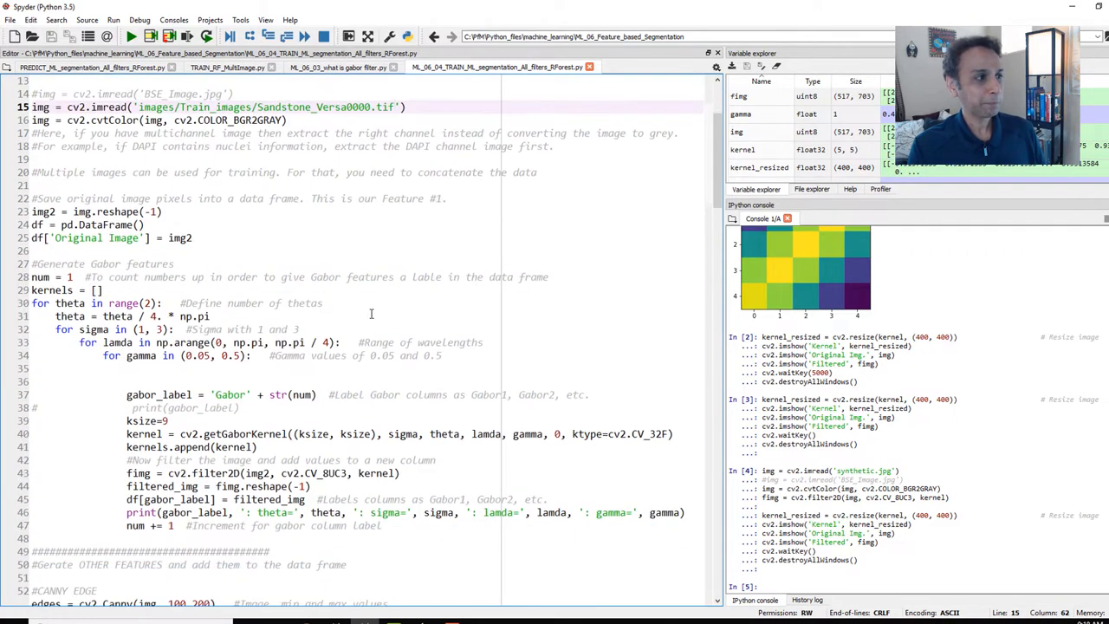
{"action": "scroll", "scroll_direction": "down", "scroll_amount": 3}
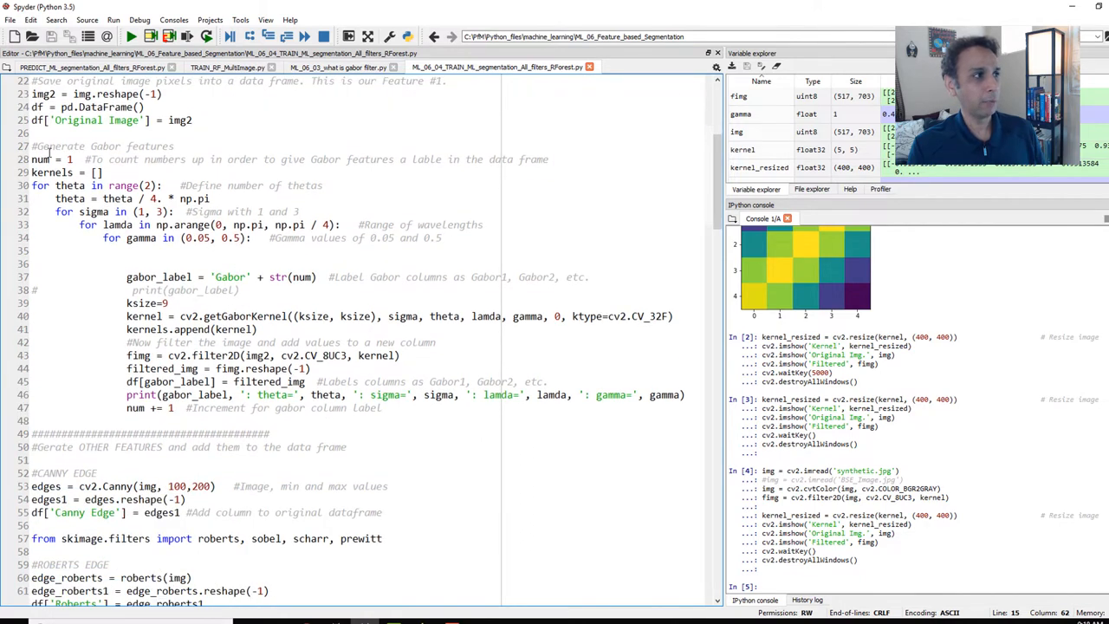
{"action": "left_click_drag", "start_coordinate": [41, 158], "coordinate": [401, 417]}
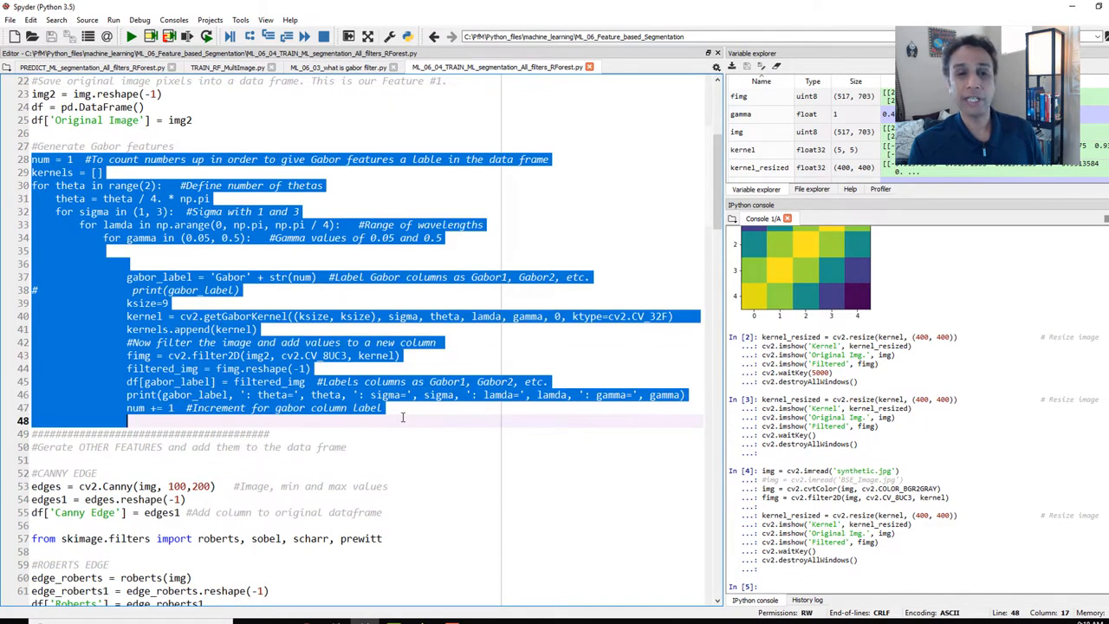
{"action": "left_click", "coordinate": [402, 420]}
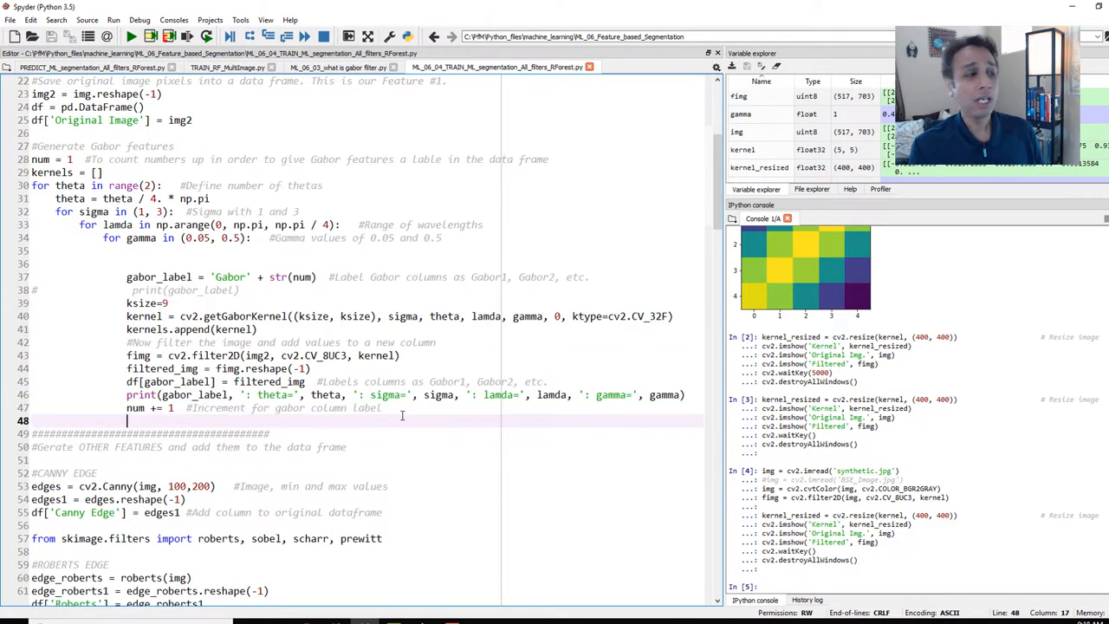
{"action": "scroll", "scroll_direction": "down", "scroll_amount": 3}
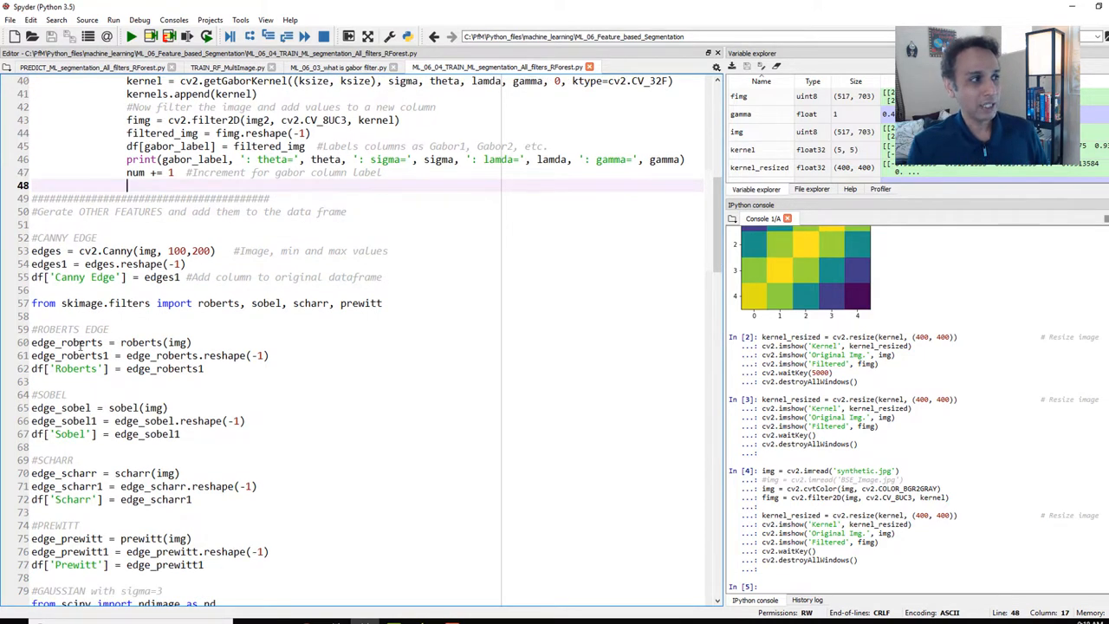
{"action": "scroll", "scroll_direction": "down", "scroll_amount": 3}
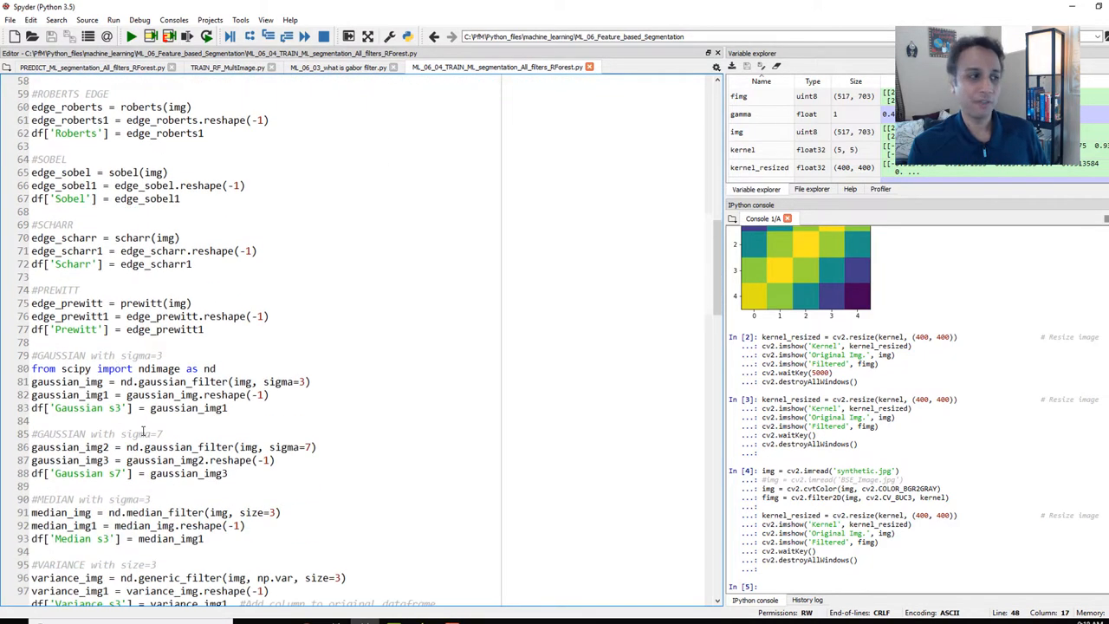
{"action": "scroll", "scroll_direction": "down", "scroll_amount": 3}
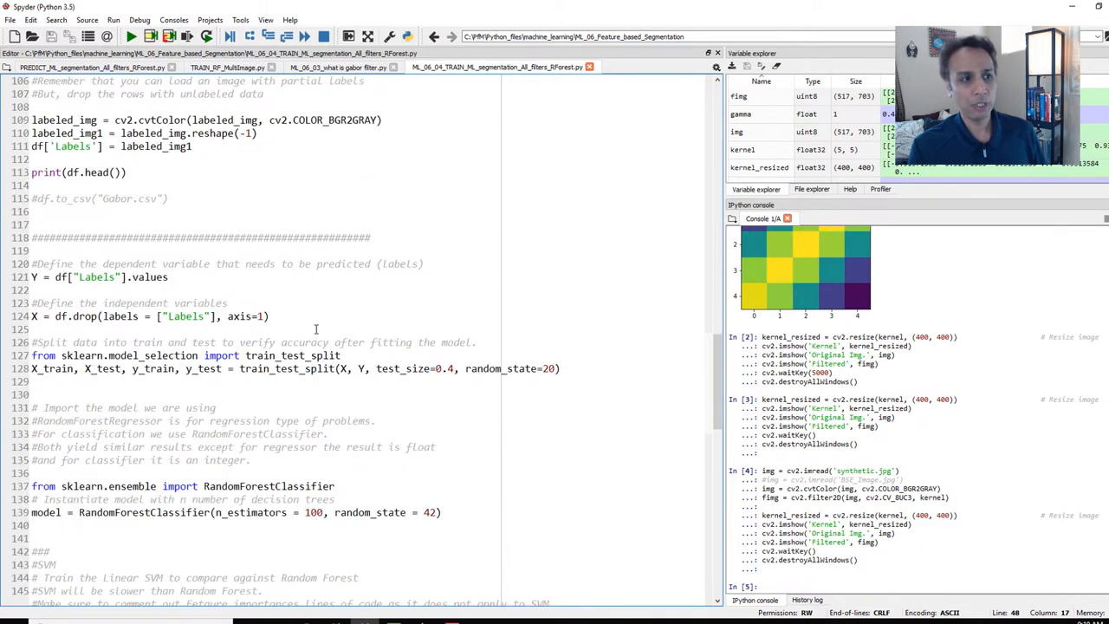
- Switch to the 'ML_06_03_what is gabor filter.py' script and click into its kernel code
{"action": "scroll", "scroll_direction": "up", "scroll_amount": 3}
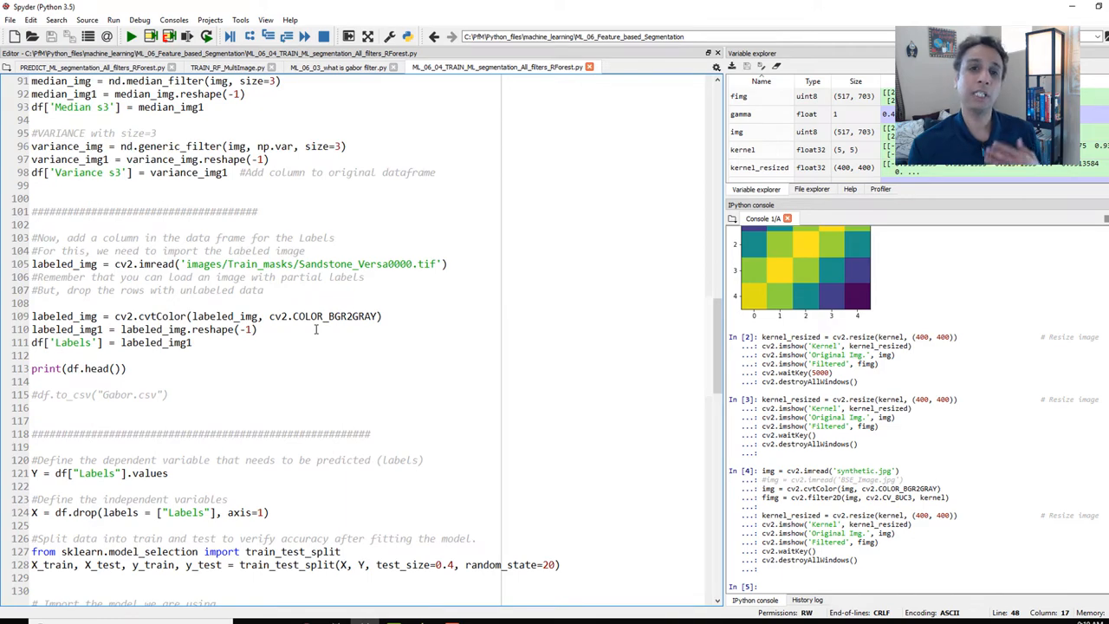
{"action": "scroll", "scroll_direction": "up", "scroll_amount": 3}
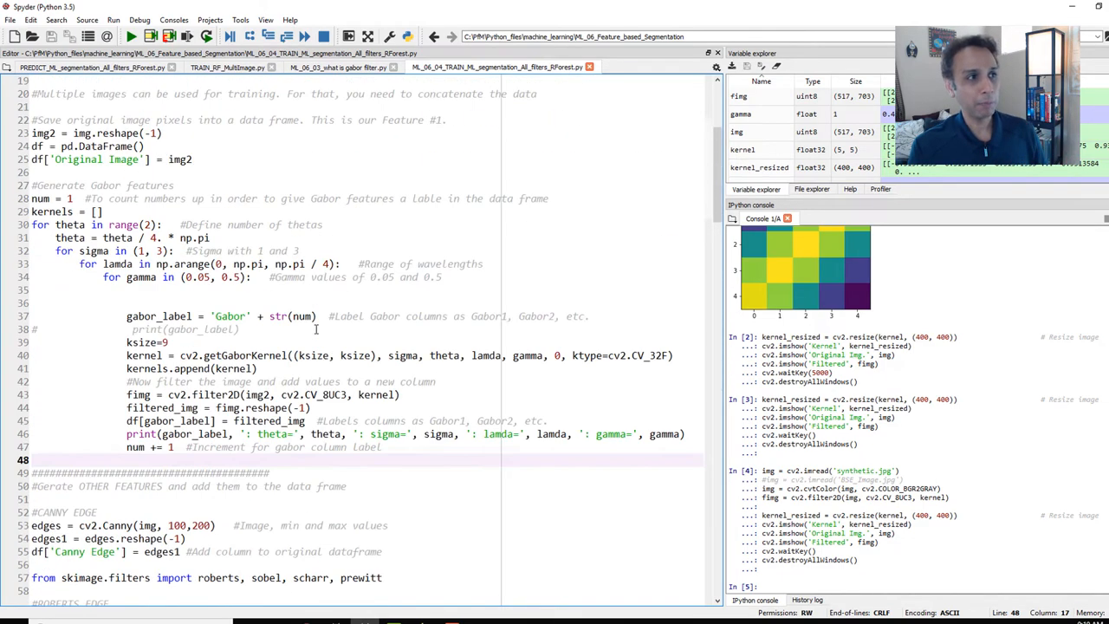
{"action": "scroll", "scroll_direction": "up", "scroll_amount": 3}
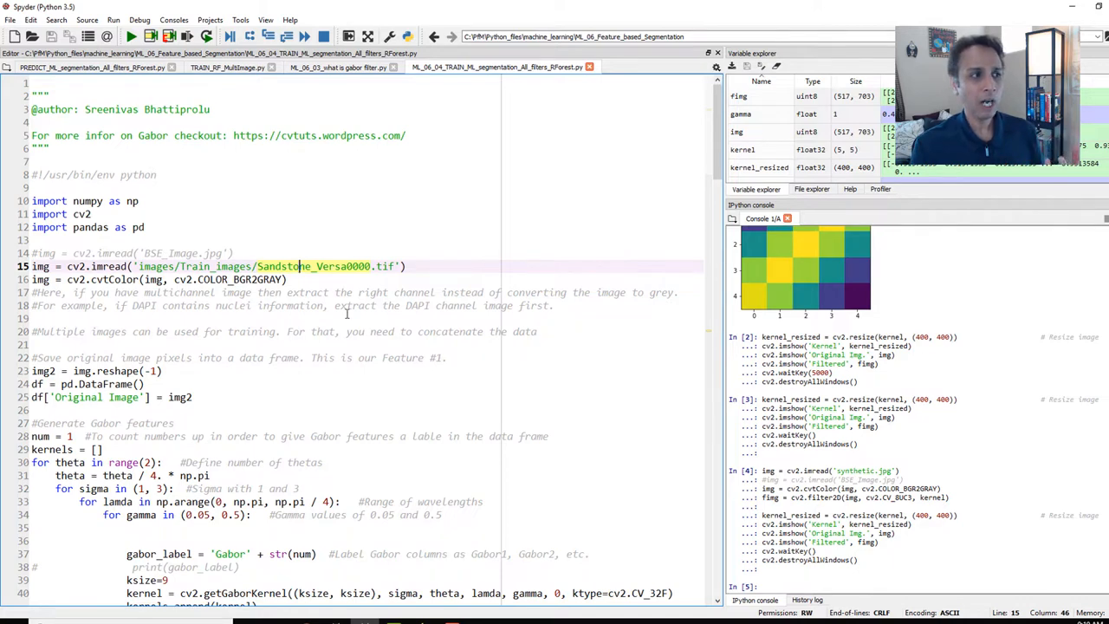
{"action": "scroll", "scroll_direction": "down", "scroll_amount": 3}
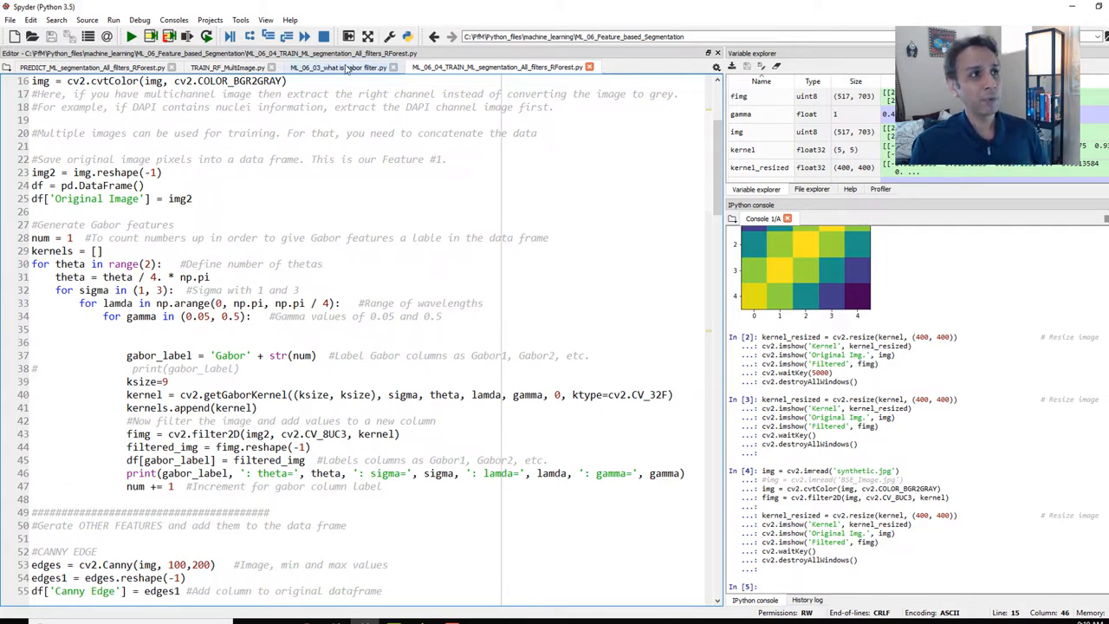
{"action": "left_click", "coordinate": [337, 66]}
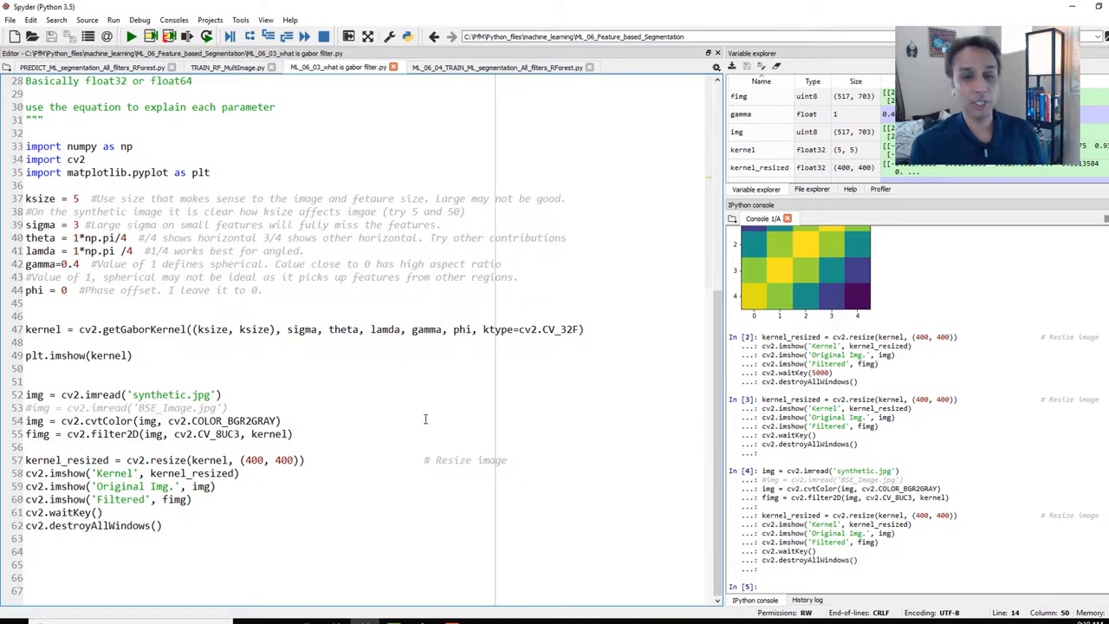
{"action": "mouse_move", "coordinate": [449, 438]}
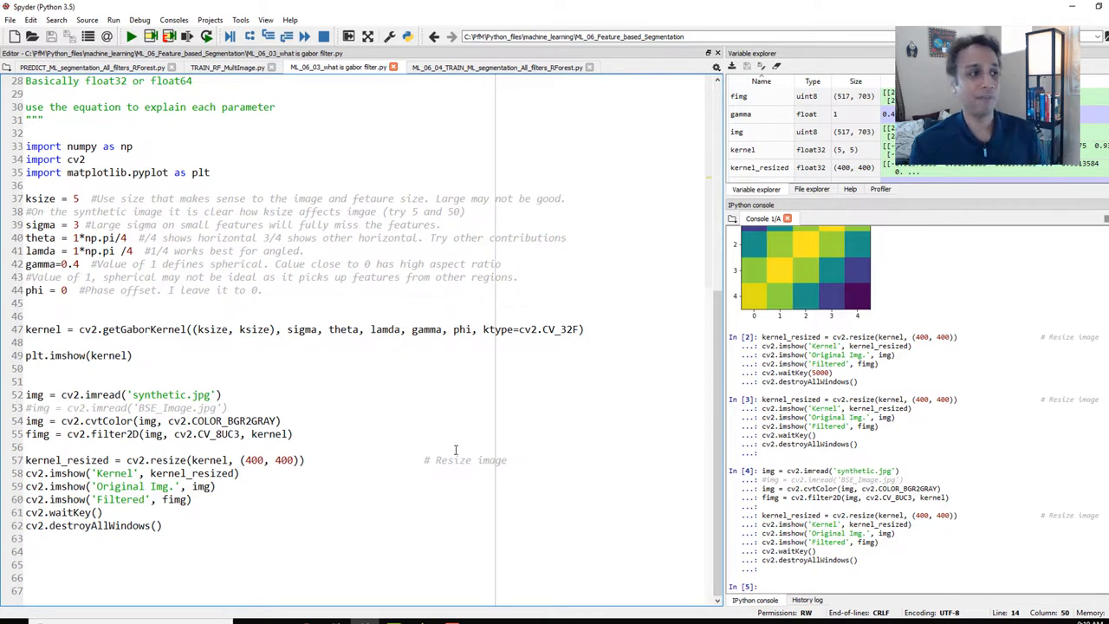
{"action": "left_click", "coordinate": [245, 329]}
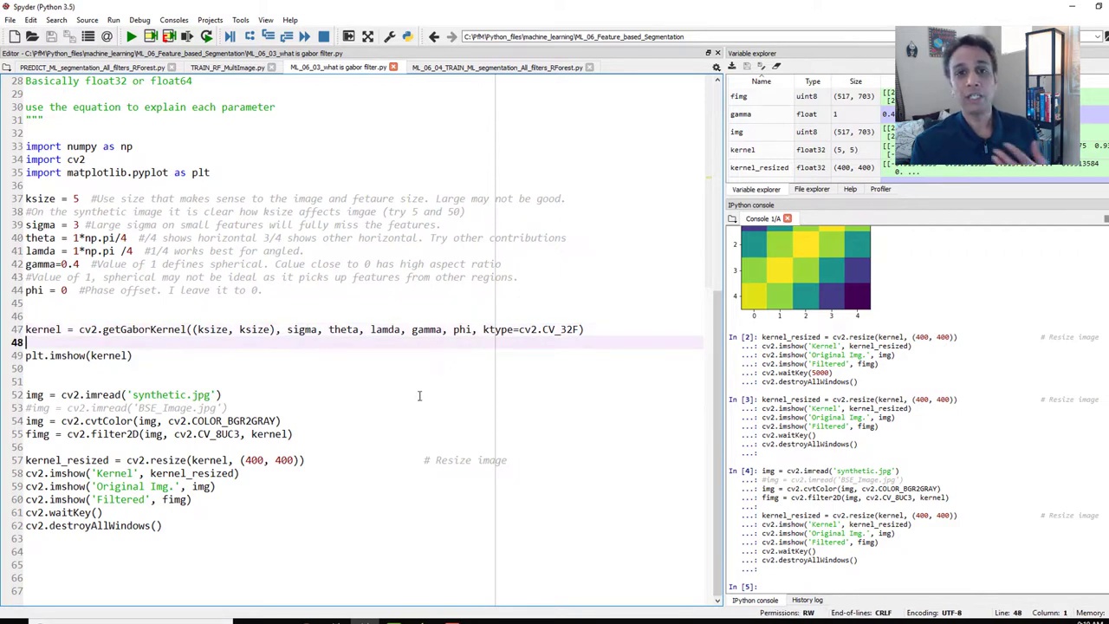
{"action": "mouse_move", "coordinate": [249, 354]}
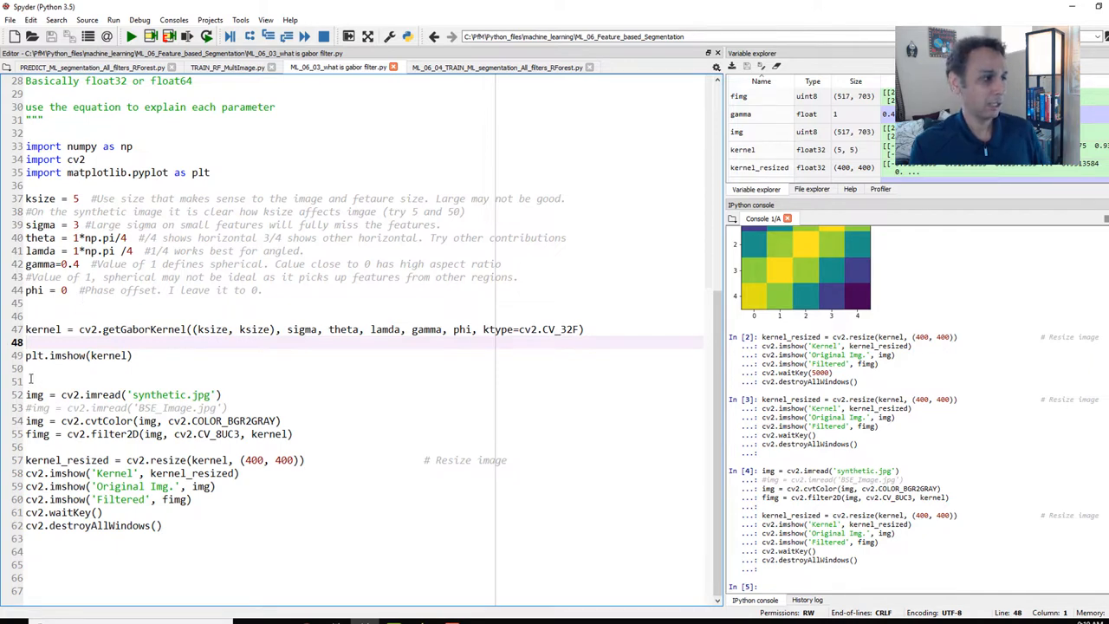
- Run the selected image filtering and display lines, and move the kernel preview window aside
{"action": "left_click_drag", "start_coordinate": [26, 394], "coordinate": [161, 525]}
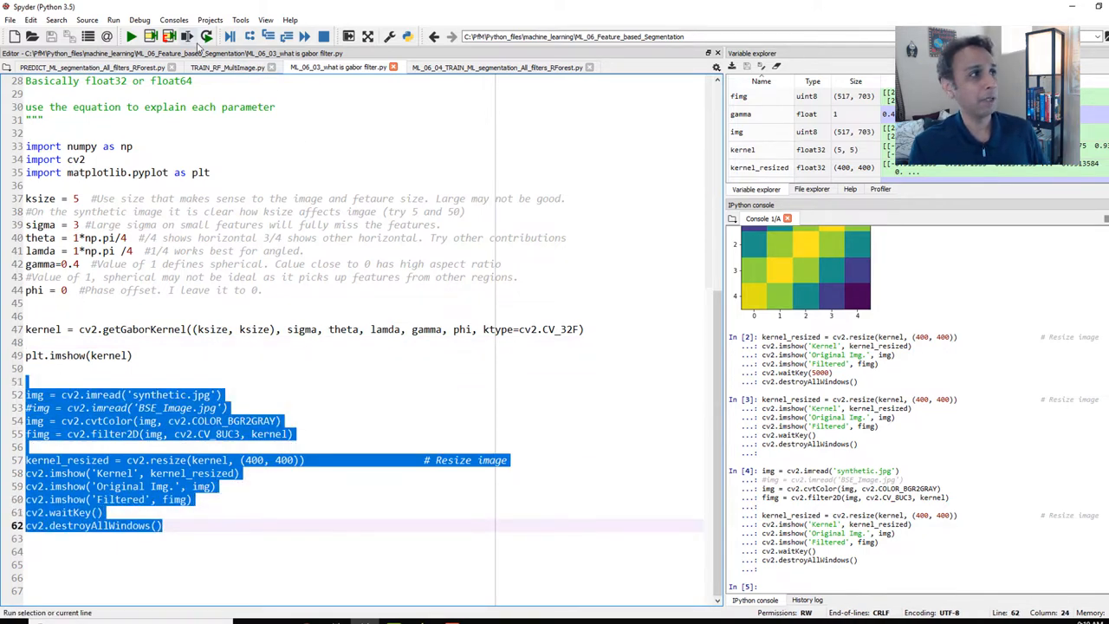
{"action": "left_click", "coordinate": [131, 36]}
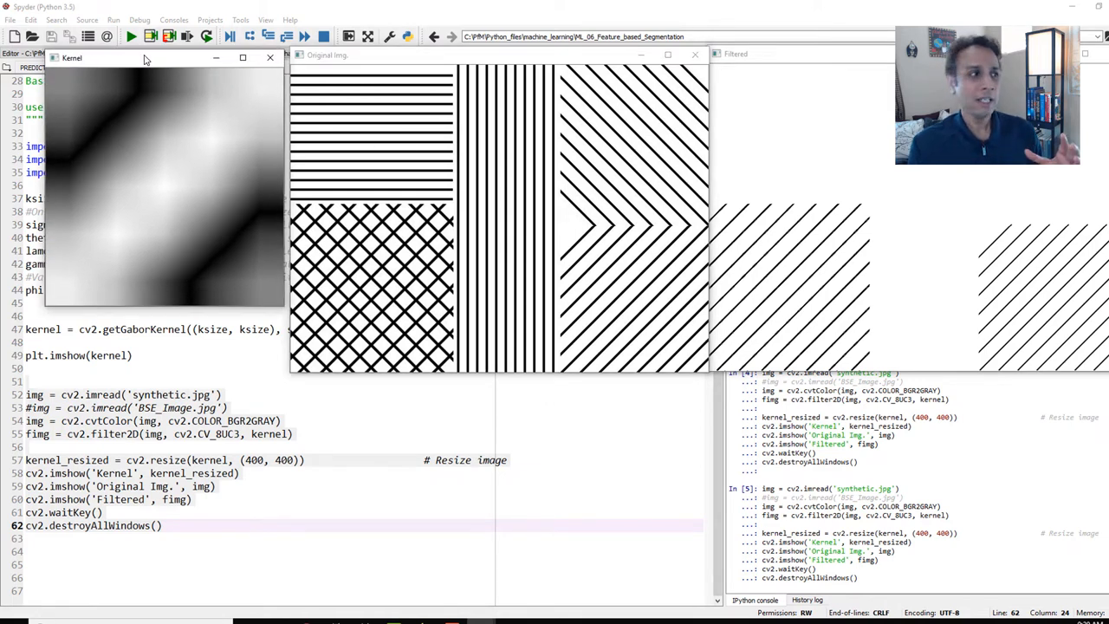
{"action": "left_click_drag", "start_coordinate": [147, 58], "coordinate": [147, 345]}
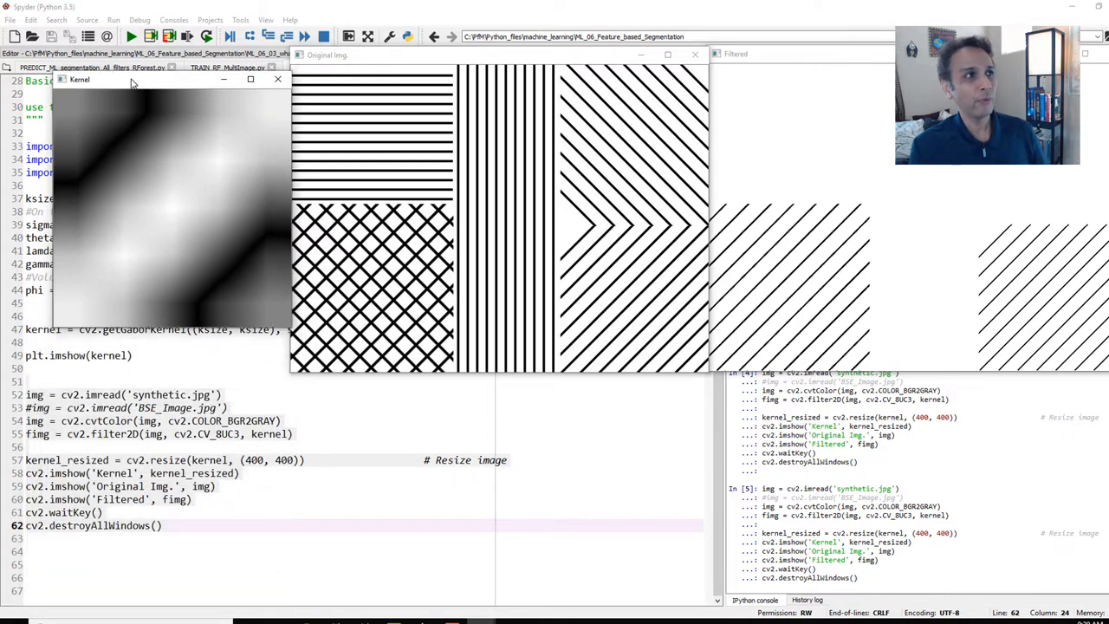
{"action": "left_click_drag", "start_coordinate": [130, 79], "coordinate": [130, 54]}
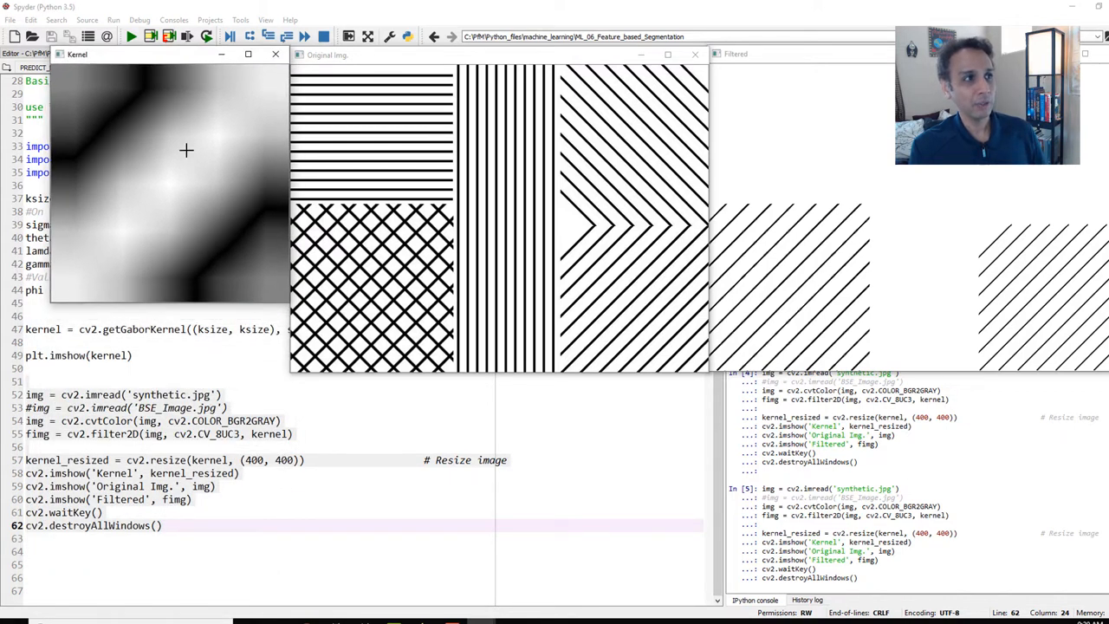
{"action": "mouse_move", "coordinate": [355, 134]}
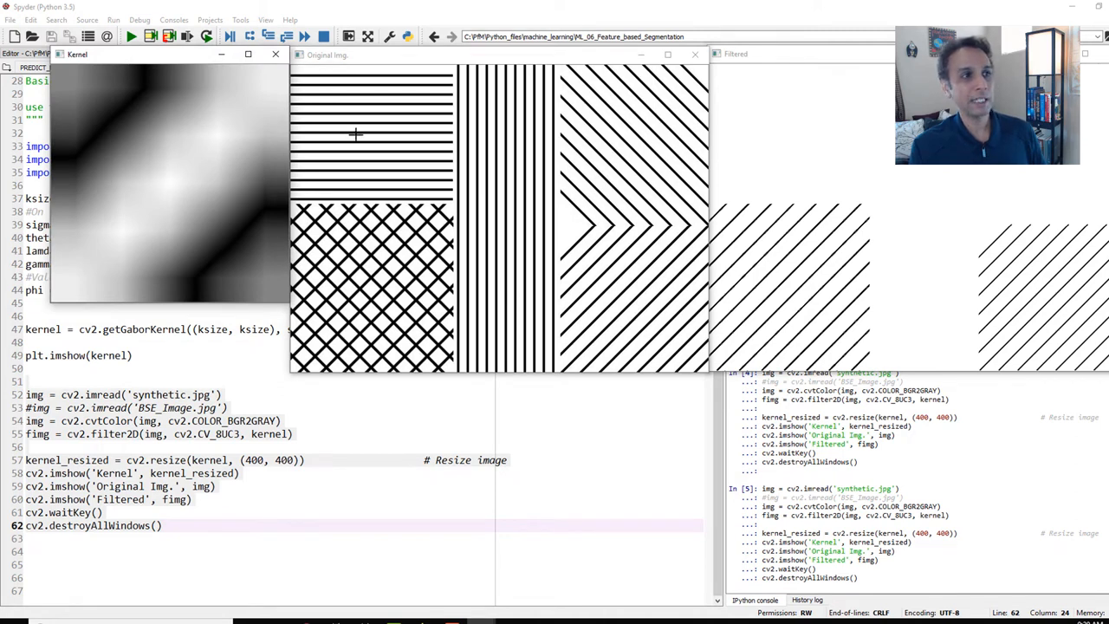
{"action": "mouse_move", "coordinate": [776, 136]}
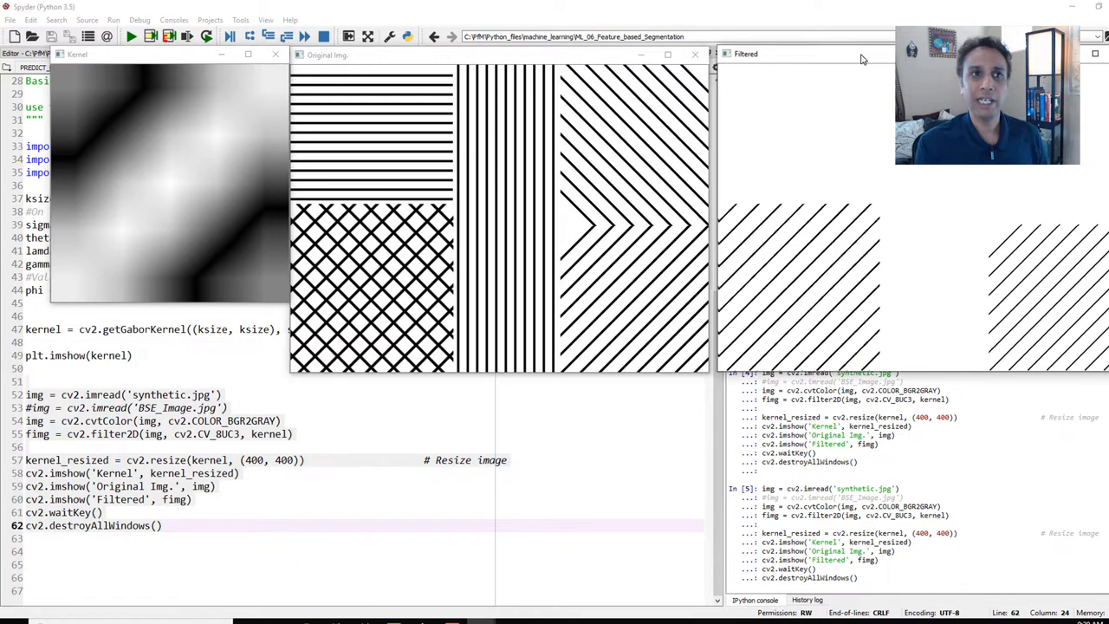
{"action": "mouse_move", "coordinate": [555, 227]}
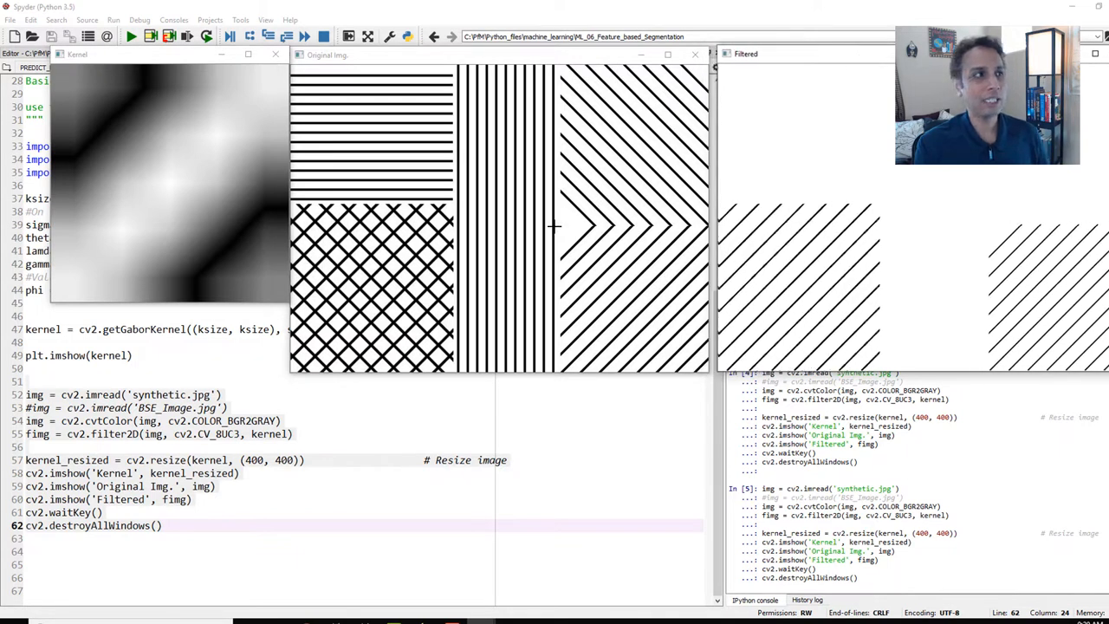
{"action": "mouse_move", "coordinate": [117, 225]}
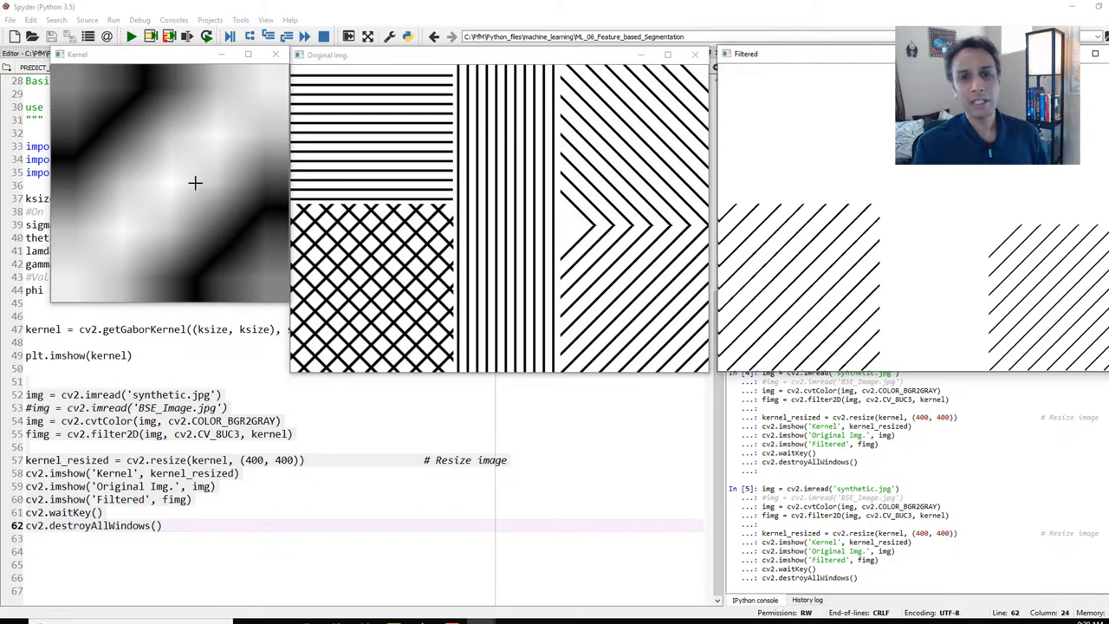
{"action": "mouse_move", "coordinate": [403, 278]}
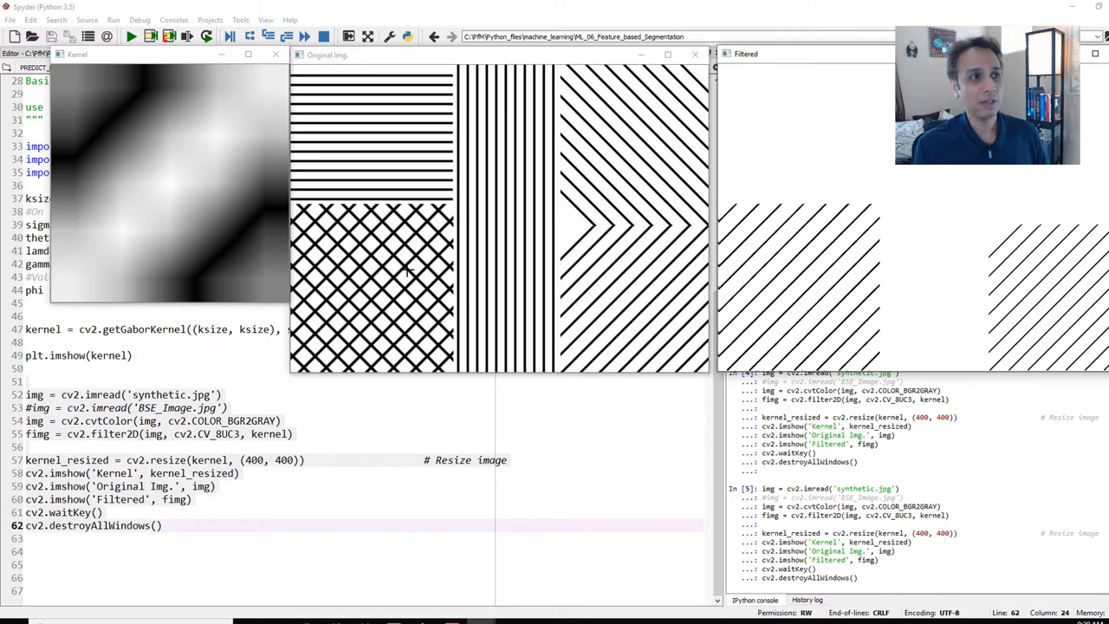
{"action": "mouse_move", "coordinate": [555, 208]}
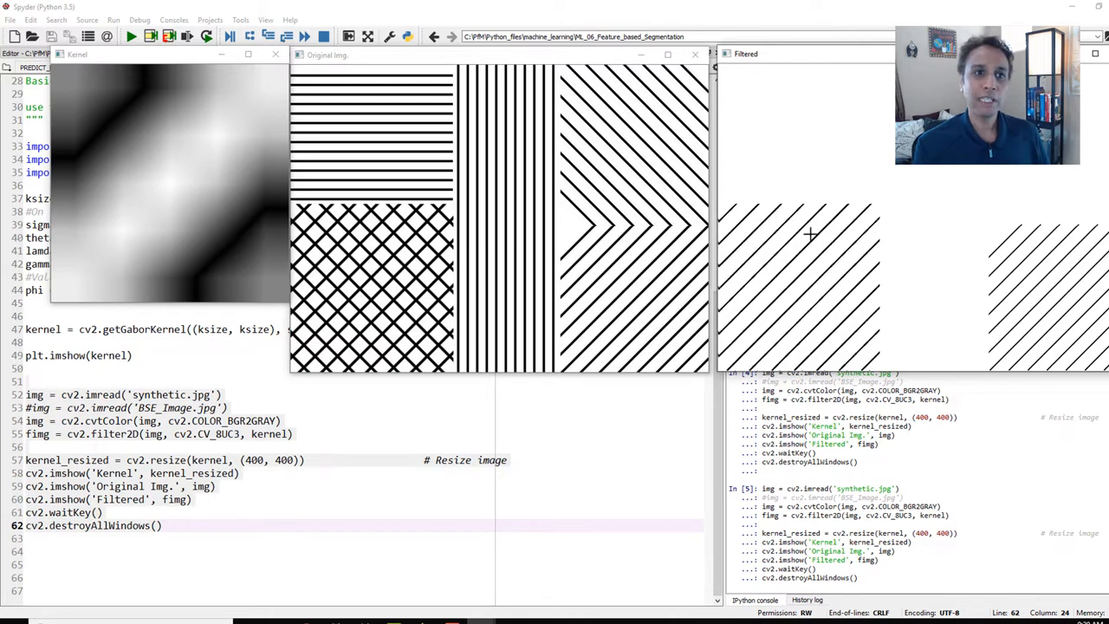
{"action": "mouse_move", "coordinate": [780, 286]}
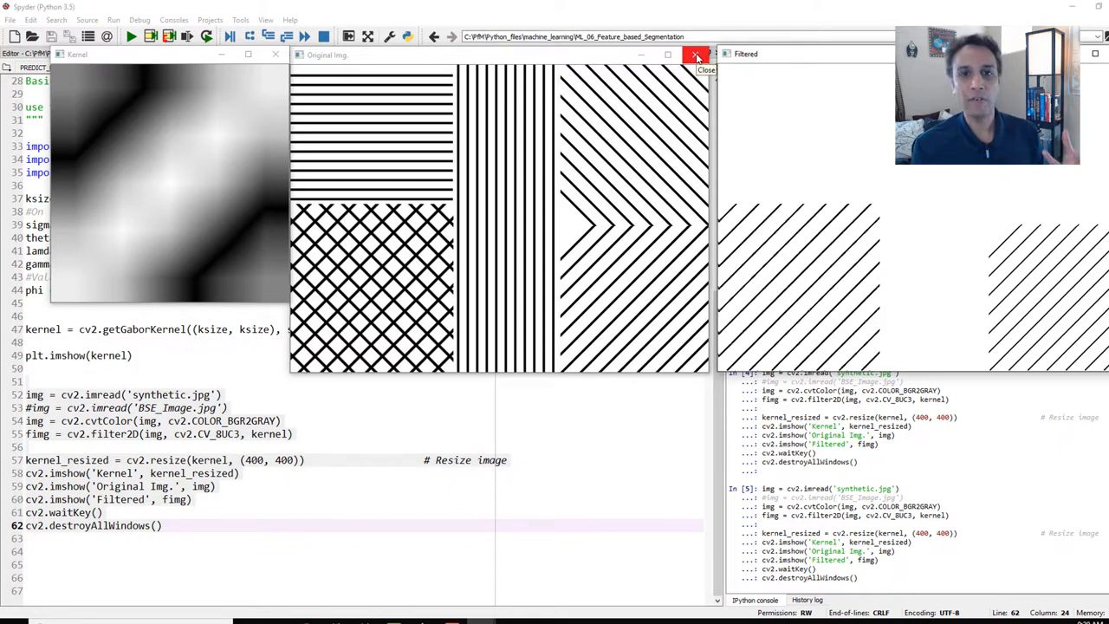
- Close the original and filtered image windows and return to the editor
{"action": "left_click", "coordinate": [698, 54]}
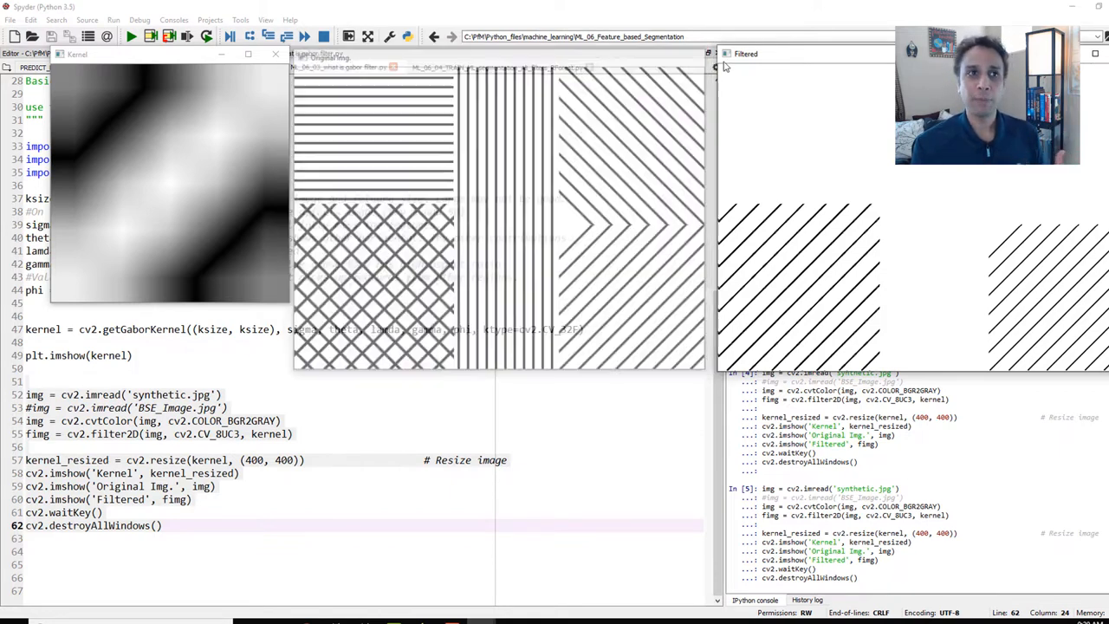
{"action": "left_click", "coordinate": [719, 54]}
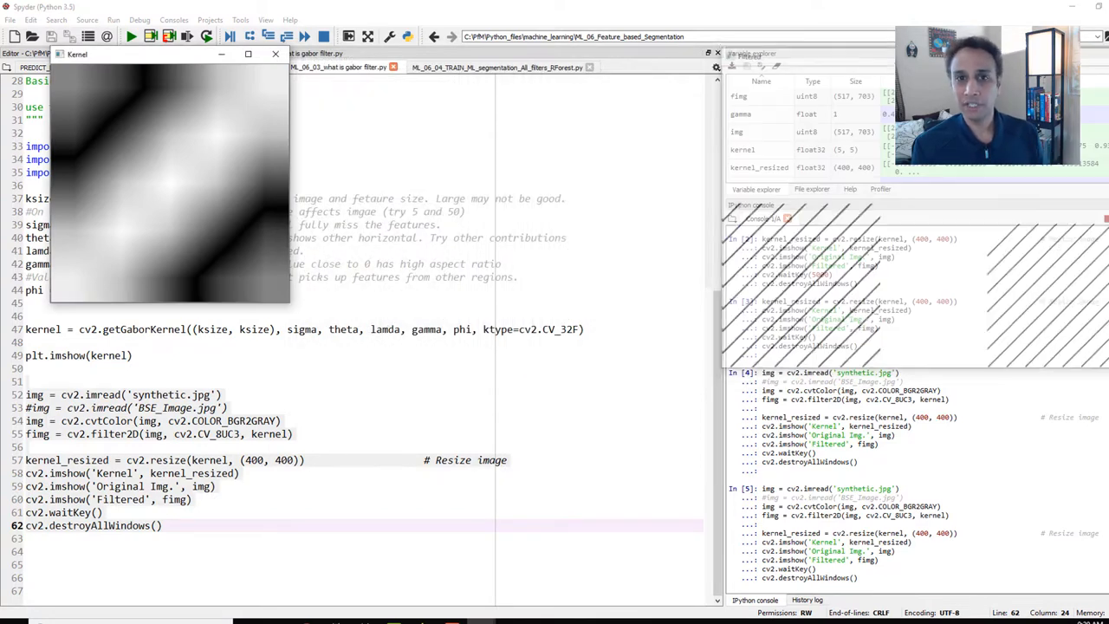
{"action": "mouse_move", "coordinate": [275, 54]}
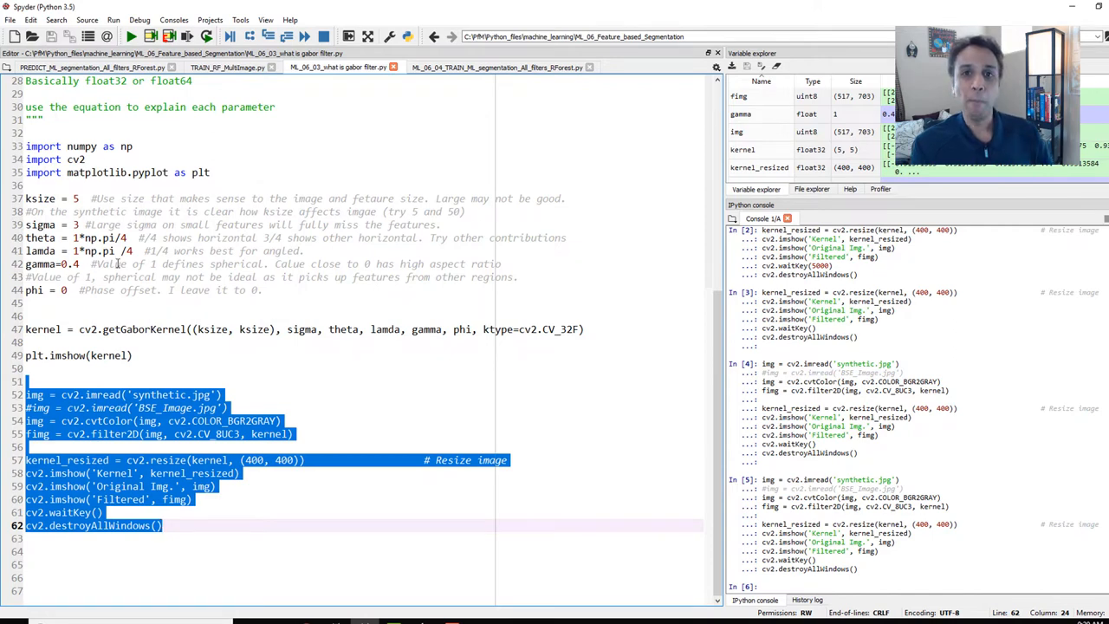
{"action": "left_click", "coordinate": [152, 238]}
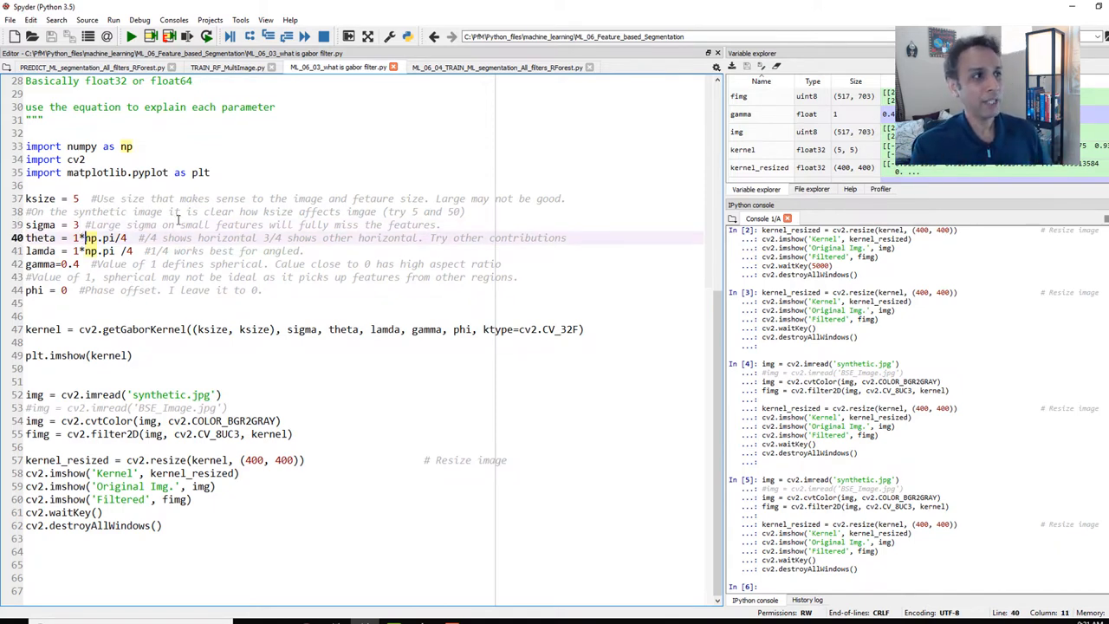
- Return to TRAIN_RF_MultiImage.py and select a training image in train_images
{"action": "left_click", "coordinate": [225, 67]}
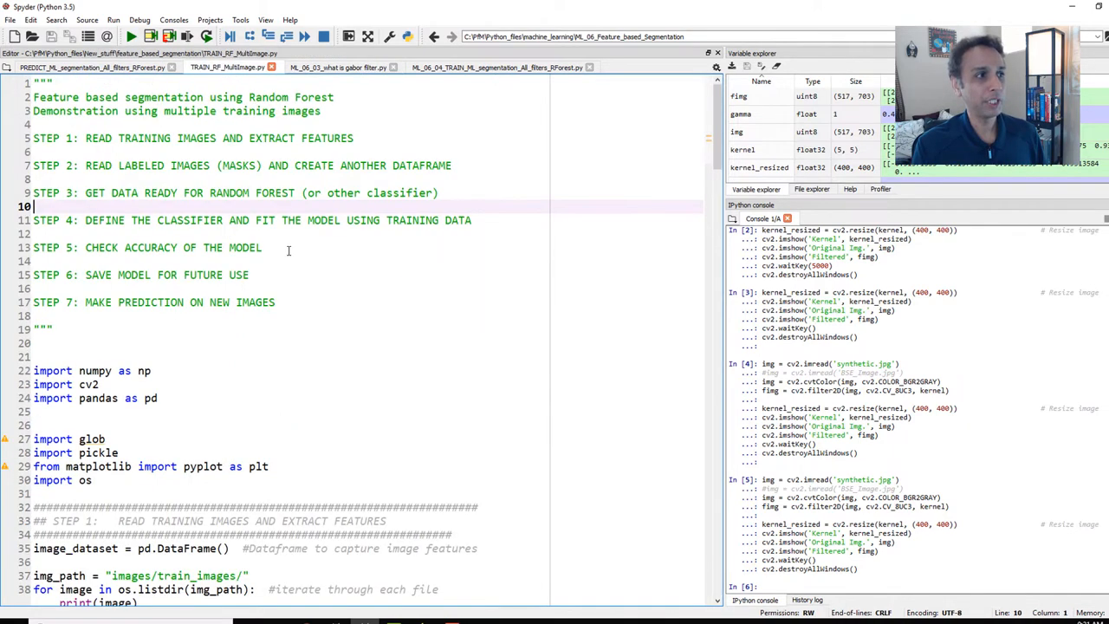
{"action": "mouse_move", "coordinate": [330, 560]}
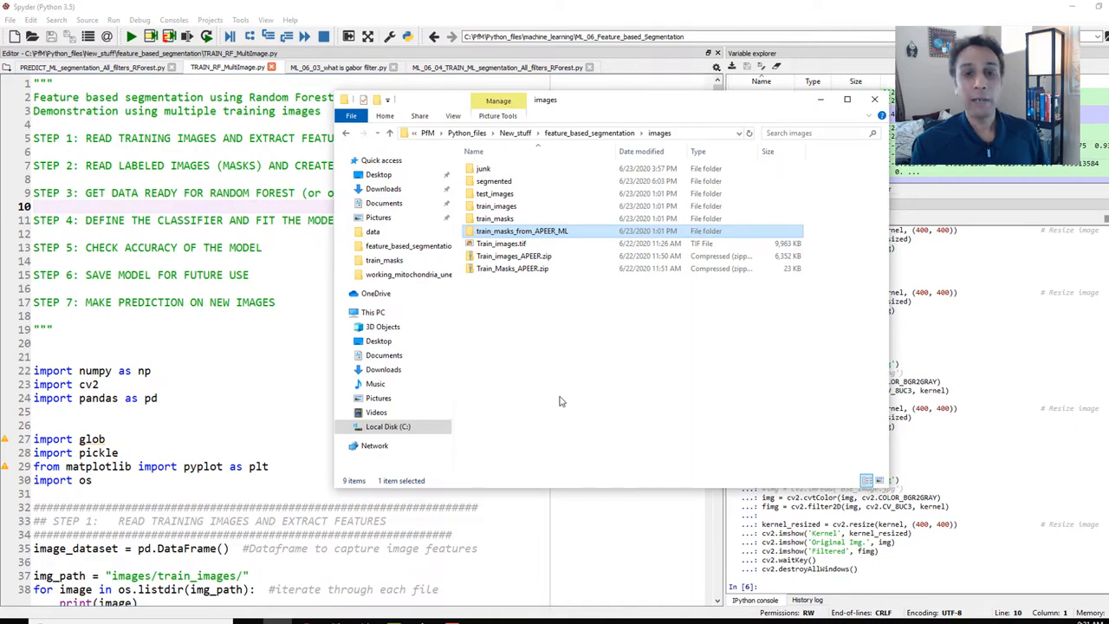
{"action": "mouse_move", "coordinate": [496, 205]}
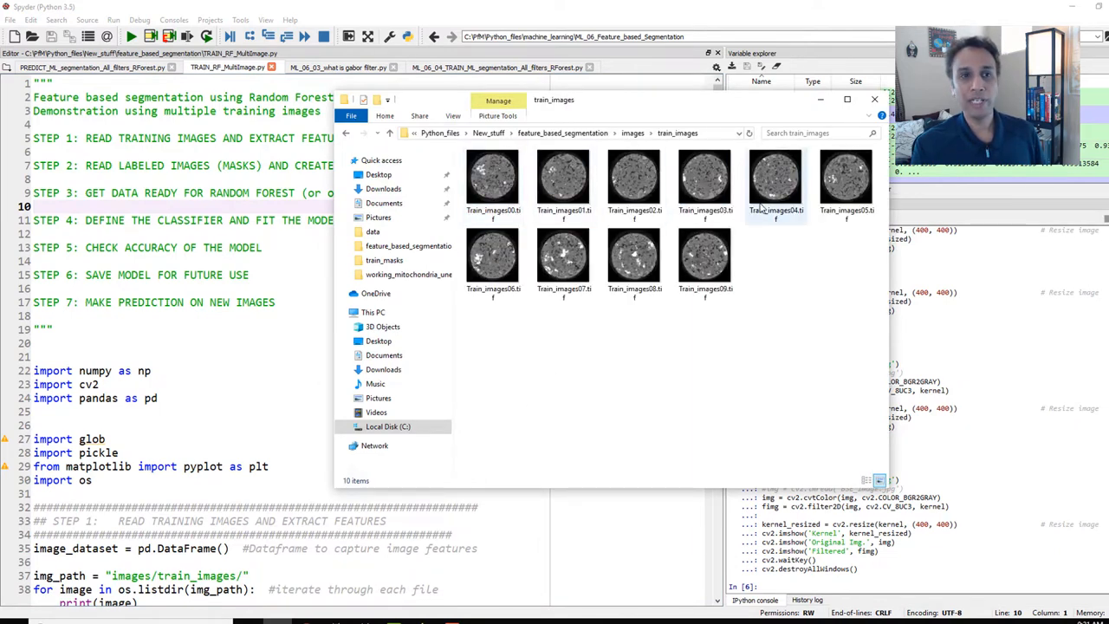
{"action": "mouse_move", "coordinate": [758, 278]}
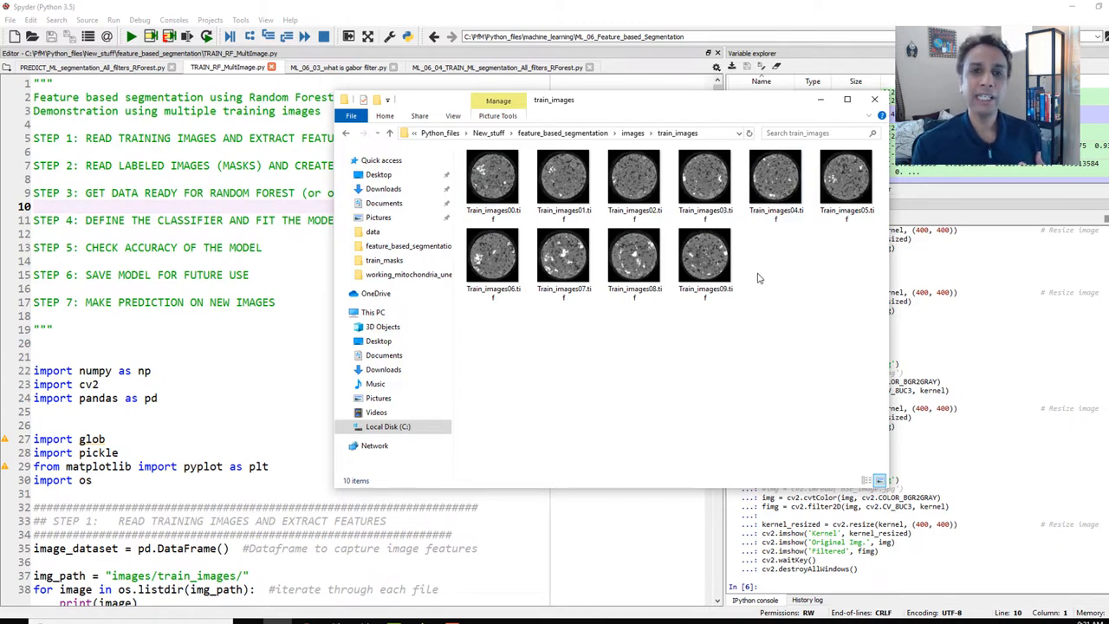
{"action": "mouse_move", "coordinate": [763, 317]}
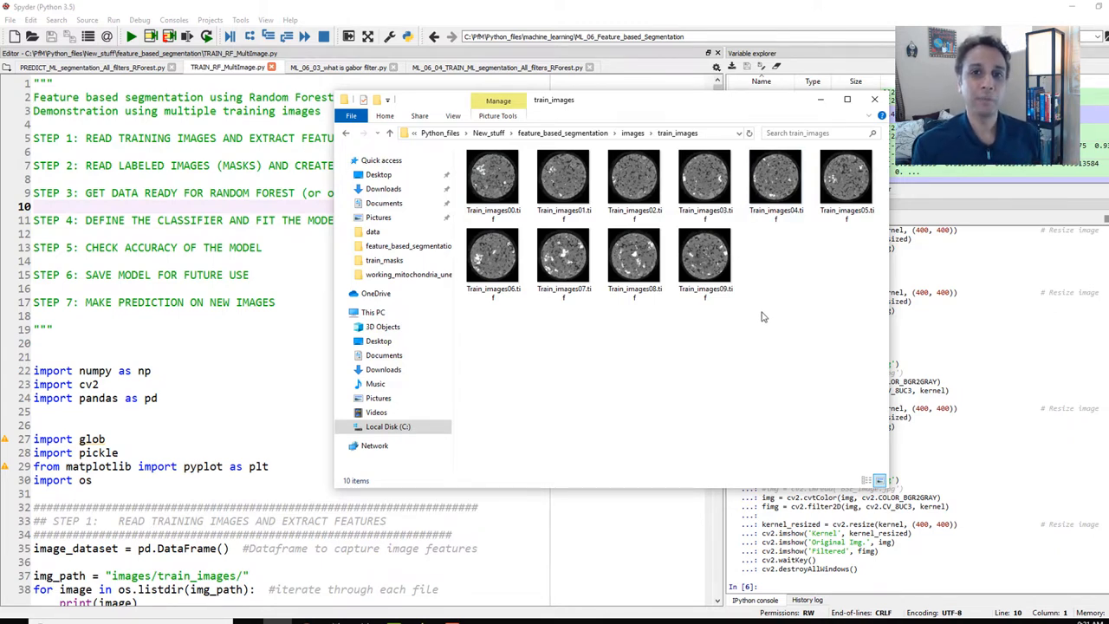
{"action": "left_click", "coordinate": [704, 255]}
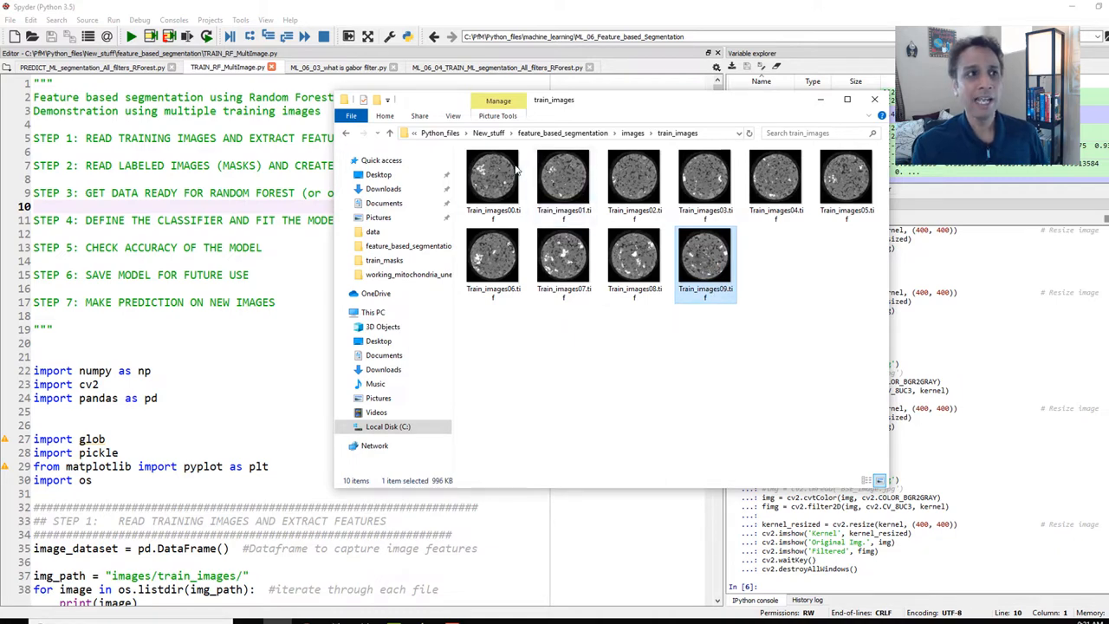
- View Train_images00.tif, then open mask Sandstone_Versa0000.tif from train_masks
{"action": "double_click", "coordinate": [493, 177]}
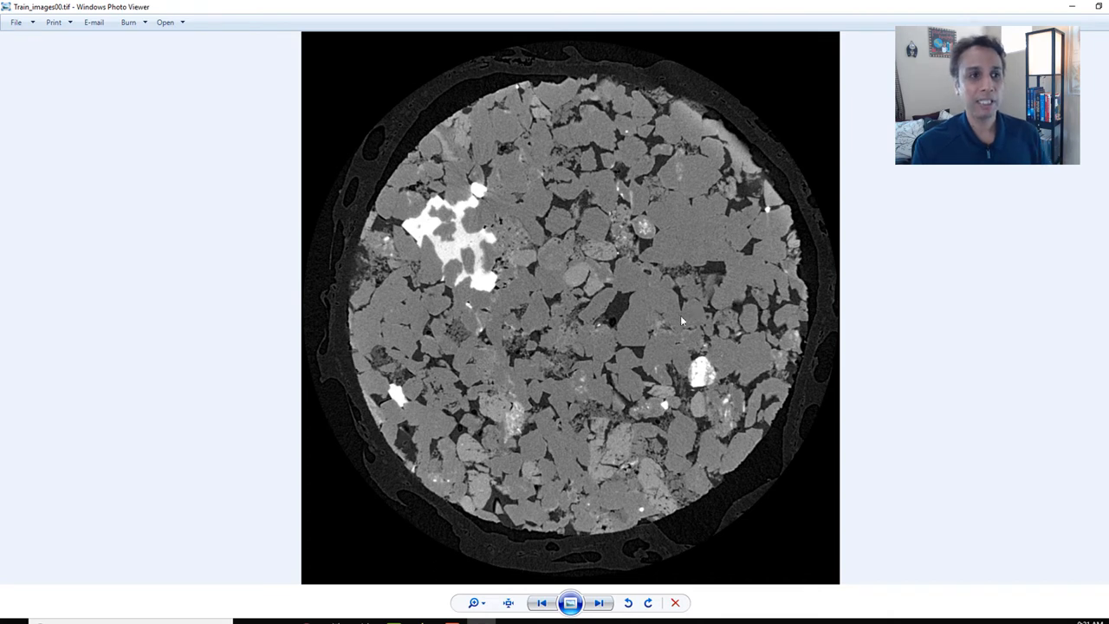
{"action": "mouse_move", "coordinate": [643, 295]}
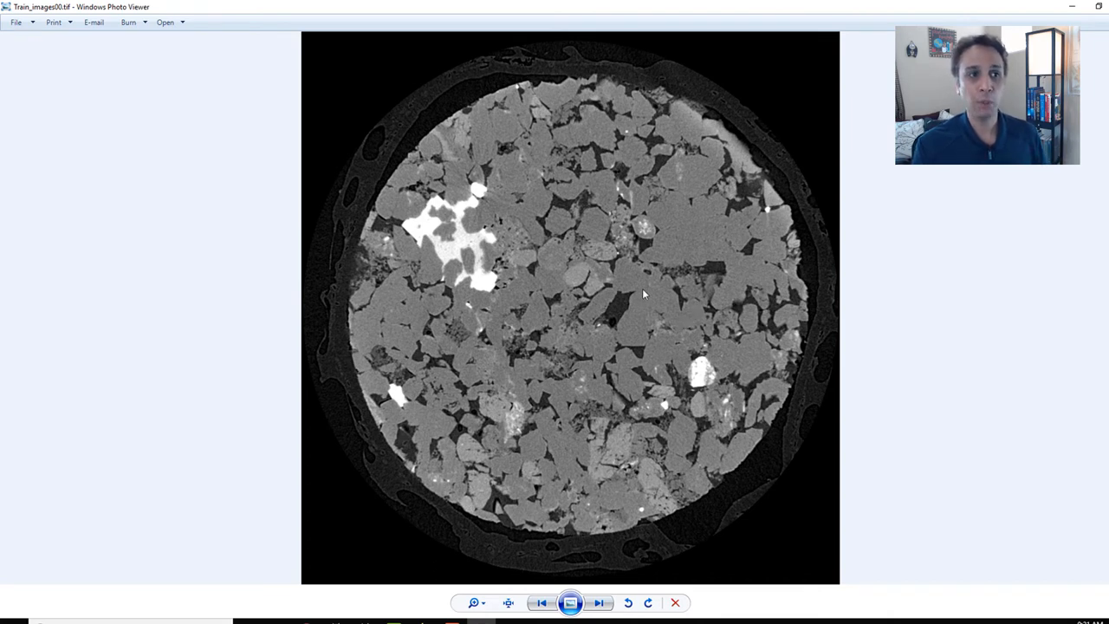
{"action": "mouse_move", "coordinate": [657, 290]}
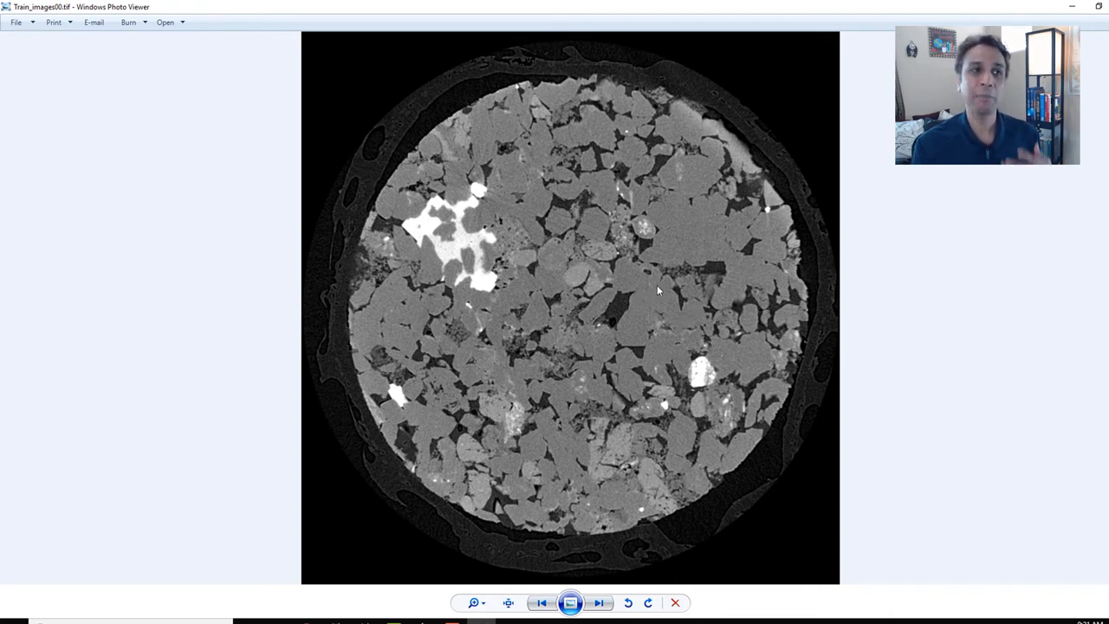
{"action": "mouse_move", "coordinate": [624, 303]}
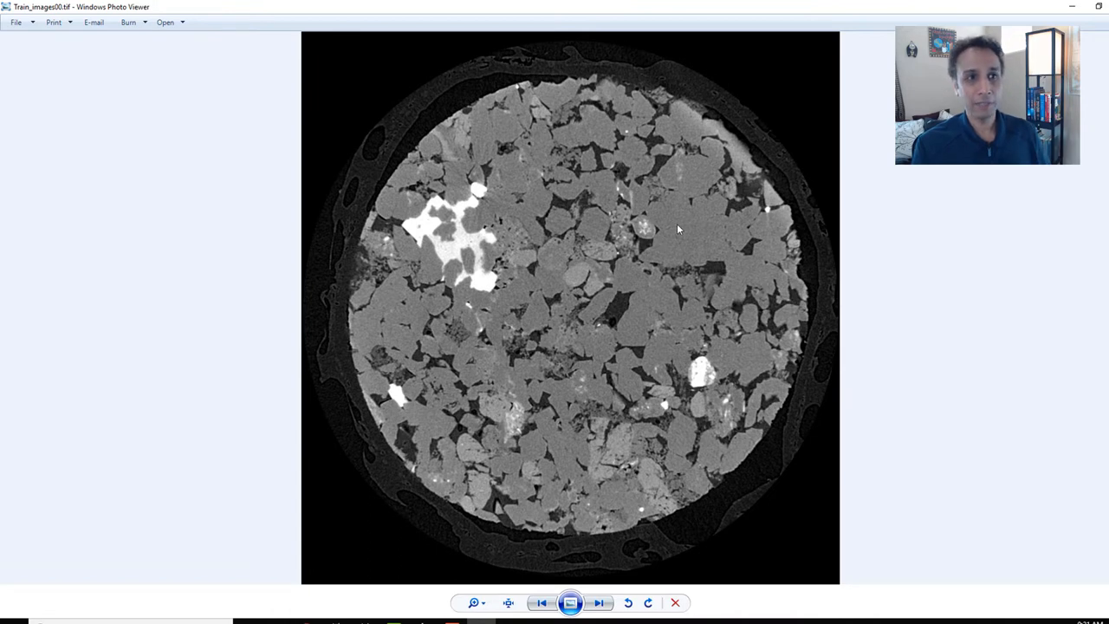
{"action": "mouse_move", "coordinate": [1096, 20]}
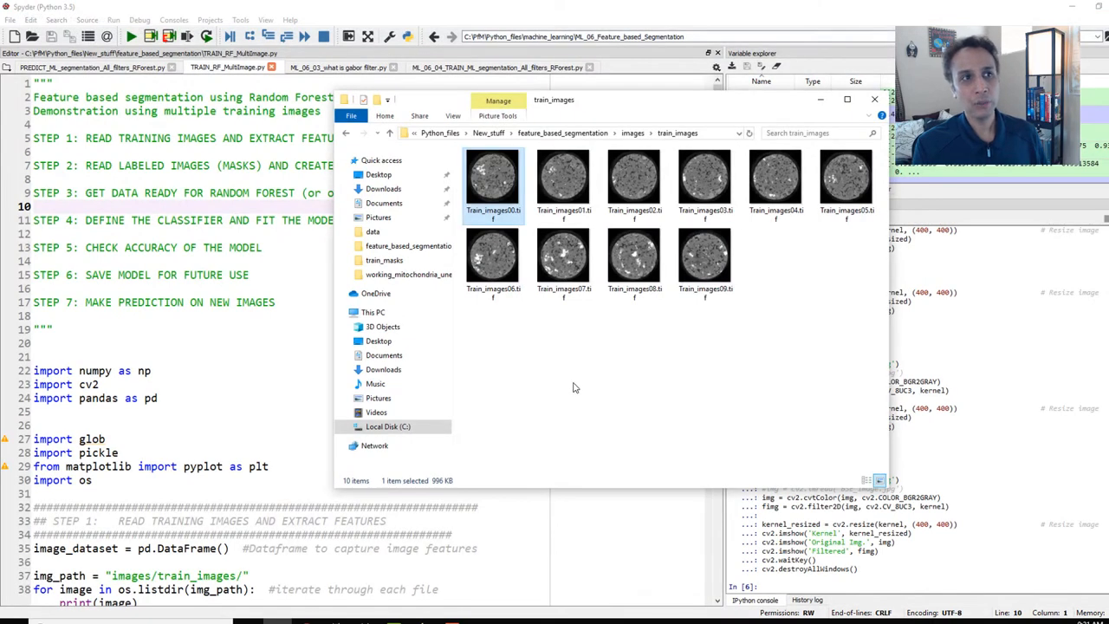
{"action": "left_click", "coordinate": [659, 133]}
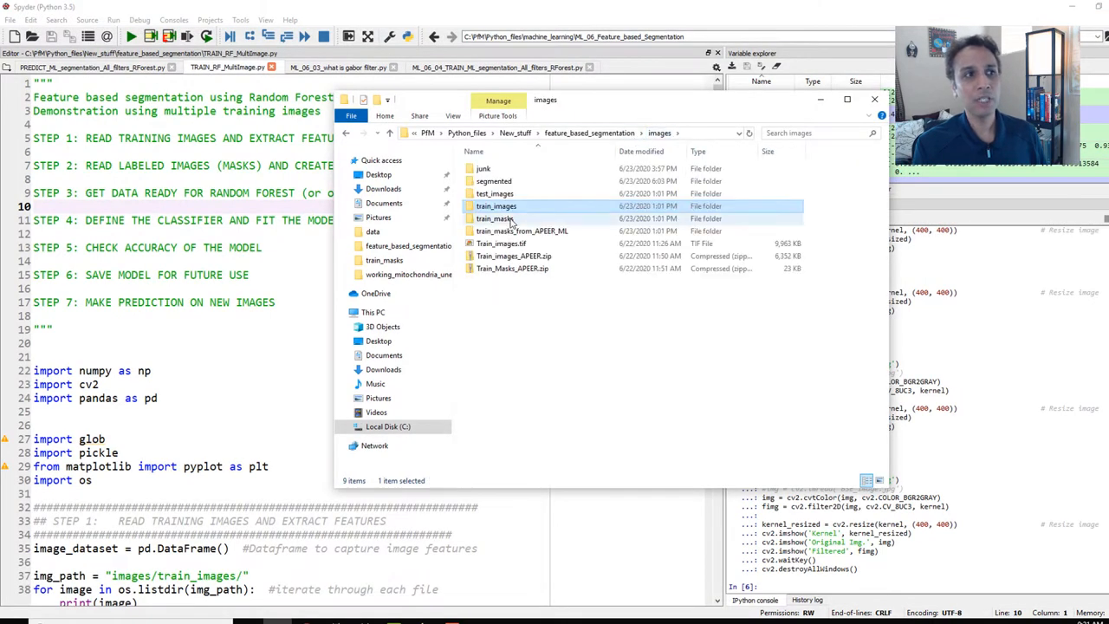
{"action": "double_click", "coordinate": [494, 219]}
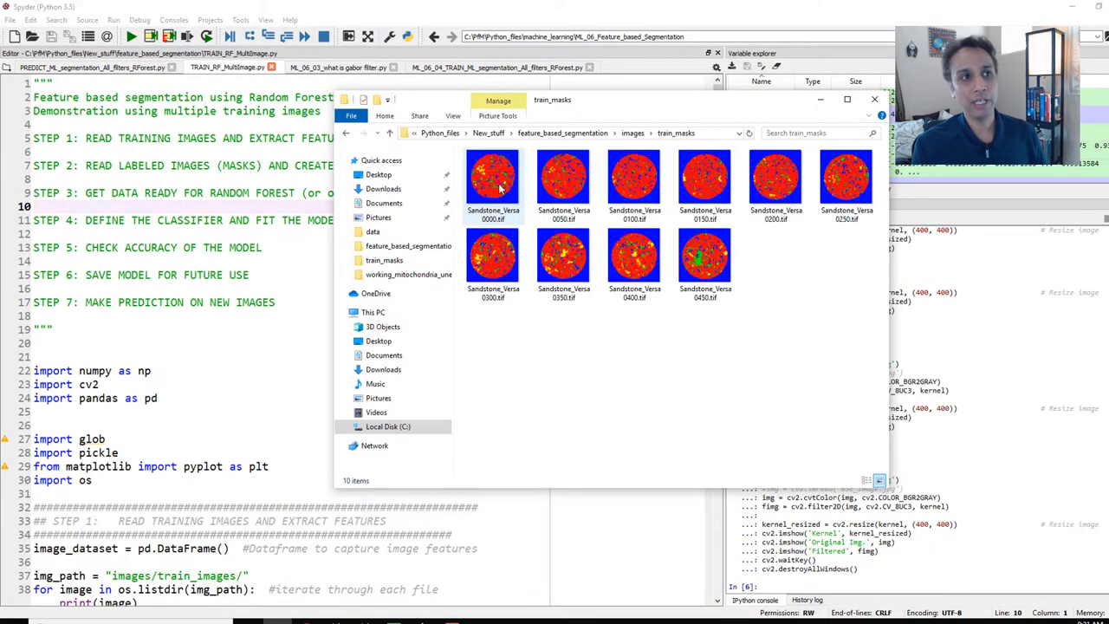
{"action": "double_click", "coordinate": [493, 179]}
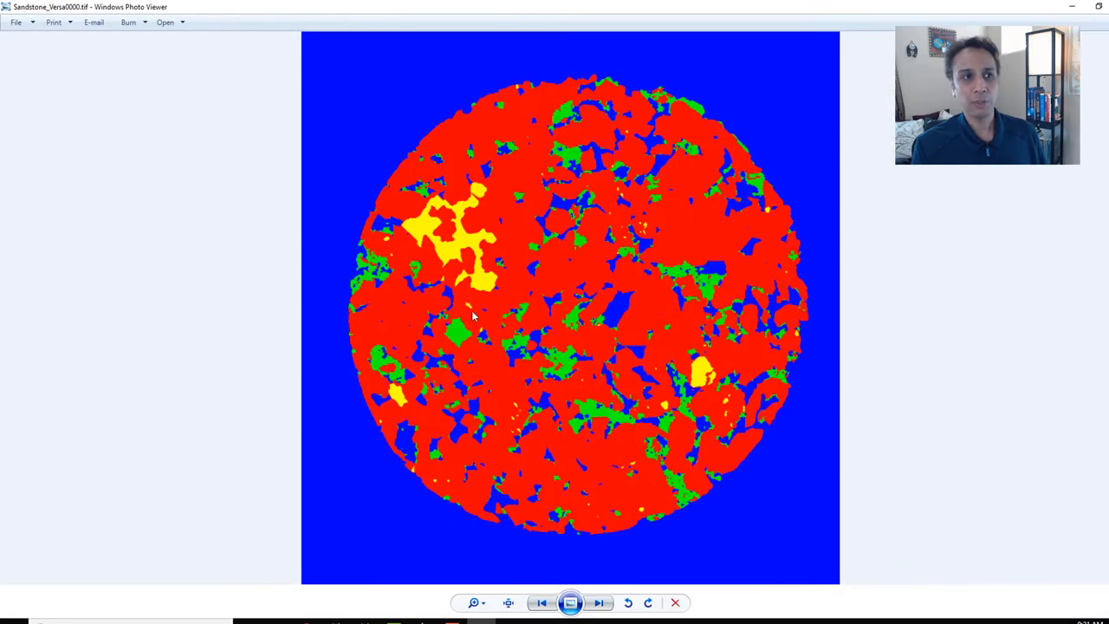
{"action": "mouse_move", "coordinate": [680, 217]}
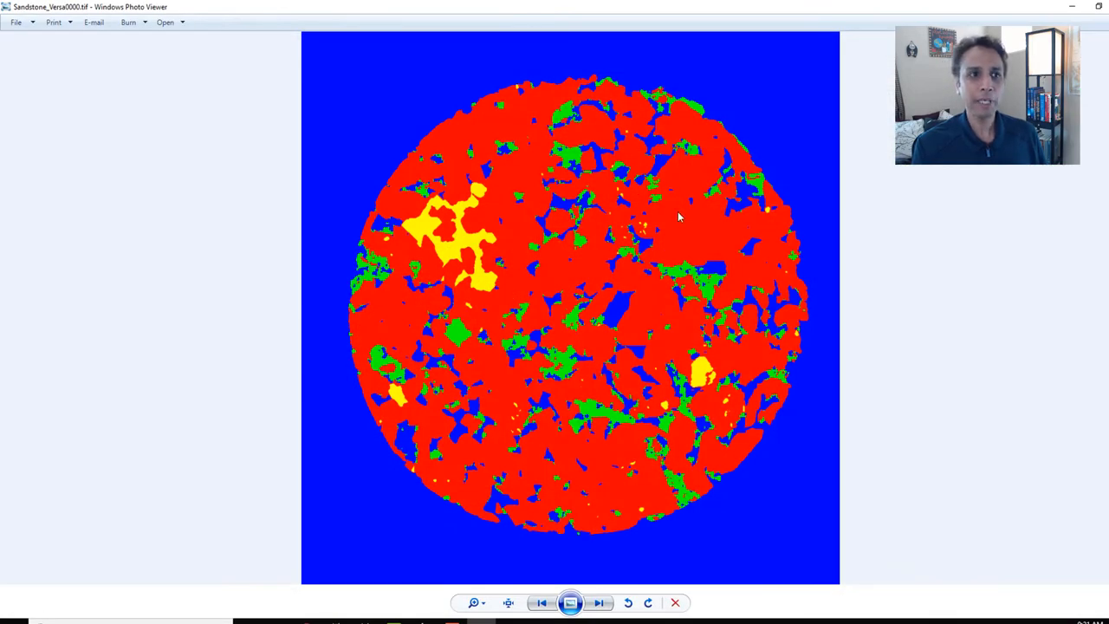
{"action": "mouse_move", "coordinate": [562, 332]}
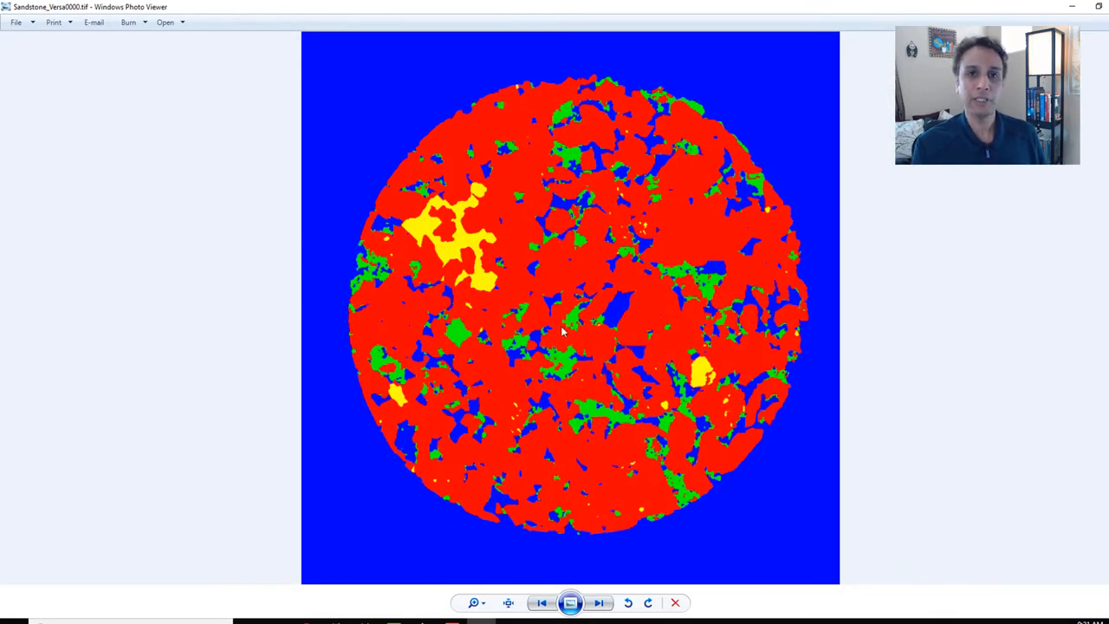
{"action": "mouse_move", "coordinate": [905, 179]}
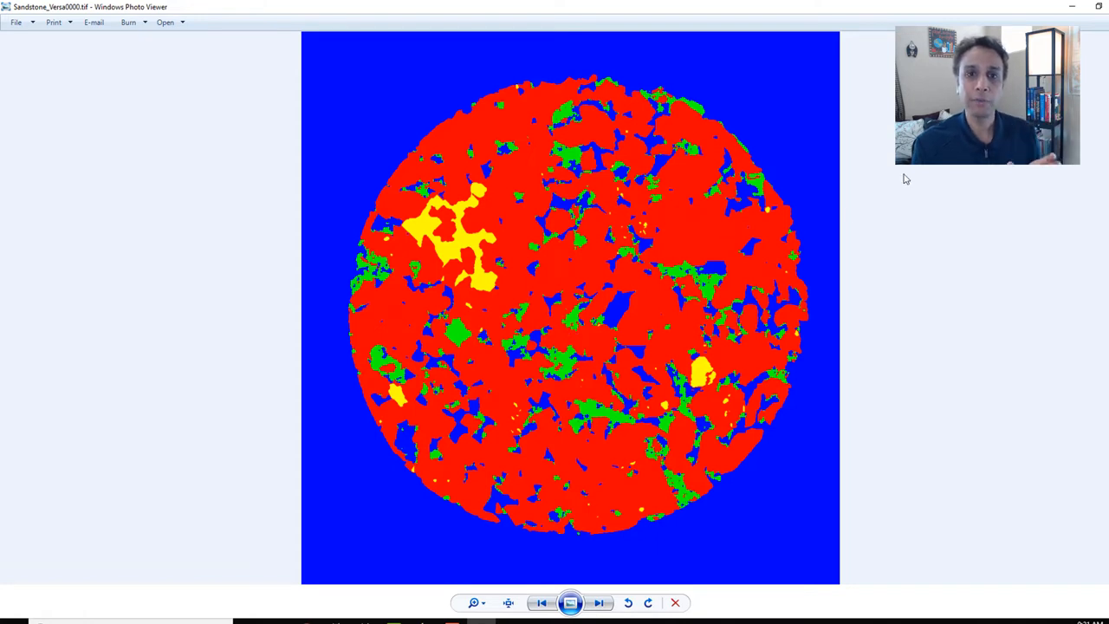
{"action": "mouse_move", "coordinate": [1095, 53]}
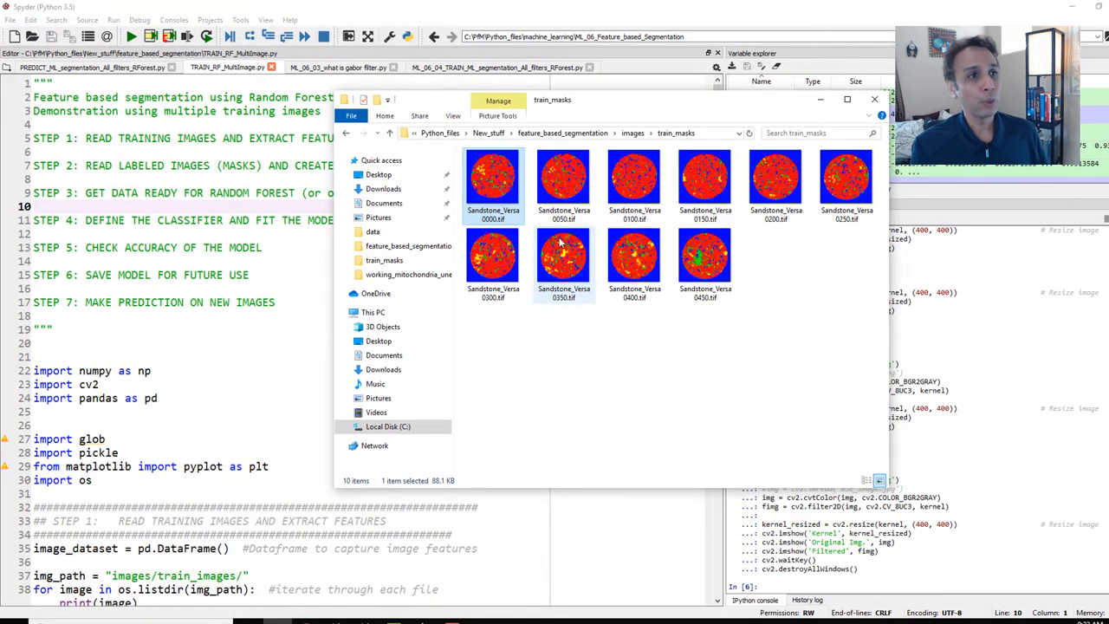
- Open the APEER-exported masks for images 00 and 03, then close Train_images03
{"action": "left_click", "coordinate": [633, 132]}
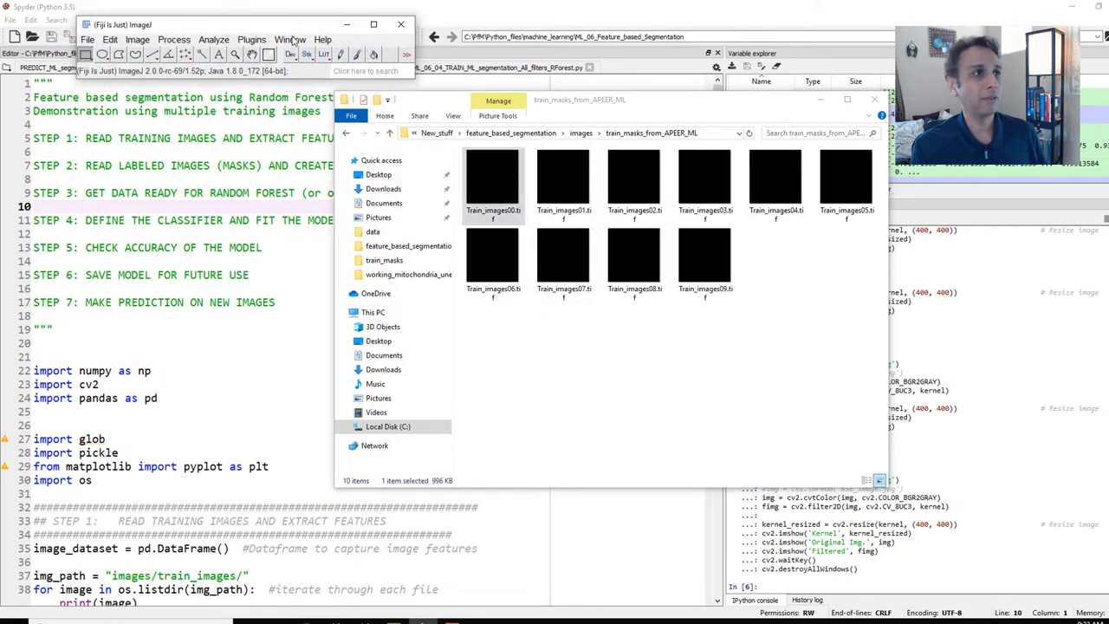
{"action": "double_click", "coordinate": [493, 180]}
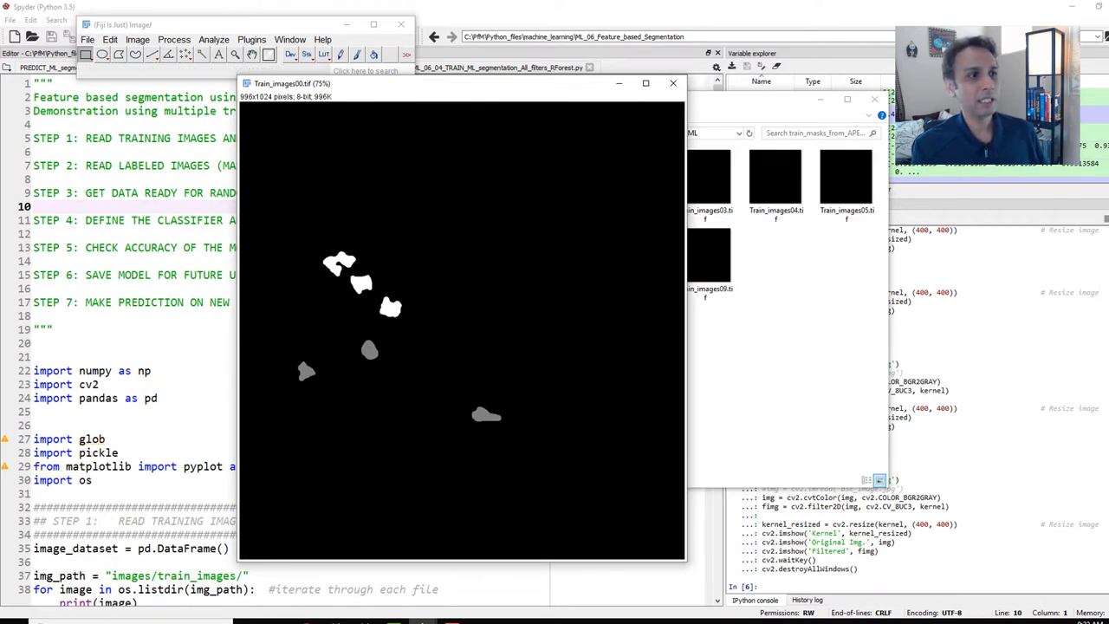
{"action": "mouse_move", "coordinate": [469, 135]}
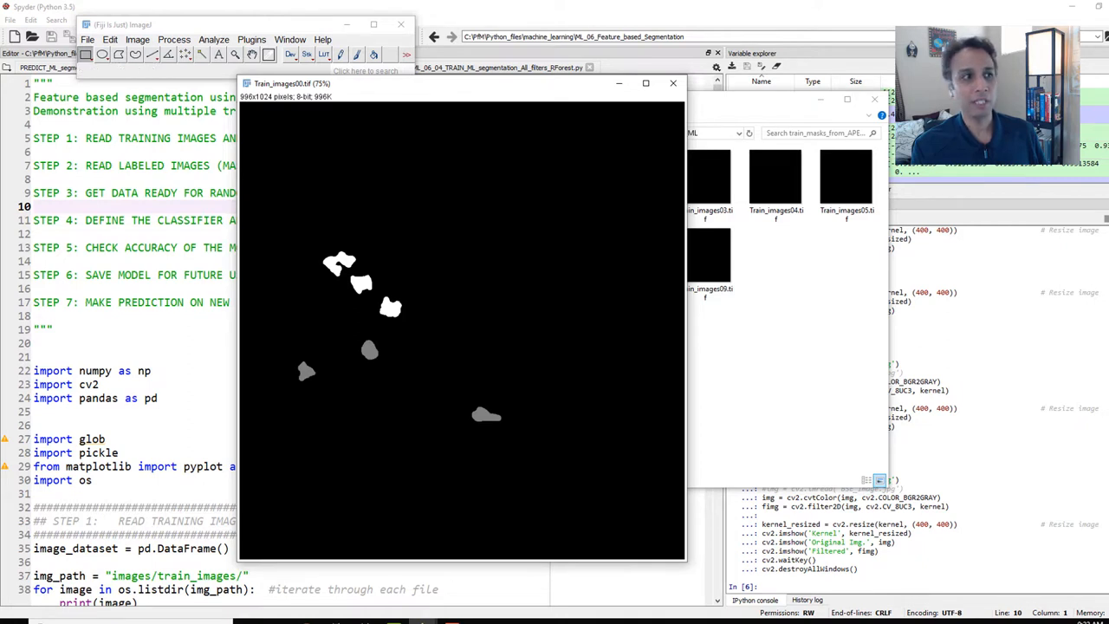
{"action": "mouse_move", "coordinate": [340, 259]}
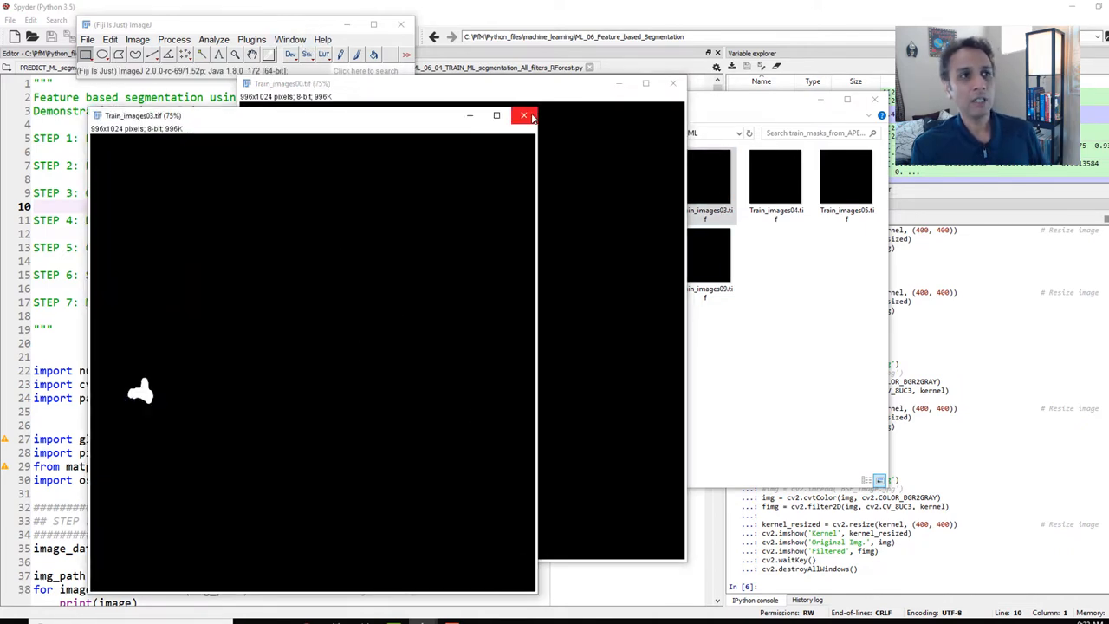
{"action": "left_click", "coordinate": [525, 115]}
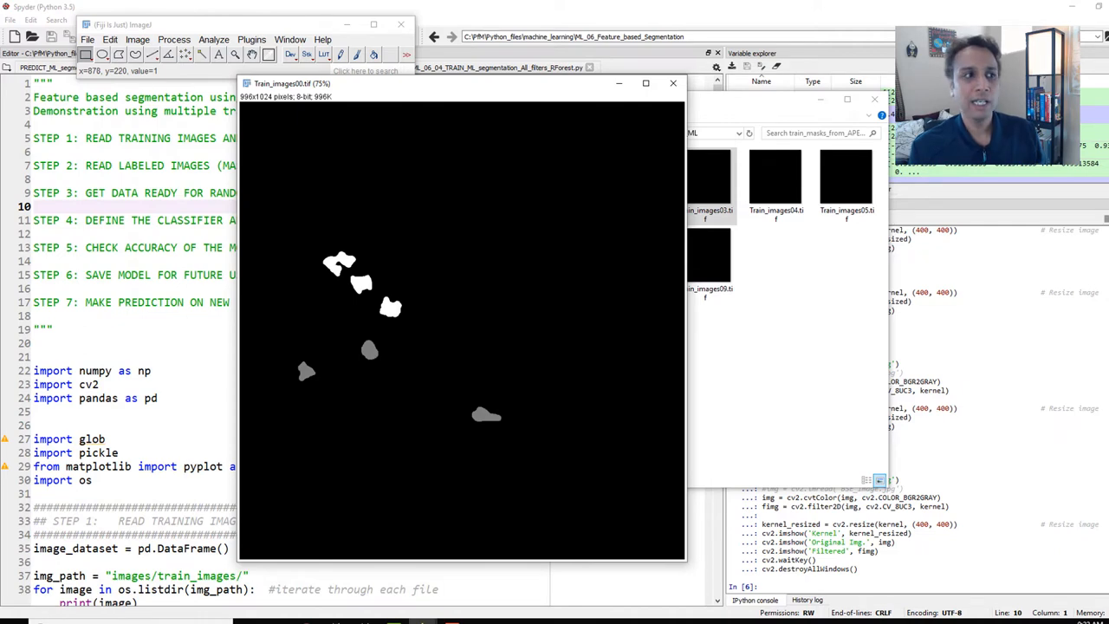
{"action": "mouse_move", "coordinate": [661, 96]}
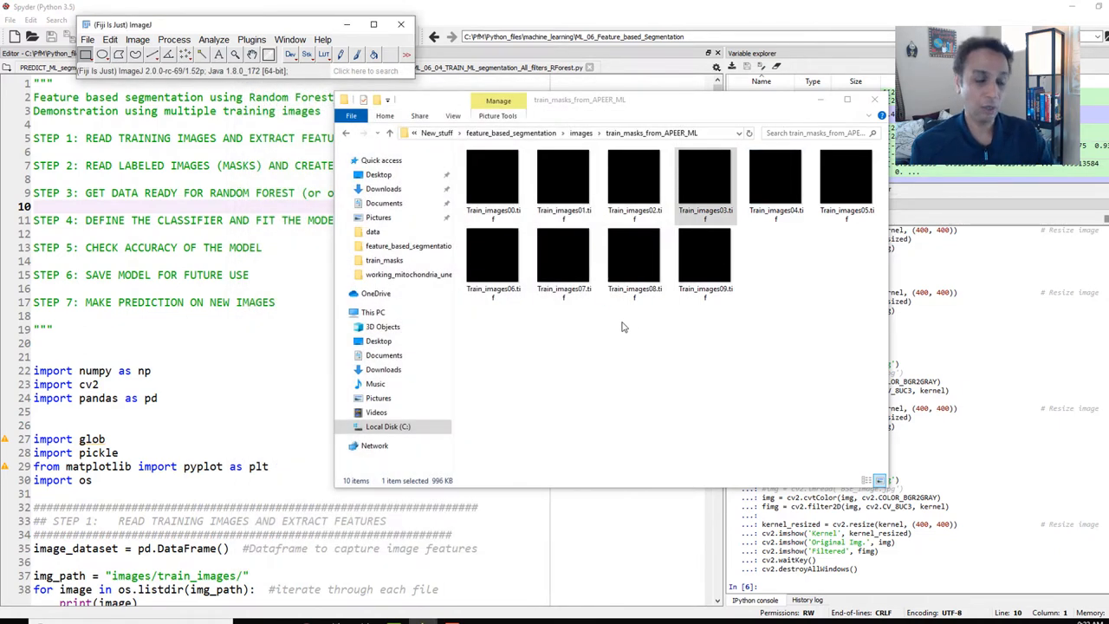
{"action": "mouse_move", "coordinate": [645, 387]}
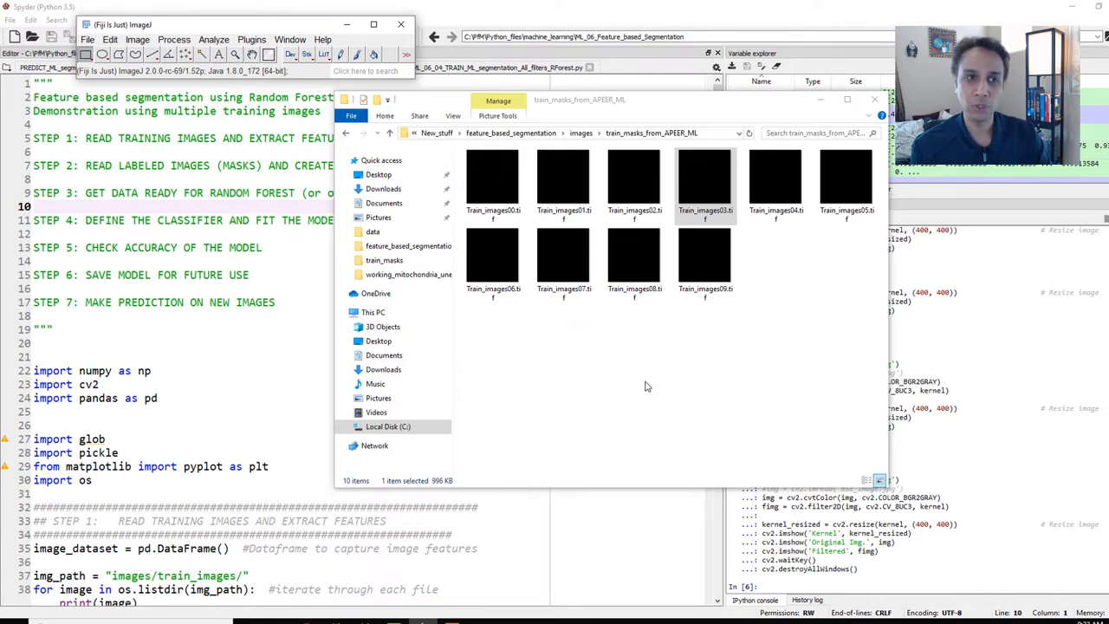
- Reopen the colour mask Sandstone_Versa0000.tif, then close the viewer to show the presentation
{"action": "left_click", "coordinate": [581, 132]}
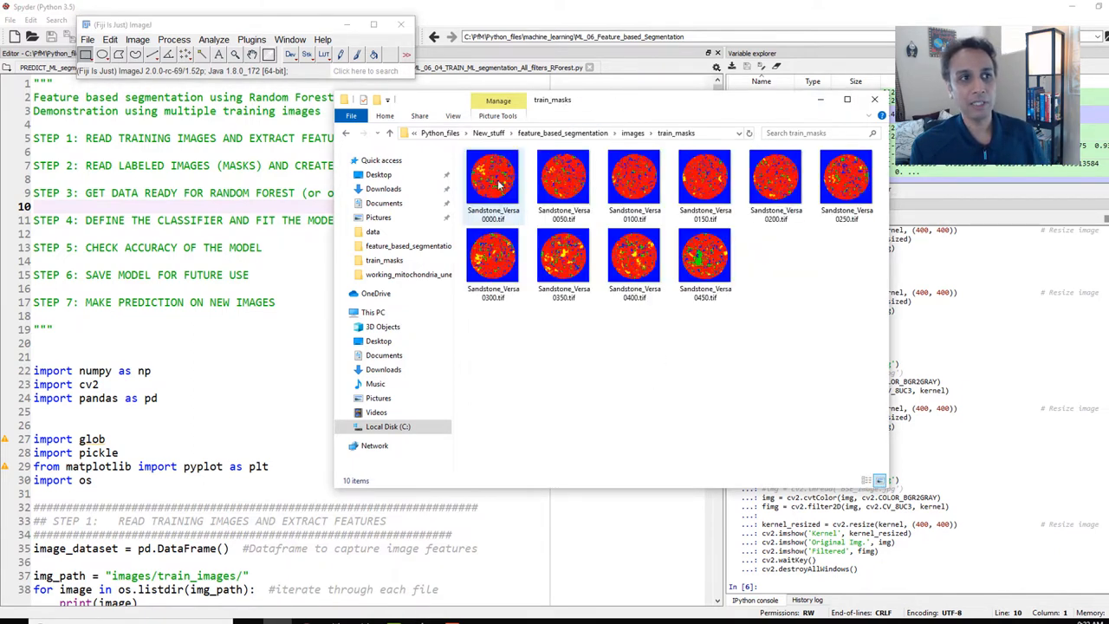
{"action": "double_click", "coordinate": [493, 177]}
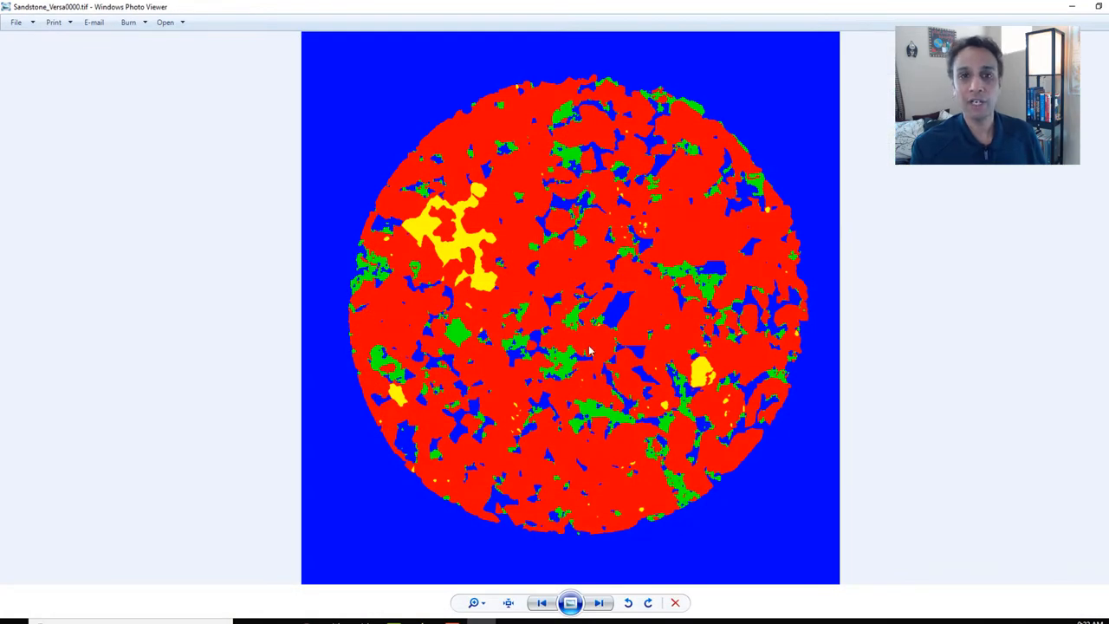
{"action": "mouse_move", "coordinate": [619, 350]}
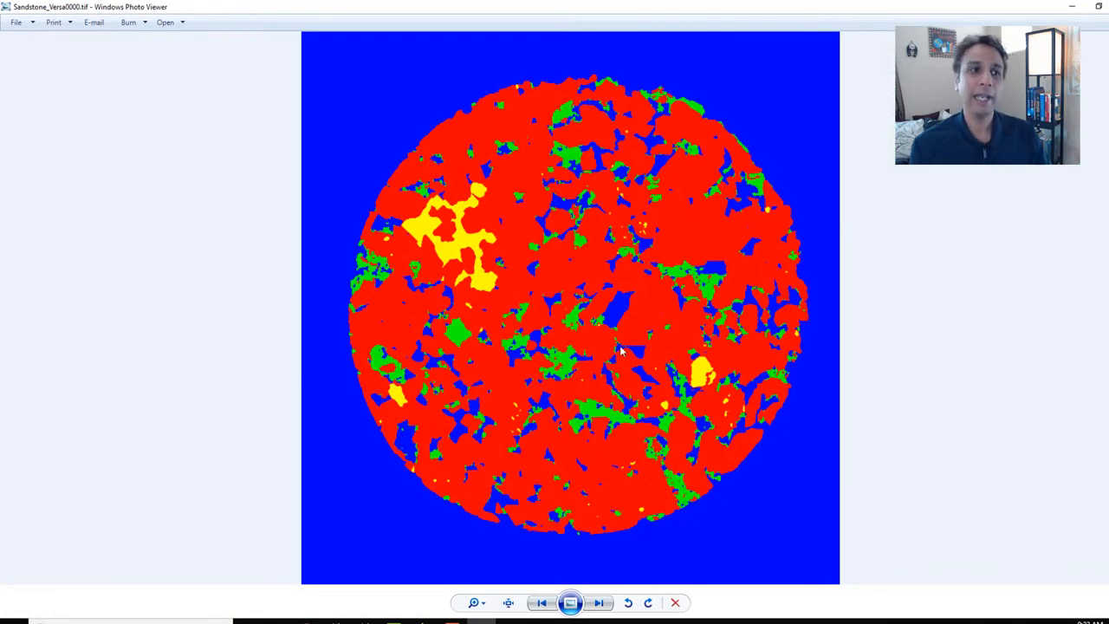
{"action": "mouse_move", "coordinate": [741, 351]}
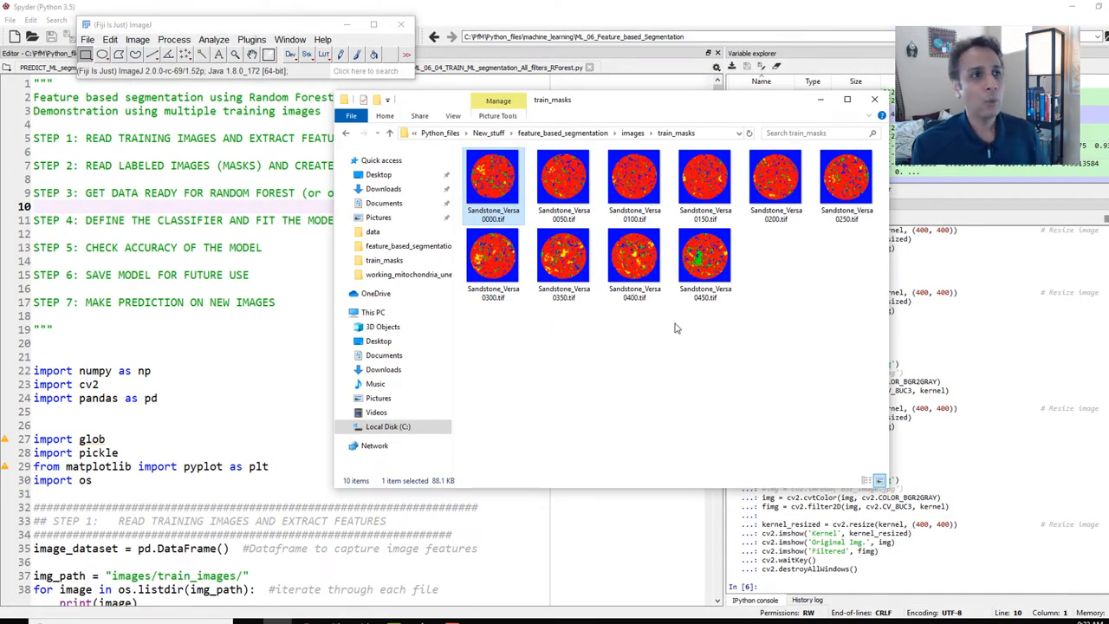
{"action": "left_click", "coordinate": [873, 98]}
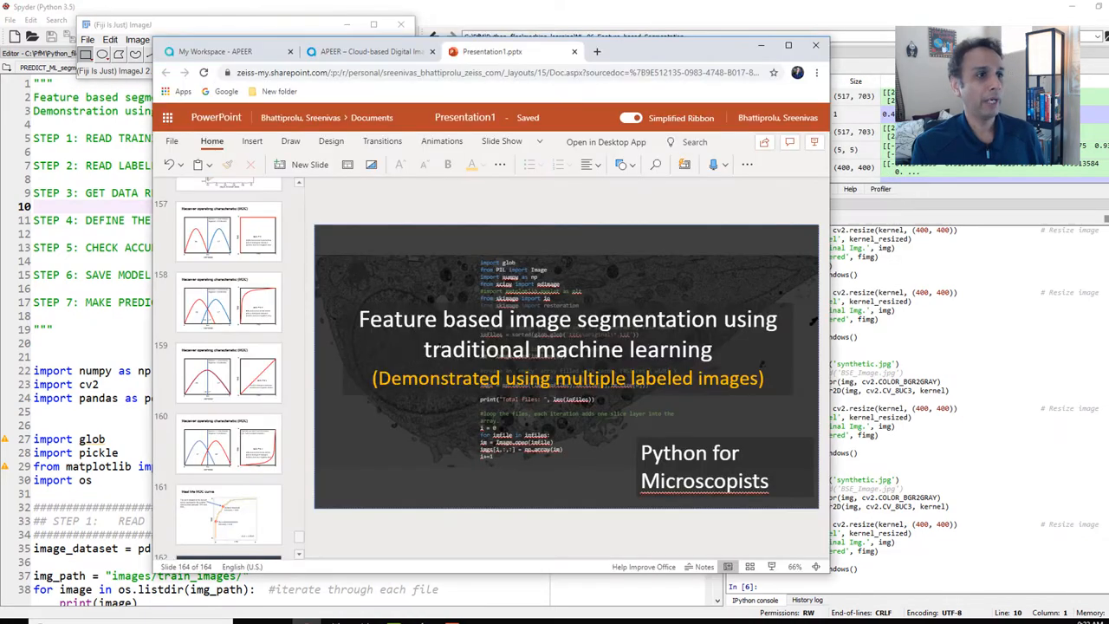
{"action": "left_click", "coordinate": [373, 51]}
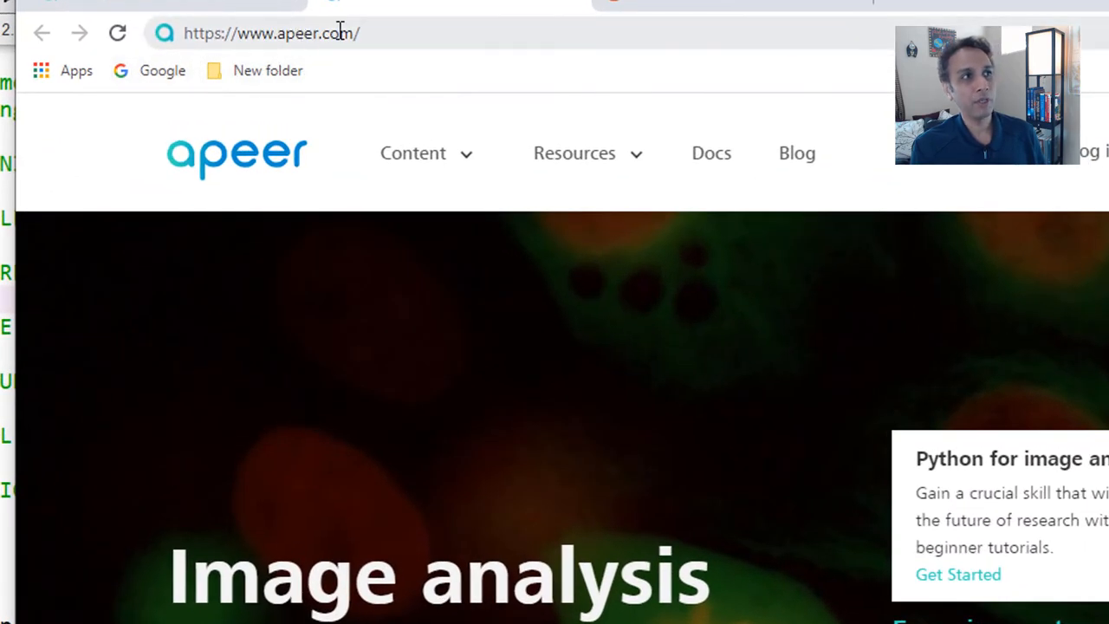
{"action": "mouse_move", "coordinate": [276, 188]}
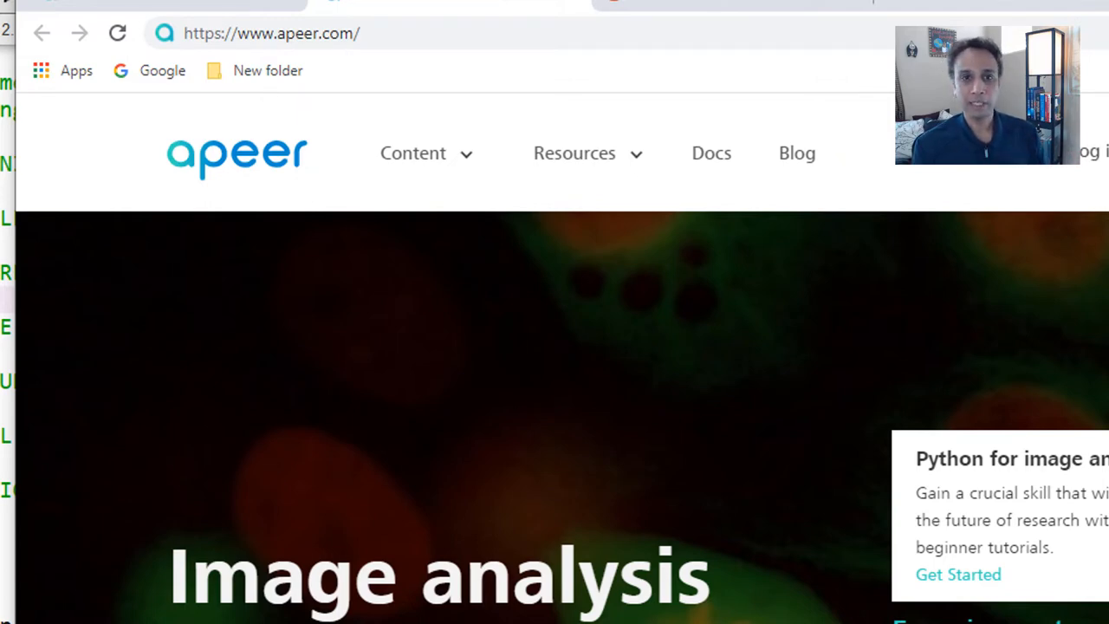
{"action": "mouse_move", "coordinate": [924, 184]}
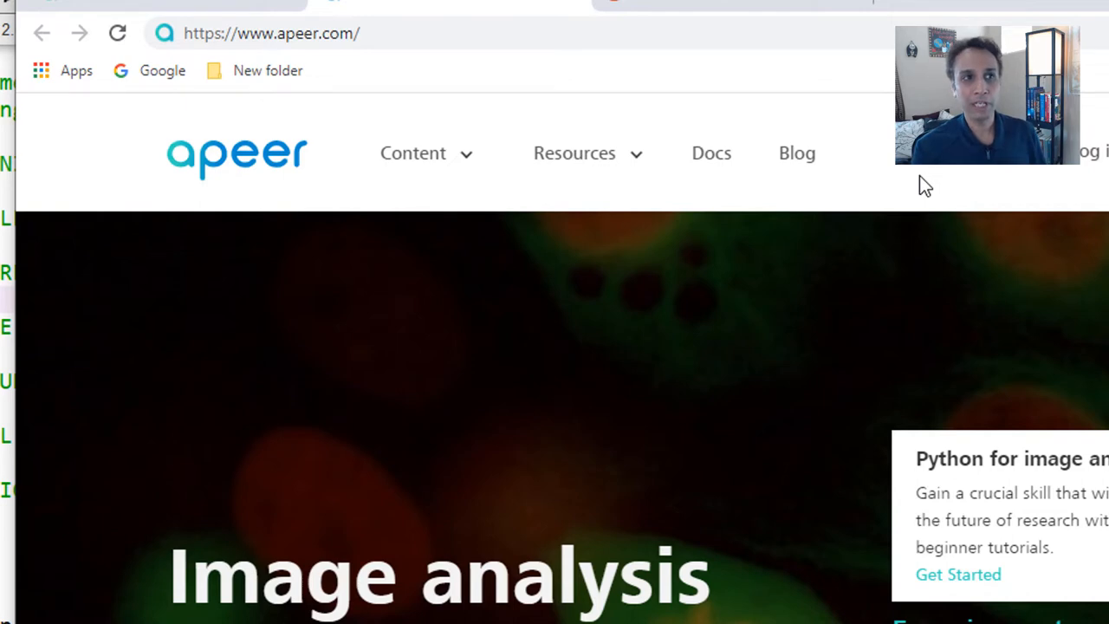
{"action": "mouse_move", "coordinate": [921, 200]}
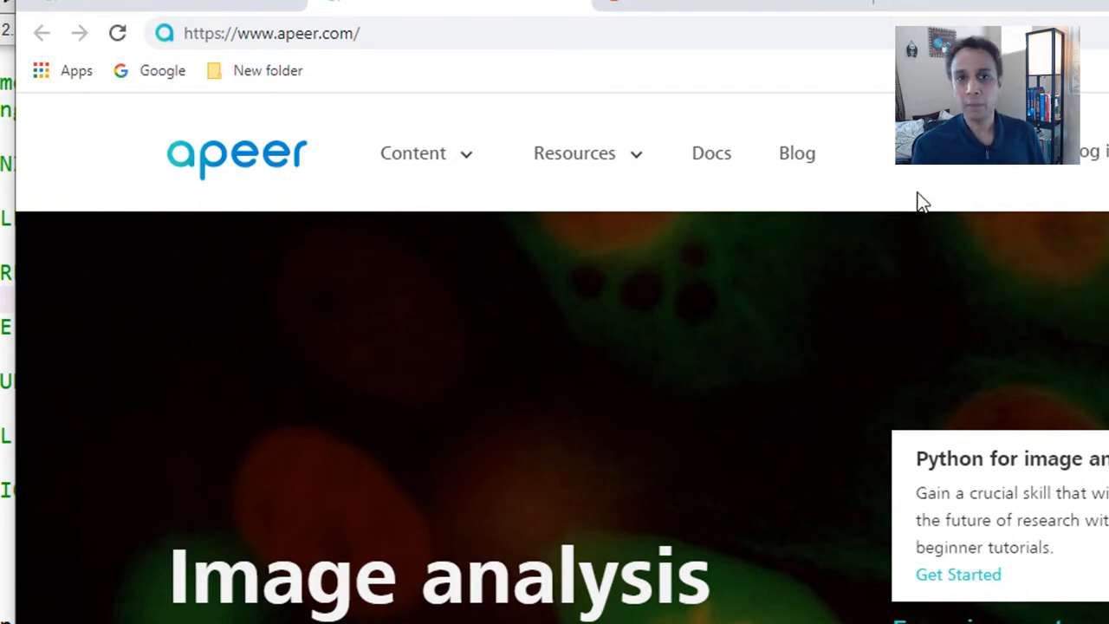
{"action": "mouse_move", "coordinate": [773, 408]}
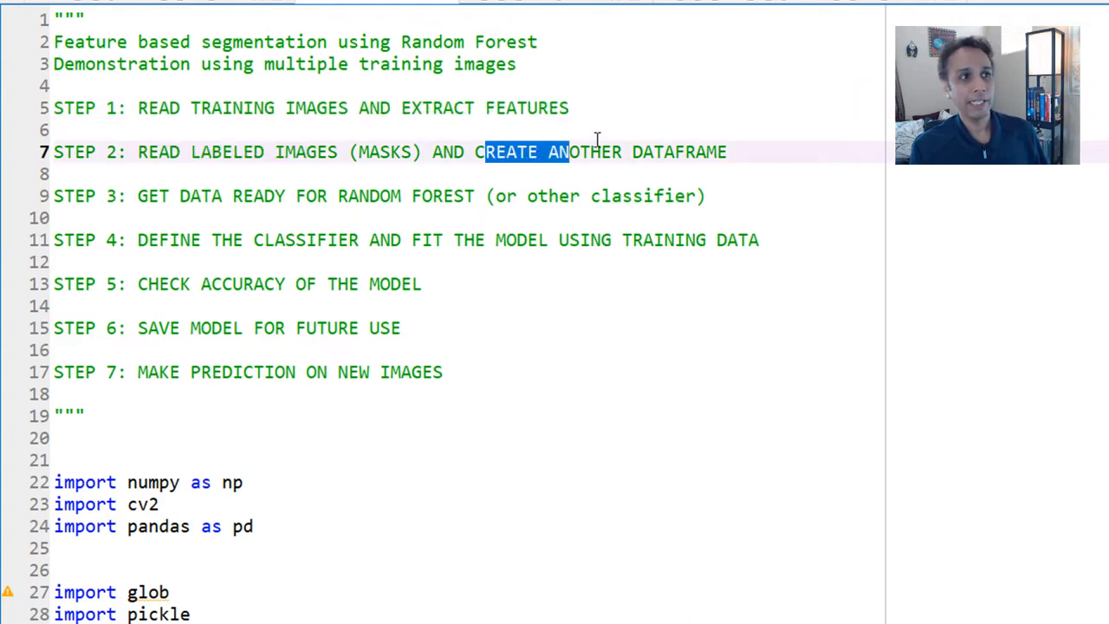
{"action": "left_click", "coordinate": [648, 152]}
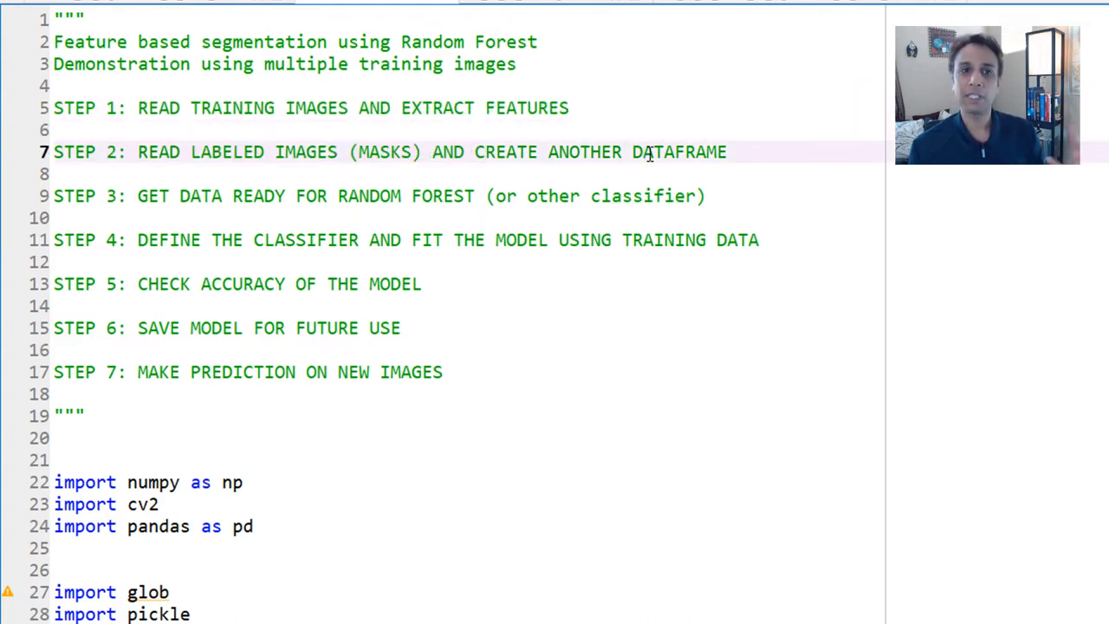
{"action": "double_click", "coordinate": [678, 152]}
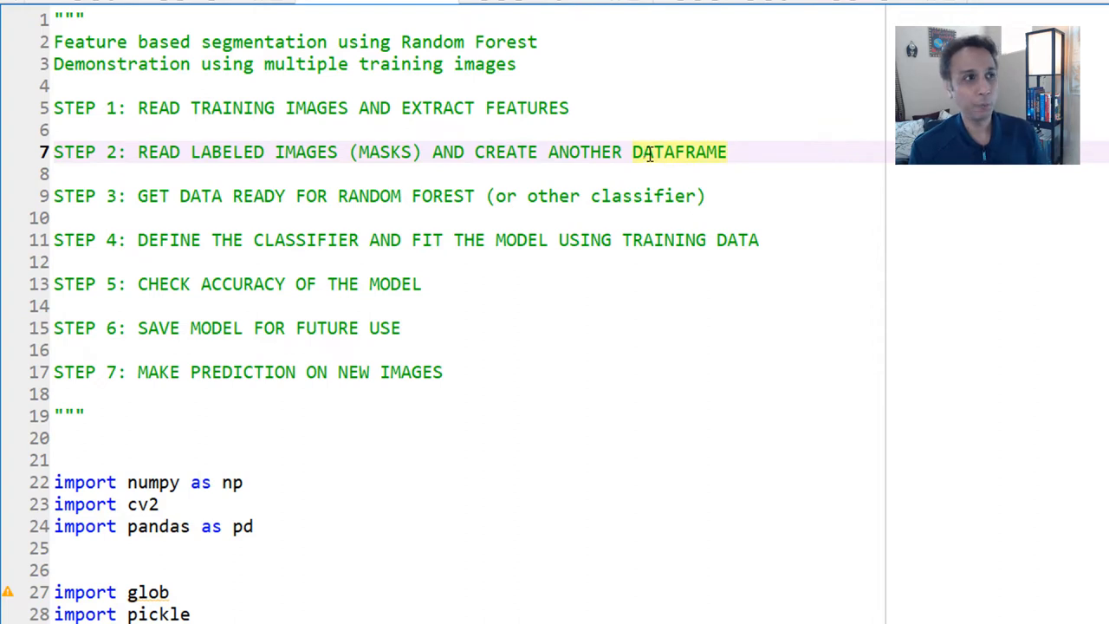
{"action": "scroll", "scroll_direction": "down", "scroll_amount": 3}
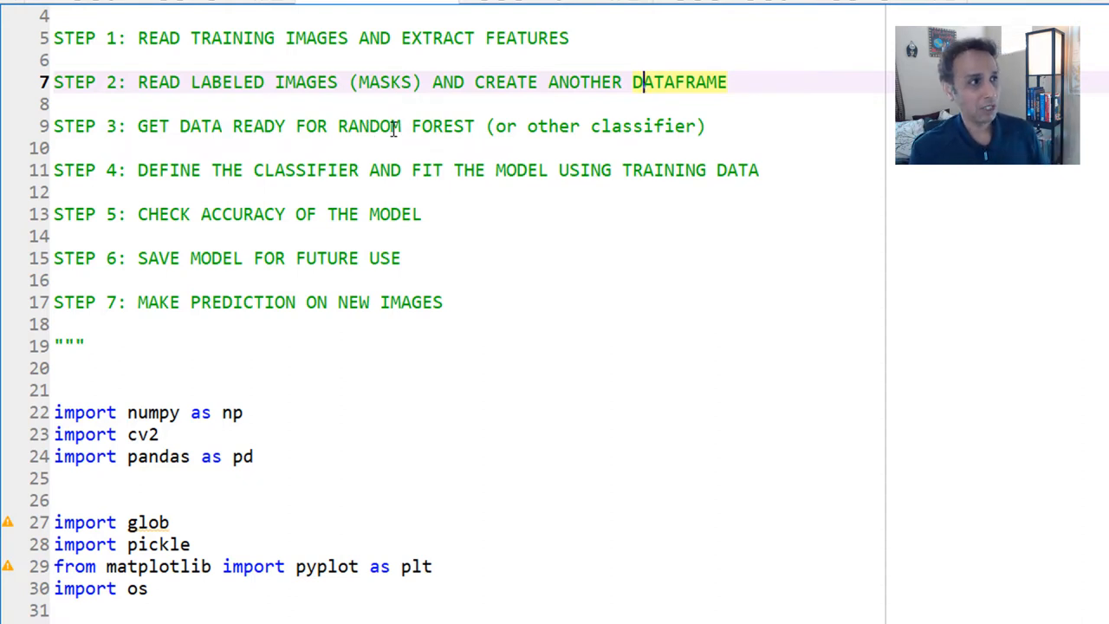
{"action": "left_click", "coordinate": [392, 126]}
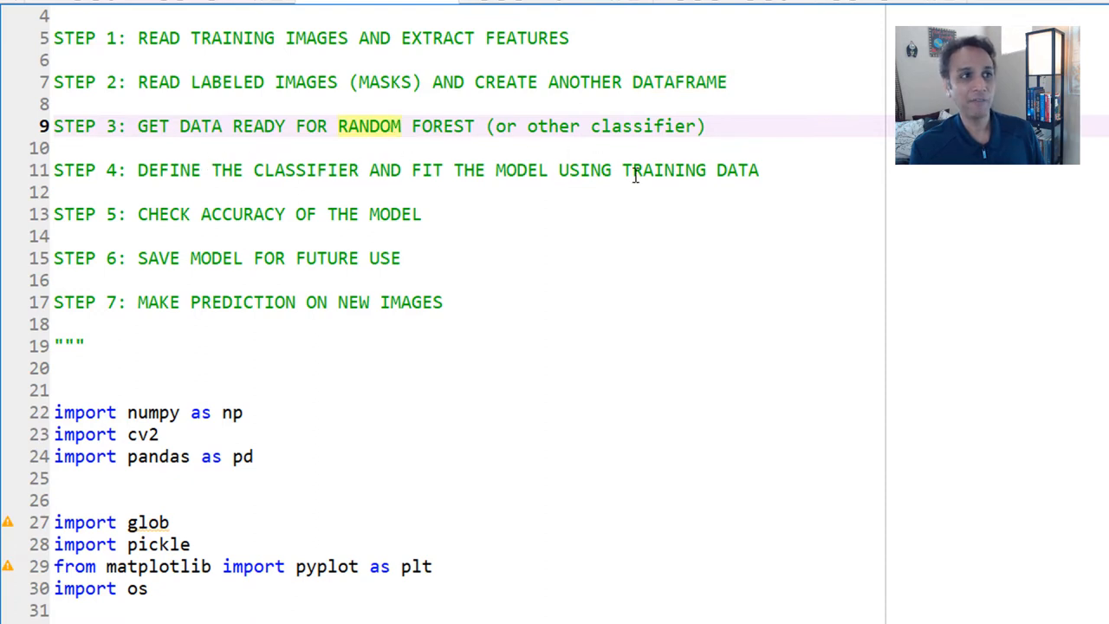
{"action": "mouse_move", "coordinate": [617, 158]}
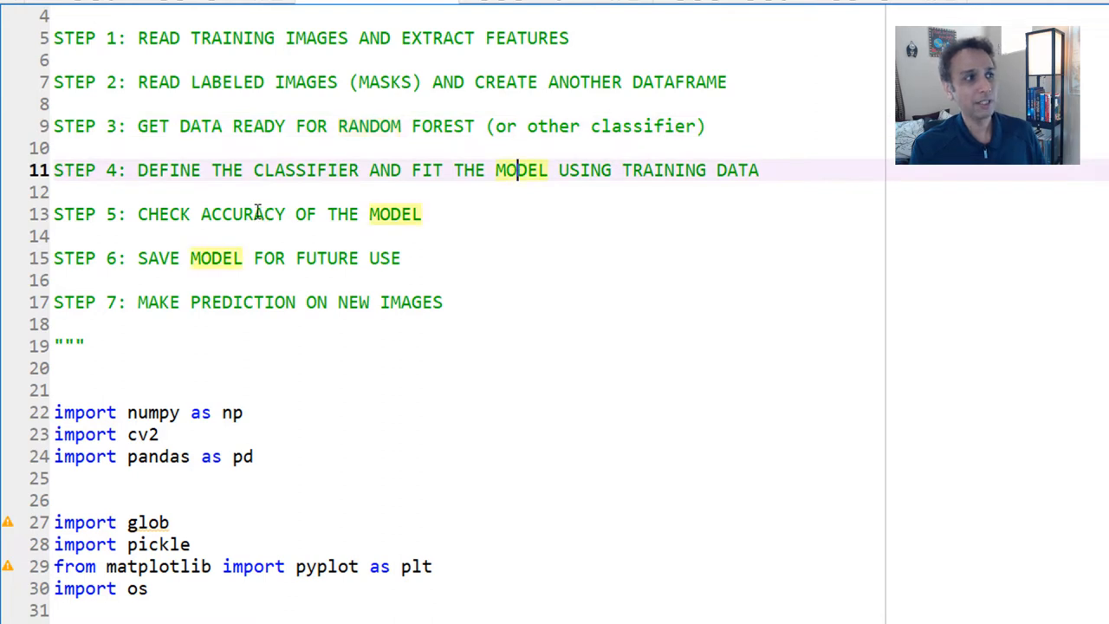
{"action": "left_click", "coordinate": [256, 214]}
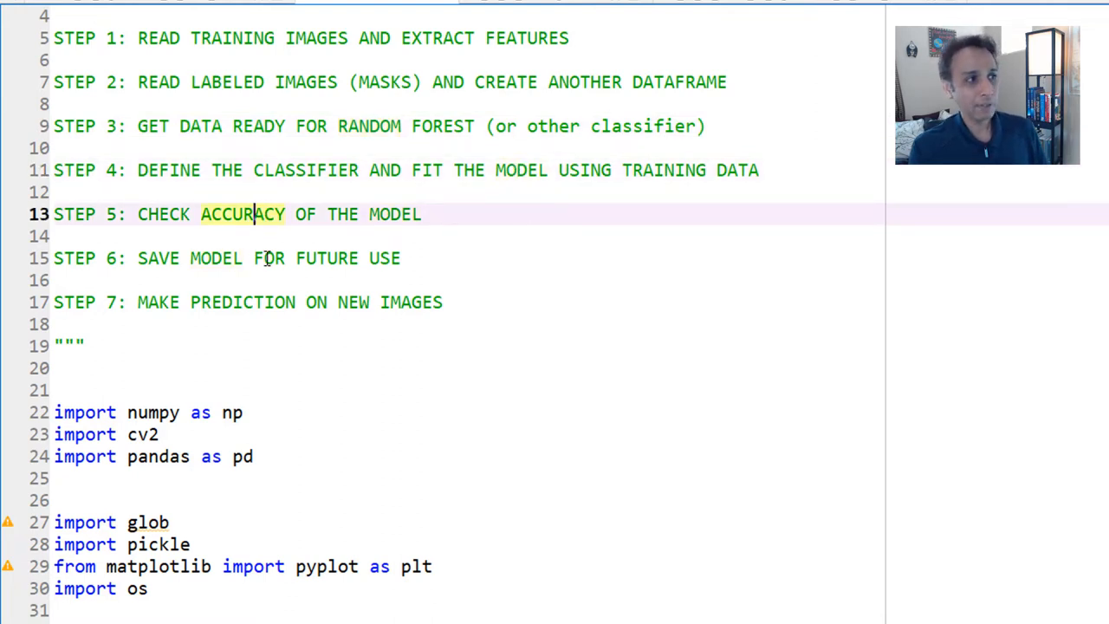
{"action": "left_click", "coordinate": [269, 257]}
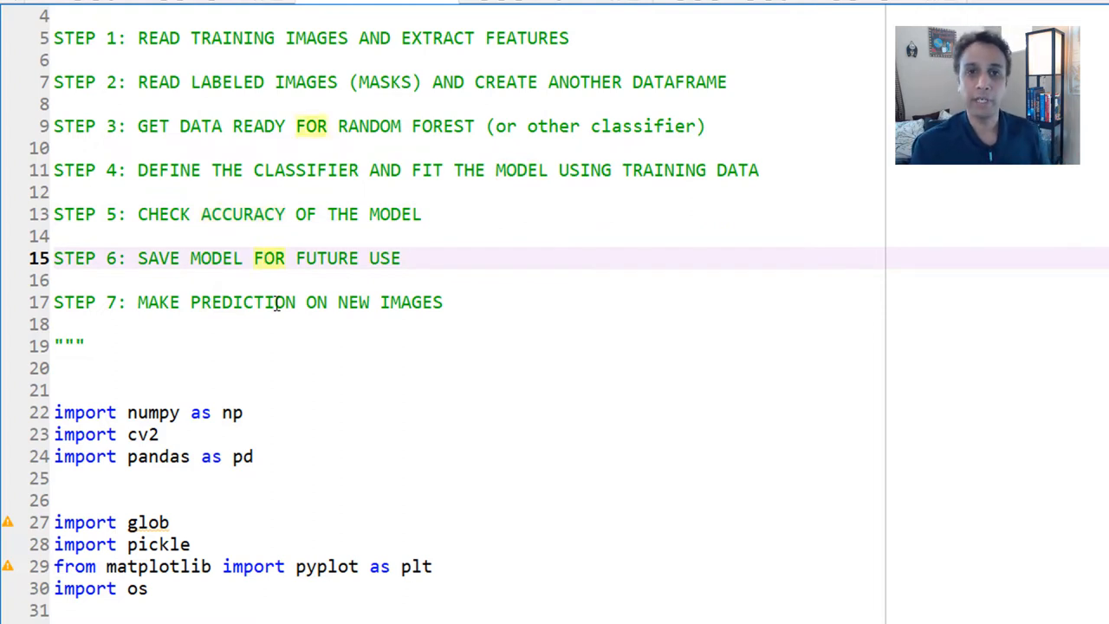
{"action": "scroll", "scroll_direction": "down", "scroll_amount": 3}
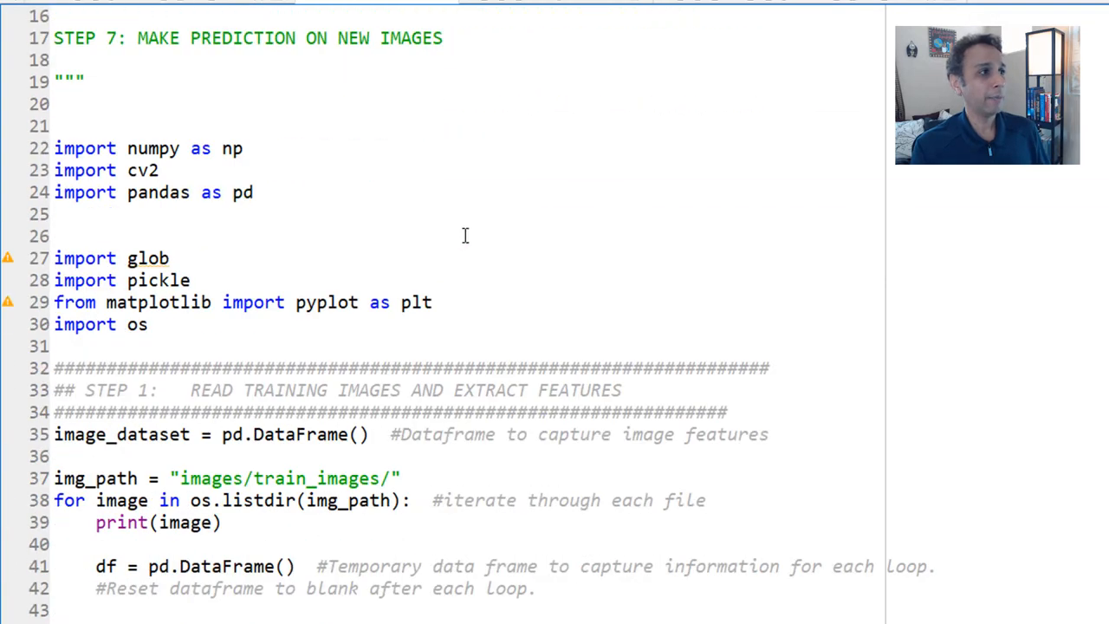
- Delete the 'import glob' line and scroll down to the Step 1 image-reading code
{"action": "scroll", "scroll_direction": "down", "scroll_amount": 3}
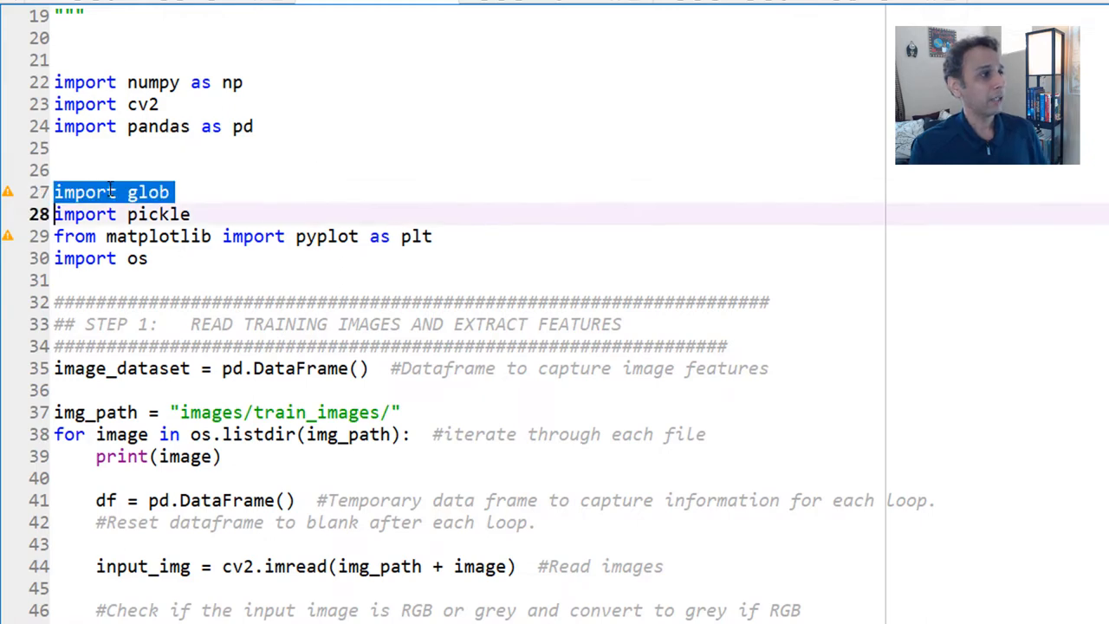
{"action": "key", "text": "Delete"}
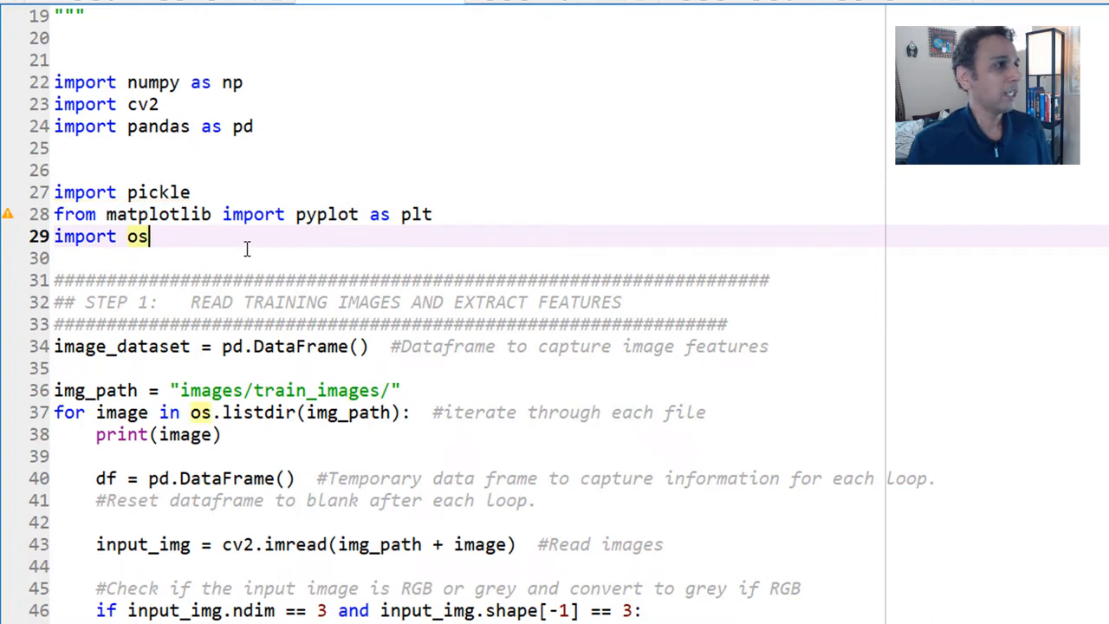
{"action": "scroll", "scroll_direction": "down", "scroll_amount": 3}
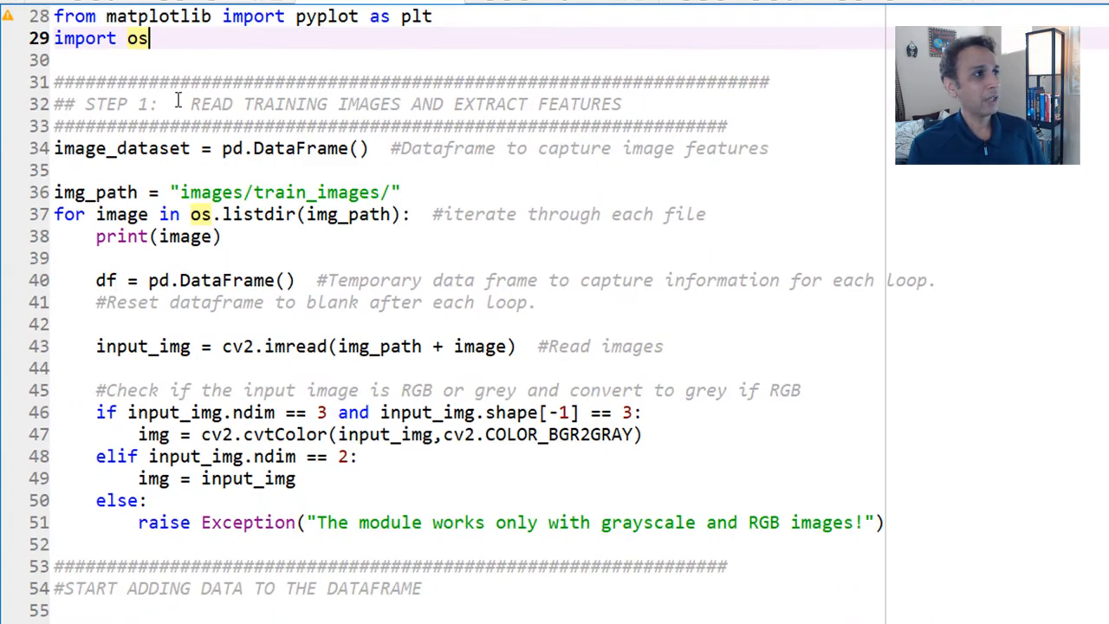
{"action": "mouse_move", "coordinate": [401, 99]}
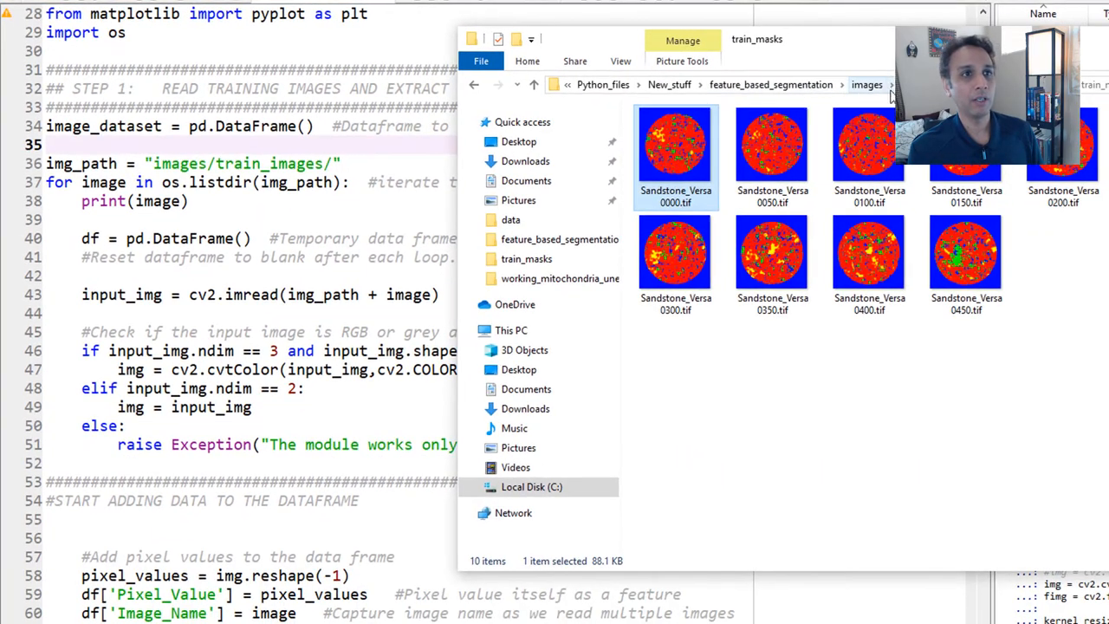
- Go up to the images folder and open train_images
{"action": "left_click", "coordinate": [473, 84]}
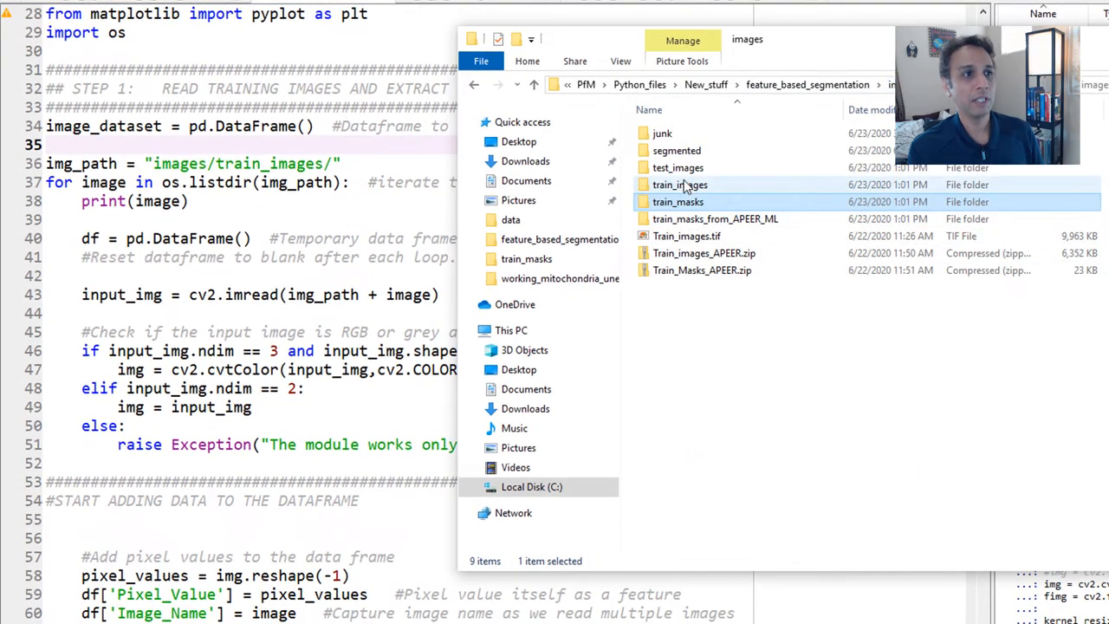
{"action": "double_click", "coordinate": [679, 185]}
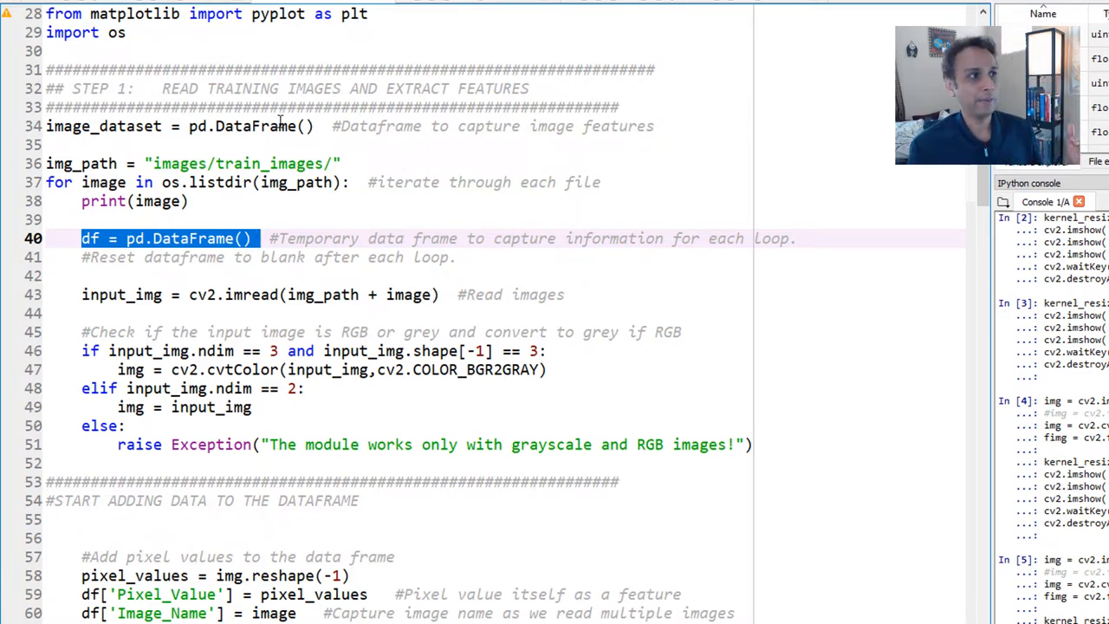
{"action": "left_click", "coordinate": [282, 126]}
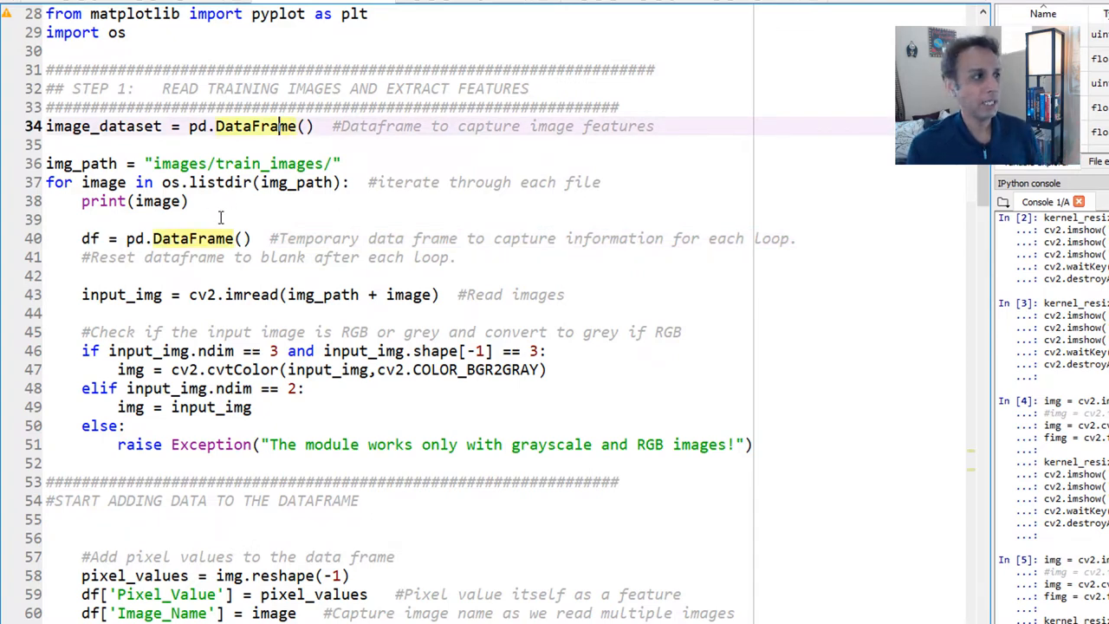
{"action": "left_click", "coordinate": [269, 238]}
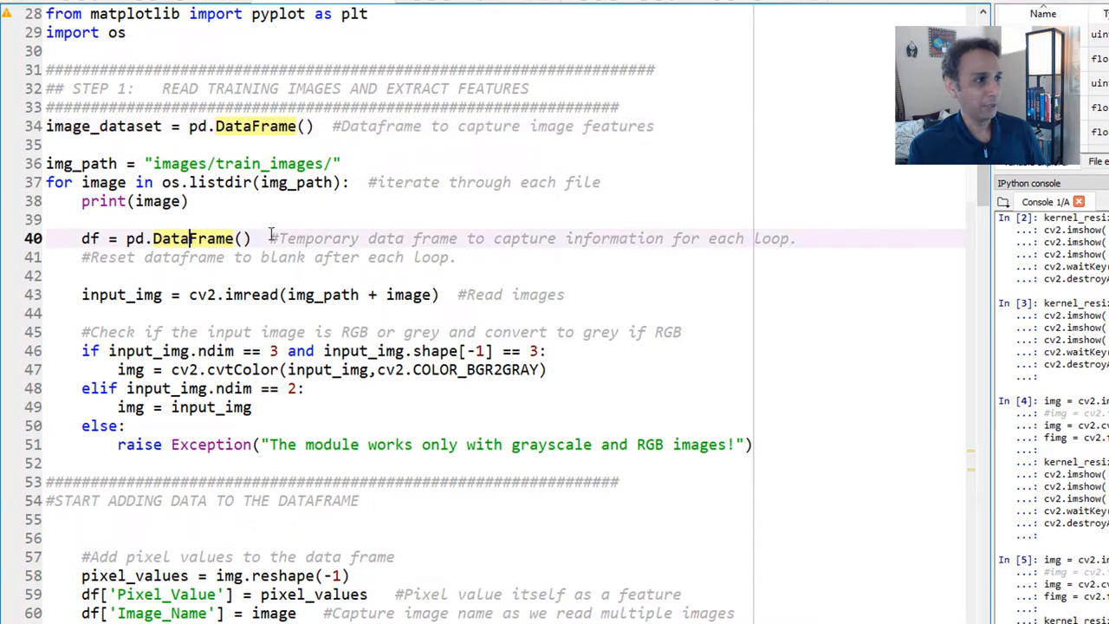
{"action": "scroll", "scroll_direction": "down", "scroll_amount": 3}
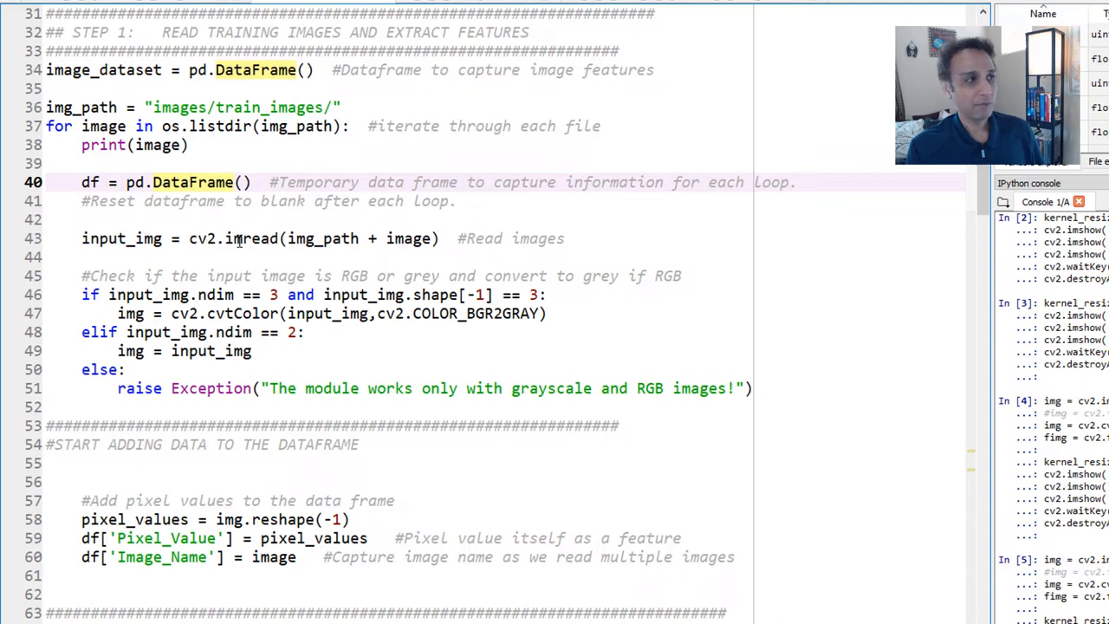
{"action": "double_click", "coordinate": [234, 238]}
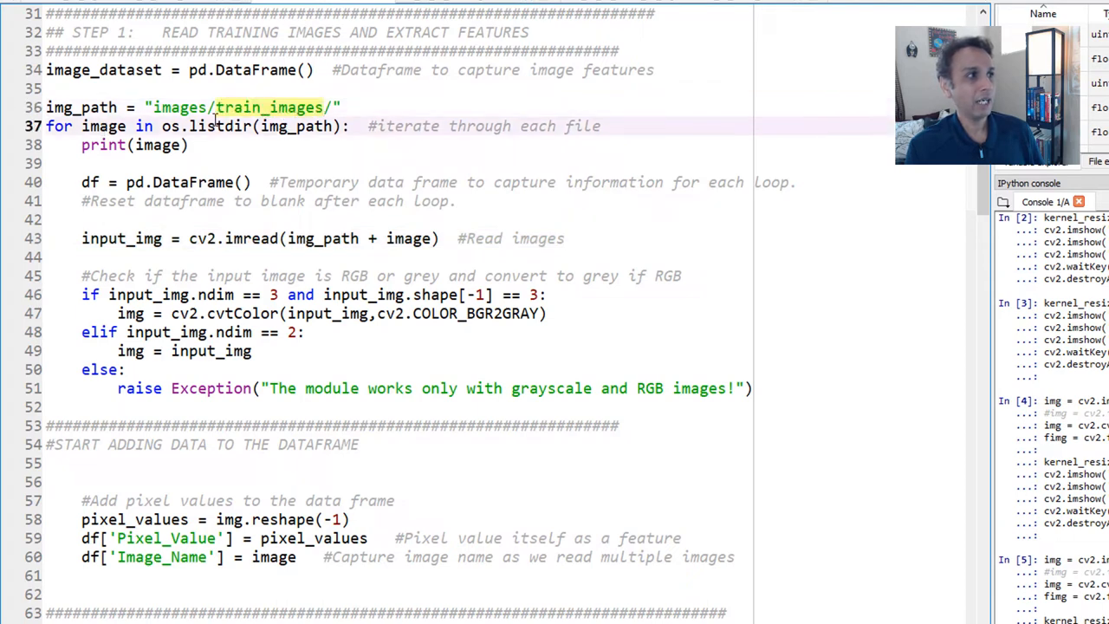
{"action": "double_click", "coordinate": [103, 126]}
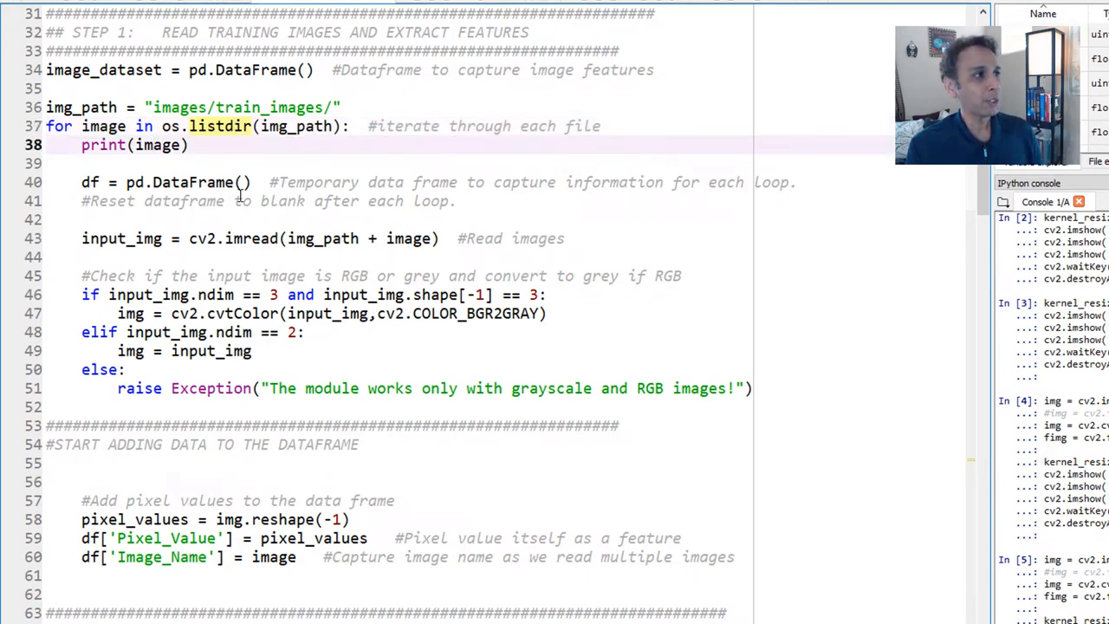
{"action": "double_click", "coordinate": [103, 126]}
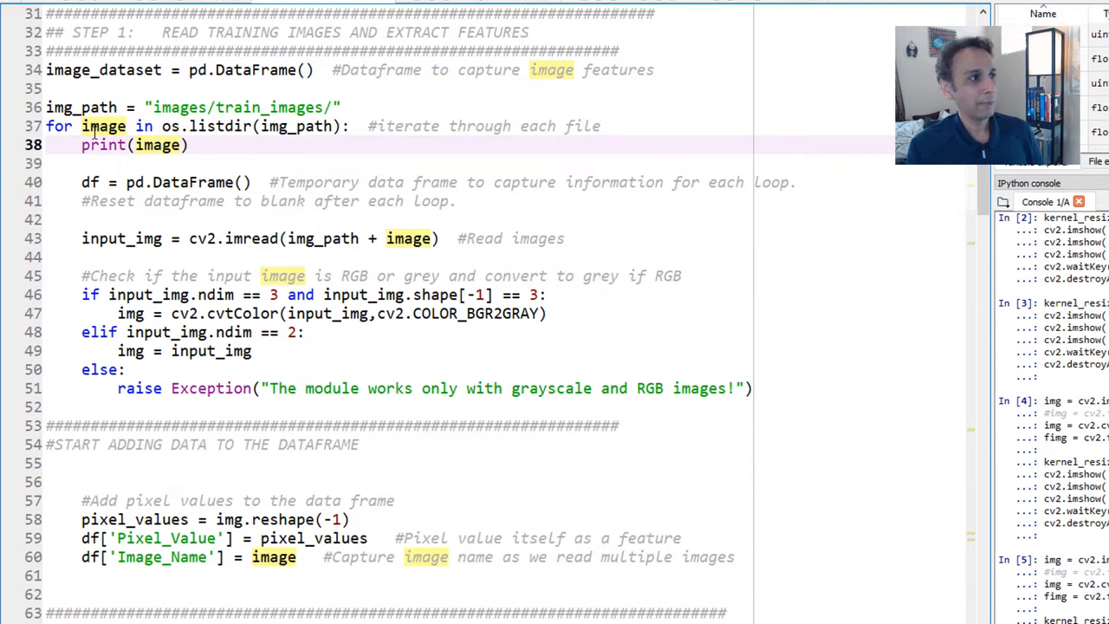
{"action": "double_click", "coordinate": [103, 126]}
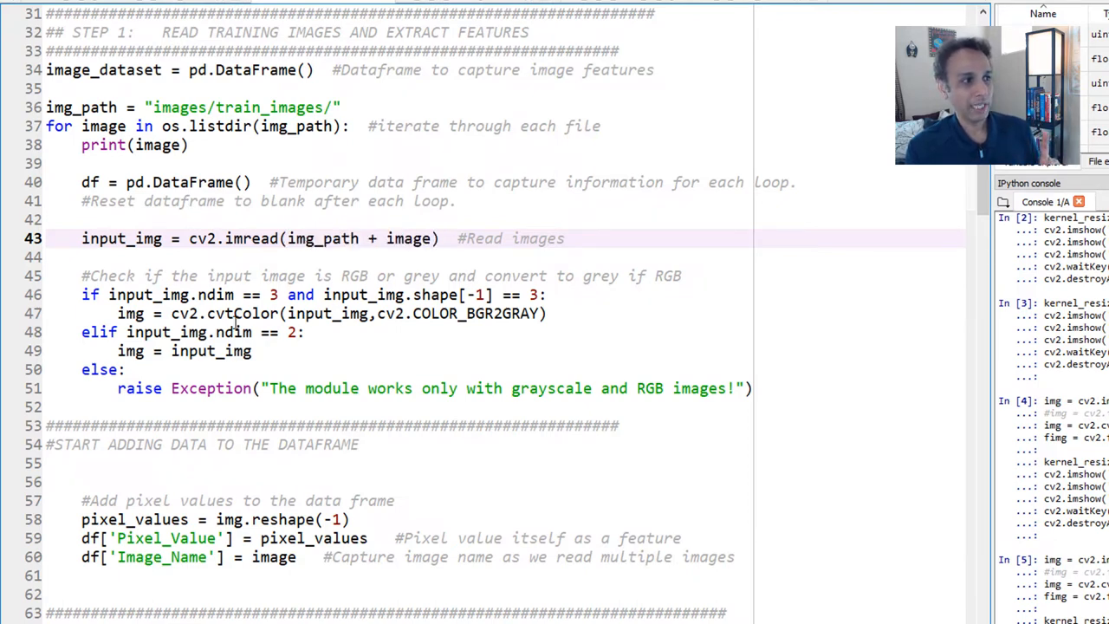
{"action": "double_click", "coordinate": [322, 238]}
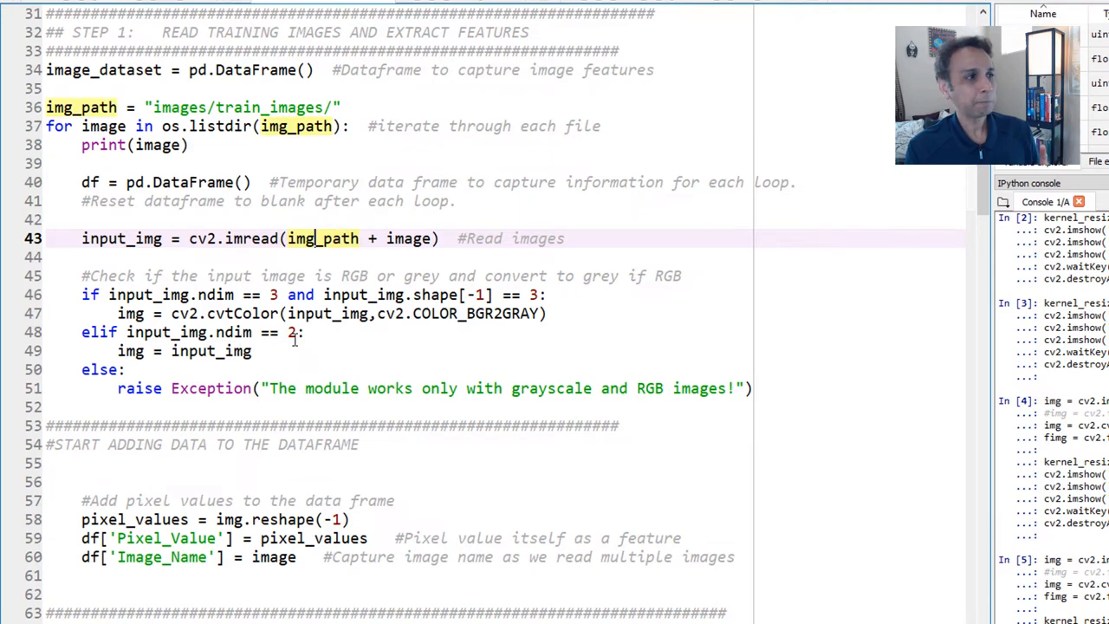
{"action": "scroll", "scroll_direction": "down", "scroll_amount": 3}
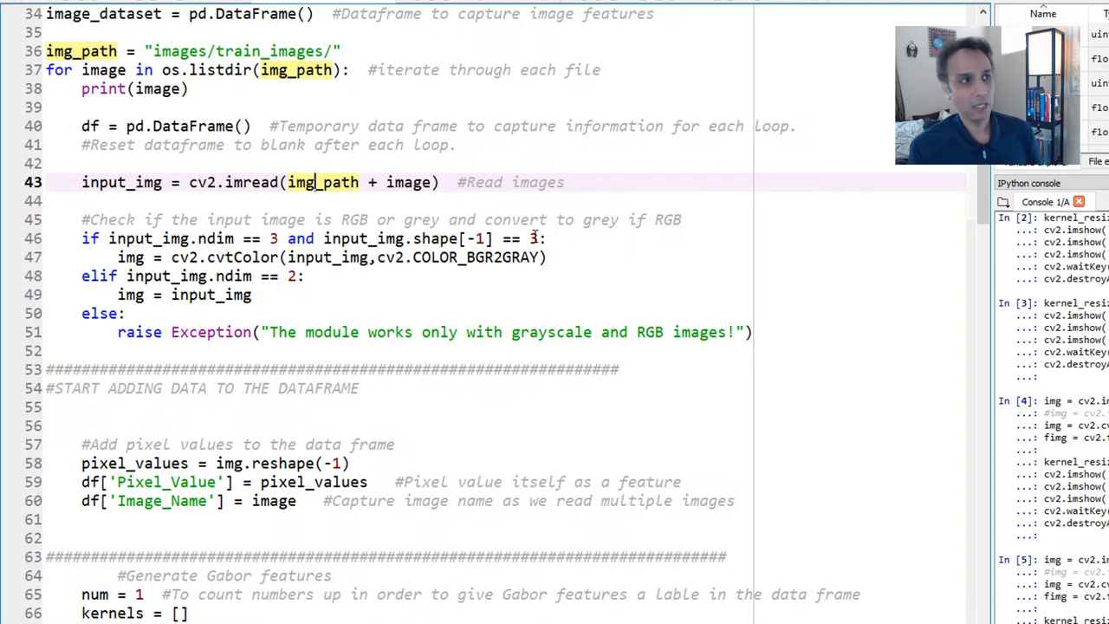
{"action": "left_click", "coordinate": [425, 257]}
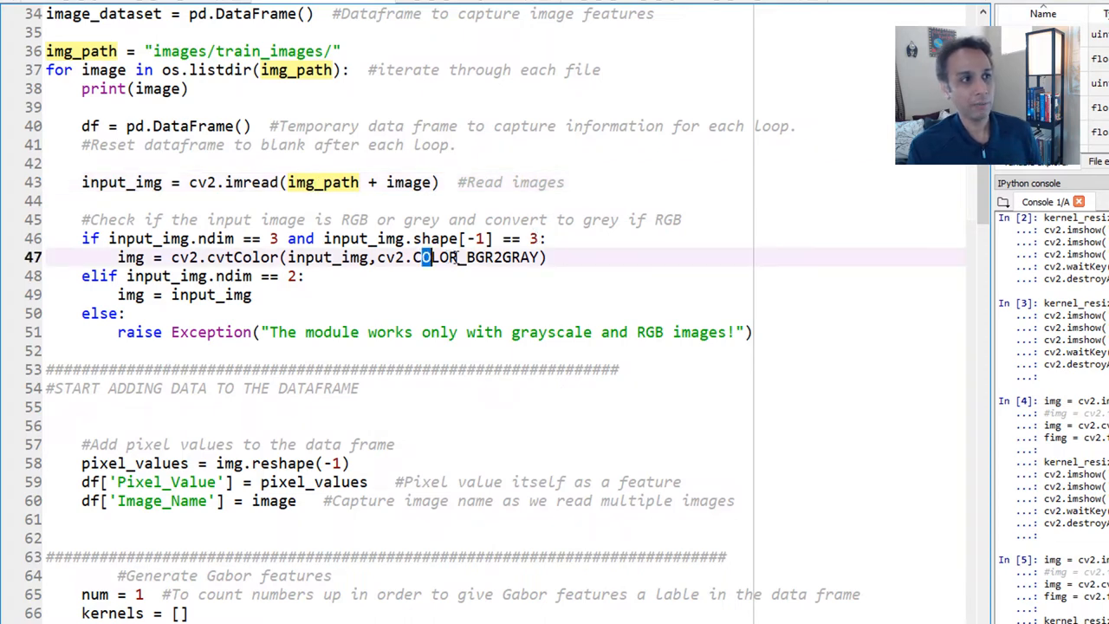
{"action": "double_click", "coordinate": [479, 256]}
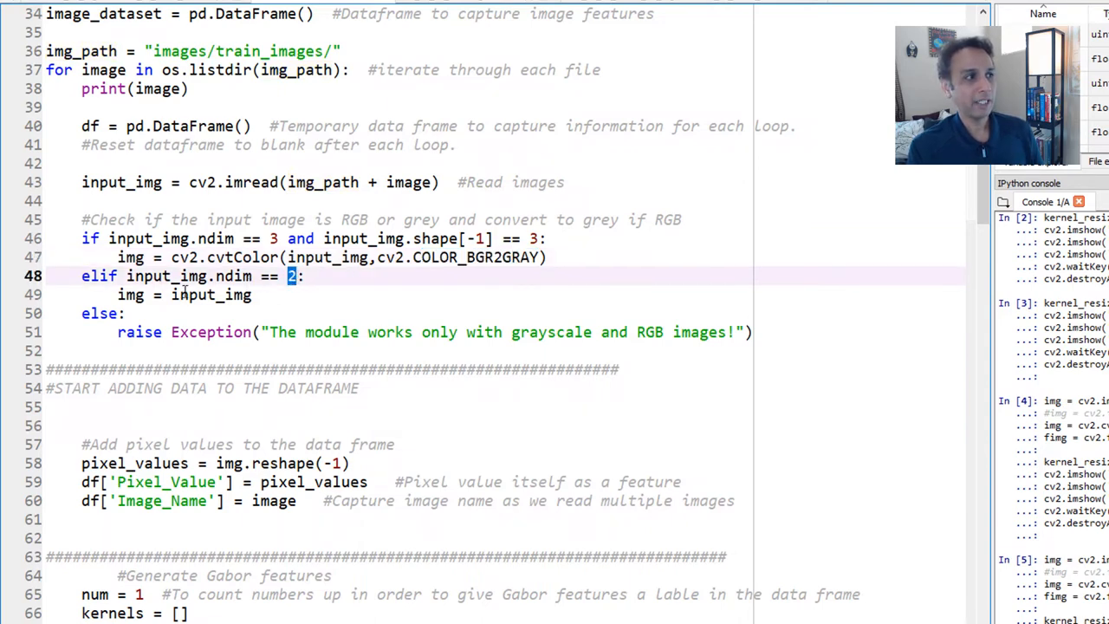
{"action": "left_click", "coordinate": [254, 294]}
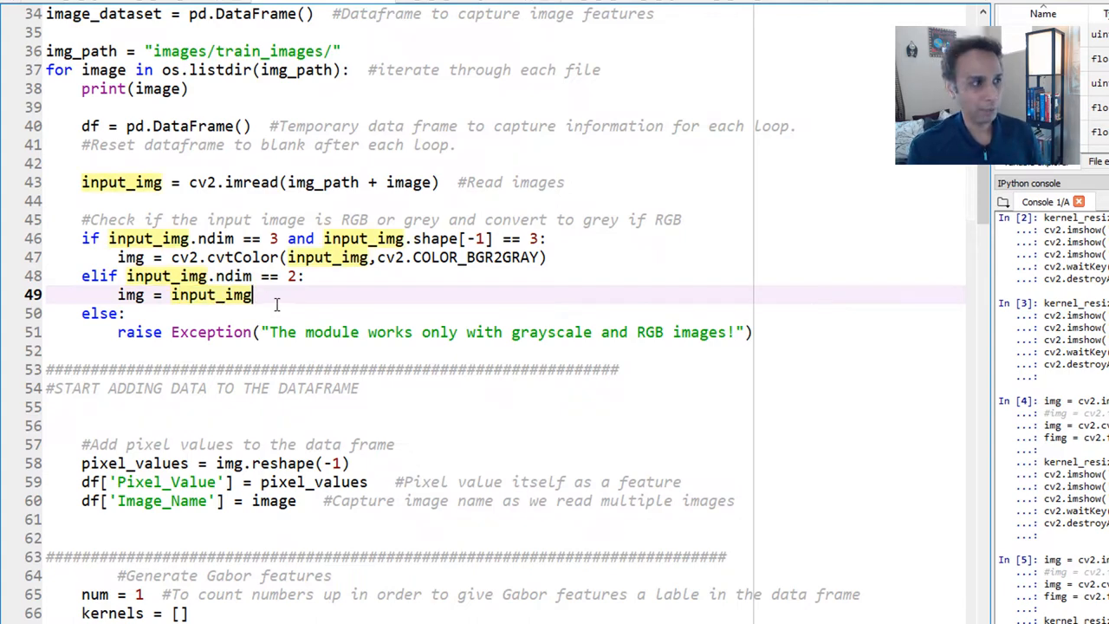
{"action": "mouse_move", "coordinate": [301, 322]}
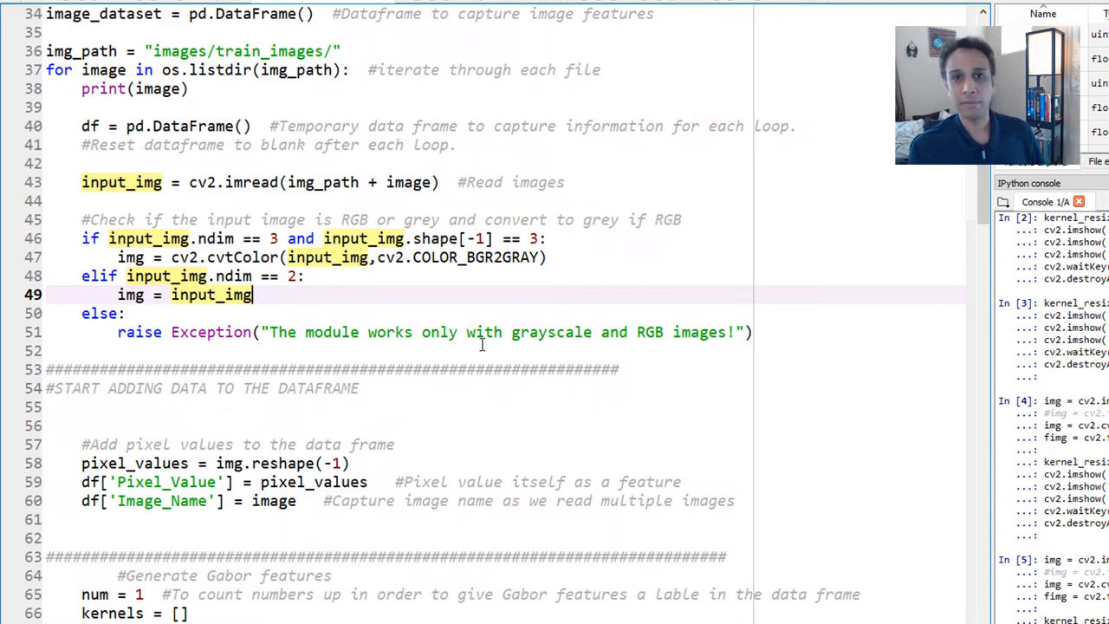
{"action": "scroll", "scroll_direction": "down", "scroll_amount": 3}
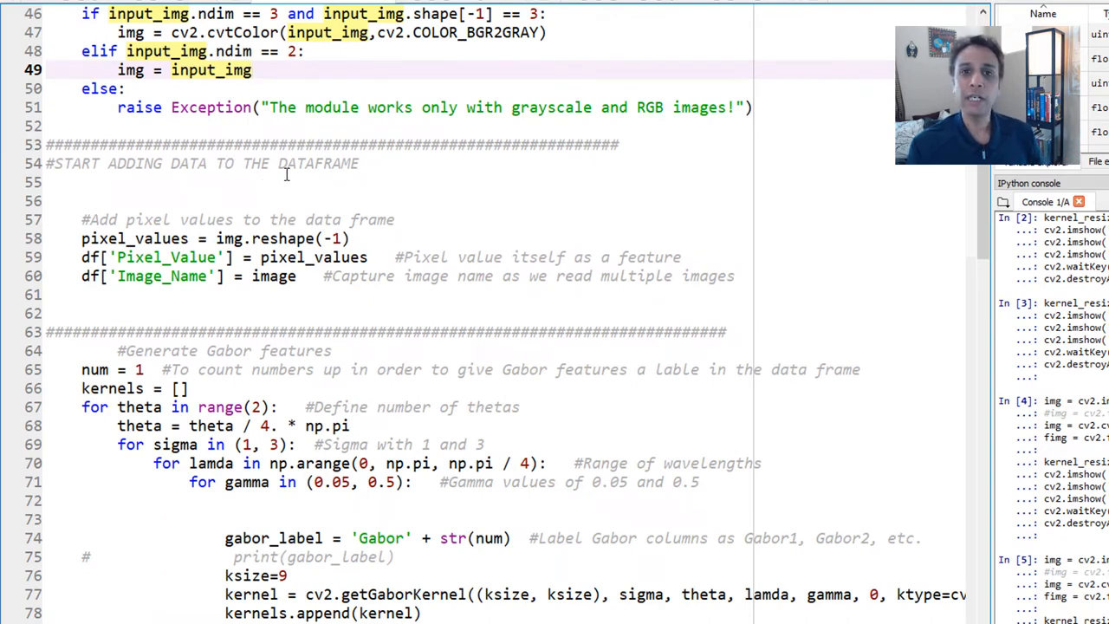
{"action": "scroll", "scroll_direction": "up", "scroll_amount": 3}
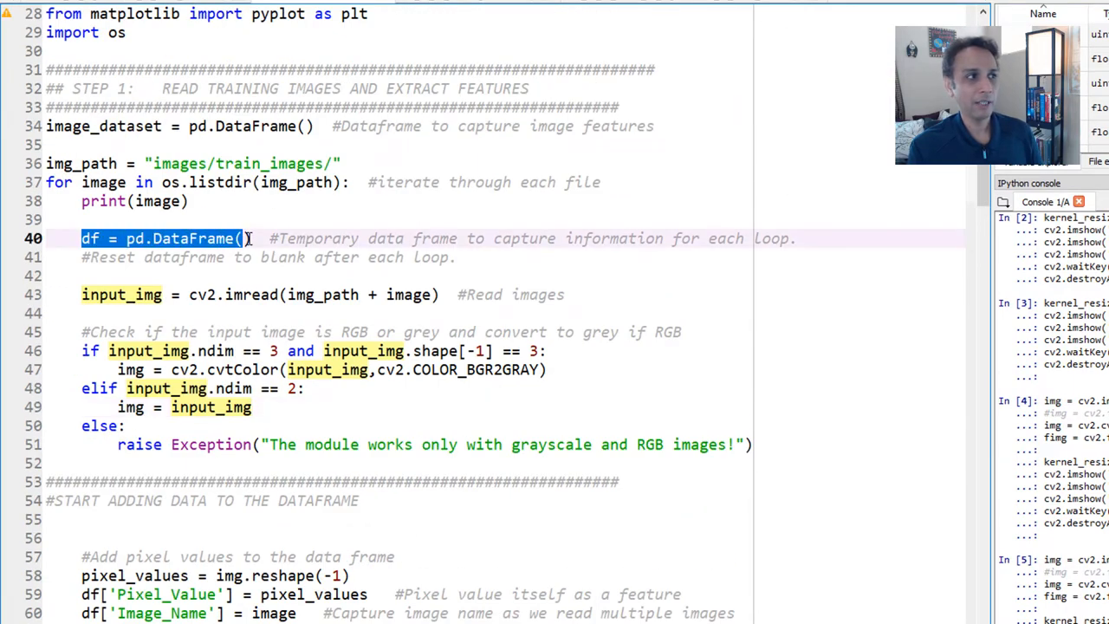
{"action": "scroll", "scroll_direction": "down", "scroll_amount": 3}
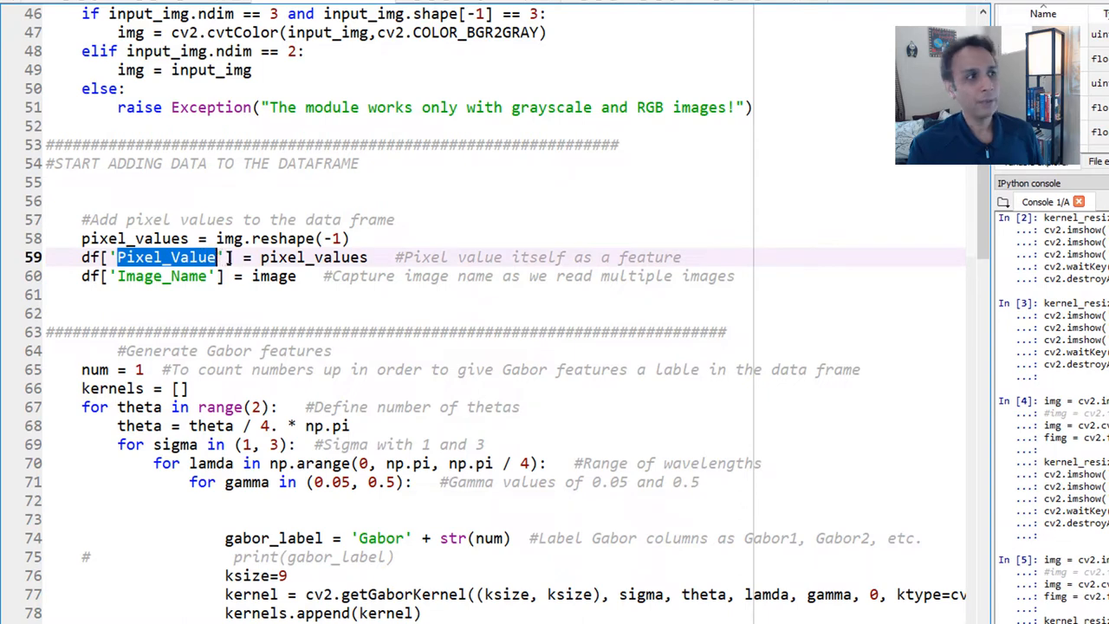
{"action": "double_click", "coordinate": [313, 256]}
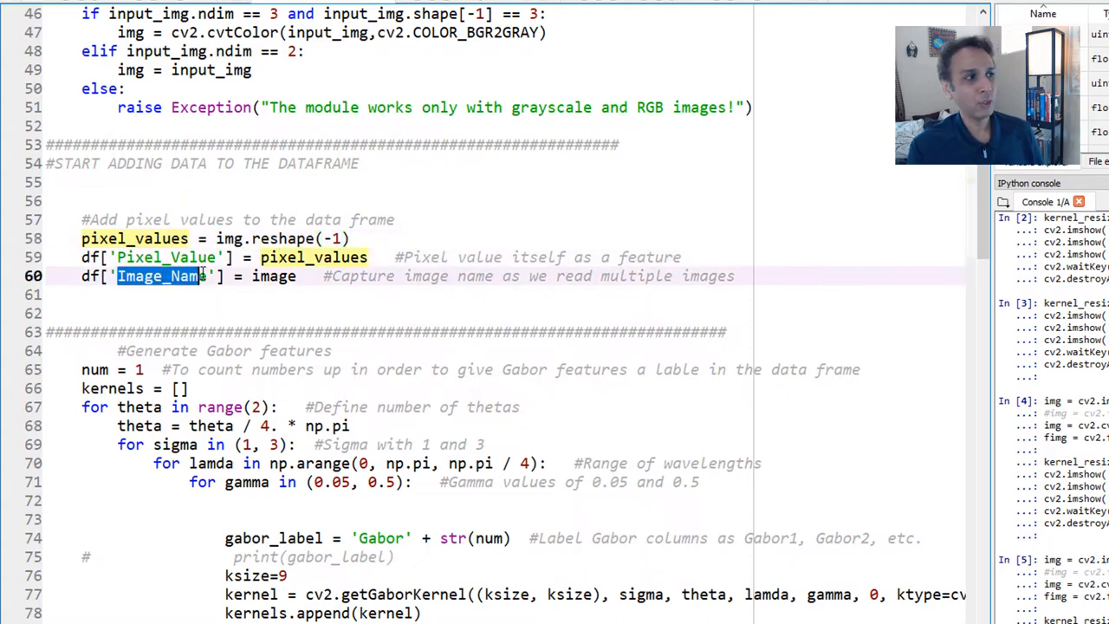
{"action": "left_click", "coordinate": [260, 276]}
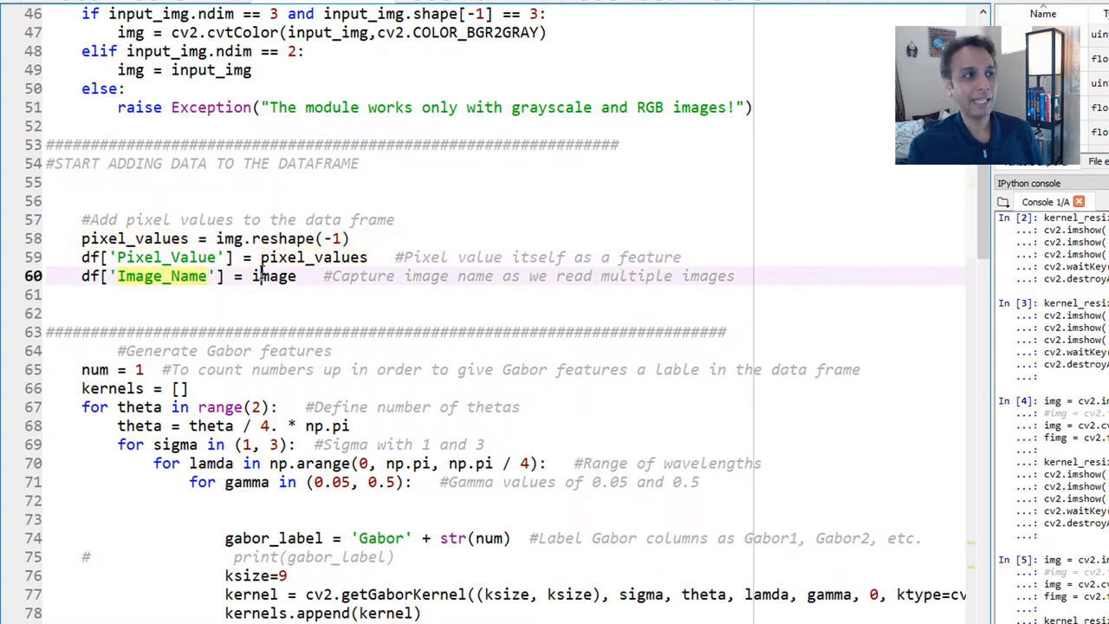
{"action": "double_click", "coordinate": [274, 276]}
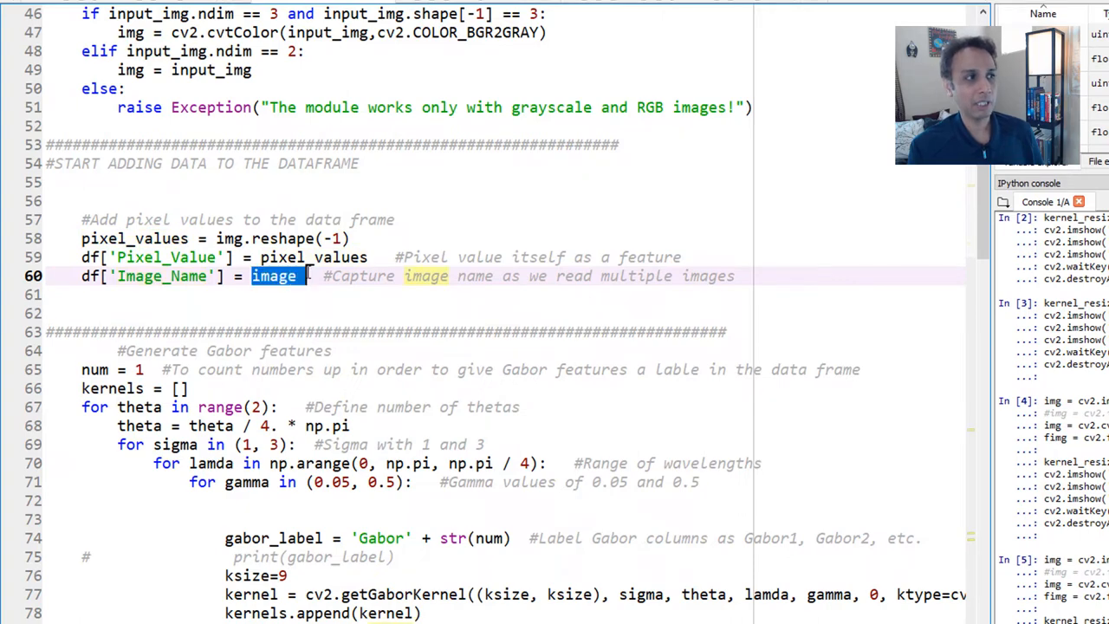
{"action": "scroll", "scroll_direction": "up", "scroll_amount": 3}
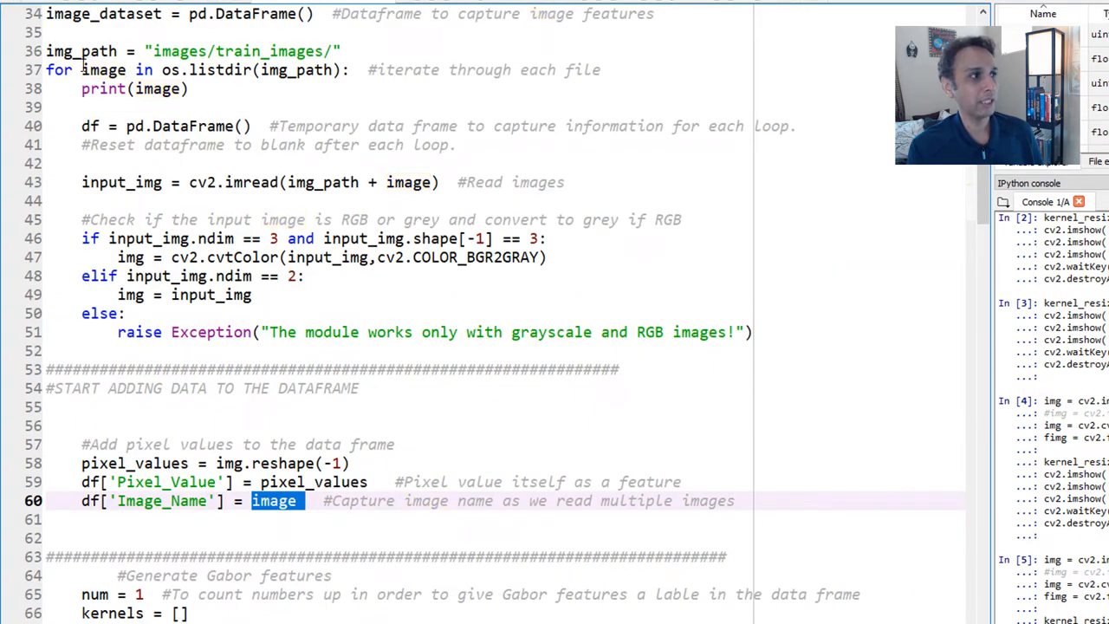
{"action": "double_click", "coordinate": [104, 69]}
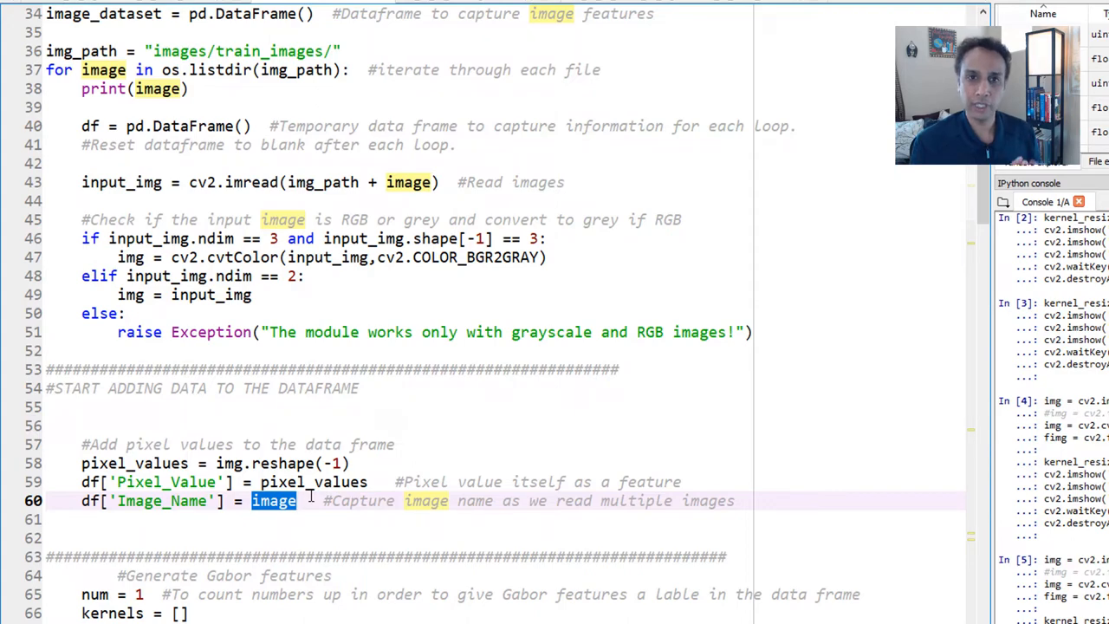
{"action": "scroll", "scroll_direction": "down", "scroll_amount": 3}
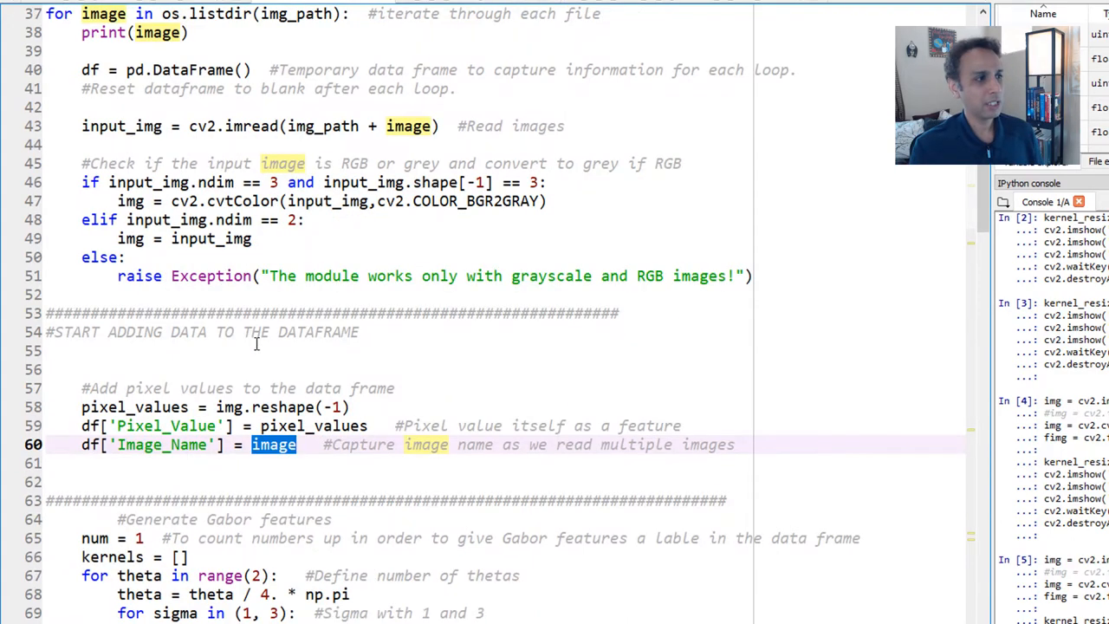
{"action": "scroll", "scroll_direction": "down", "scroll_amount": 3}
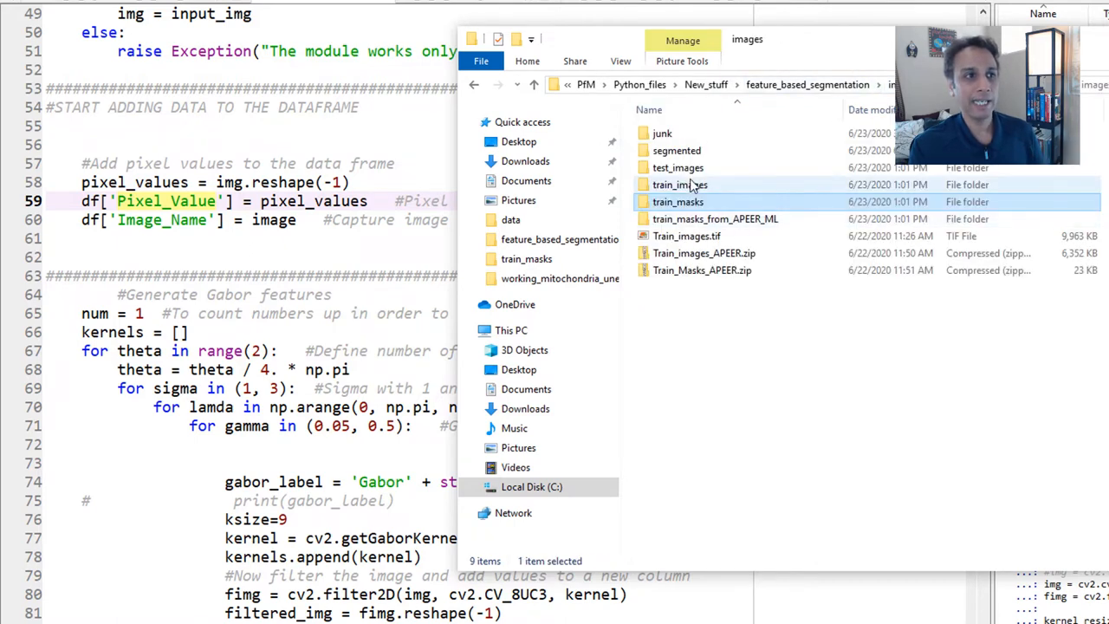
- Open the train_masks folder to show the ten colour-labelled mask thumbnails
{"action": "double_click", "coordinate": [680, 184]}
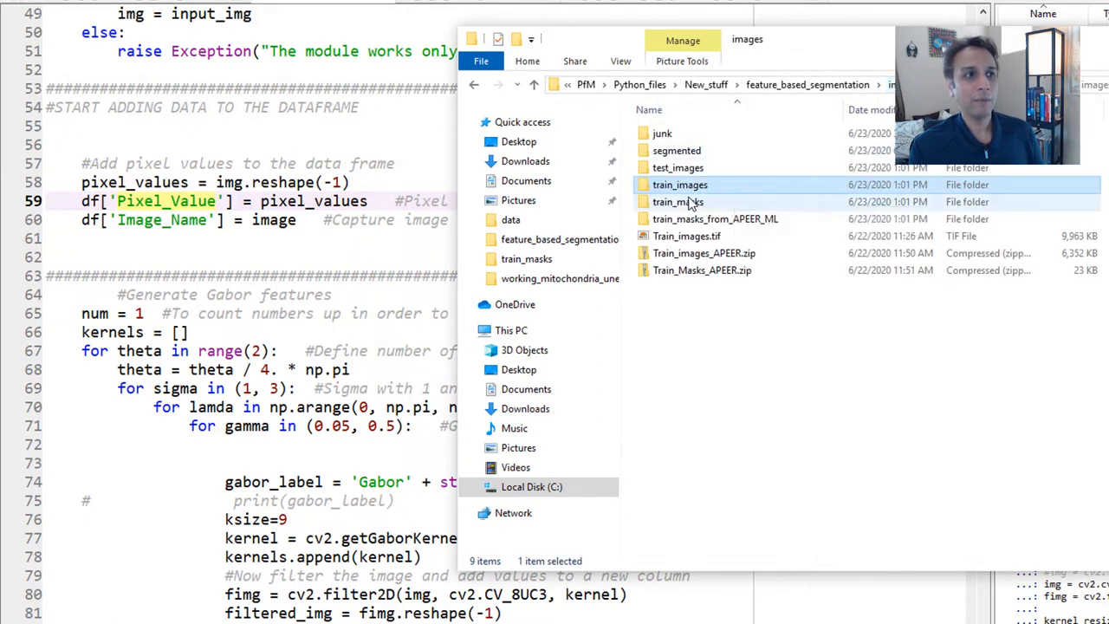
{"action": "double_click", "coordinate": [679, 185]}
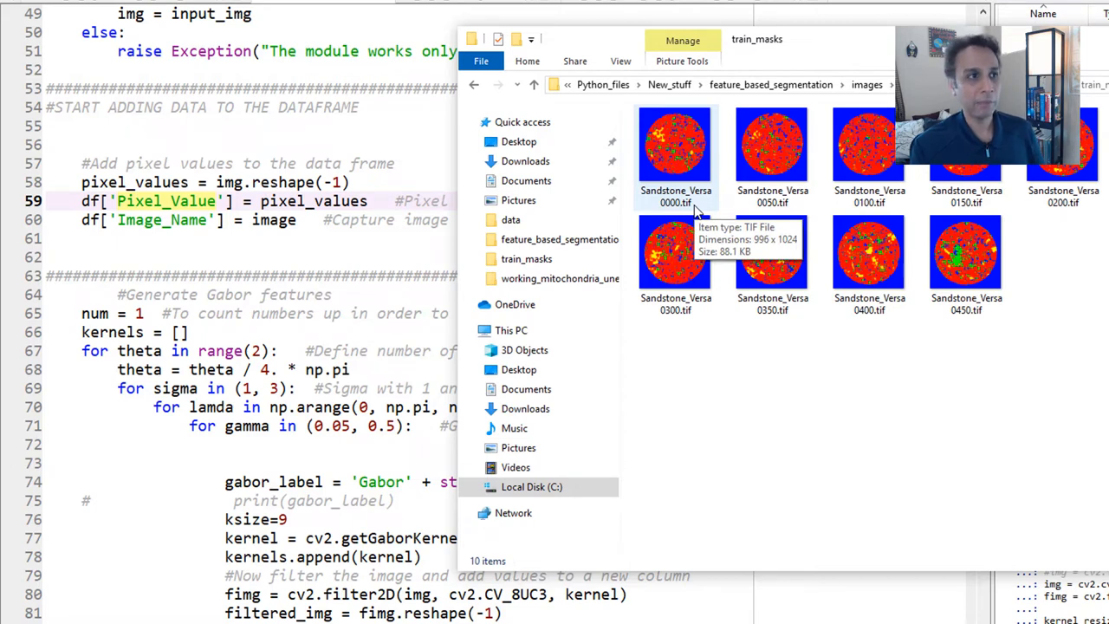
{"action": "mouse_move", "coordinate": [871, 91]}
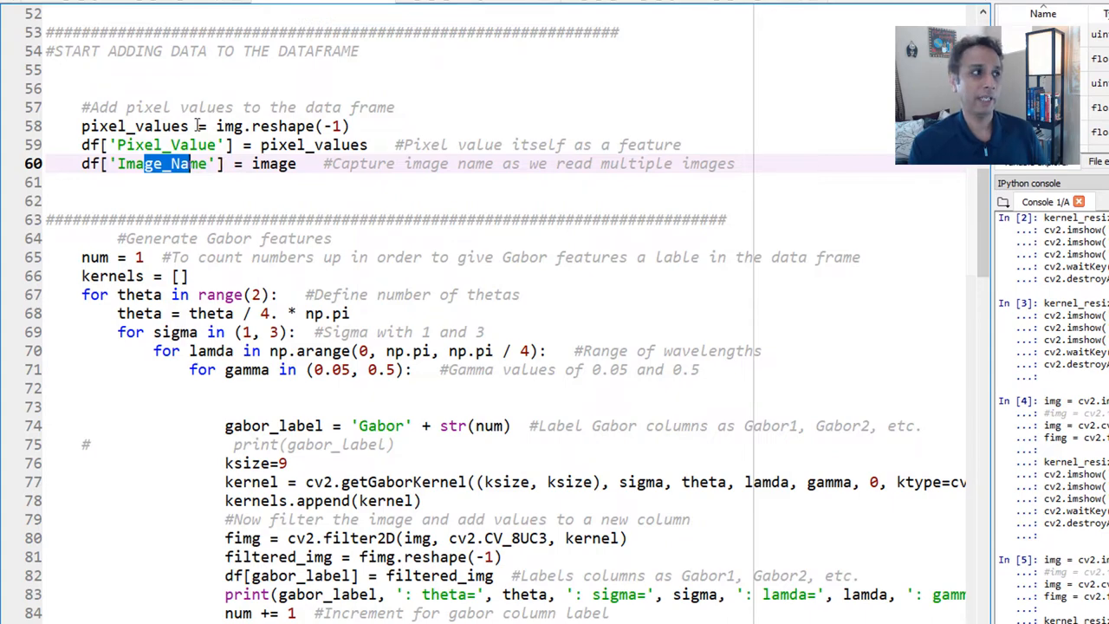
{"action": "scroll", "scroll_direction": "down", "scroll_amount": 3}
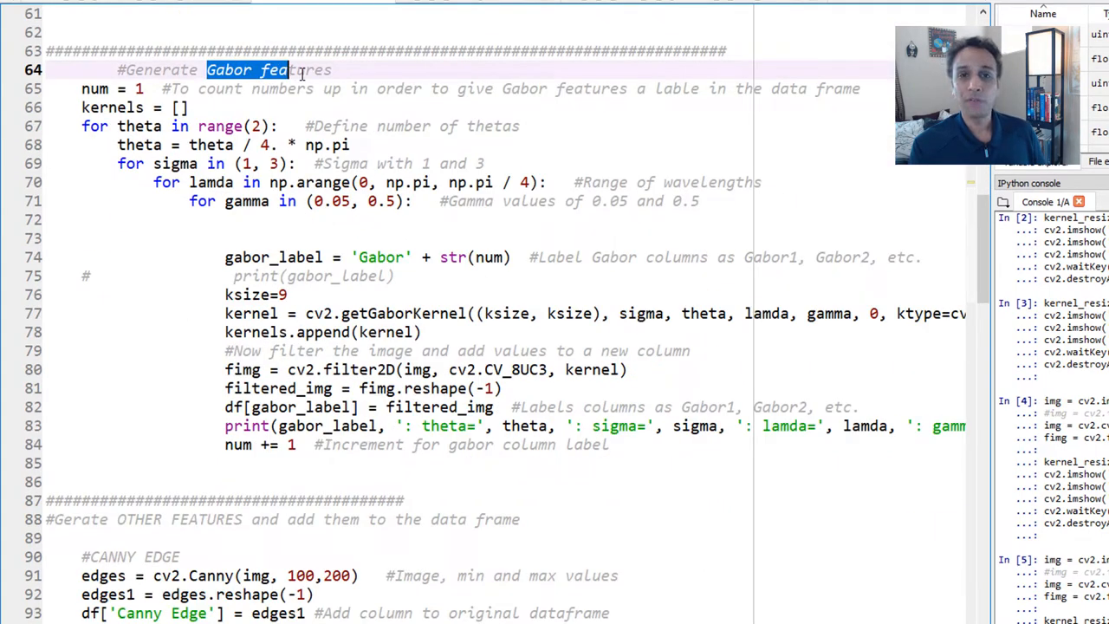
{"action": "left_click", "coordinate": [295, 69]}
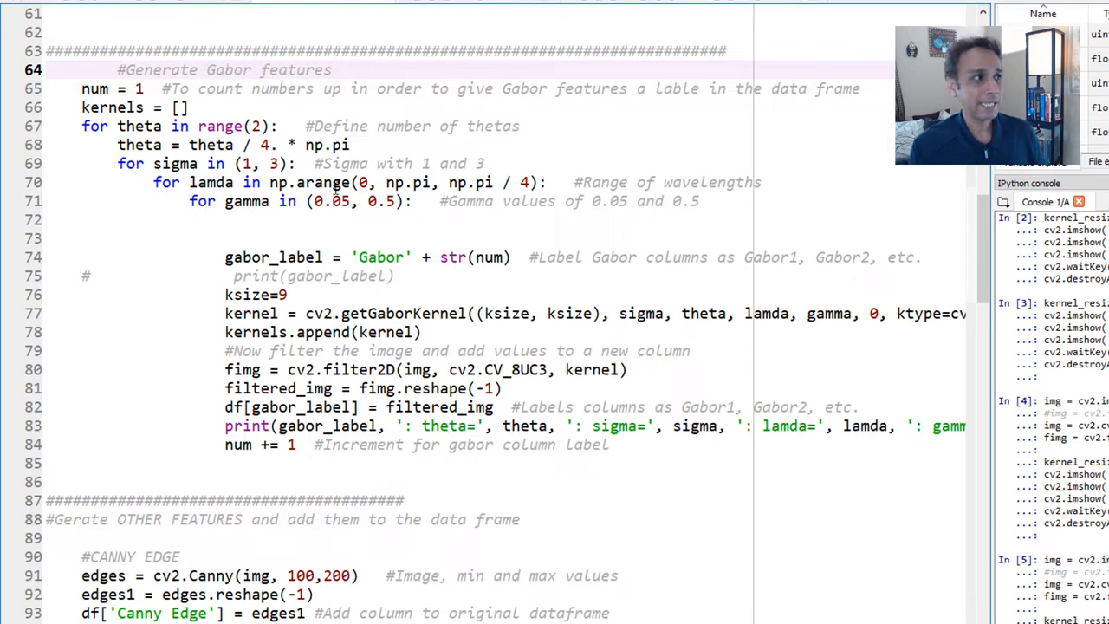
{"action": "double_click", "coordinate": [134, 125]}
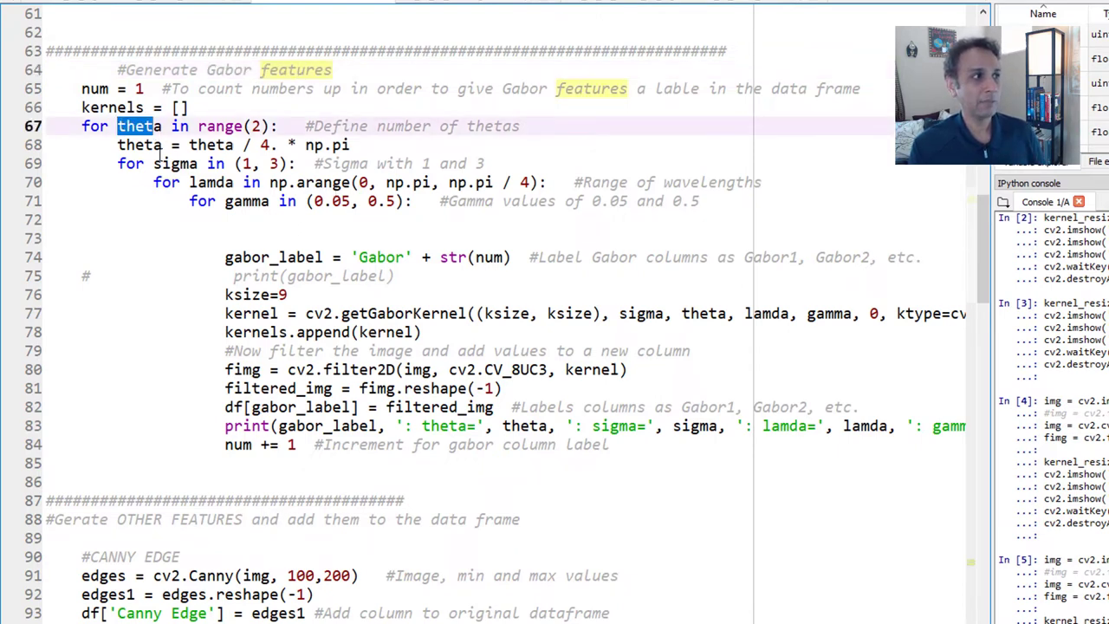
{"action": "left_click", "coordinate": [221, 182]}
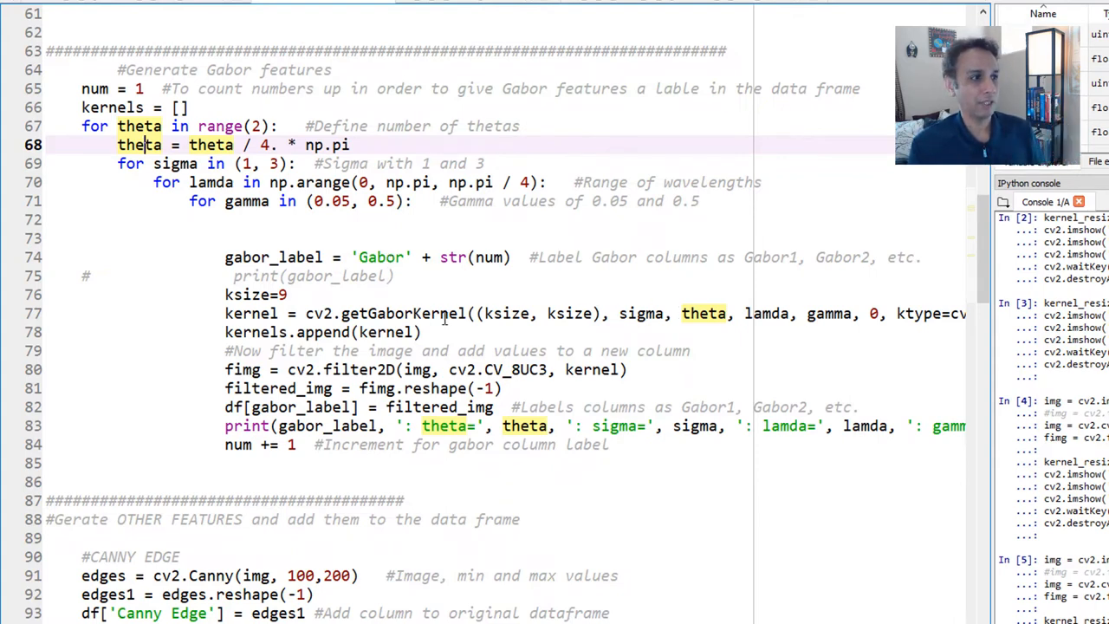
{"action": "double_click", "coordinate": [402, 313]}
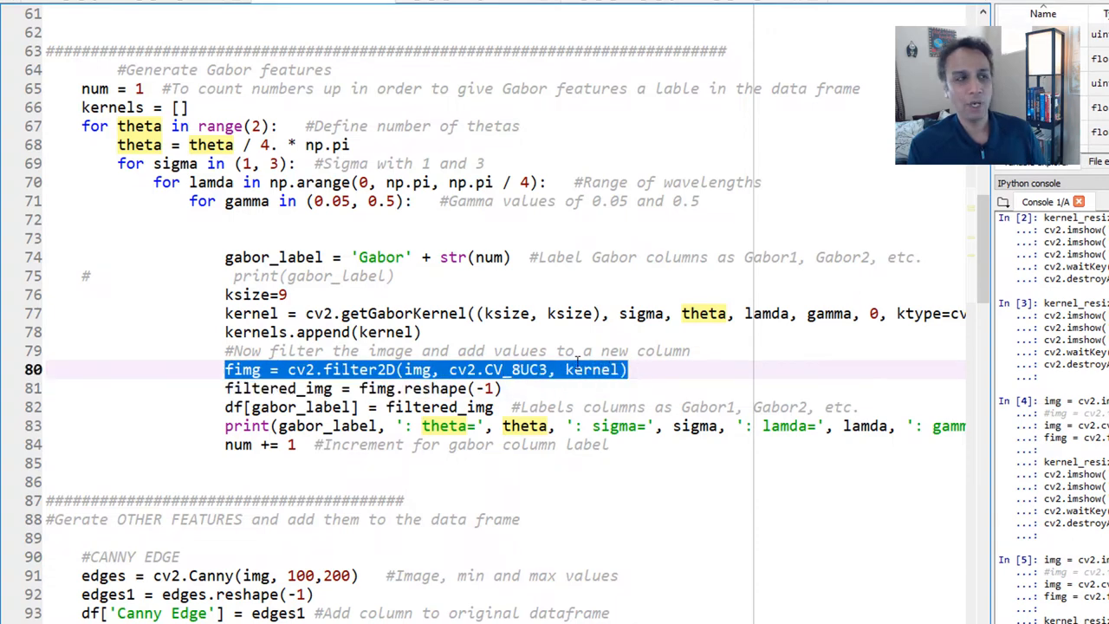
{"action": "left_click", "coordinate": [424, 369]}
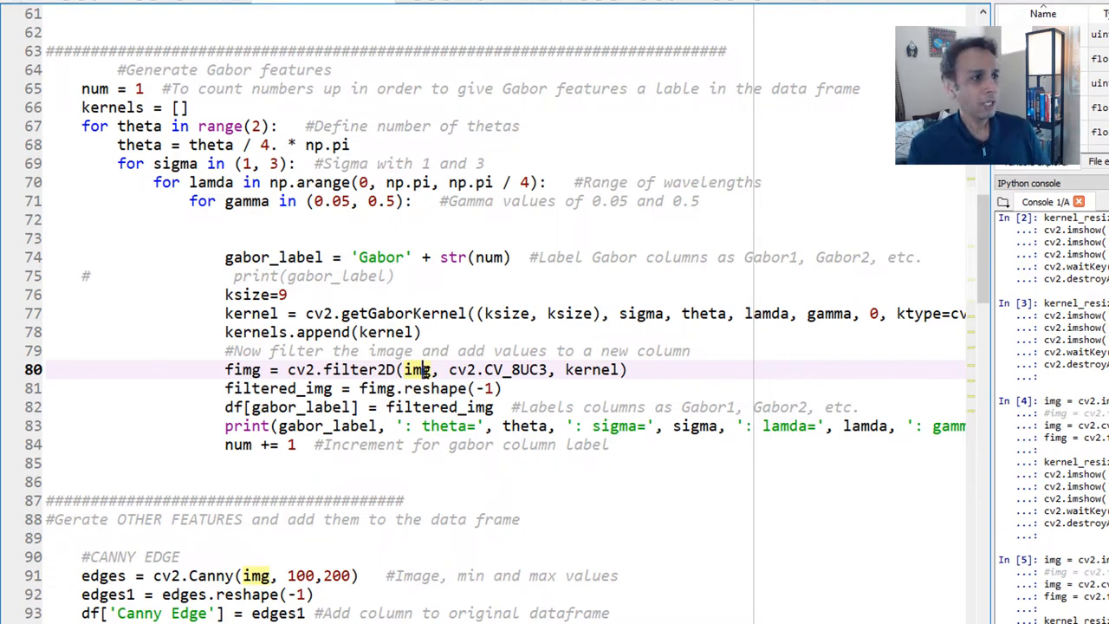
{"action": "mouse_move", "coordinate": [588, 369]}
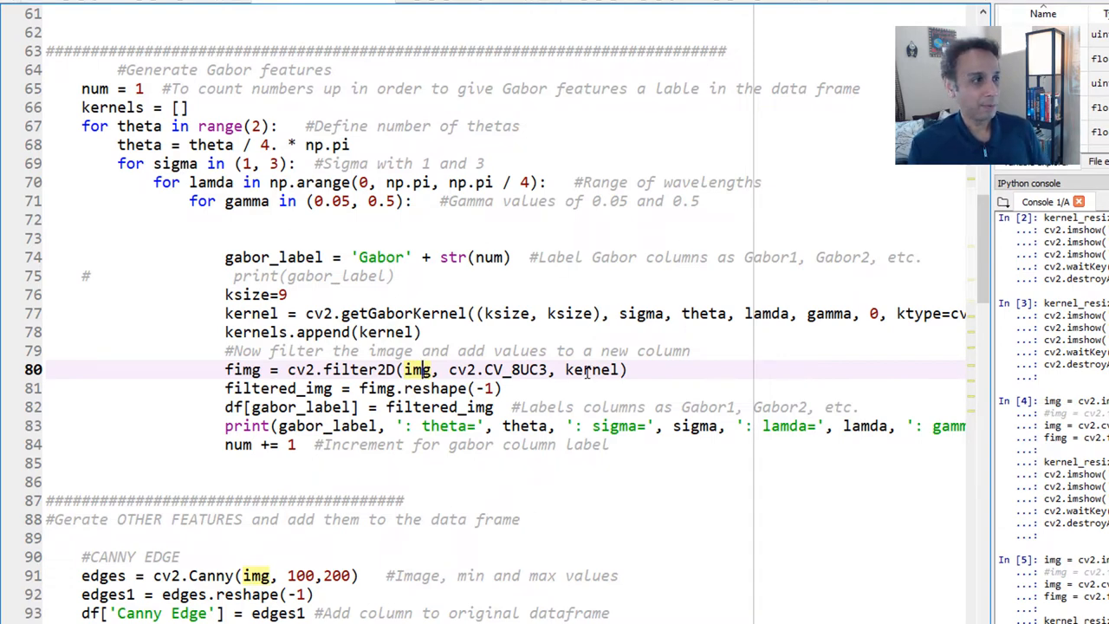
{"action": "scroll", "scroll_direction": "down", "scroll_amount": 3}
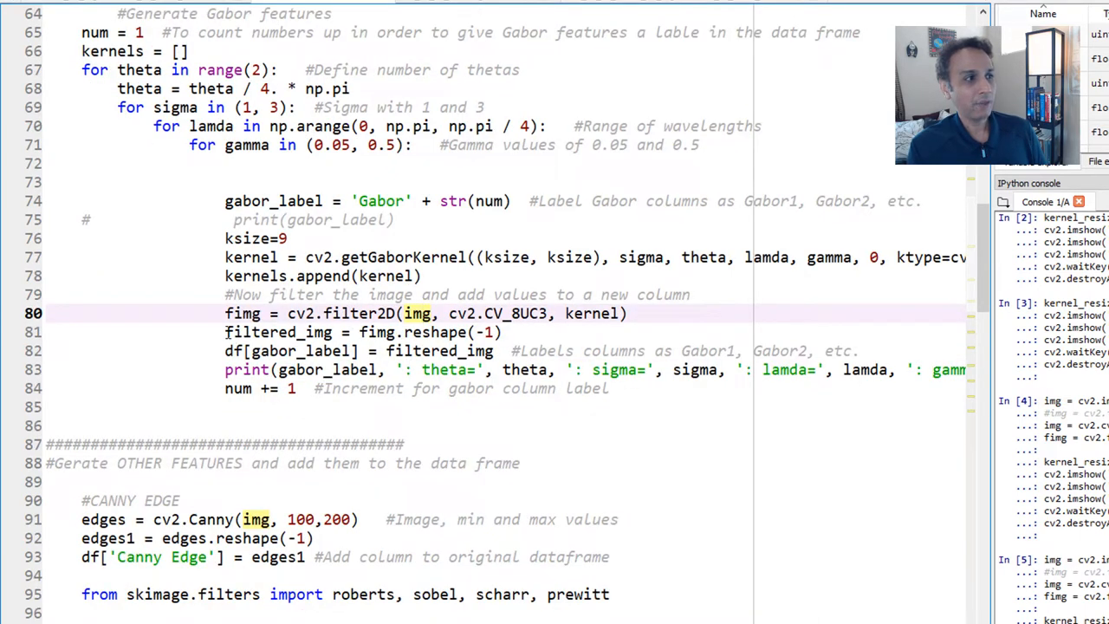
{"action": "double_click", "coordinate": [242, 313]}
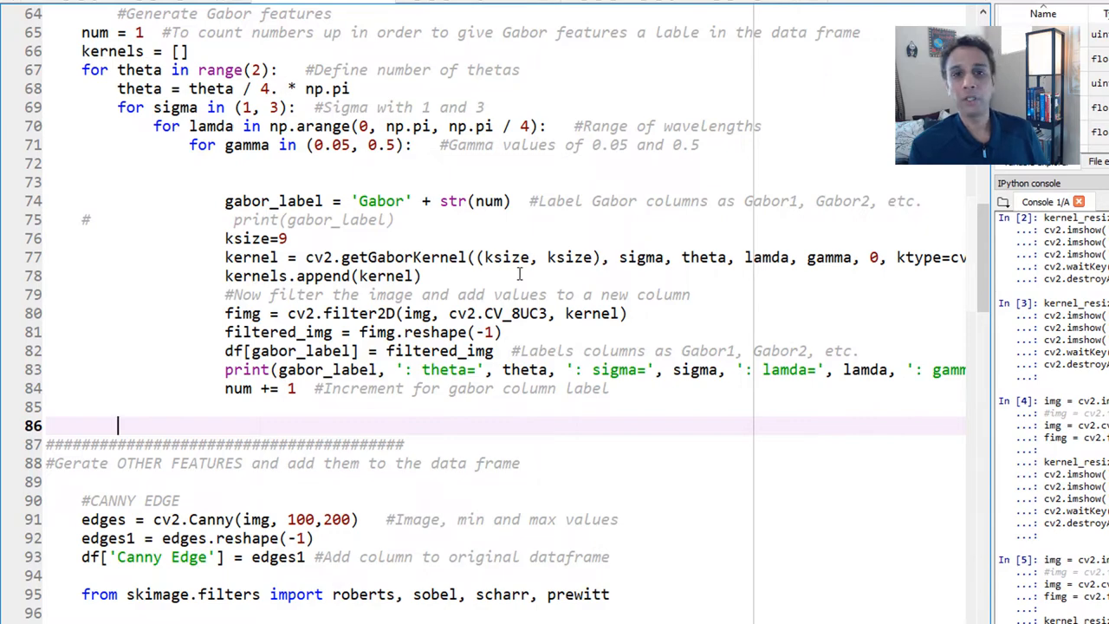
{"action": "scroll", "scroll_direction": "down", "scroll_amount": 3}
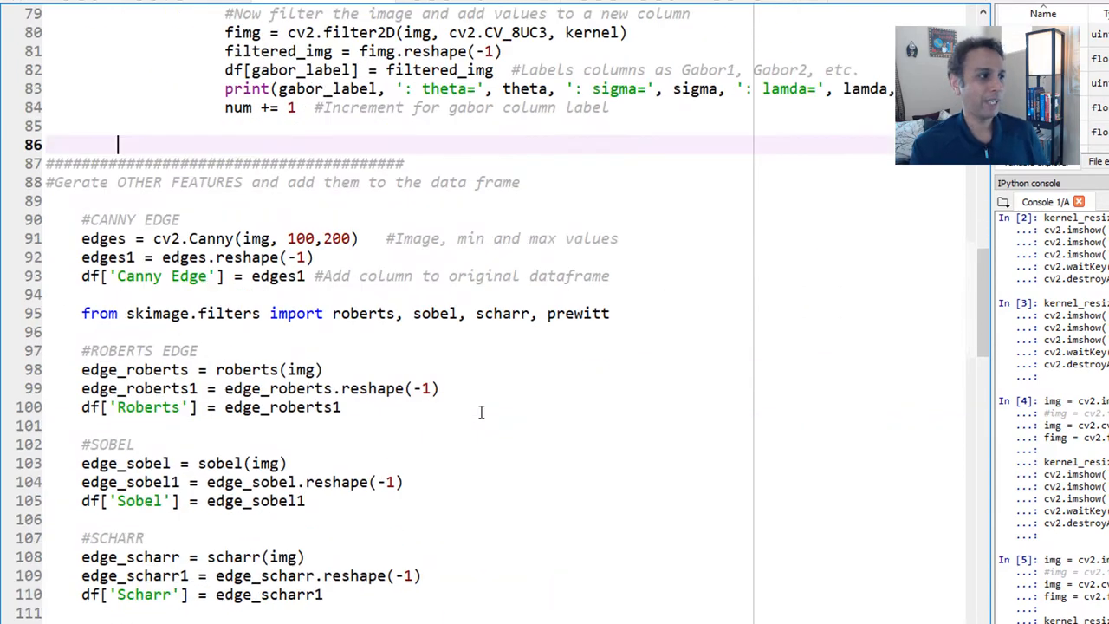
{"action": "scroll", "scroll_direction": "down", "scroll_amount": 3}
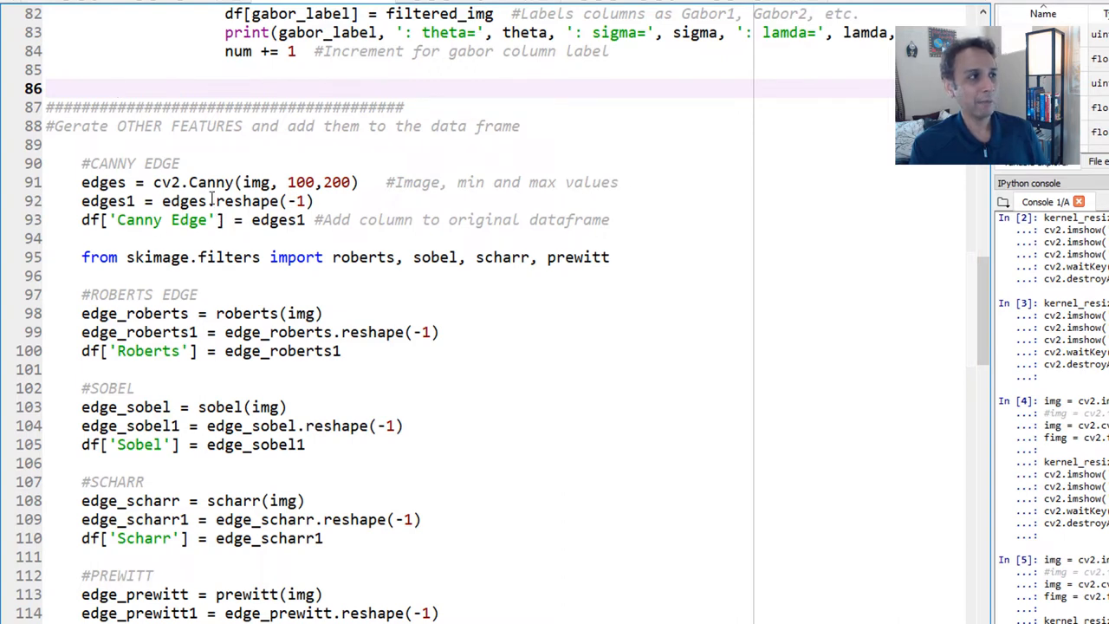
{"action": "scroll", "scroll_direction": "down", "scroll_amount": 3}
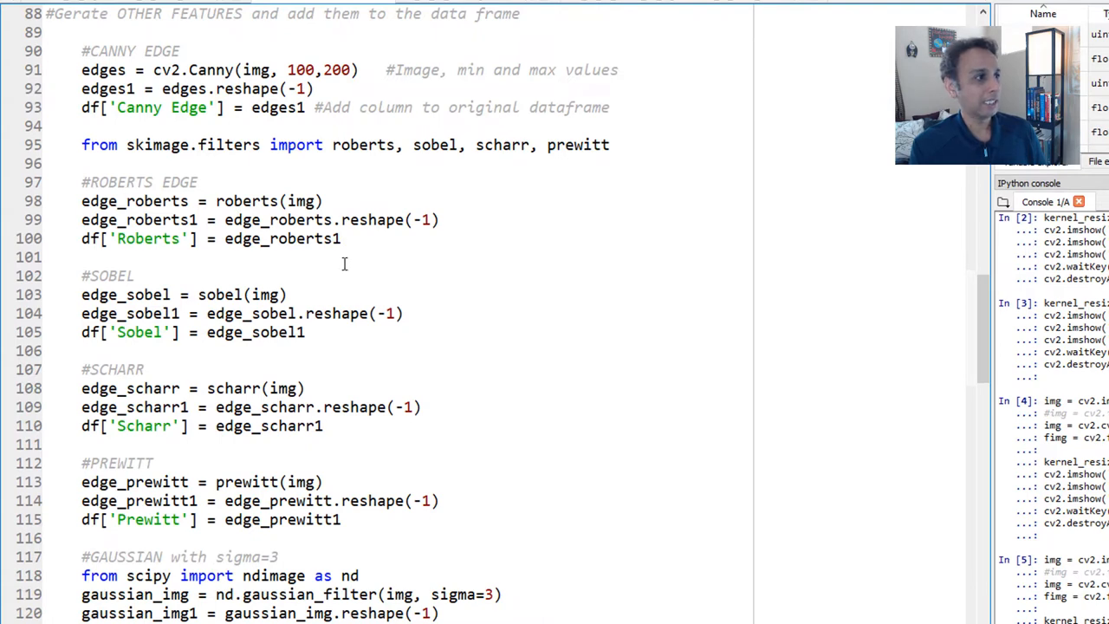
{"action": "scroll", "scroll_direction": "down", "scroll_amount": 3}
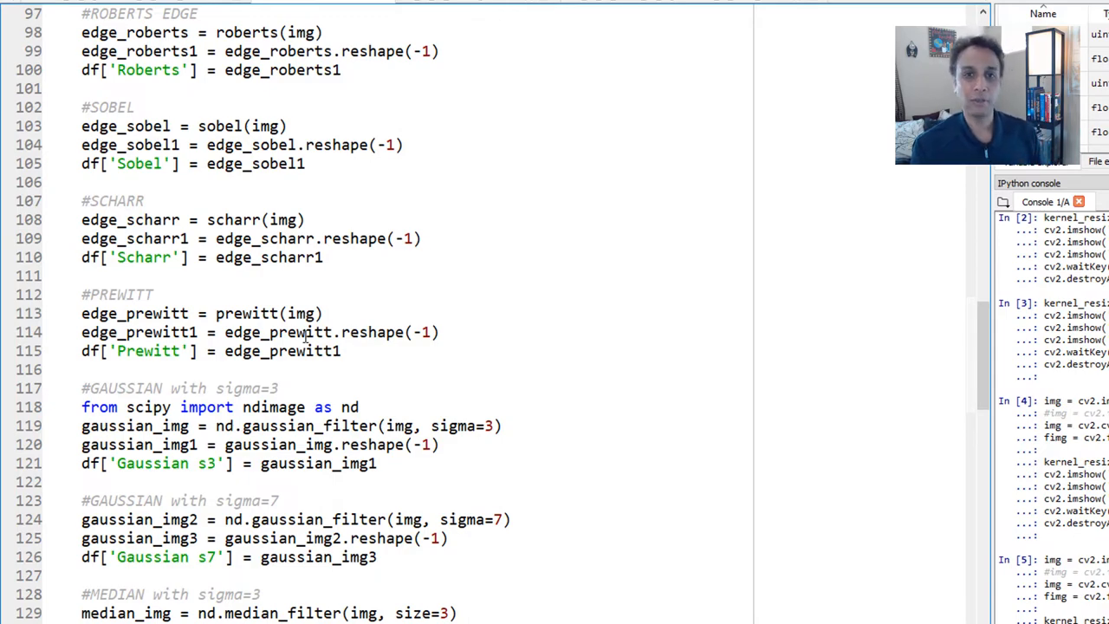
{"action": "scroll", "scroll_direction": "down", "scroll_amount": 3}
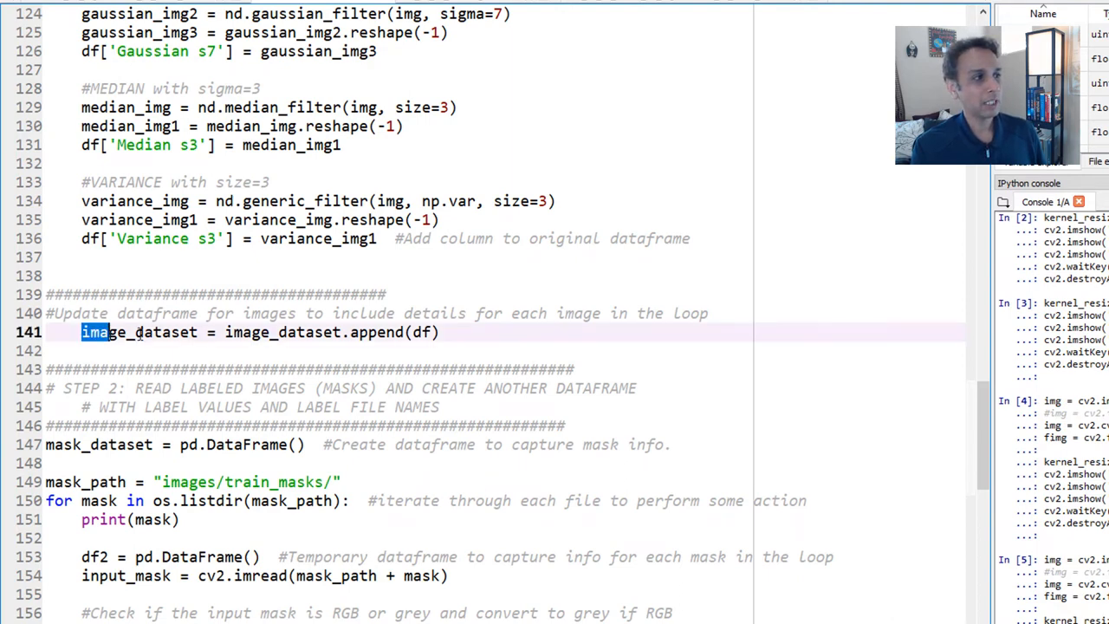
{"action": "double_click", "coordinate": [135, 332]}
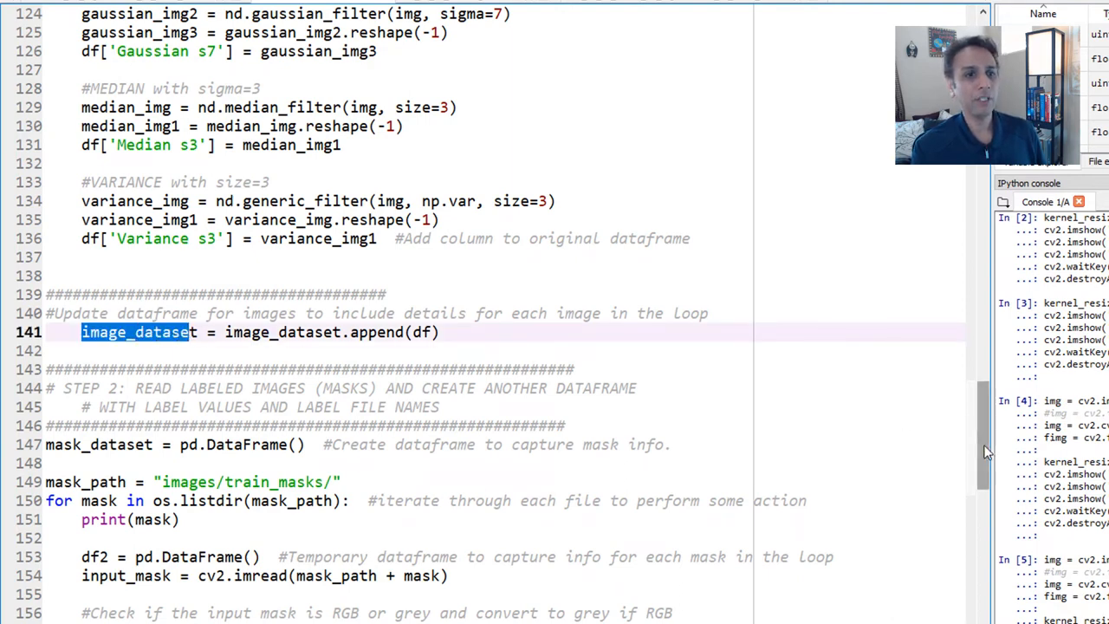
{"action": "scroll", "scroll_direction": "up", "scroll_amount": 3}
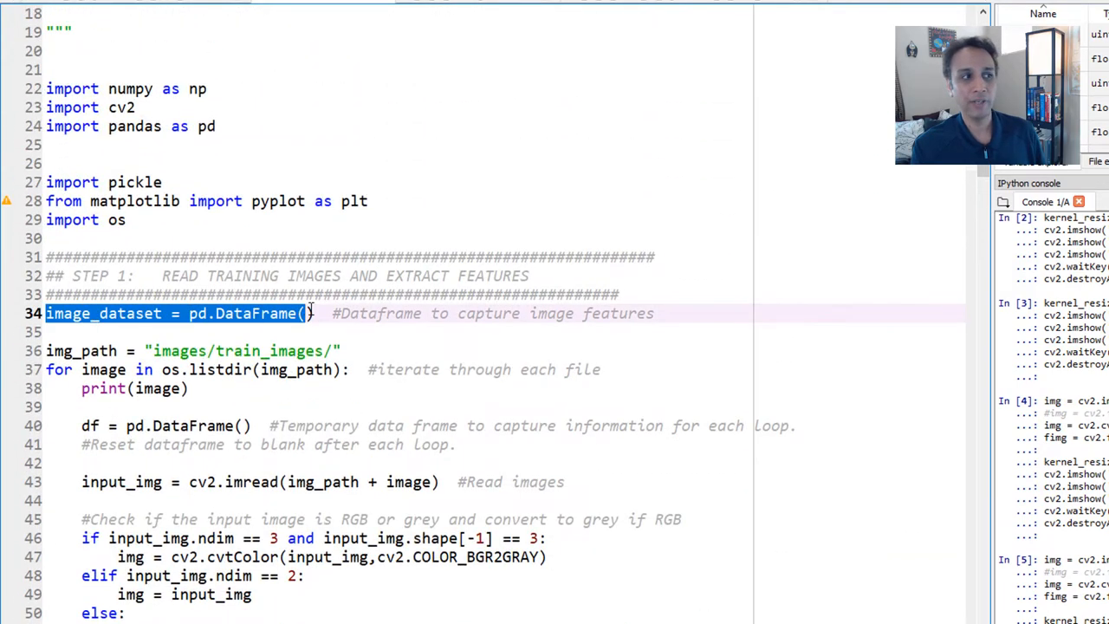
{"action": "scroll", "scroll_direction": "down", "scroll_amount": 3}
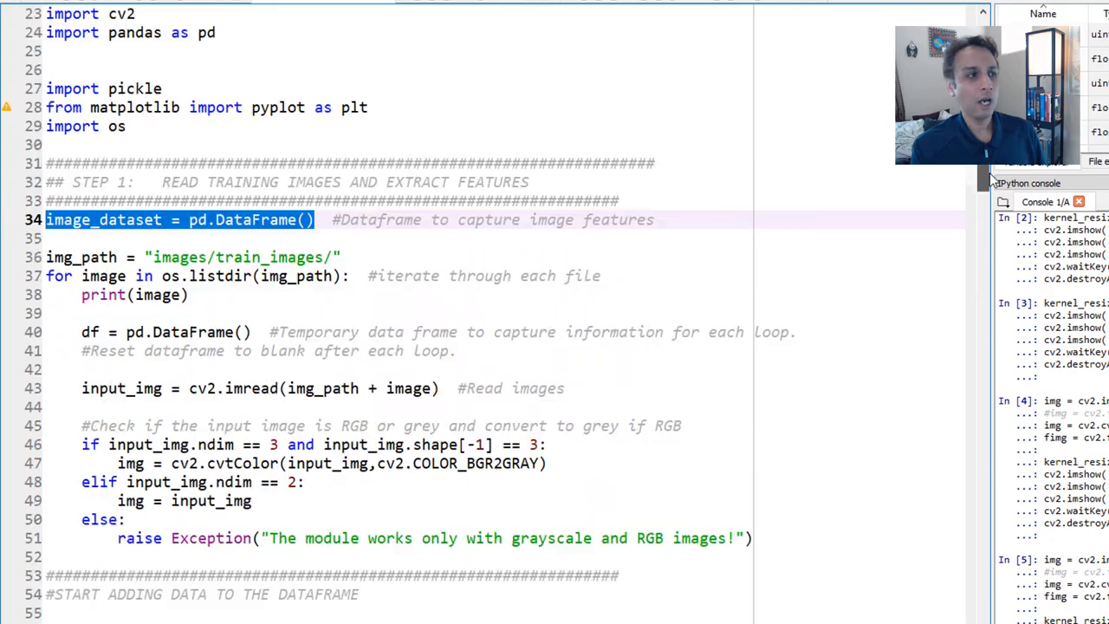
{"action": "scroll", "scroll_direction": "down", "scroll_amount": 3}
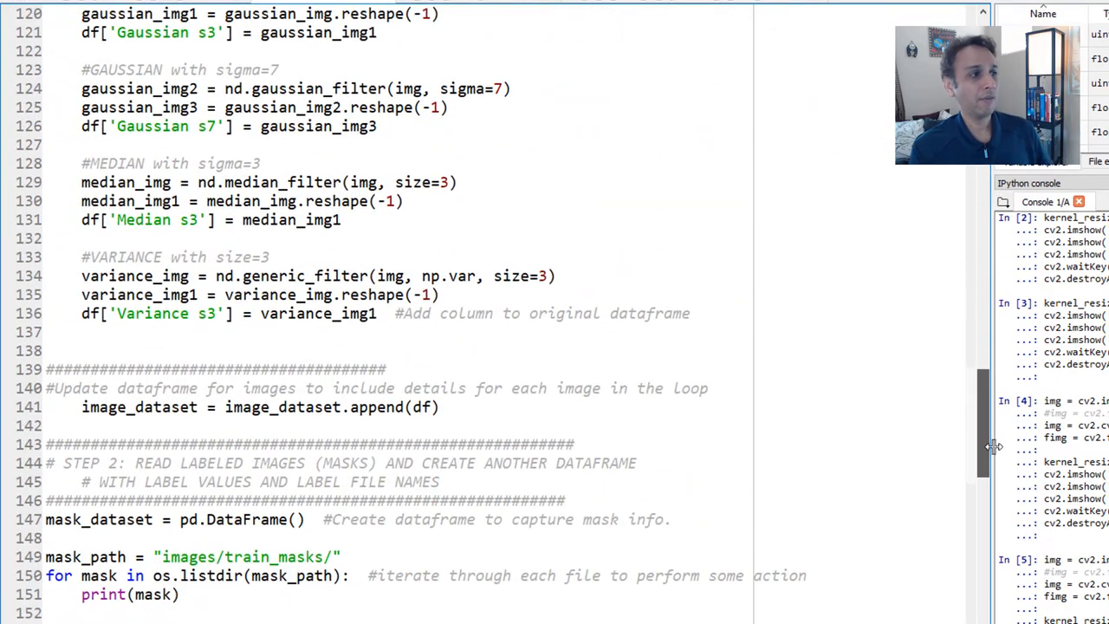
{"action": "scroll", "scroll_direction": "down", "scroll_amount": 3}
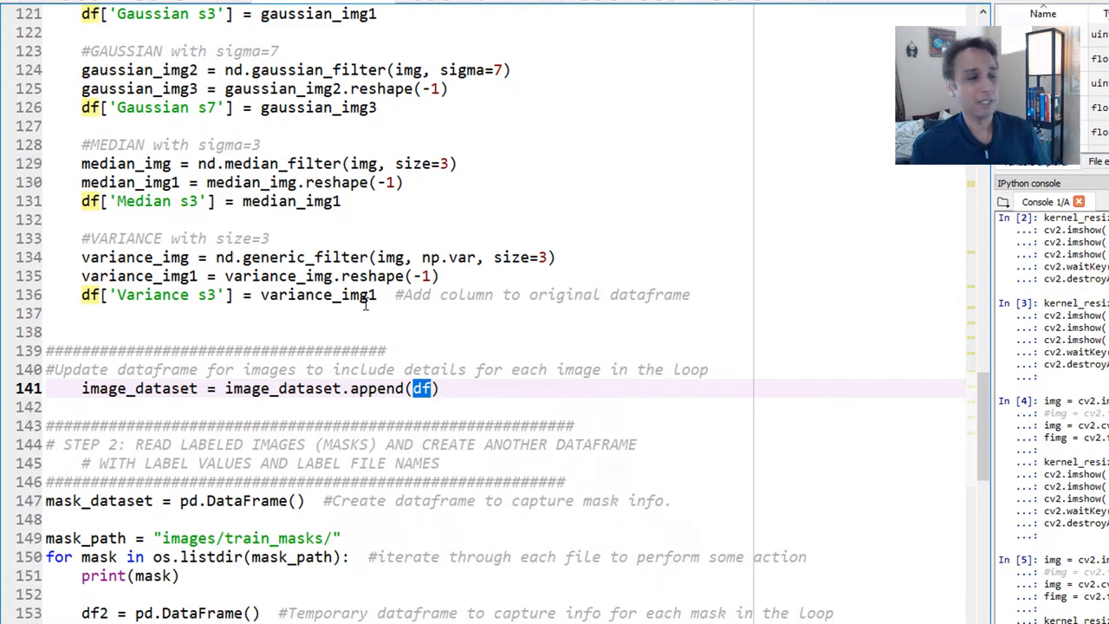
{"action": "scroll", "scroll_direction": "down", "scroll_amount": 3}
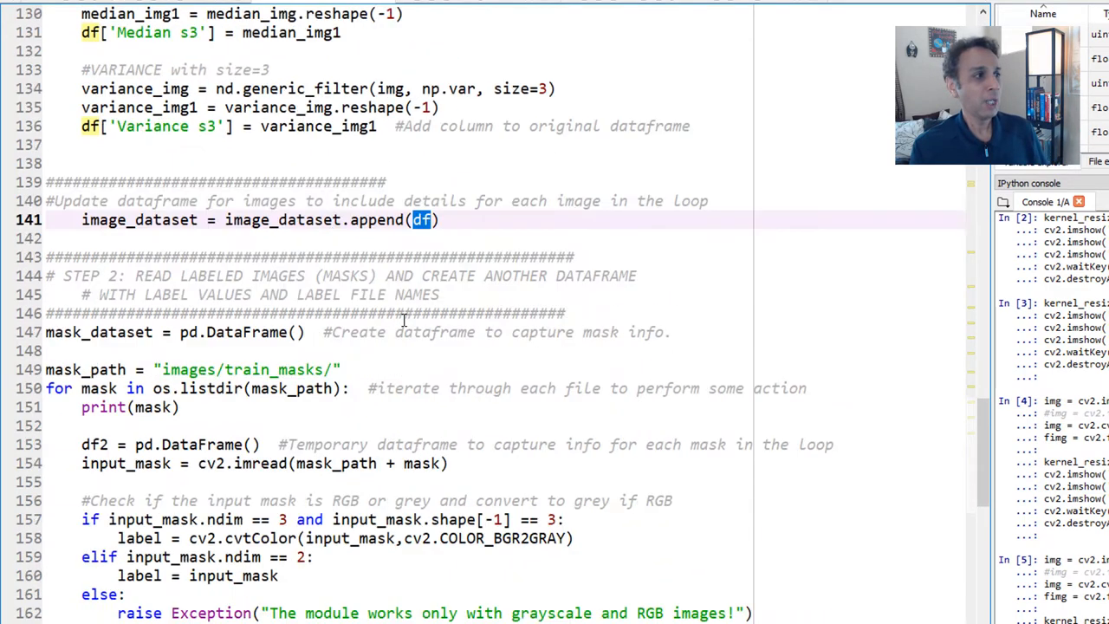
{"action": "scroll", "scroll_direction": "down", "scroll_amount": 3}
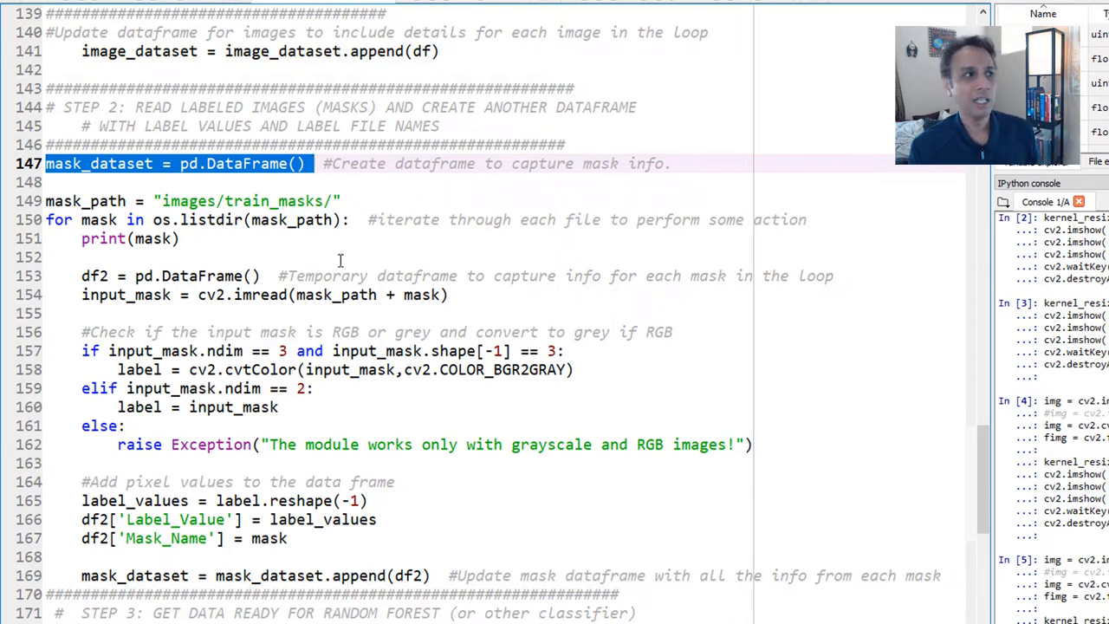
{"action": "mouse_move", "coordinate": [262, 302]}
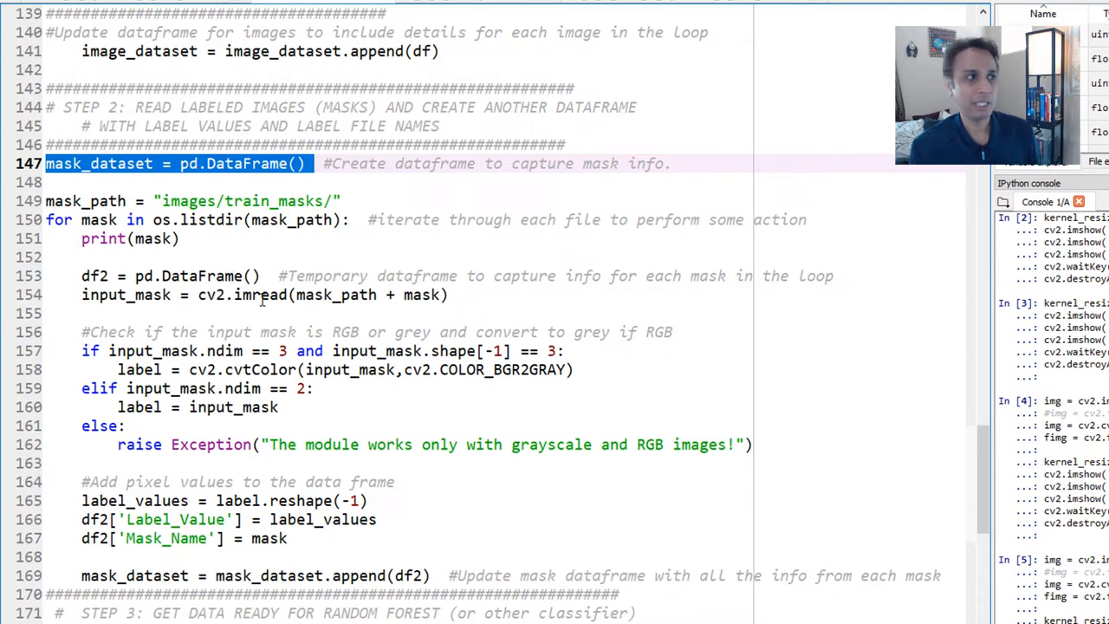
{"action": "scroll", "scroll_direction": "down", "scroll_amount": 3}
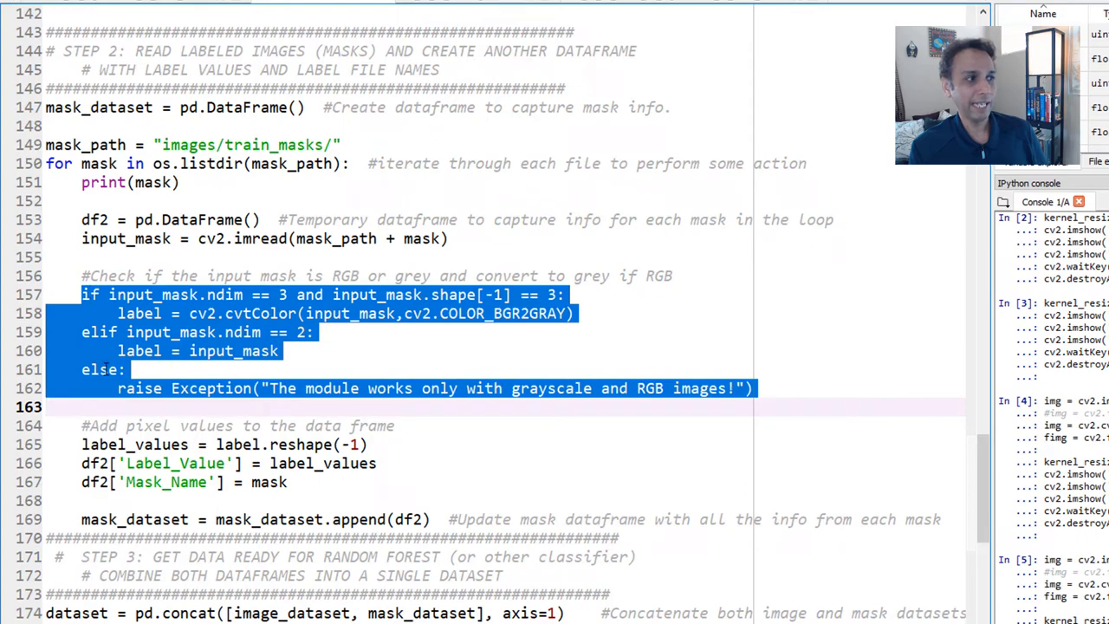
{"action": "left_click", "coordinate": [482, 330]}
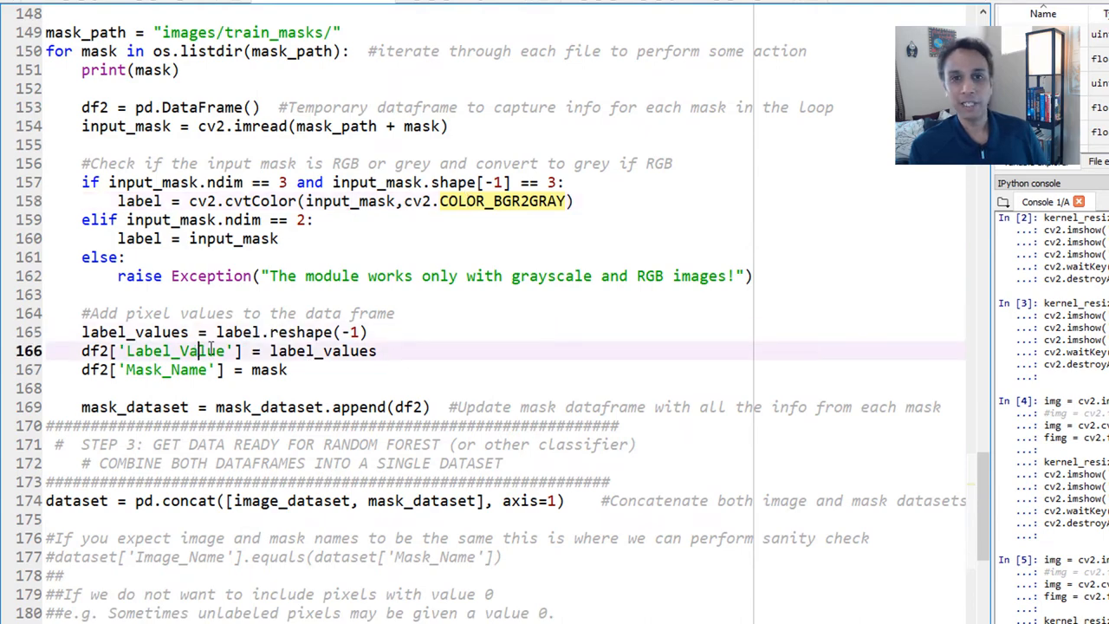
{"action": "scroll", "scroll_direction": "up", "scroll_amount": 3}
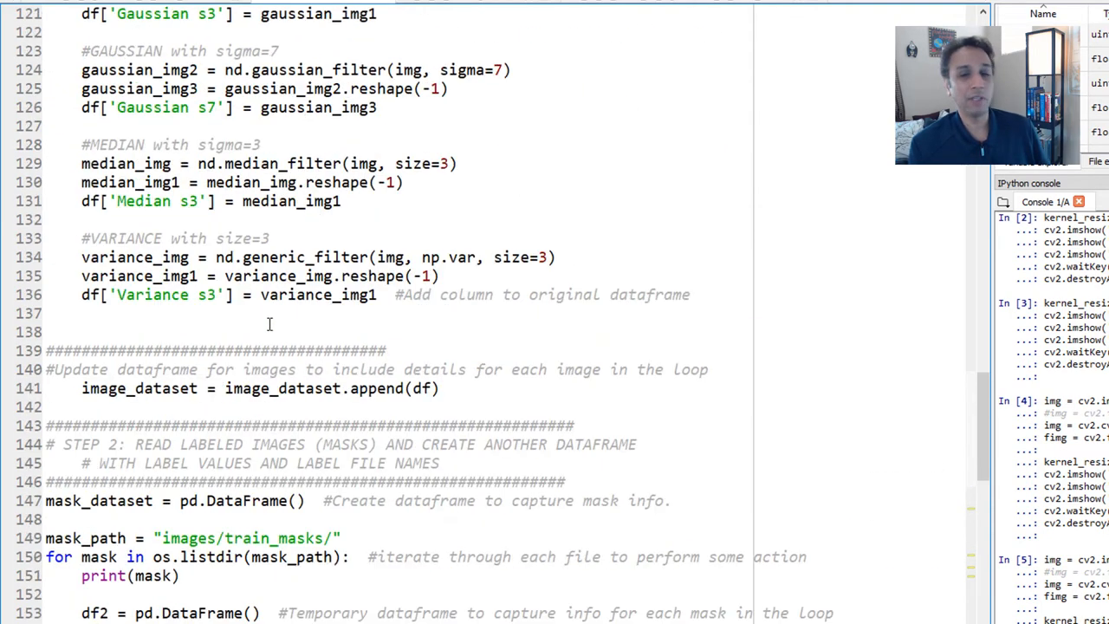
{"action": "scroll", "scroll_direction": "down", "scroll_amount": 3}
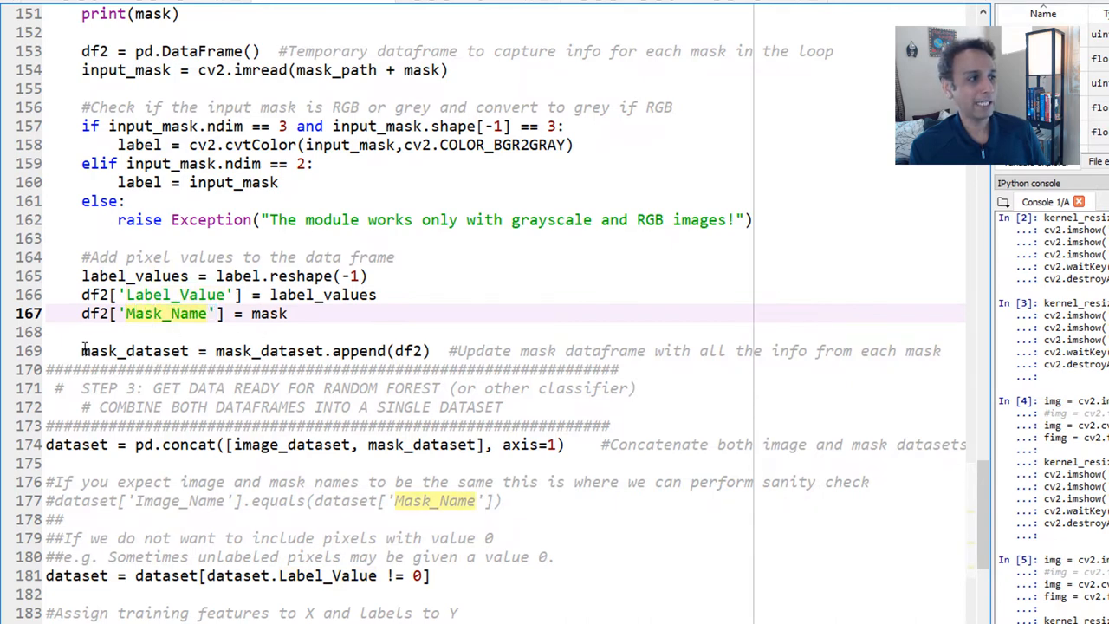
{"action": "scroll", "scroll_direction": "up", "scroll_amount": 3}
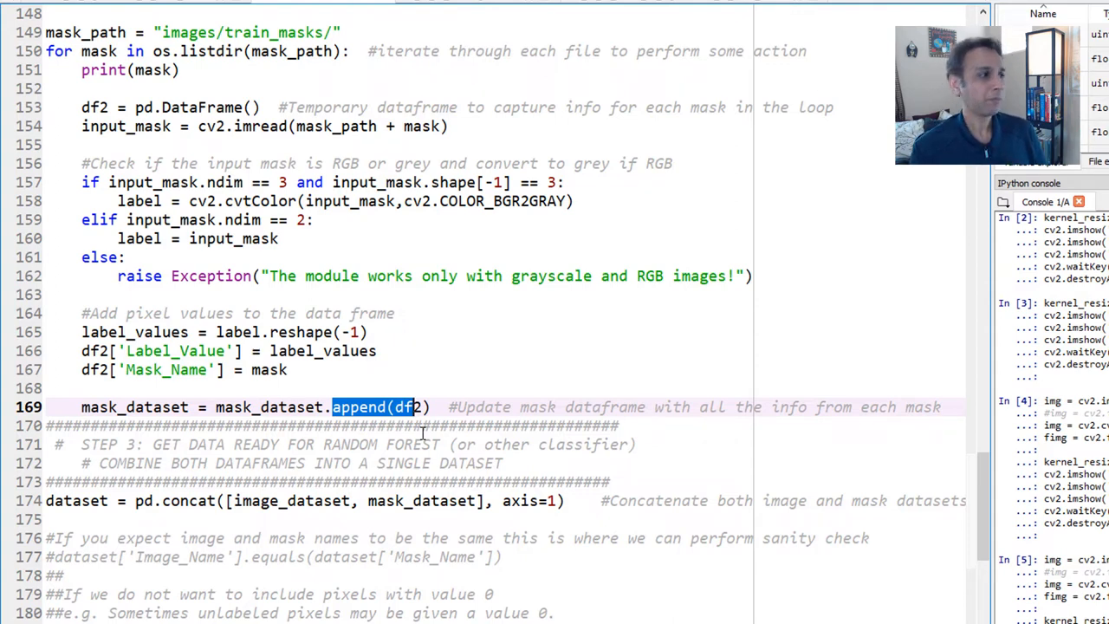
{"action": "scroll", "scroll_direction": "down", "scroll_amount": 3}
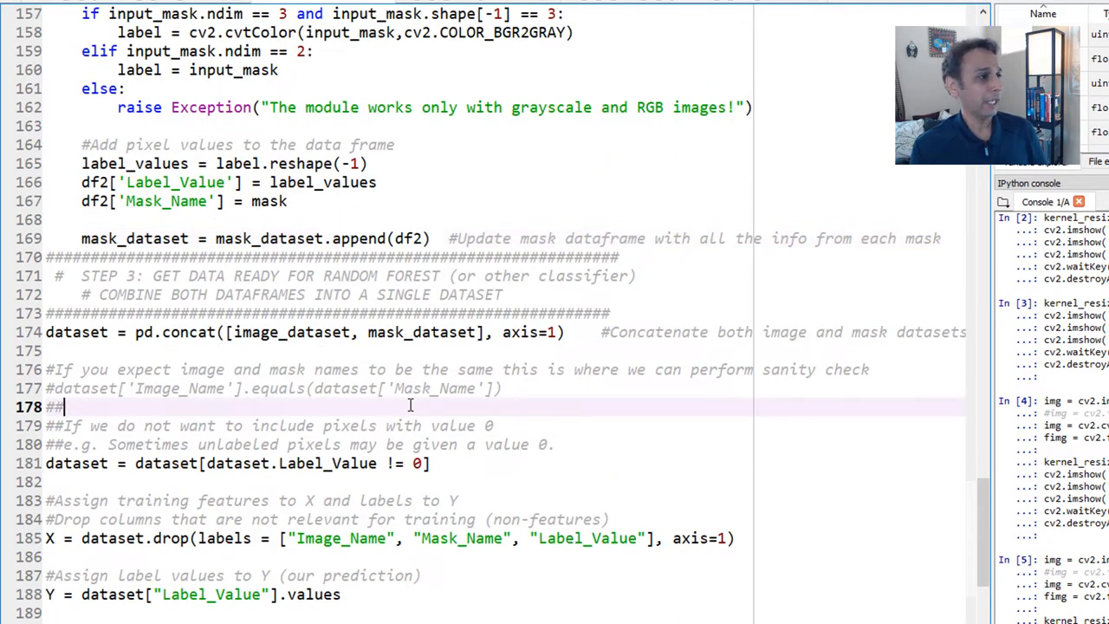
- Highlight the combined dataset and dataset variables in Step 3's image-mask concatenation
{"action": "scroll", "scroll_direction": "down", "scroll_amount": 3}
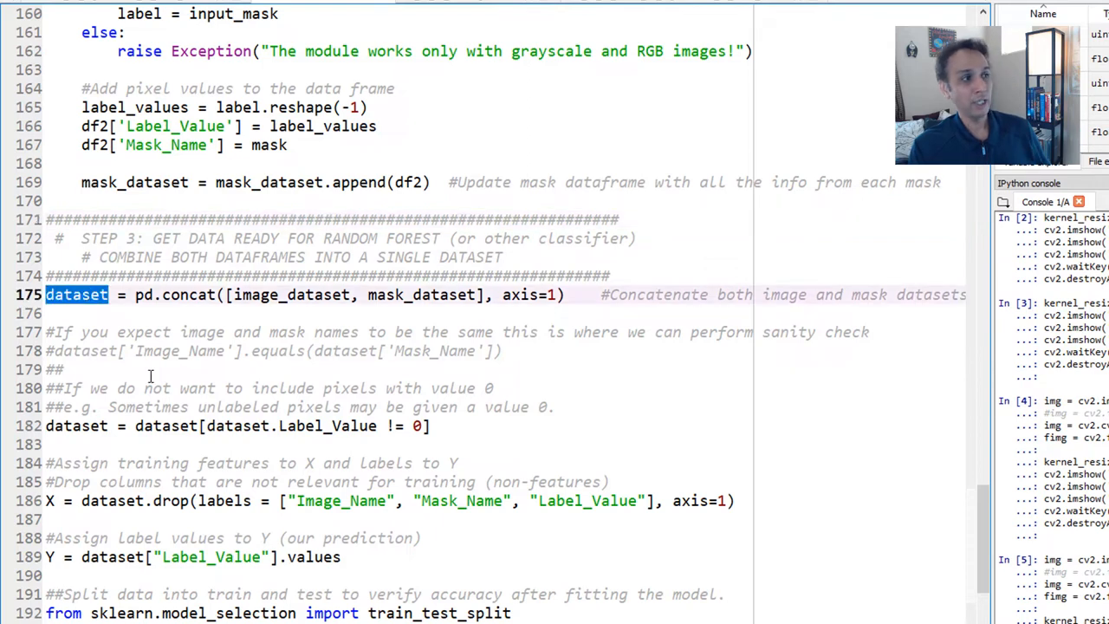
{"action": "double_click", "coordinate": [77, 294]}
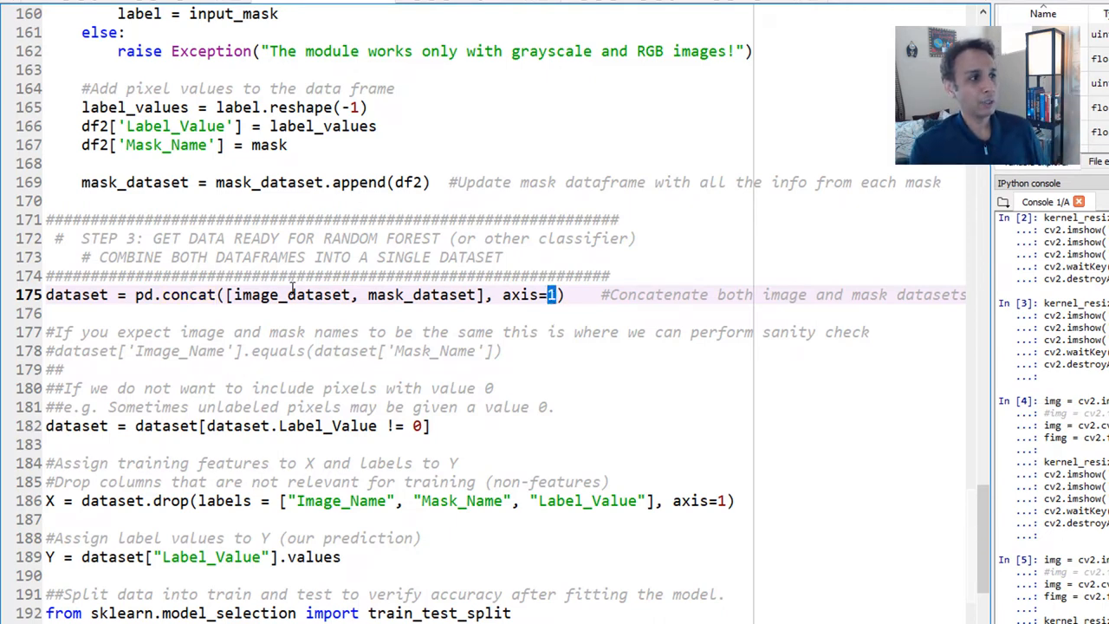
{"action": "double_click", "coordinate": [278, 295]}
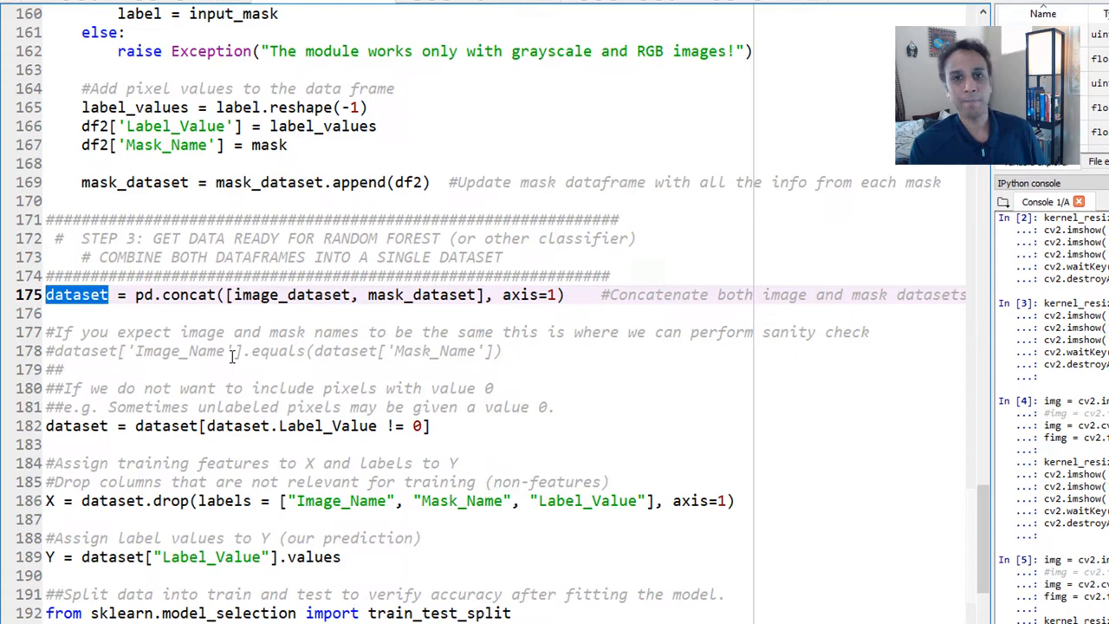
{"action": "scroll", "scroll_direction": "down", "scroll_amount": 3}
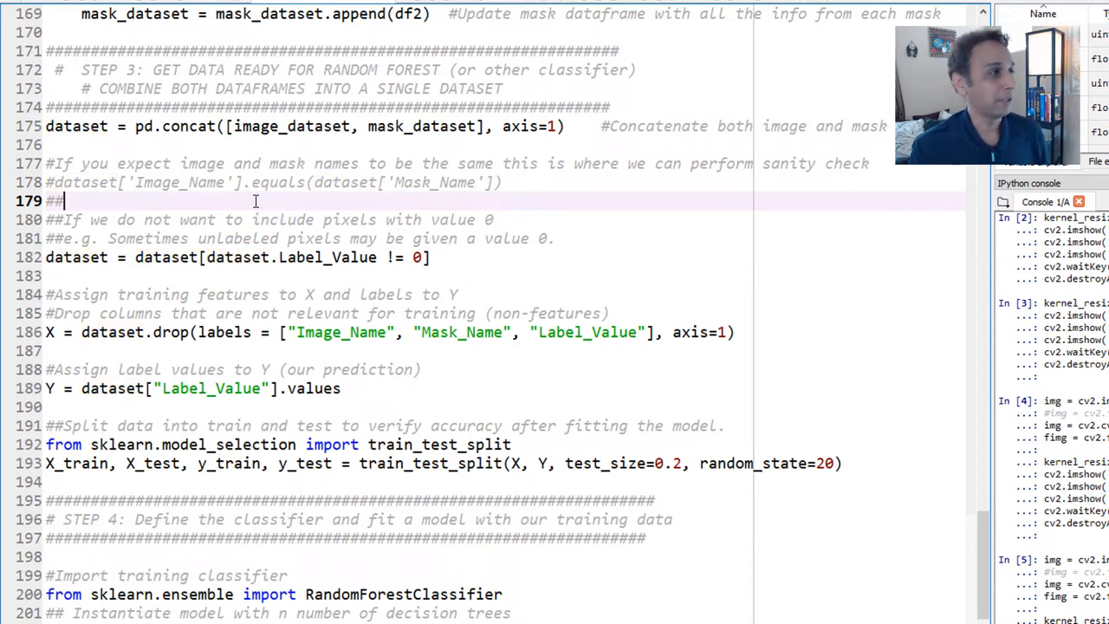
{"action": "scroll", "scroll_direction": "down", "scroll_amount": 3}
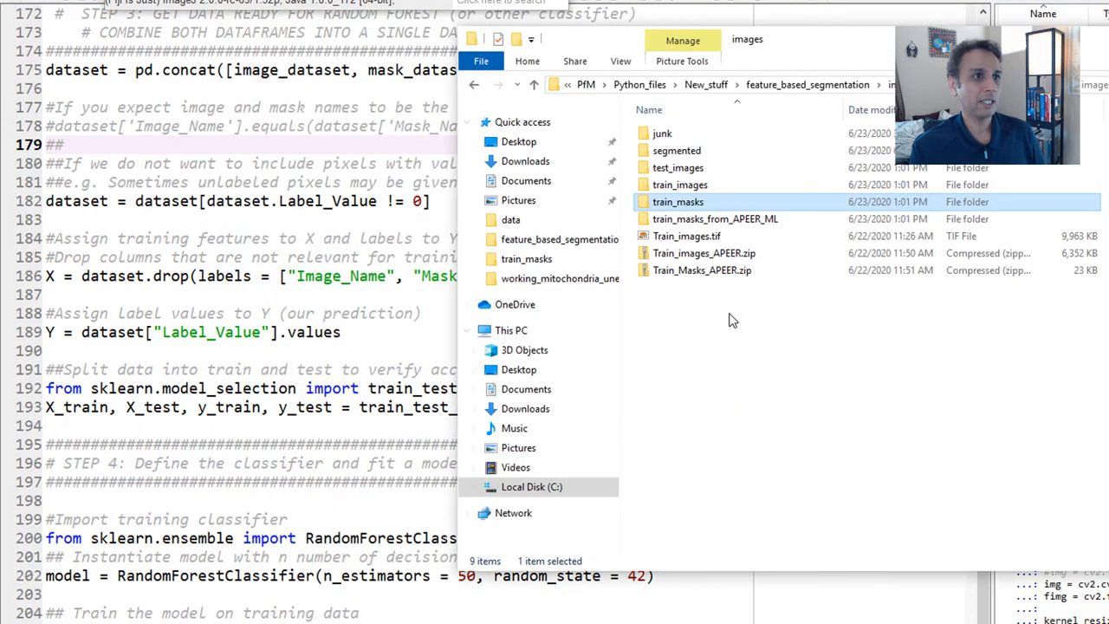
- In train_masks, view and close Sandstone_Versa0000.tif, then view the first black APEER mask
{"action": "double_click", "coordinate": [677, 201]}
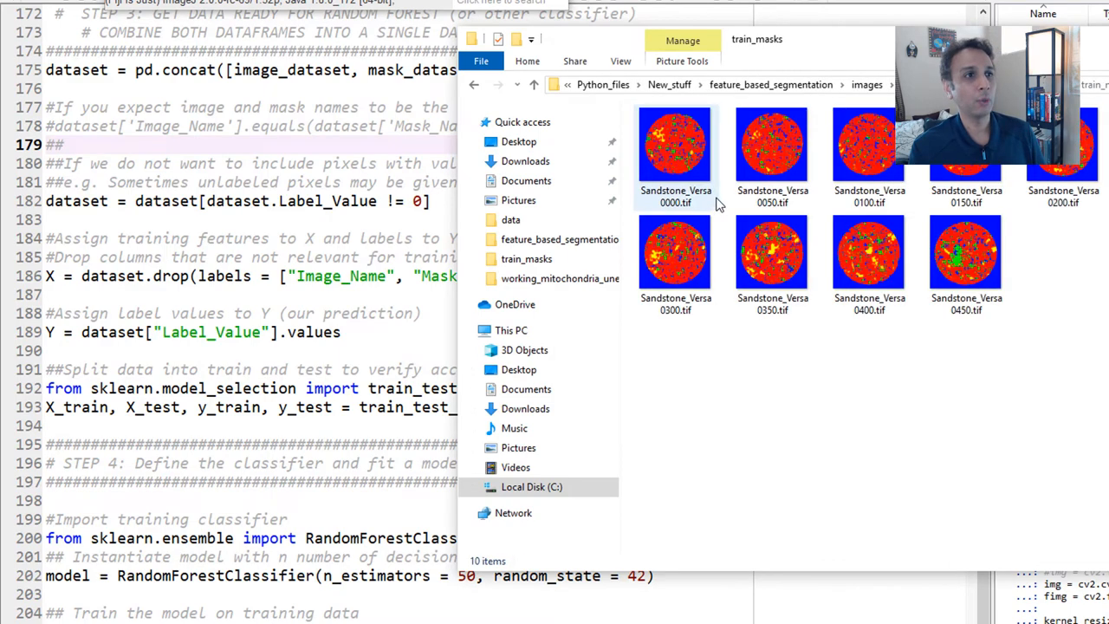
{"action": "double_click", "coordinate": [674, 142]}
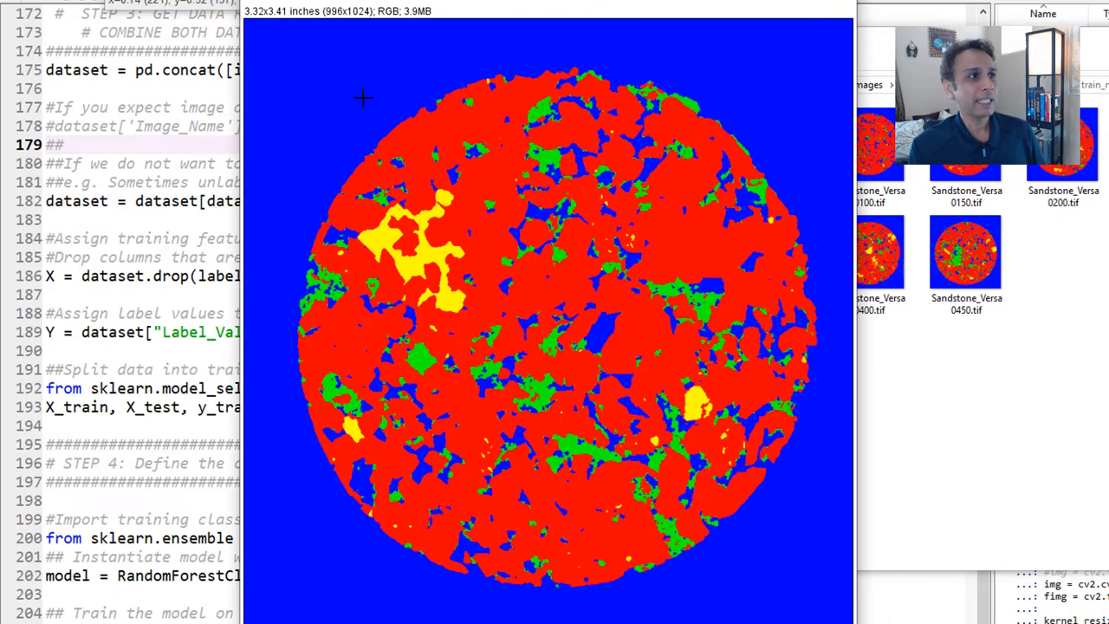
{"action": "mouse_move", "coordinate": [650, 310]}
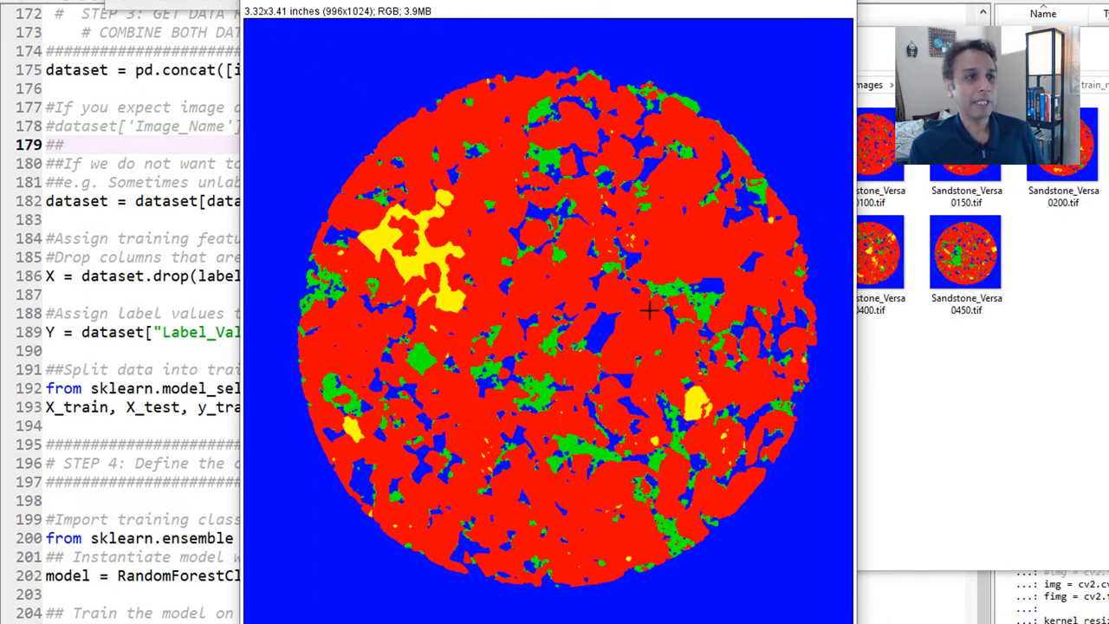
{"action": "mouse_move", "coordinate": [576, 338]}
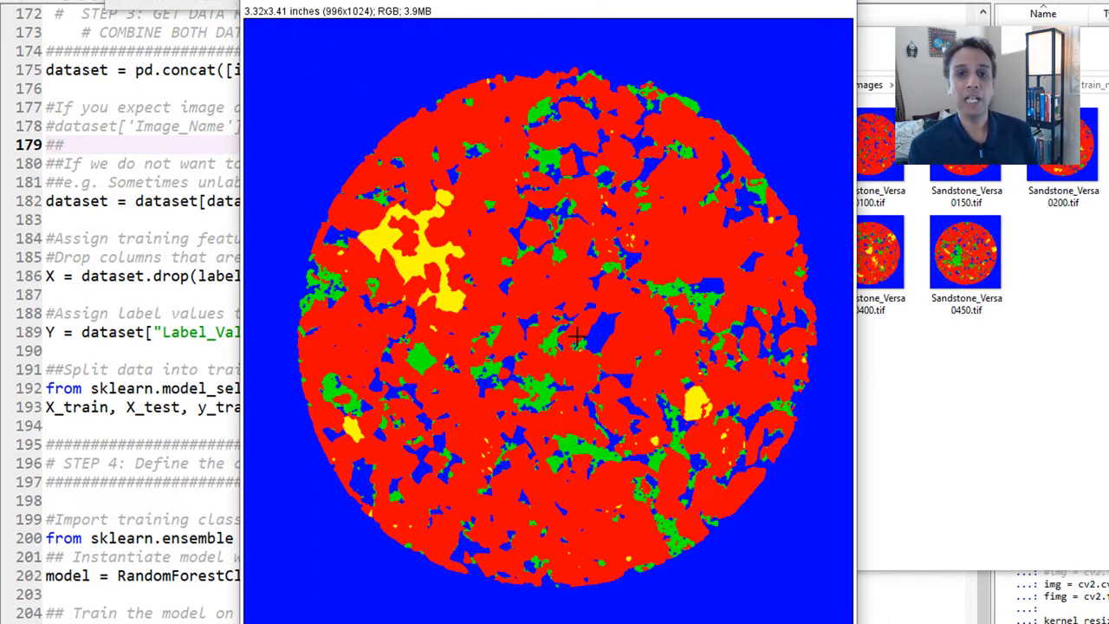
{"action": "mouse_move", "coordinate": [708, 140]}
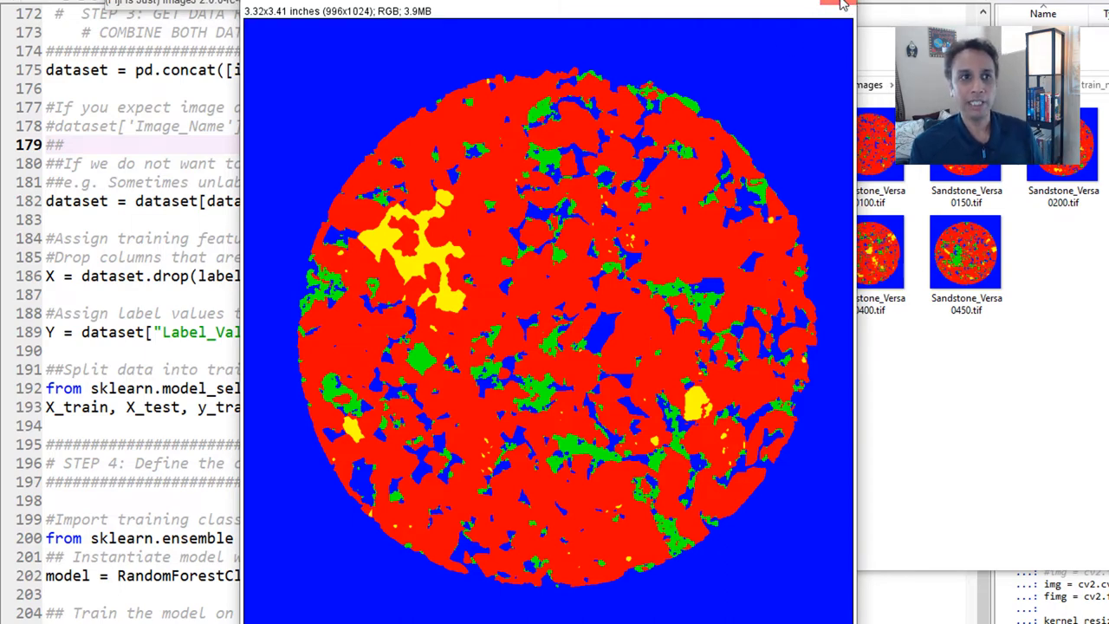
{"action": "left_click", "coordinate": [840, 7]}
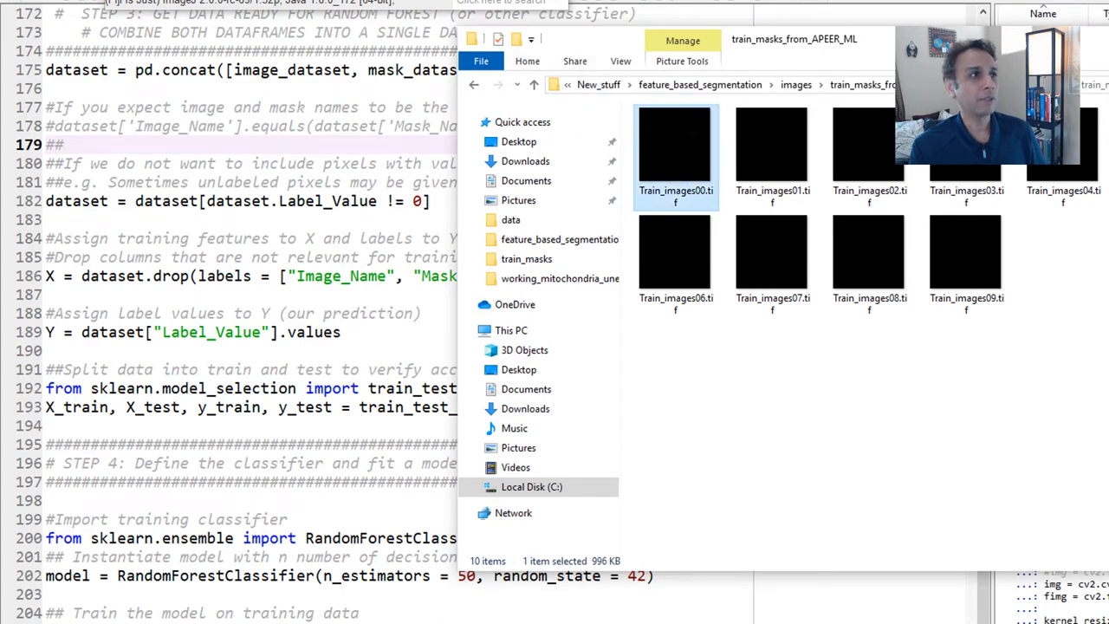
{"action": "double_click", "coordinate": [675, 143]}
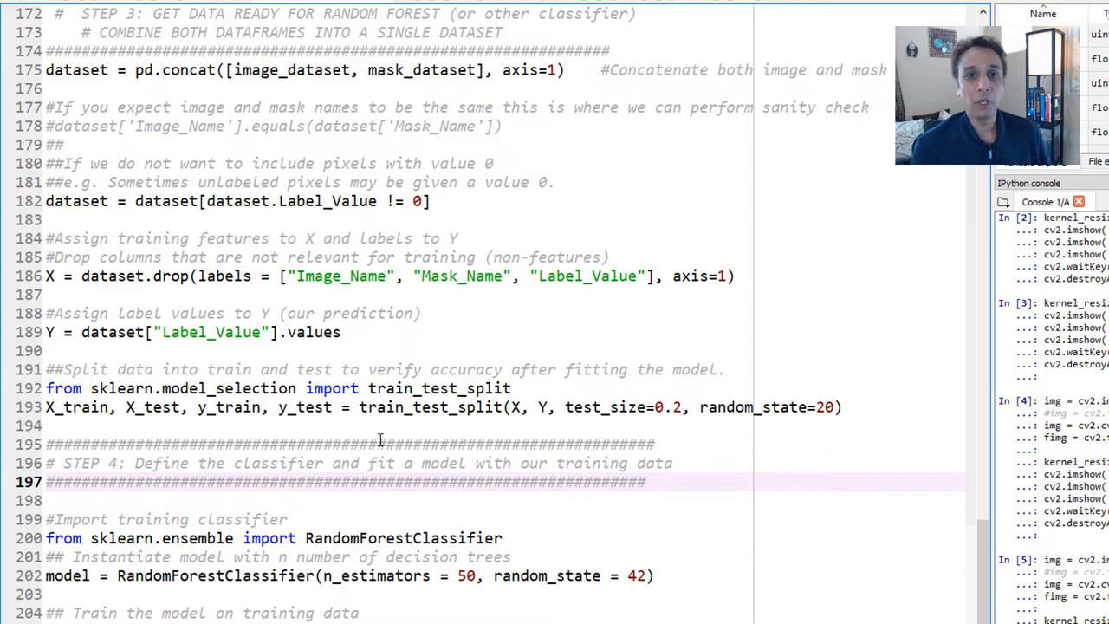
{"action": "scroll", "scroll_direction": "down", "scroll_amount": 3}
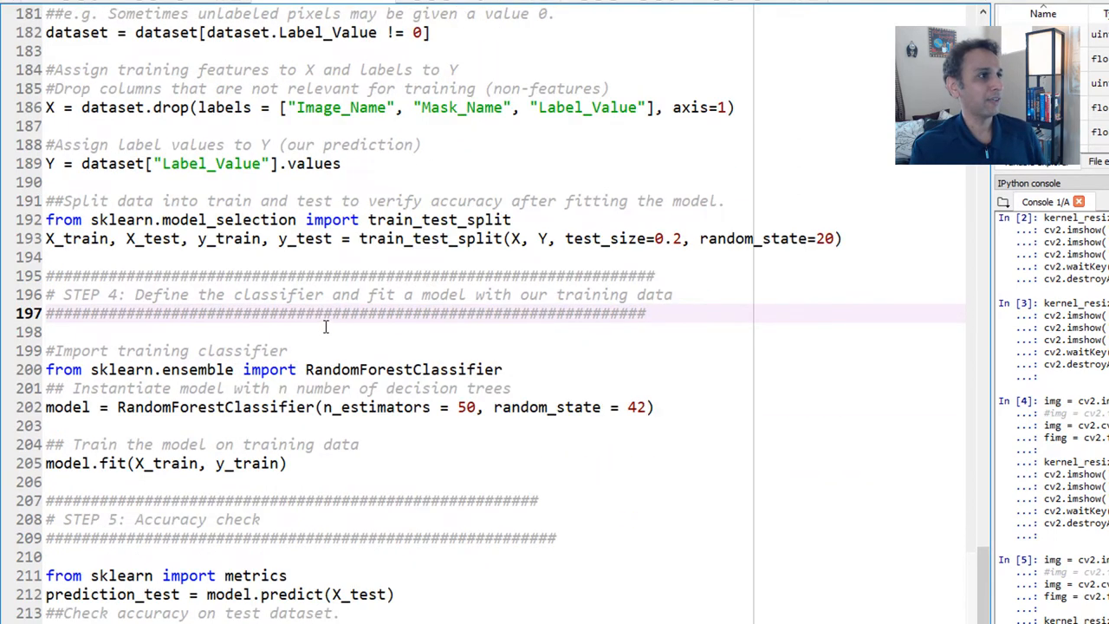
{"action": "scroll", "scroll_direction": "up", "scroll_amount": 3}
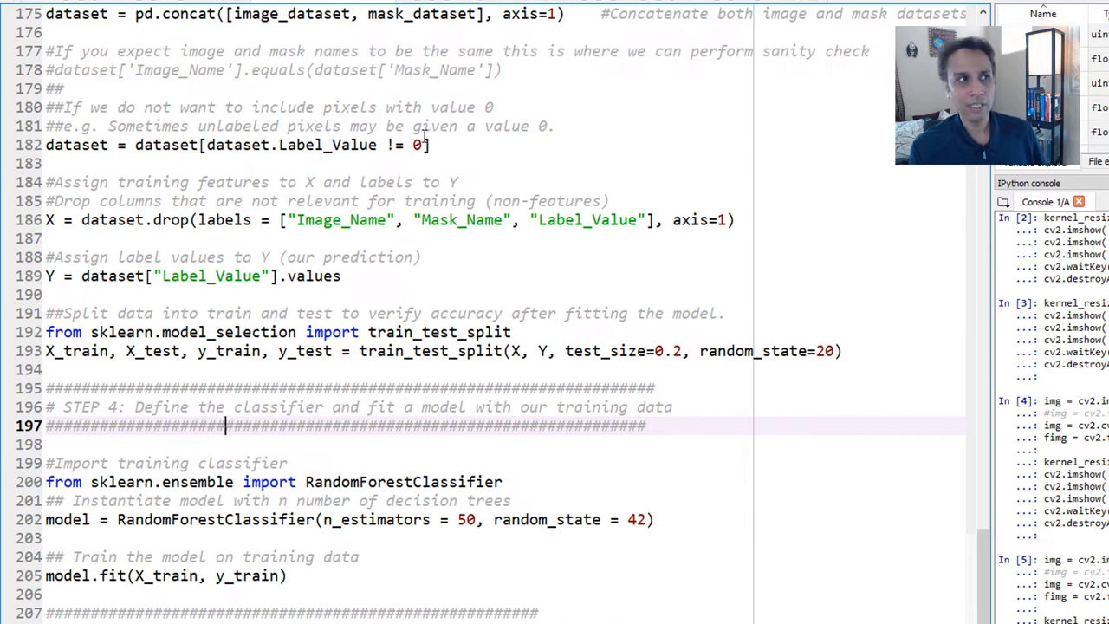
{"action": "scroll", "scroll_direction": "down", "scroll_amount": 3}
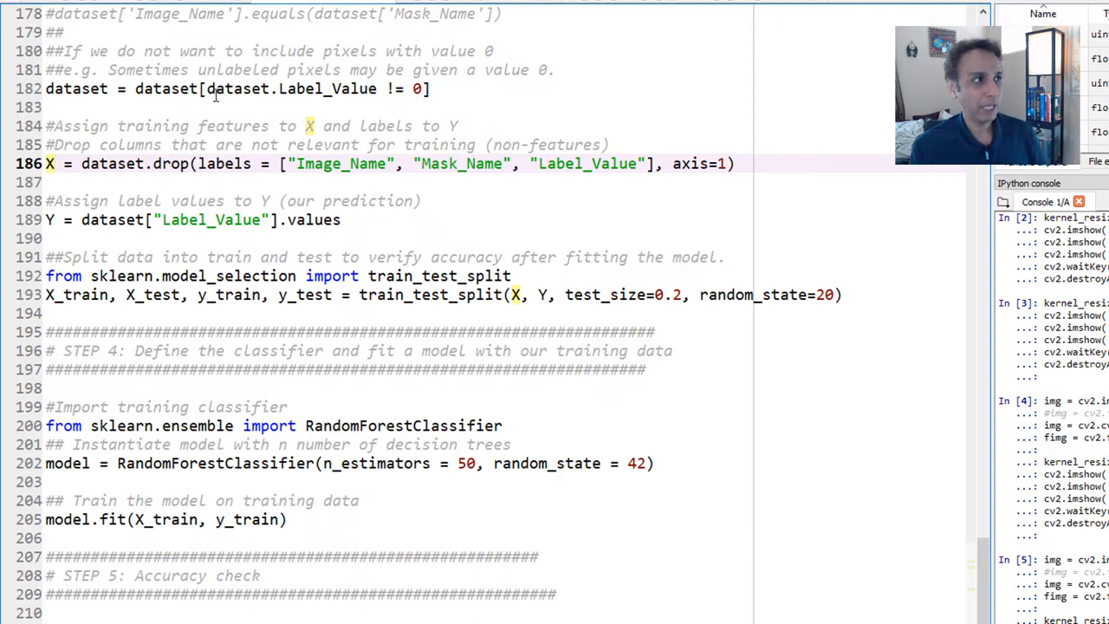
{"action": "left_click", "coordinate": [87, 89]}
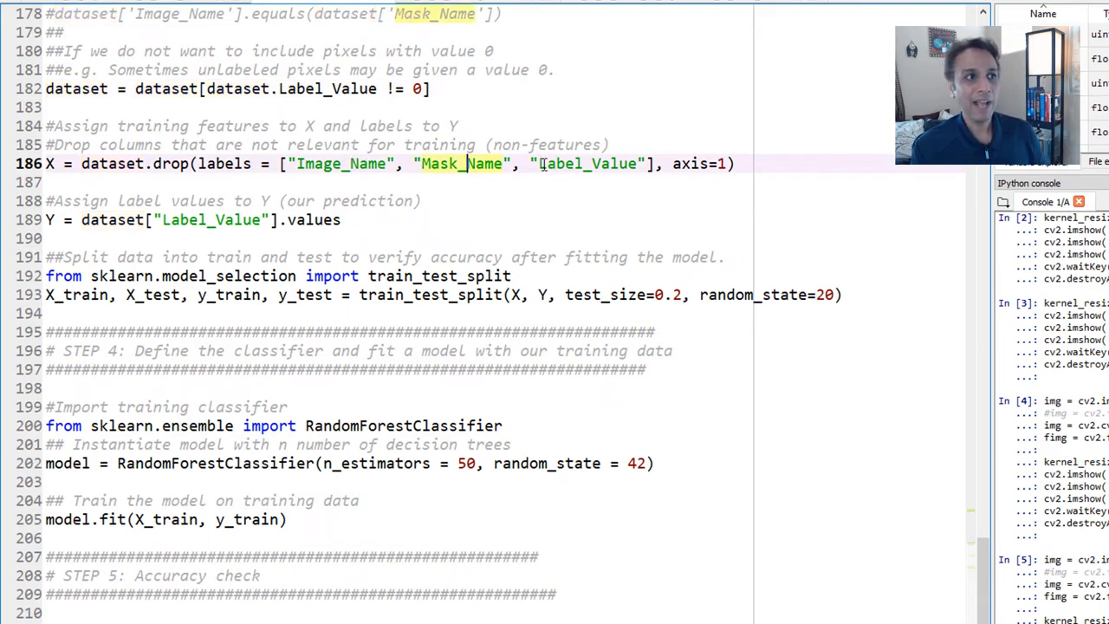
{"action": "double_click", "coordinate": [589, 164]}
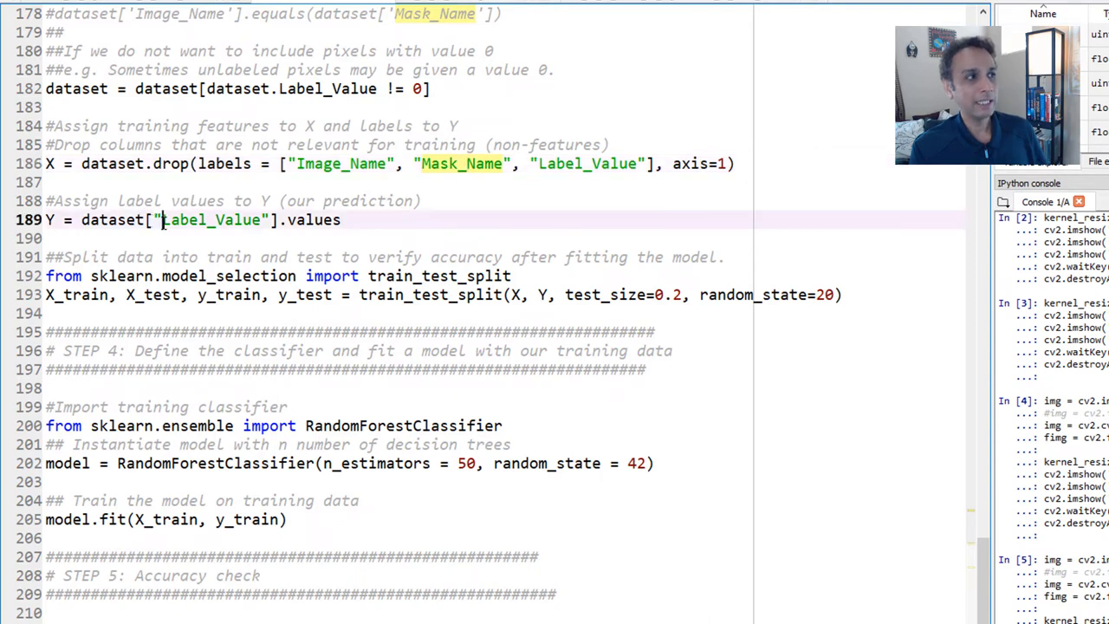
{"action": "double_click", "coordinate": [212, 219]}
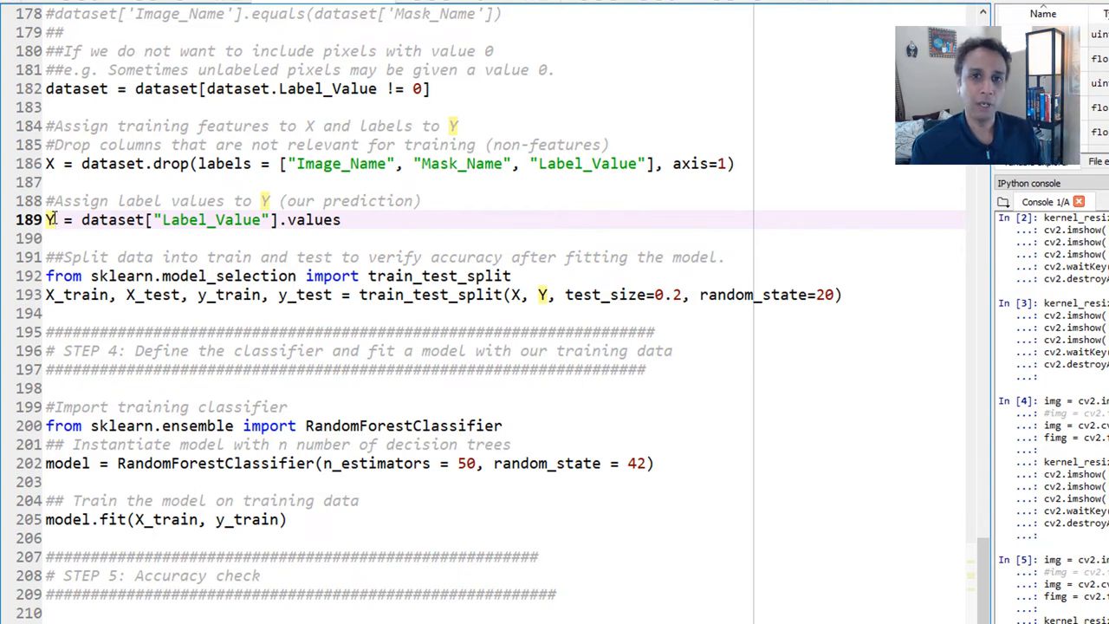
{"action": "mouse_move", "coordinate": [31, 252]}
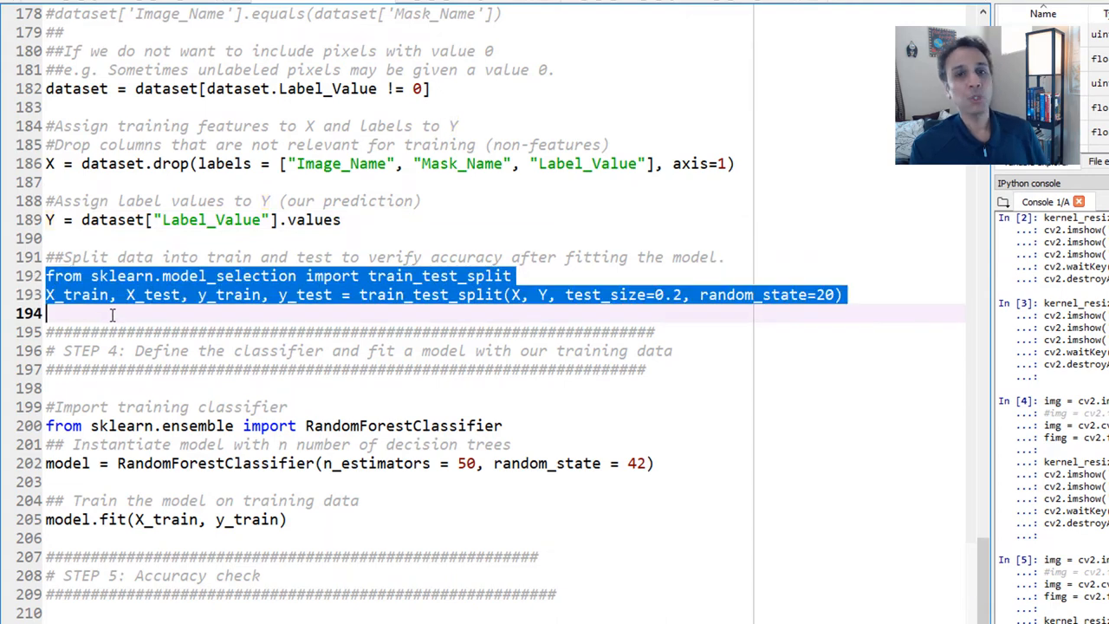
{"action": "left_click", "coordinate": [112, 313]}
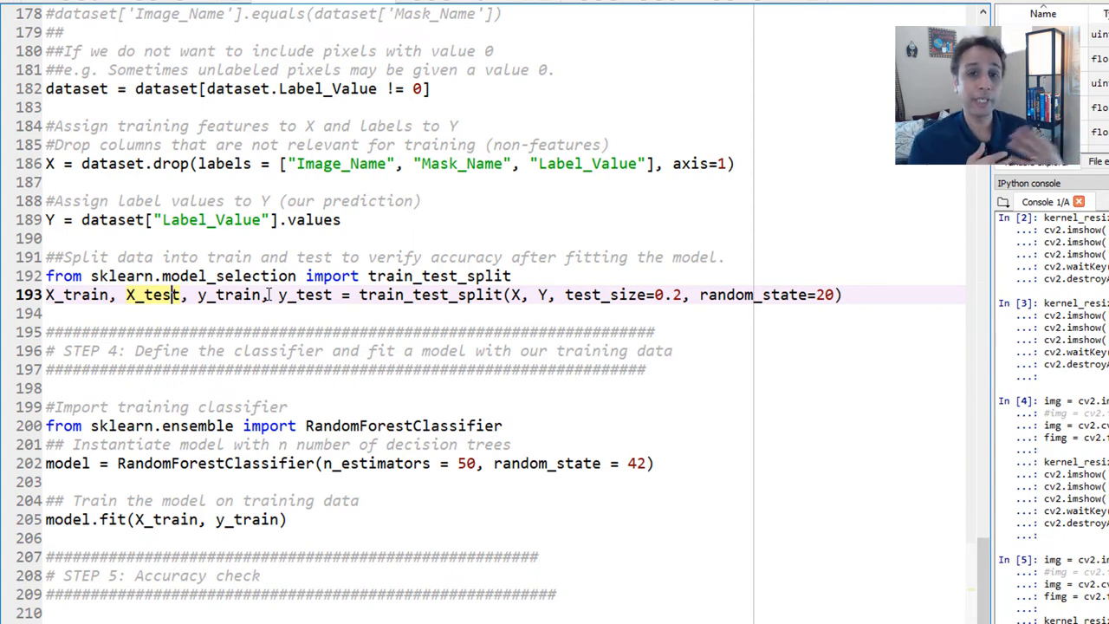
{"action": "mouse_move", "coordinate": [641, 295]}
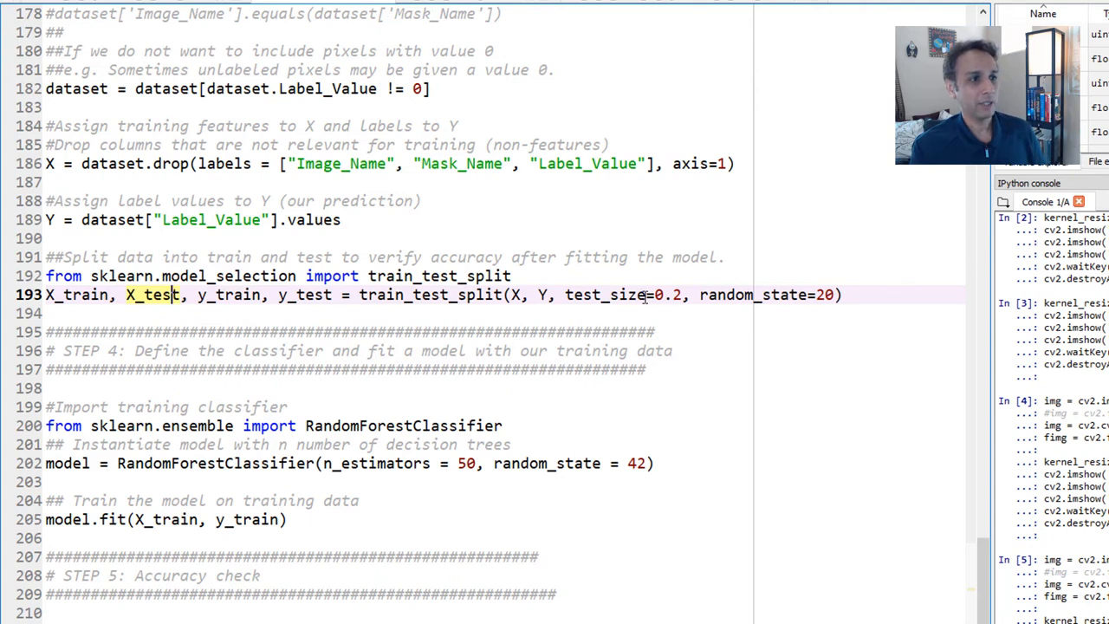
{"action": "double_click", "coordinate": [667, 294]}
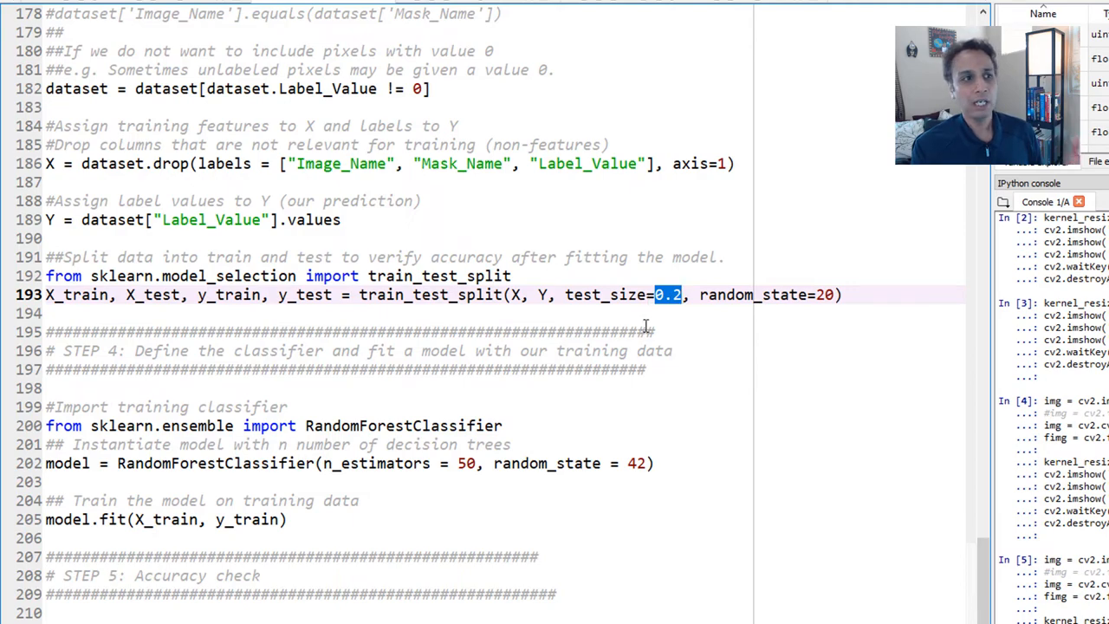
{"action": "scroll", "scroll_direction": "down", "scroll_amount": 3}
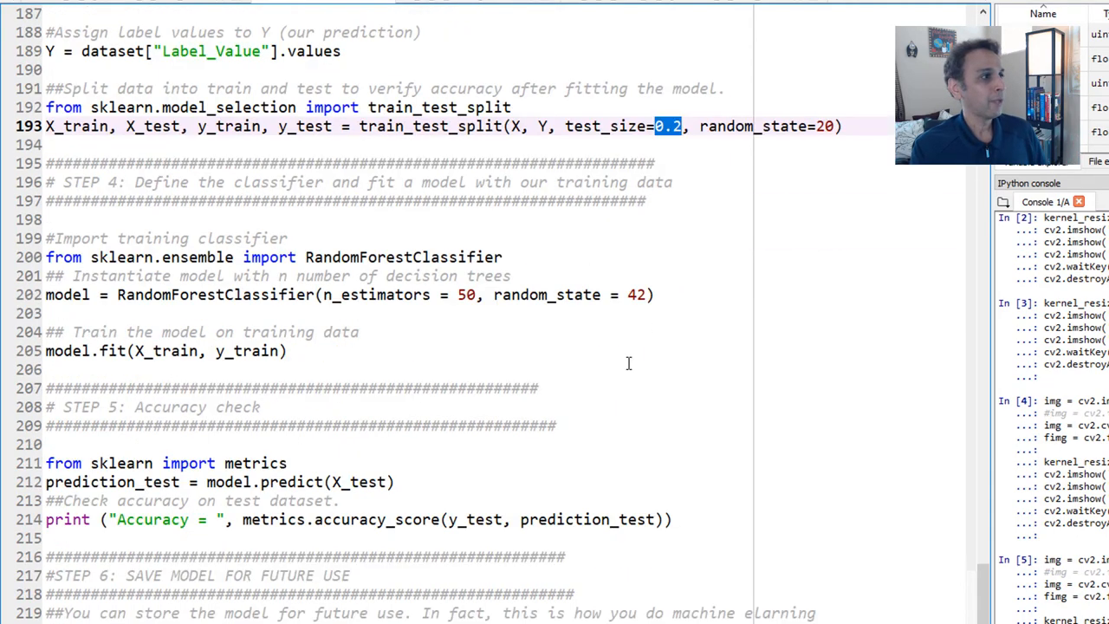
{"action": "mouse_move", "coordinate": [285, 332]}
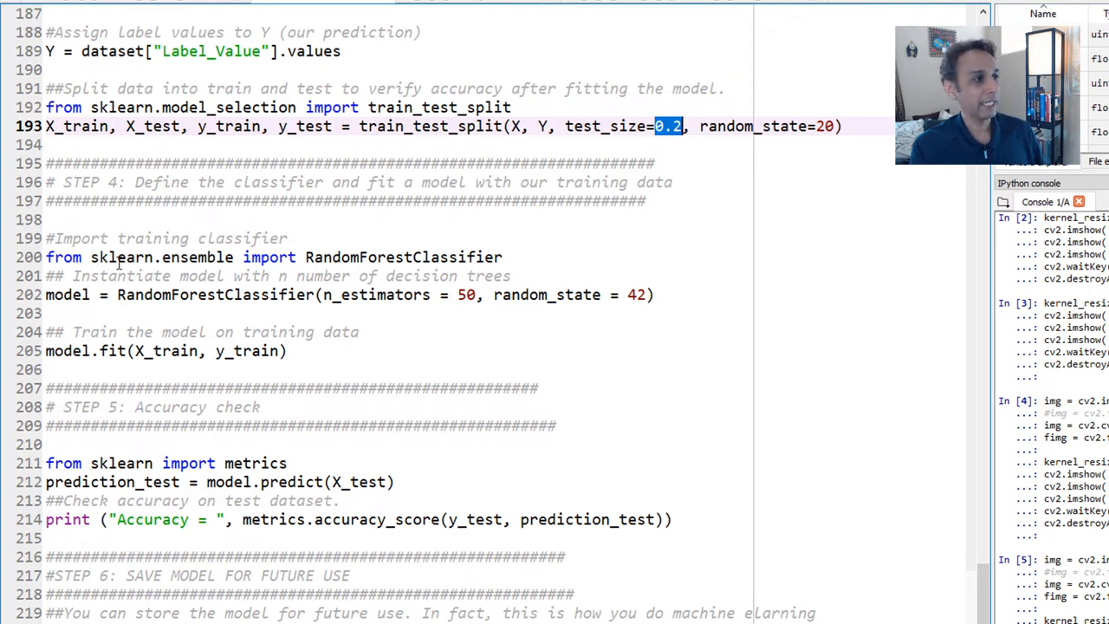
{"action": "double_click", "coordinate": [402, 256]}
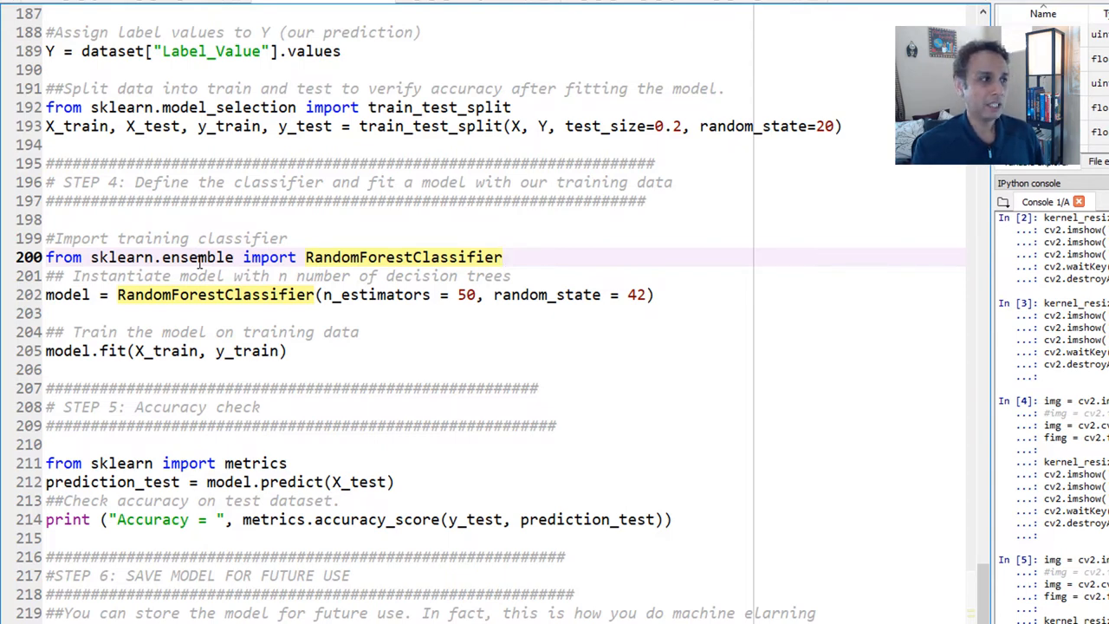
{"action": "left_click", "coordinate": [505, 258]}
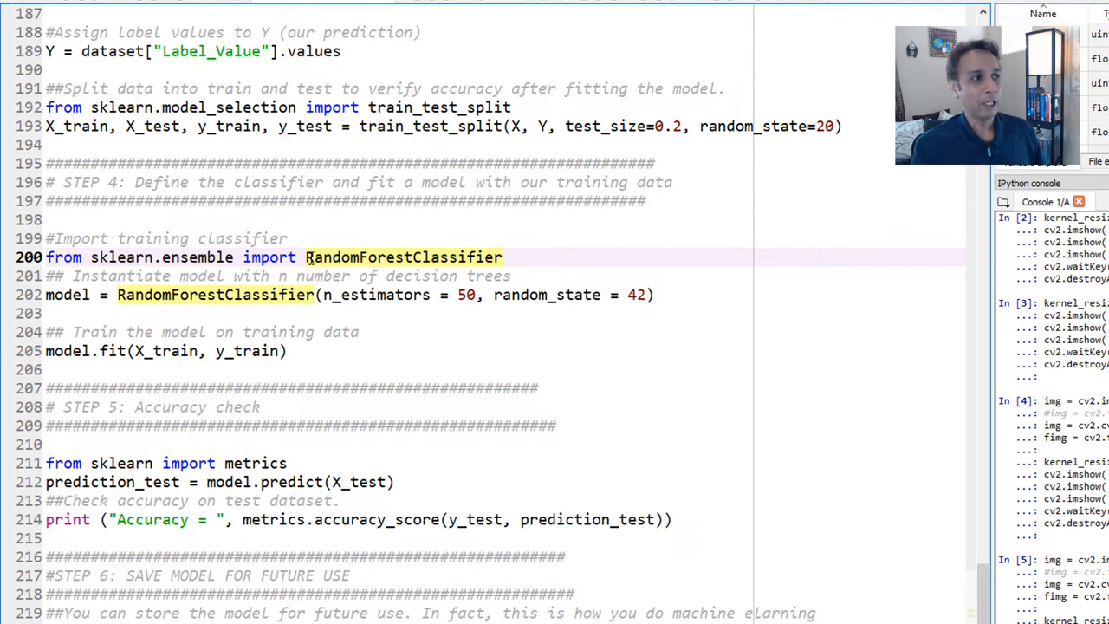
{"action": "left_click", "coordinate": [502, 258]}
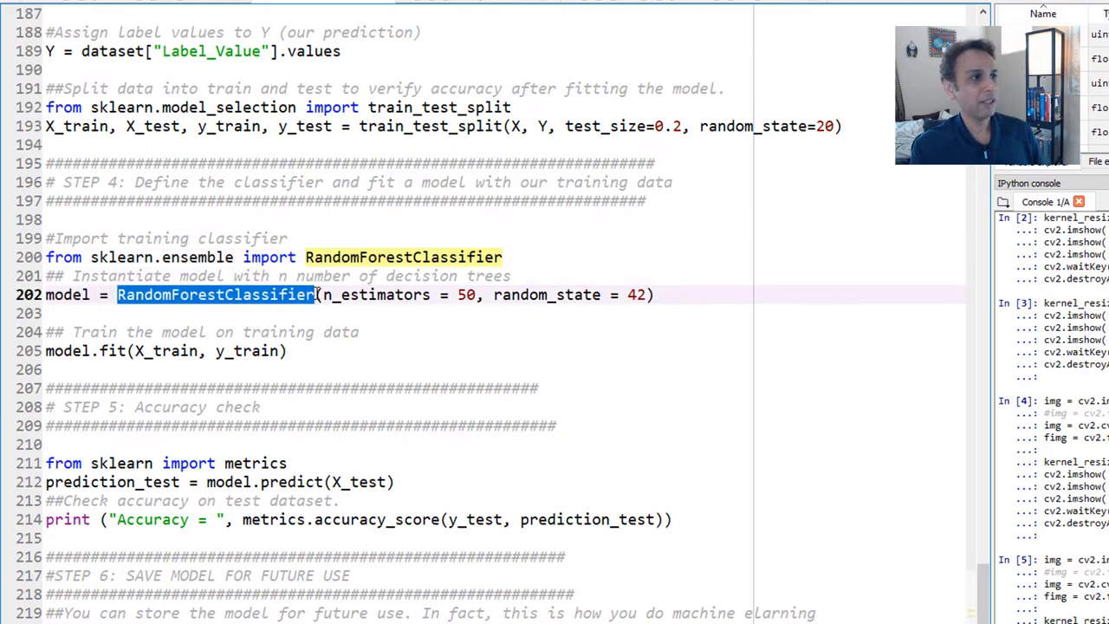
{"action": "double_click", "coordinate": [372, 294]}
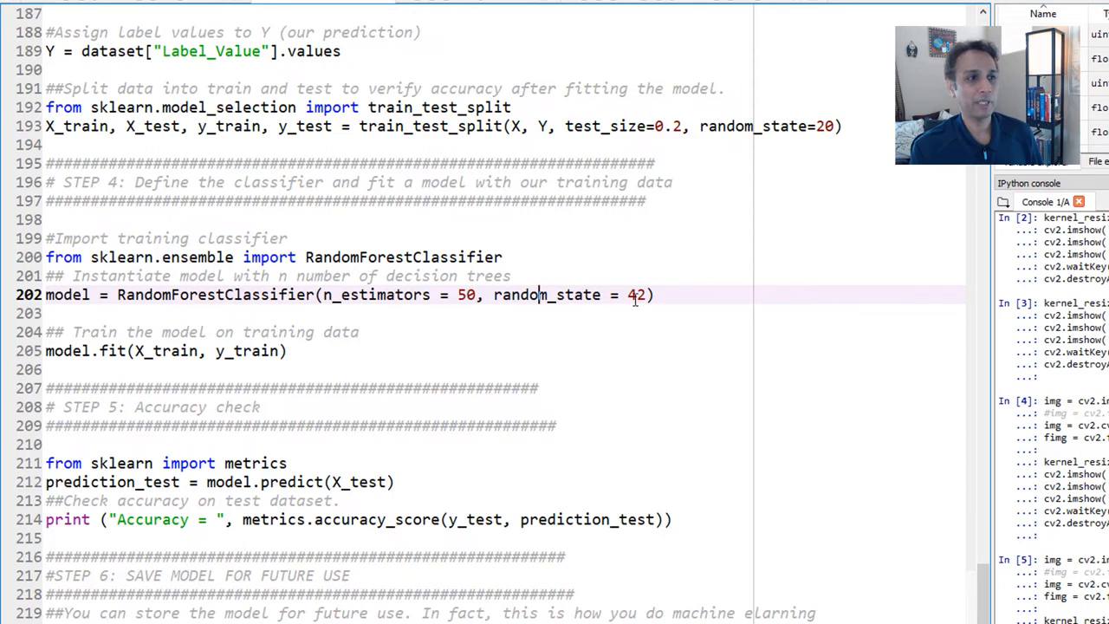
{"action": "double_click", "coordinate": [546, 294]}
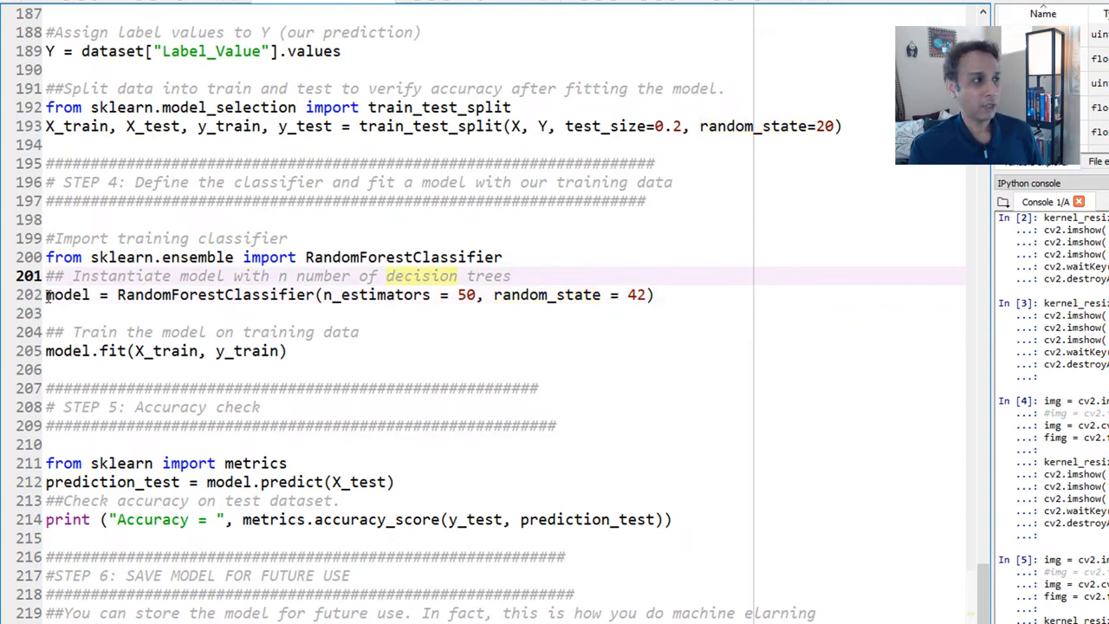
{"action": "double_click", "coordinate": [66, 294]}
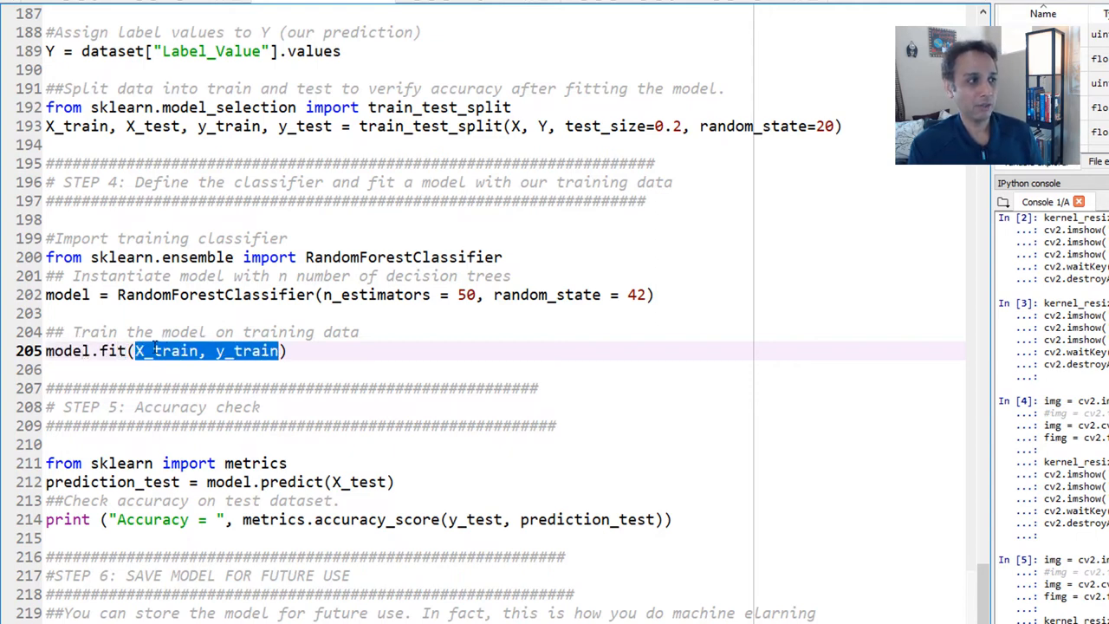
{"action": "left_click", "coordinate": [251, 351]}
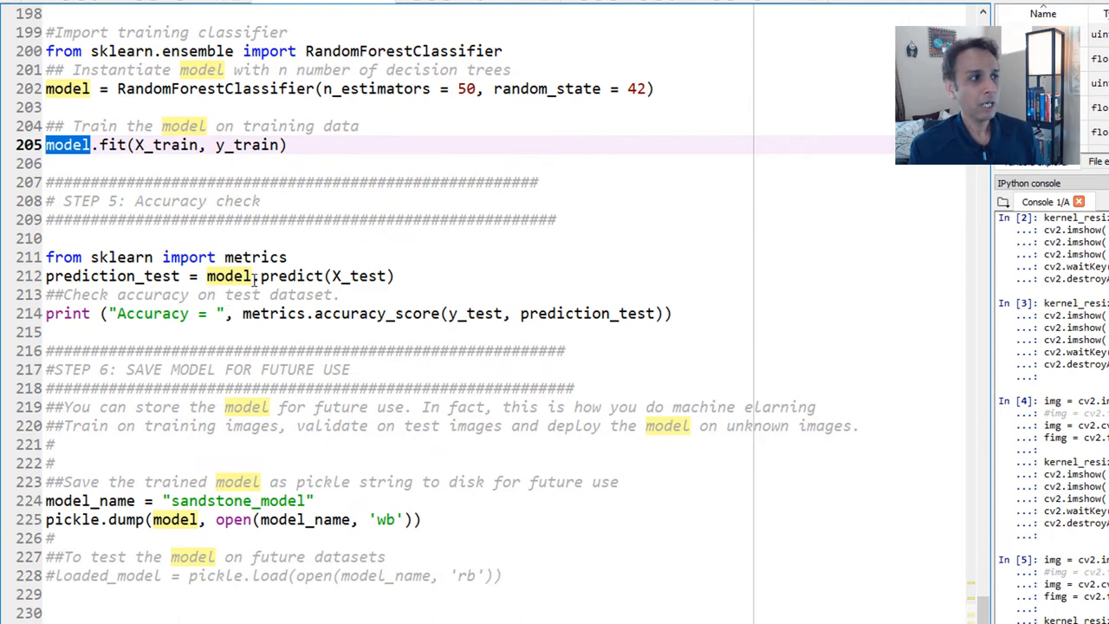
{"action": "double_click", "coordinate": [287, 276]}
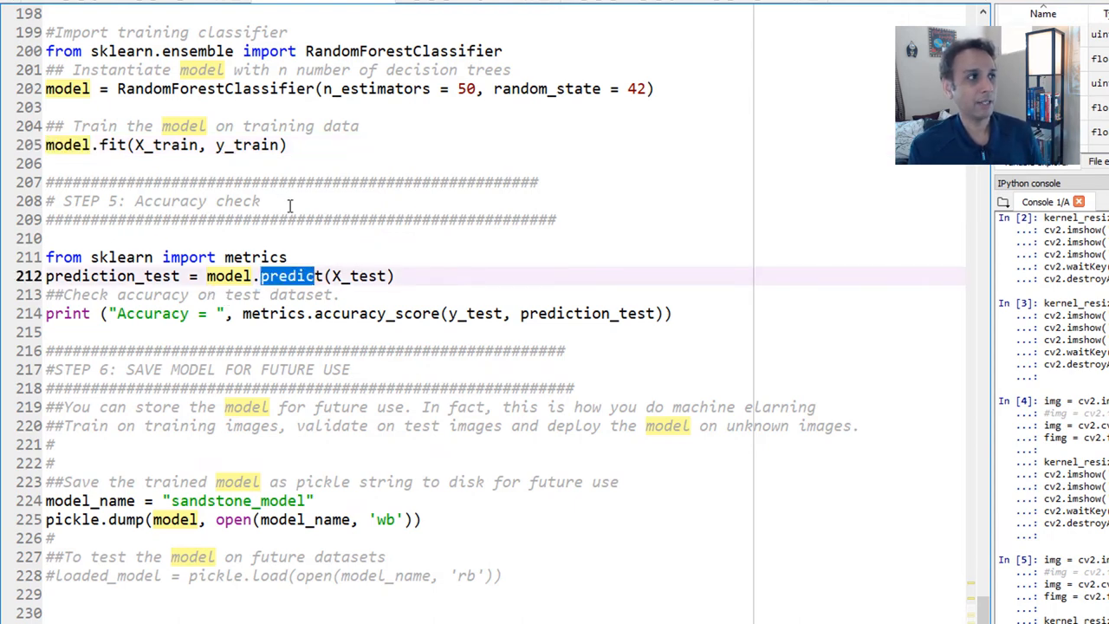
{"action": "scroll", "scroll_direction": "up", "scroll_amount": 3}
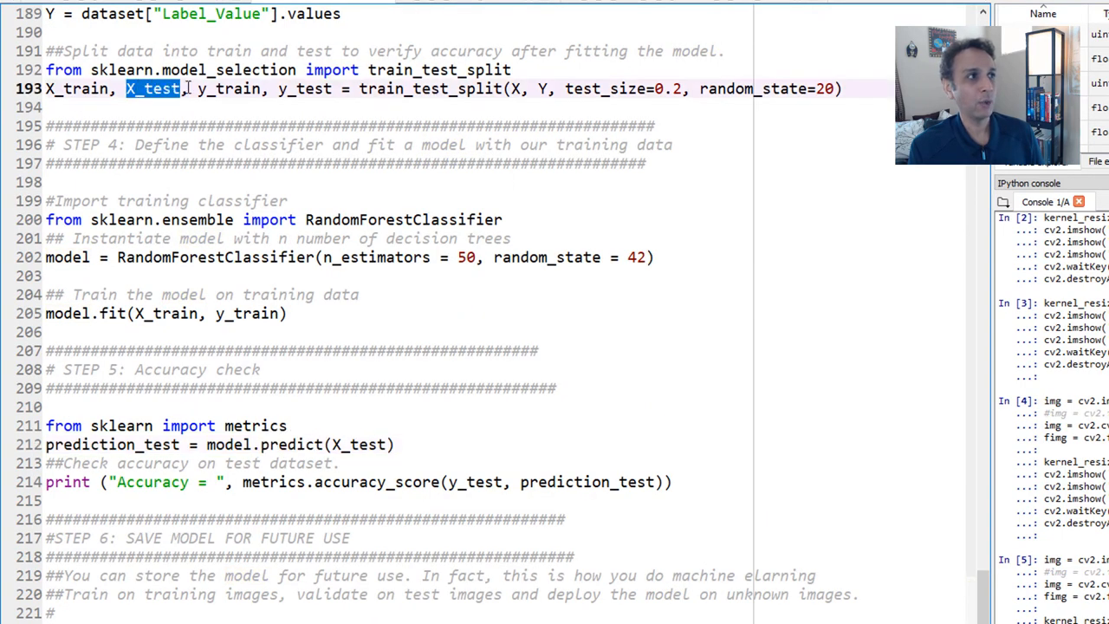
{"action": "scroll", "scroll_direction": "down", "scroll_amount": 3}
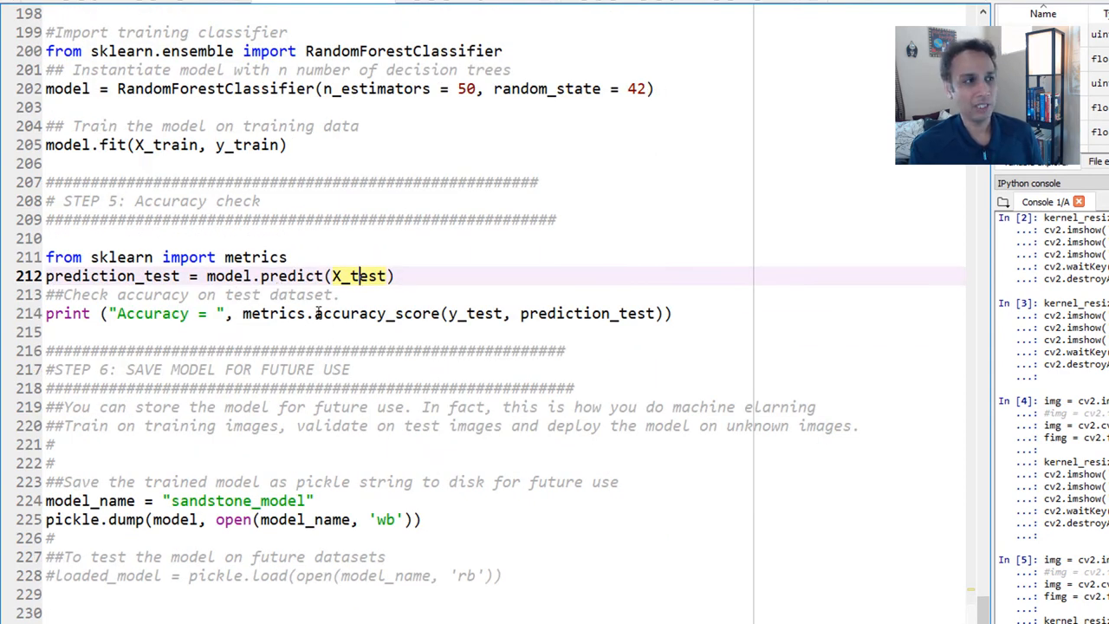
{"action": "mouse_move", "coordinate": [408, 335]}
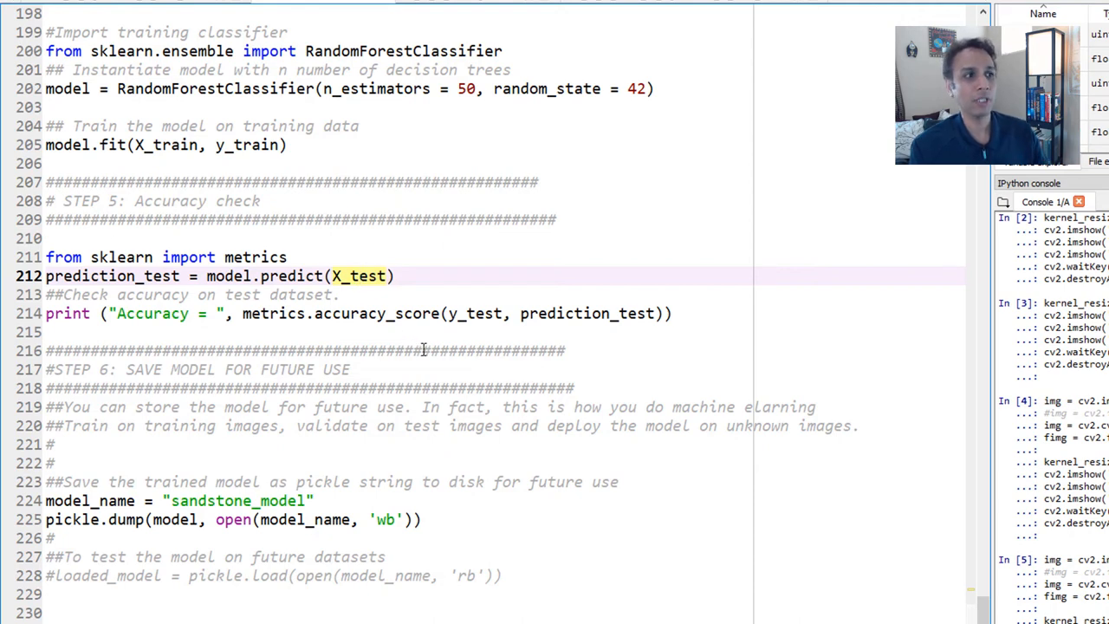
{"action": "mouse_move", "coordinate": [404, 338]}
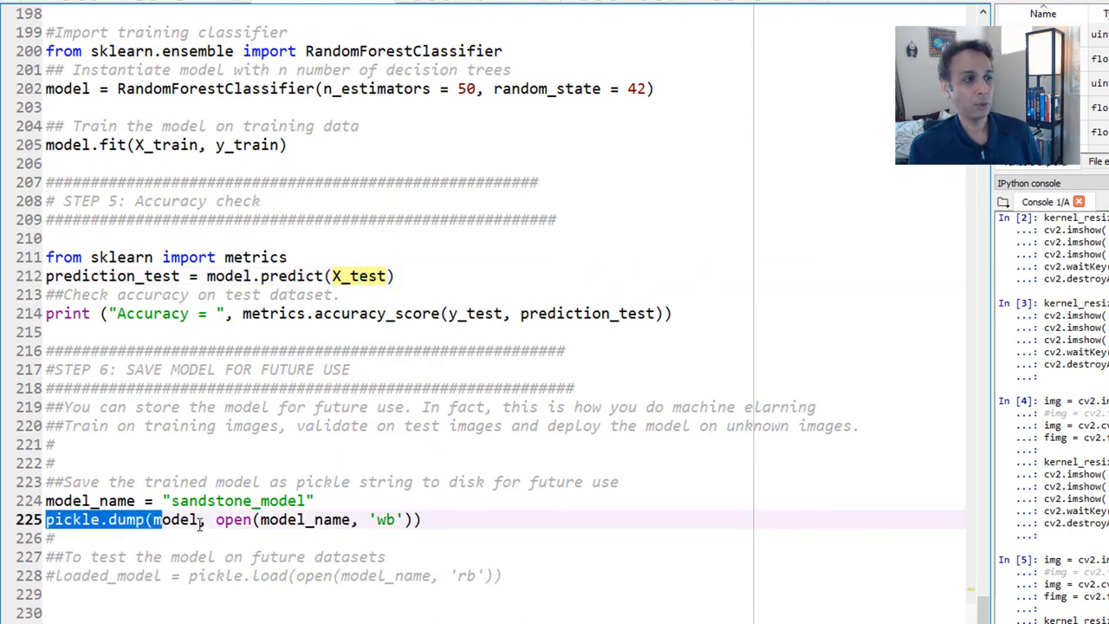
{"action": "left_click", "coordinate": [305, 519]}
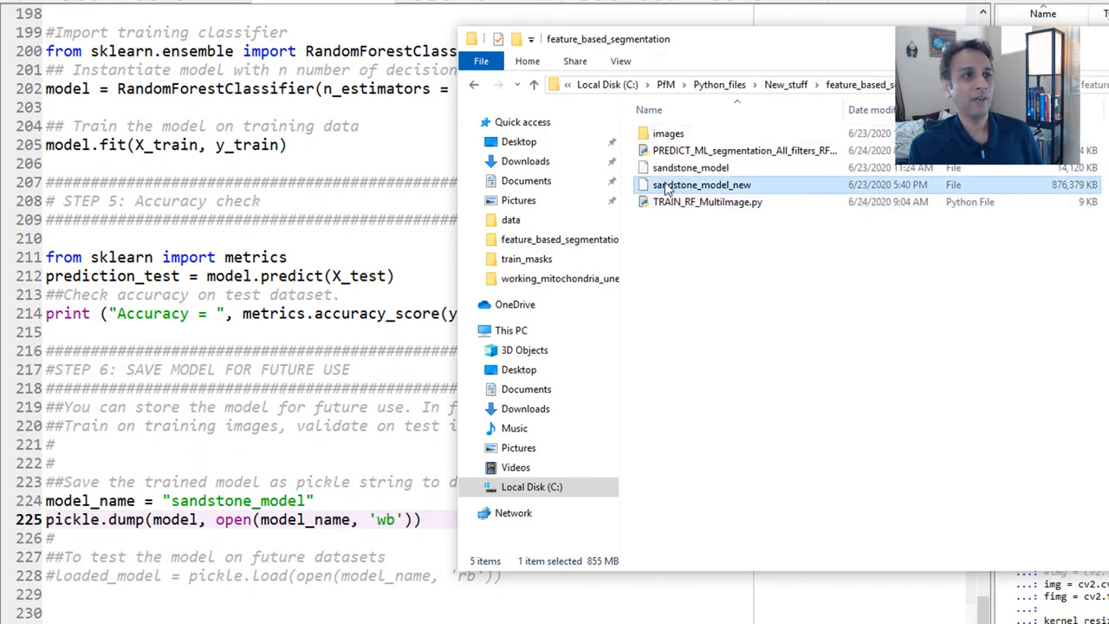
{"action": "mouse_move", "coordinate": [738, 195]}
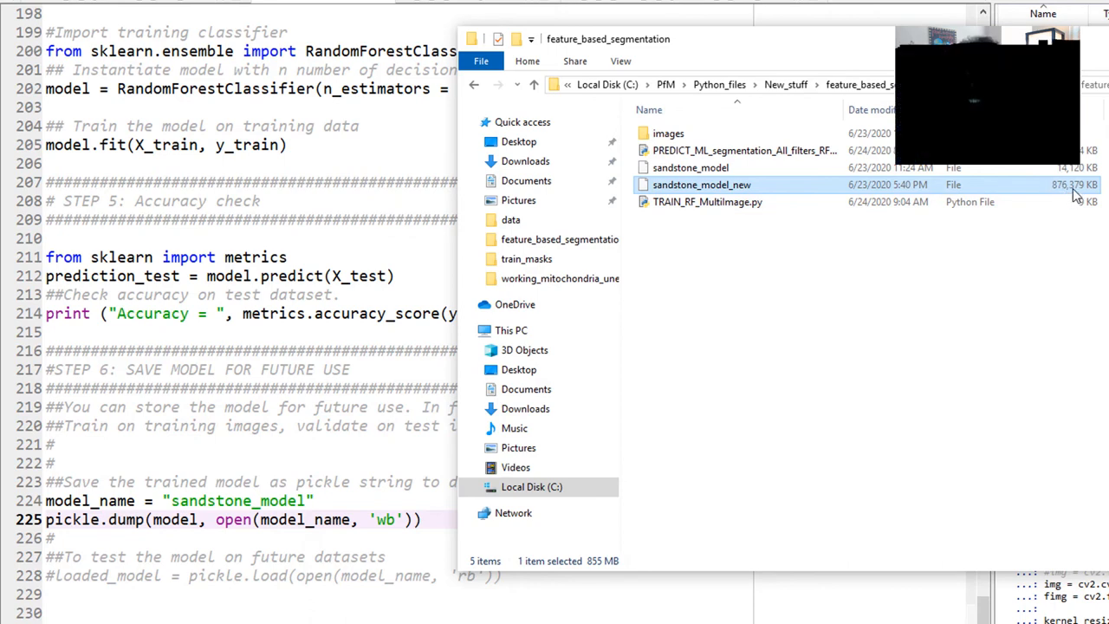
{"action": "mouse_move", "coordinate": [691, 396]}
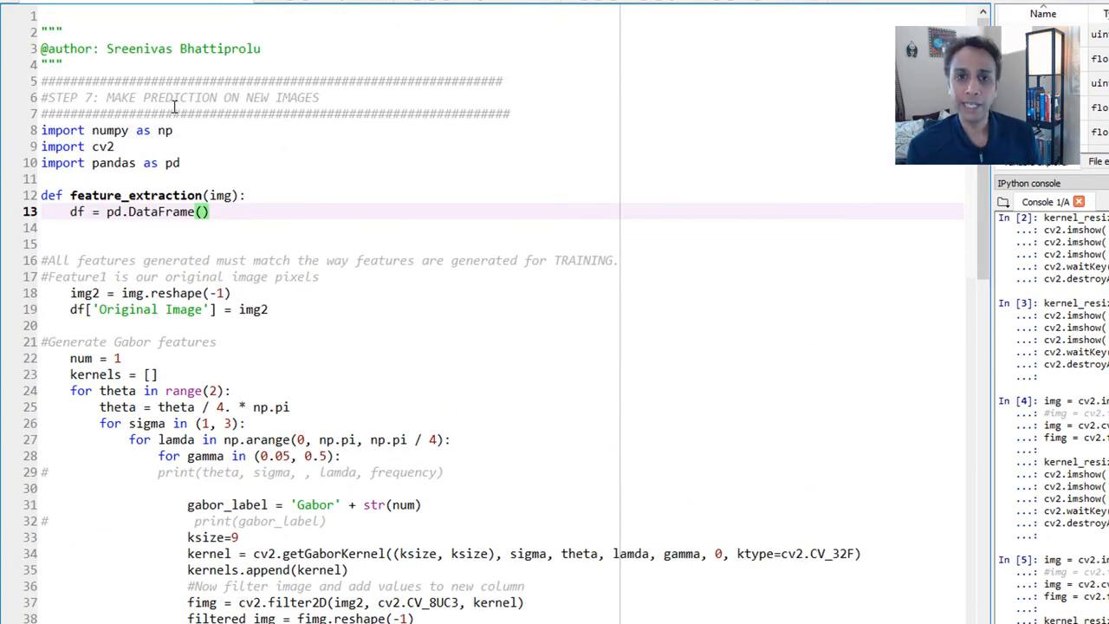
{"action": "scroll", "scroll_direction": "down", "scroll_amount": 3}
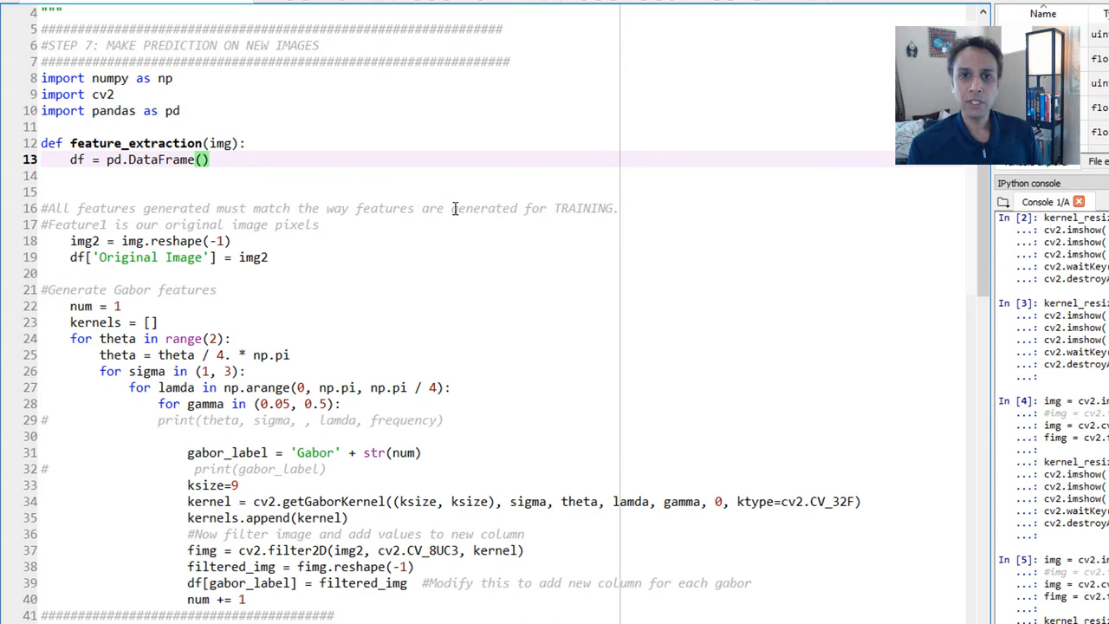
{"action": "scroll", "scroll_direction": "down", "scroll_amount": 3}
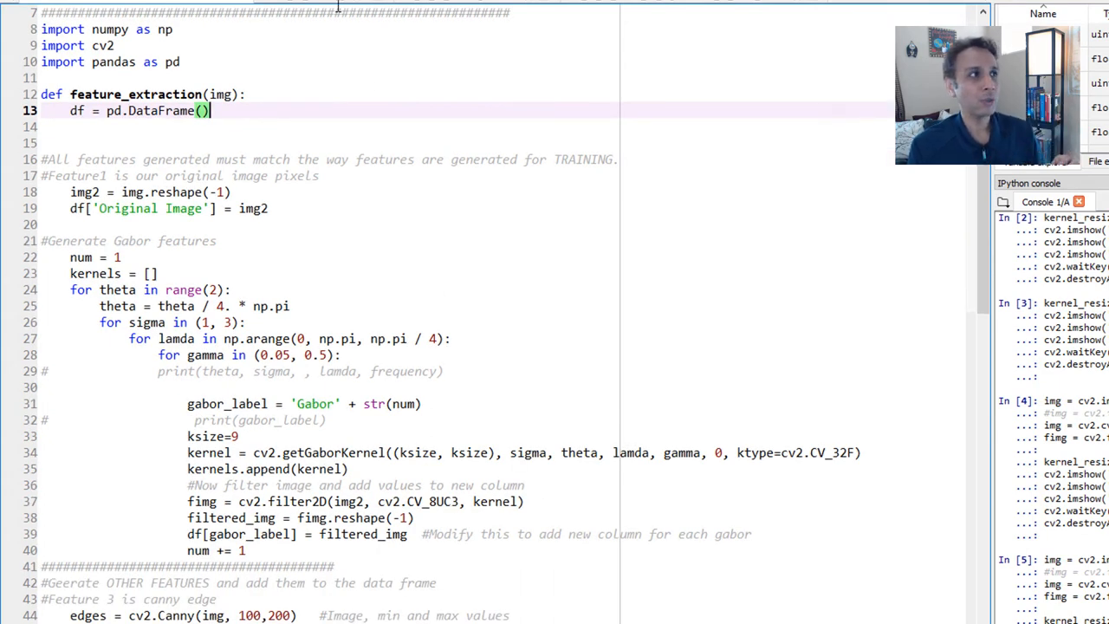
{"action": "scroll", "scroll_direction": "down", "scroll_amount": 3}
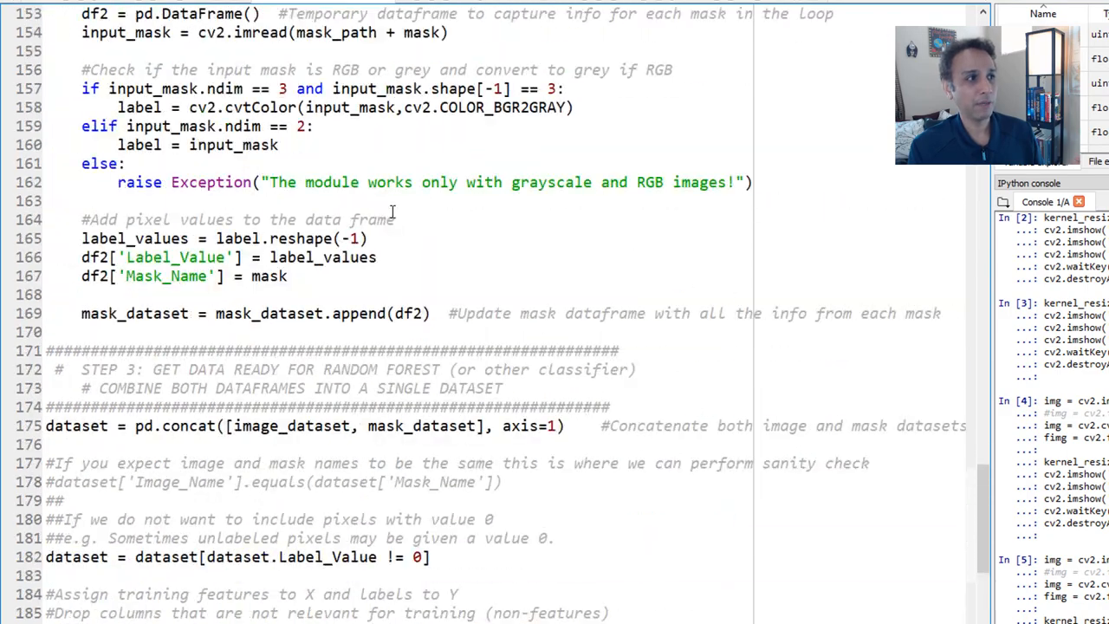
{"action": "scroll", "scroll_direction": "up", "scroll_amount": 3}
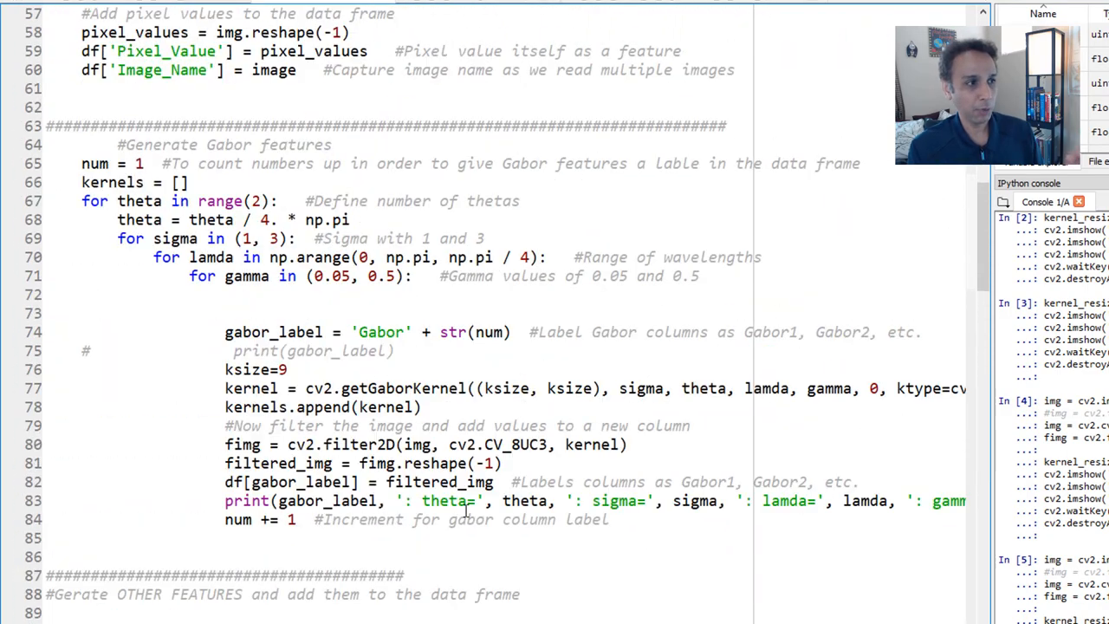
{"action": "scroll", "scroll_direction": "down", "scroll_amount": 3}
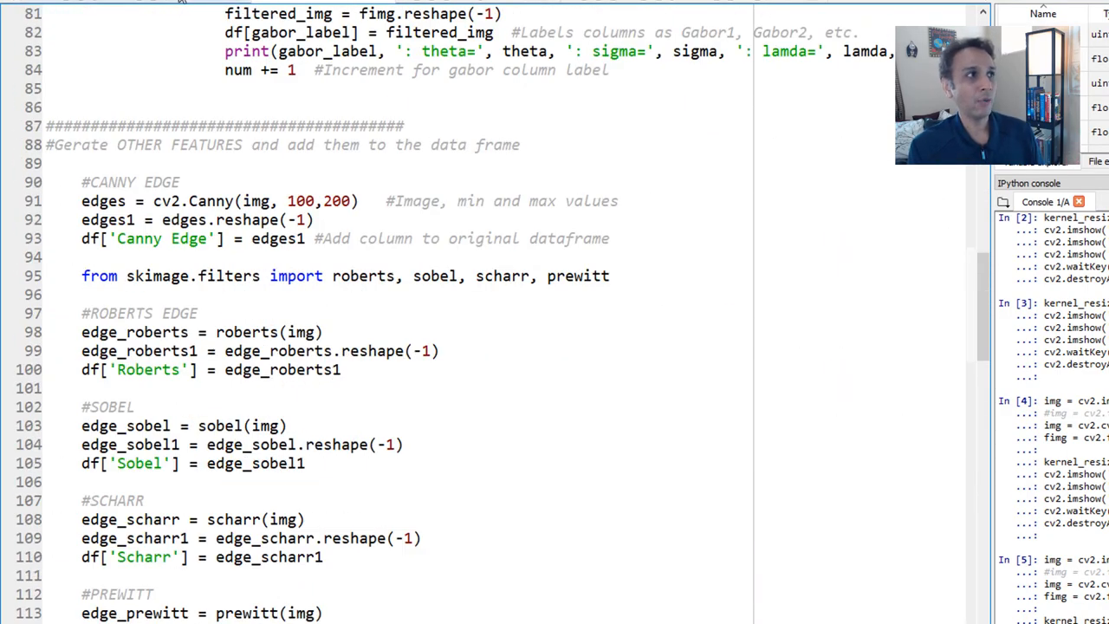
{"action": "scroll", "scroll_direction": "up", "scroll_amount": 3}
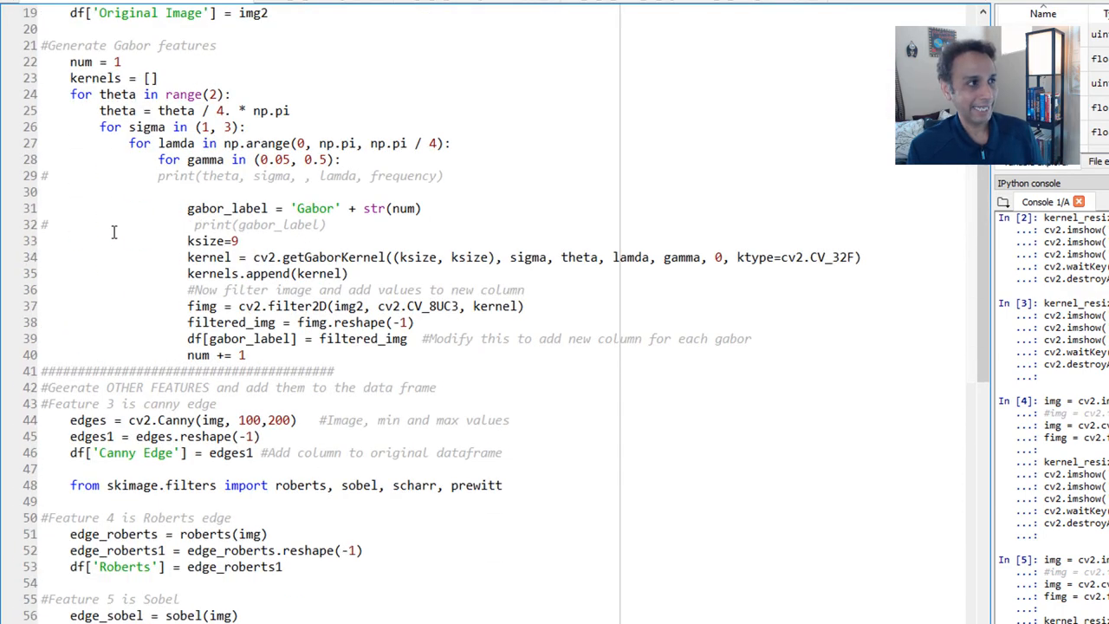
{"action": "scroll", "scroll_direction": "down", "scroll_amount": 3}
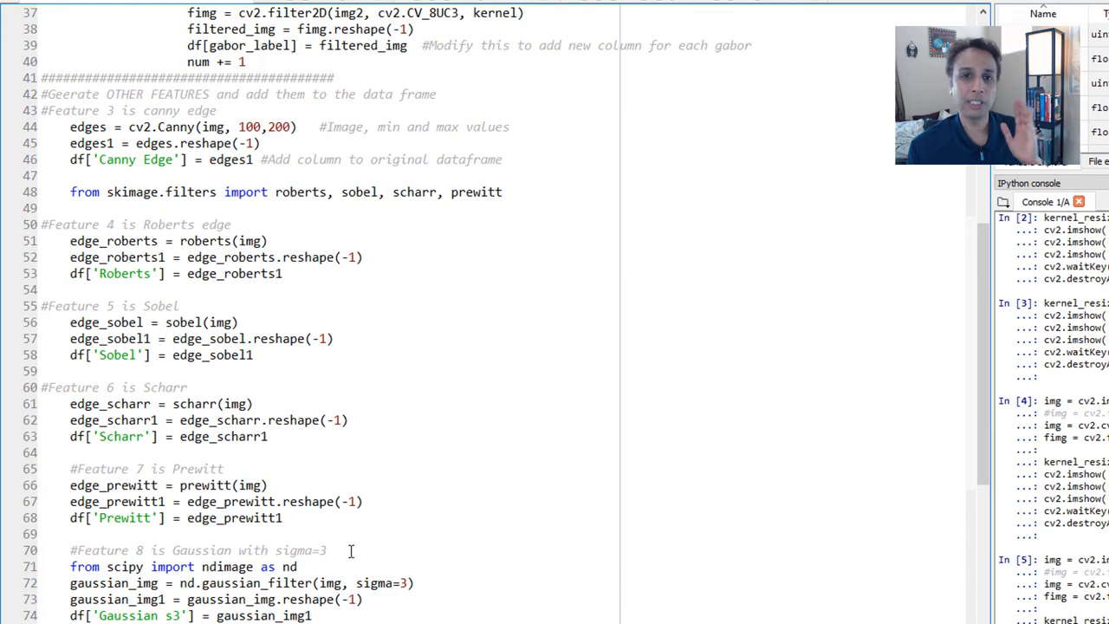
{"action": "mouse_move", "coordinate": [350, 511]}
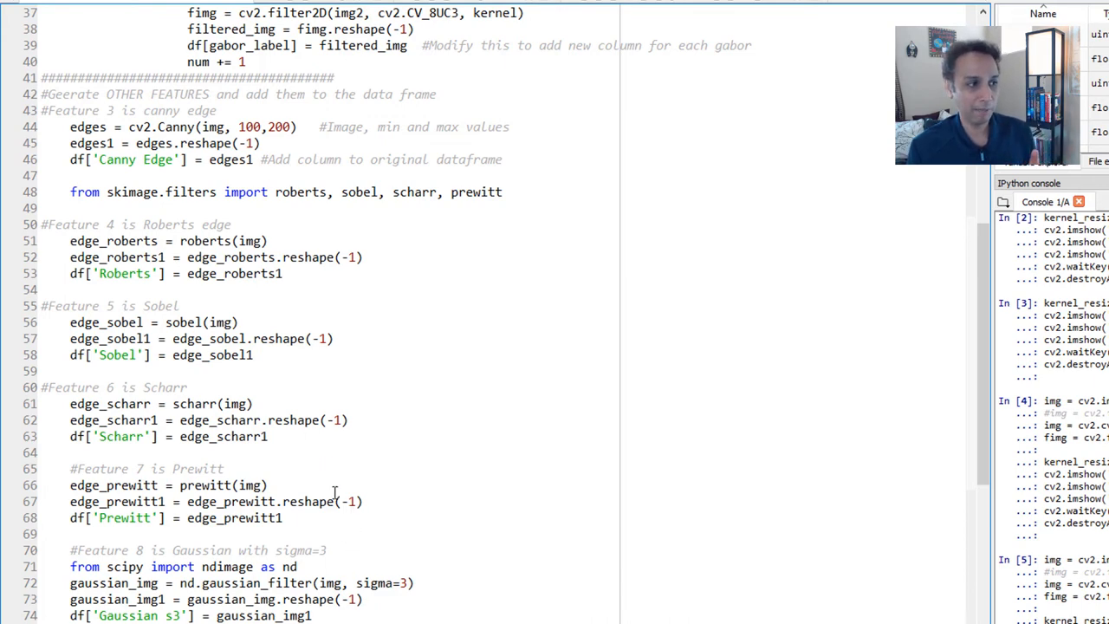
{"action": "scroll", "scroll_direction": "down", "scroll_amount": 3}
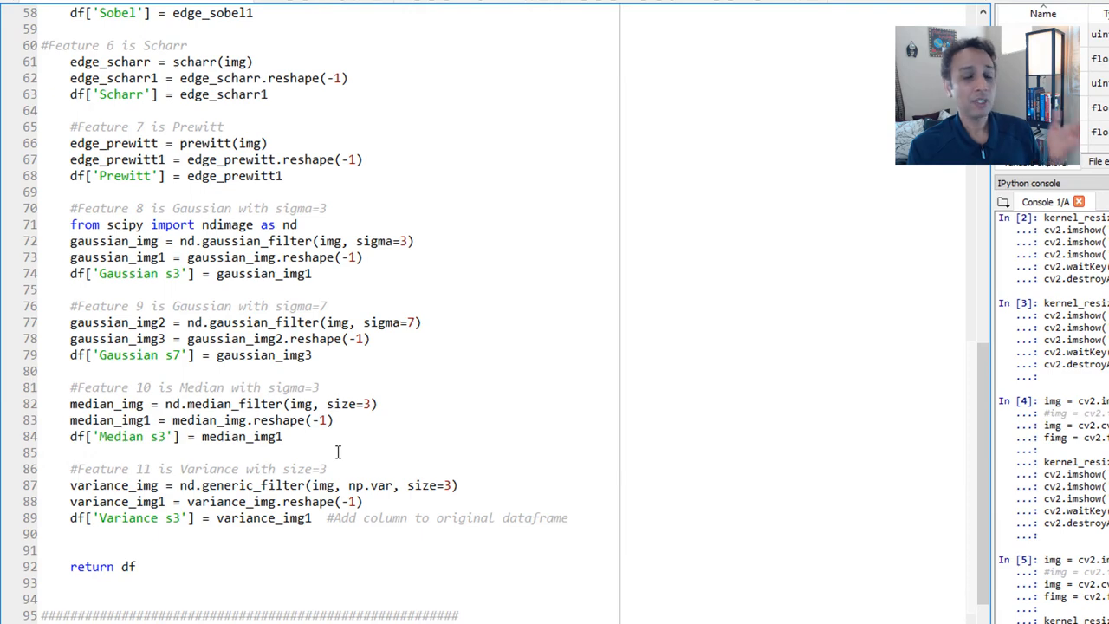
{"action": "scroll", "scroll_direction": "down", "scroll_amount": 3}
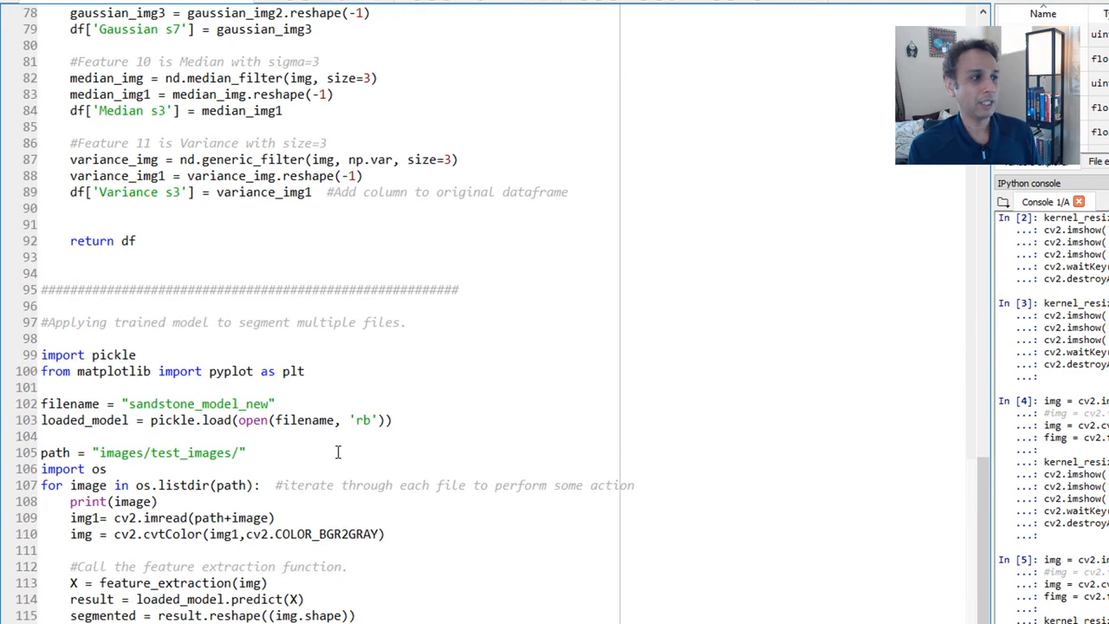
{"action": "scroll", "scroll_direction": "up", "scroll_amount": 3}
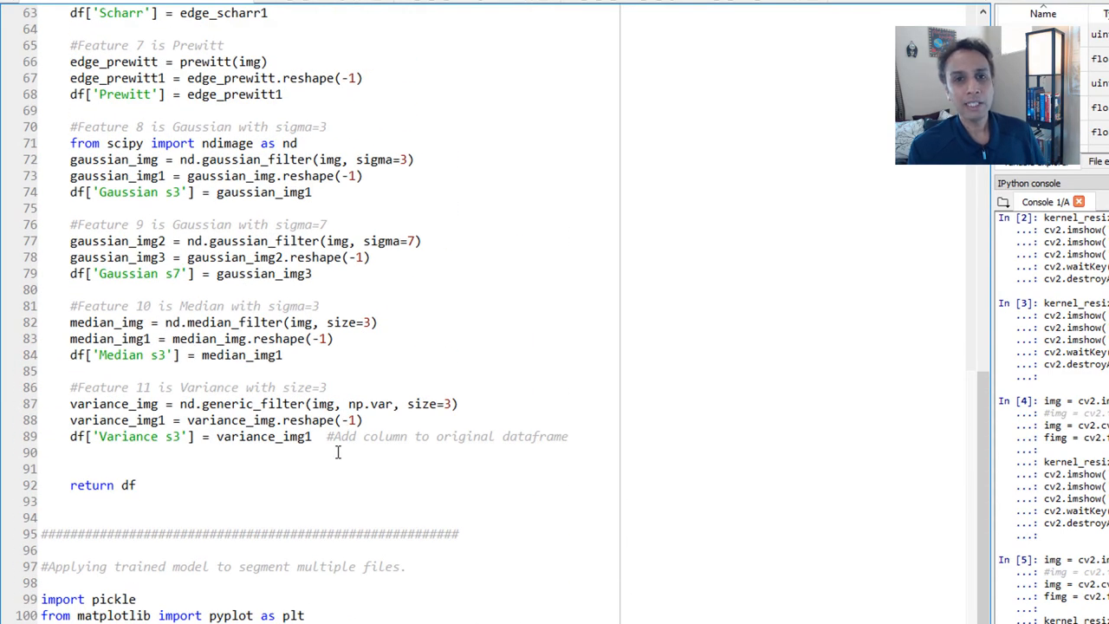
{"action": "scroll", "scroll_direction": "up", "scroll_amount": 3}
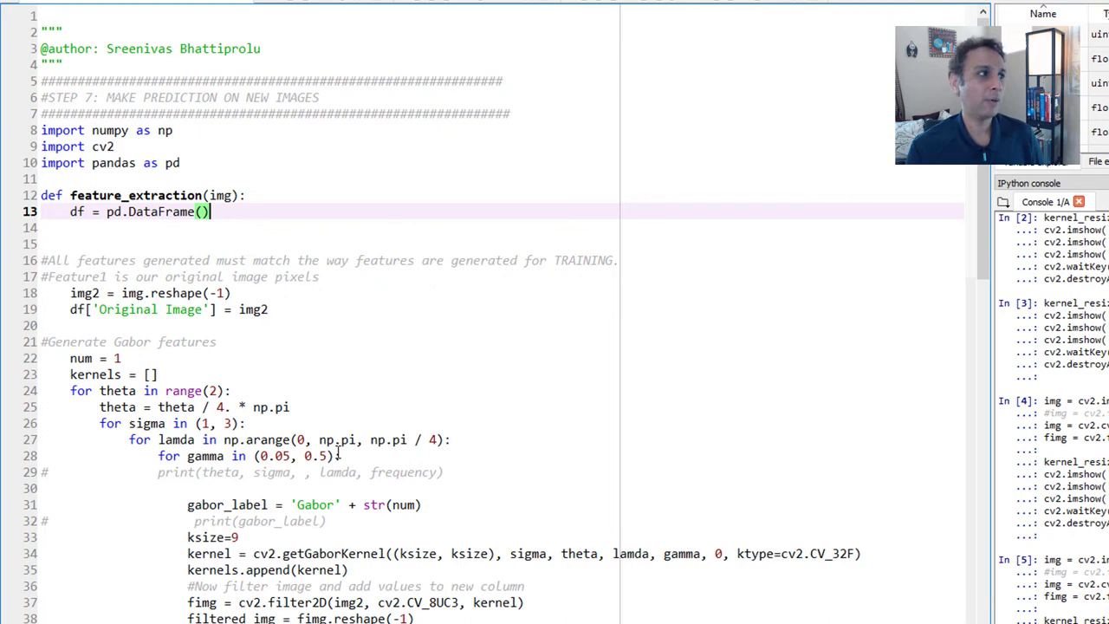
{"action": "mouse_move", "coordinate": [97, 250]}
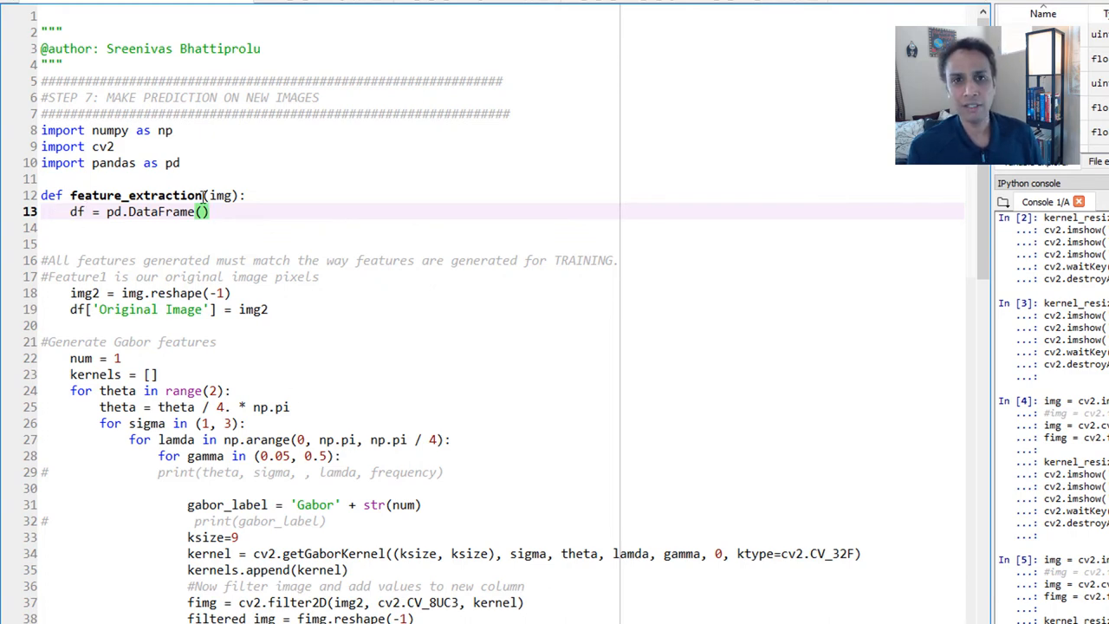
{"action": "scroll", "scroll_direction": "down", "scroll_amount": 3}
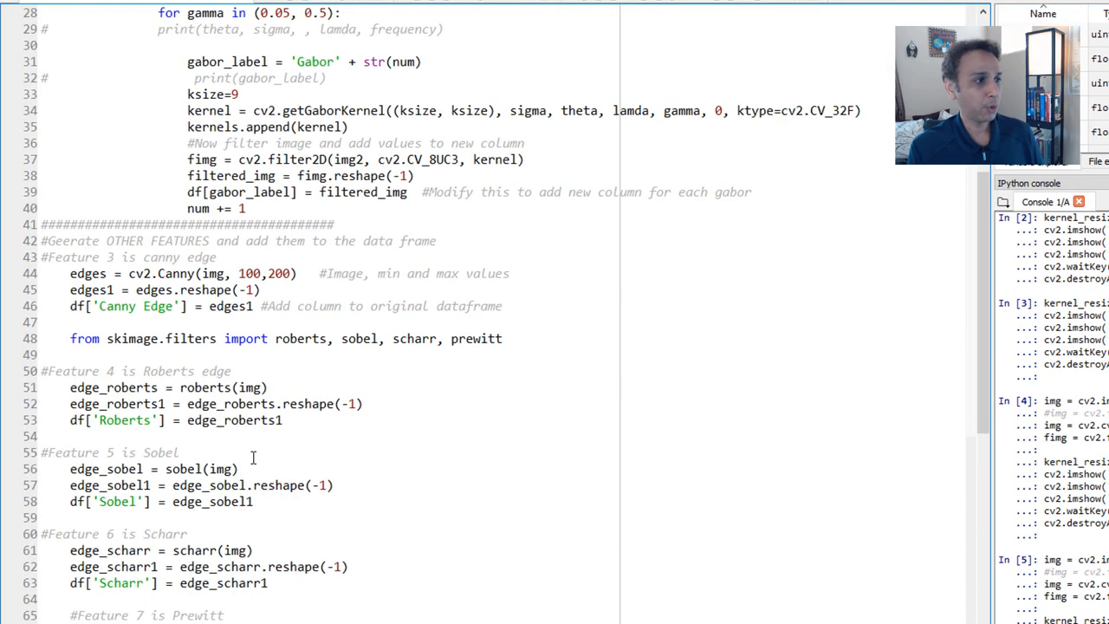
{"action": "scroll", "scroll_direction": "down", "scroll_amount": 3}
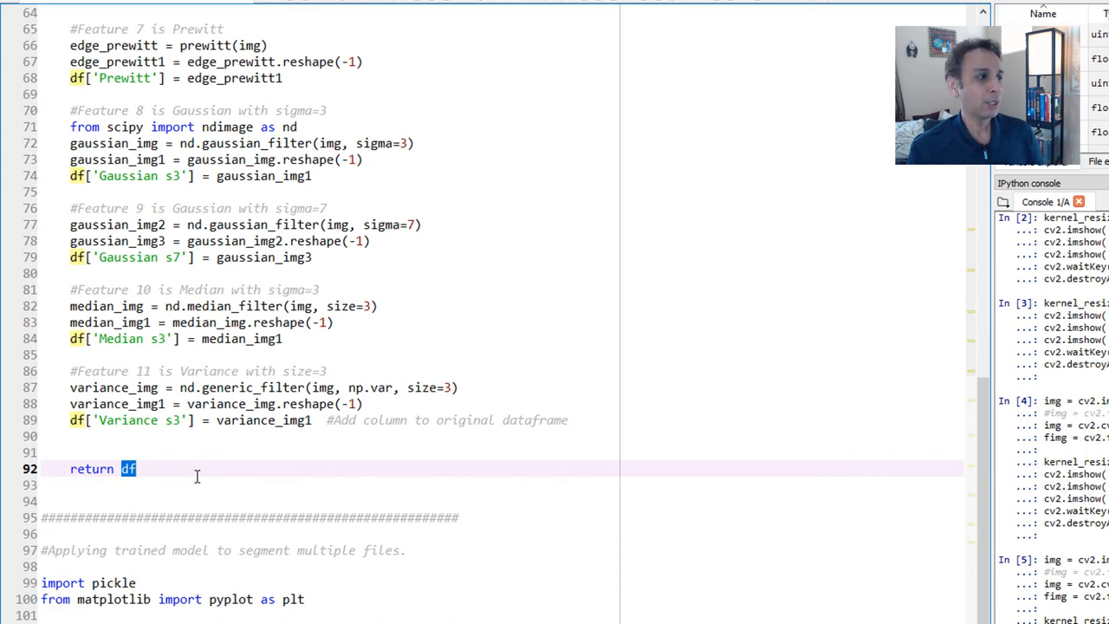
{"action": "scroll", "scroll_direction": "down", "scroll_amount": 3}
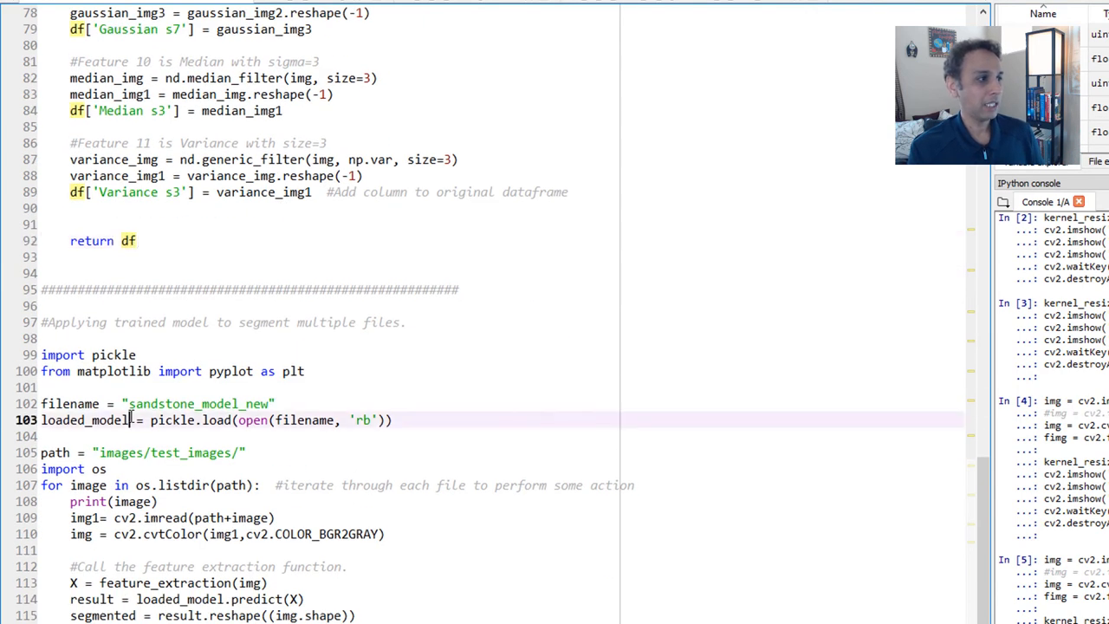
{"action": "double_click", "coordinate": [85, 419]}
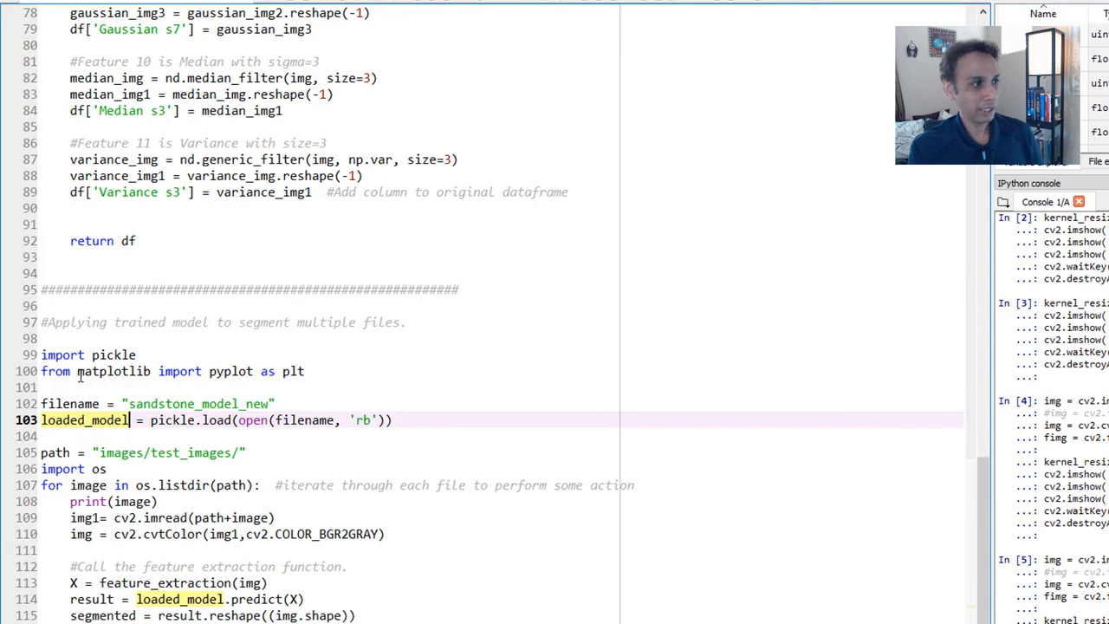
{"action": "mouse_move", "coordinate": [291, 7]}
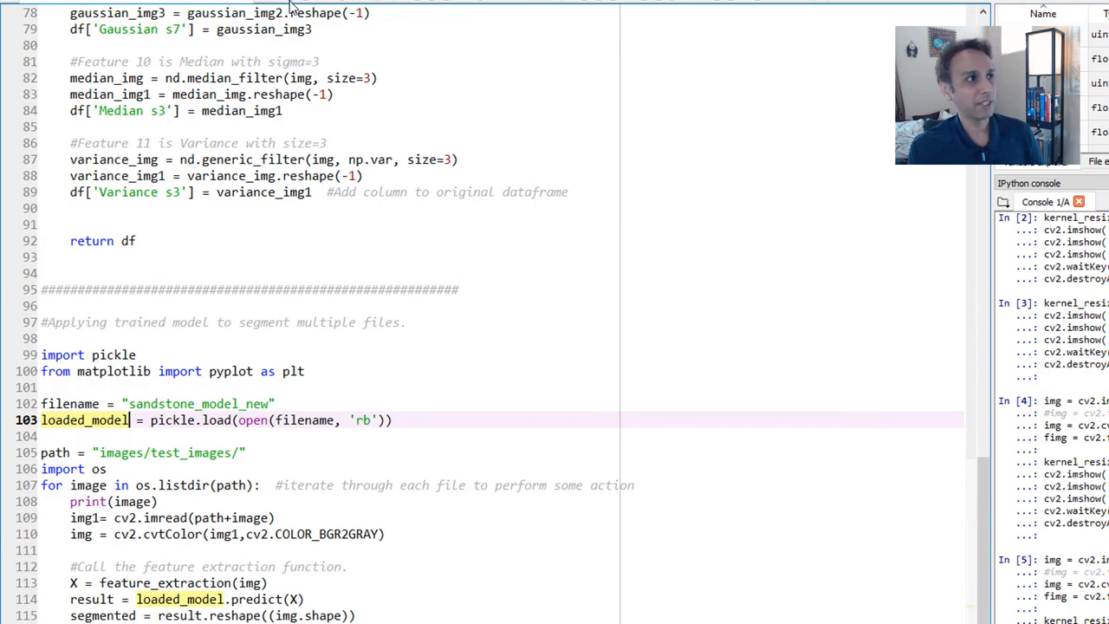
{"action": "scroll", "scroll_direction": "down", "scroll_amount": 3}
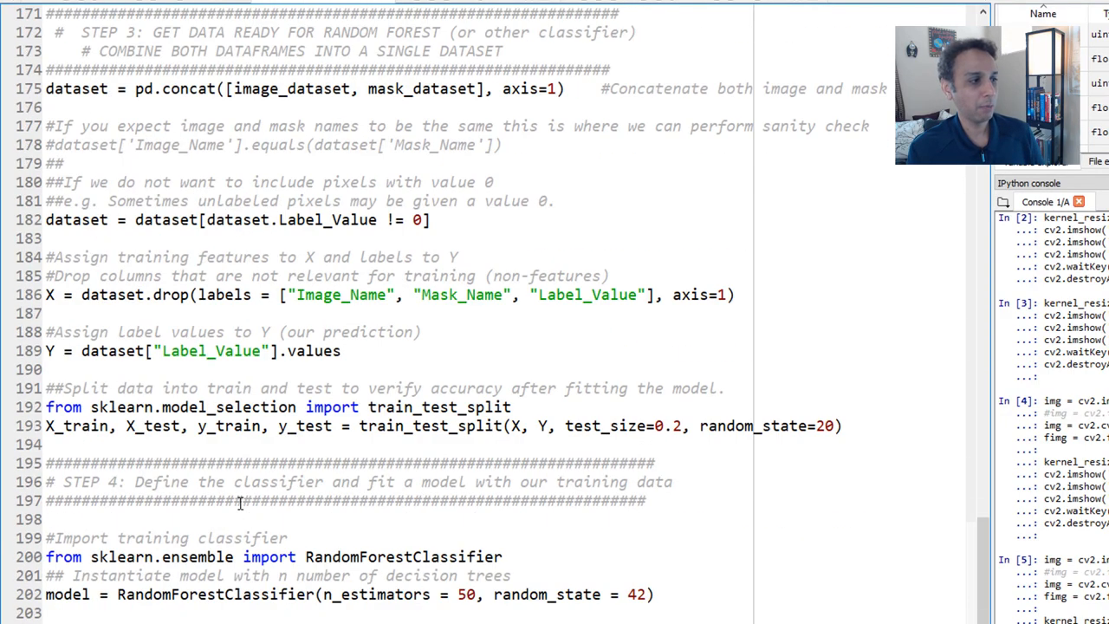
{"action": "scroll", "scroll_direction": "down", "scroll_amount": 3}
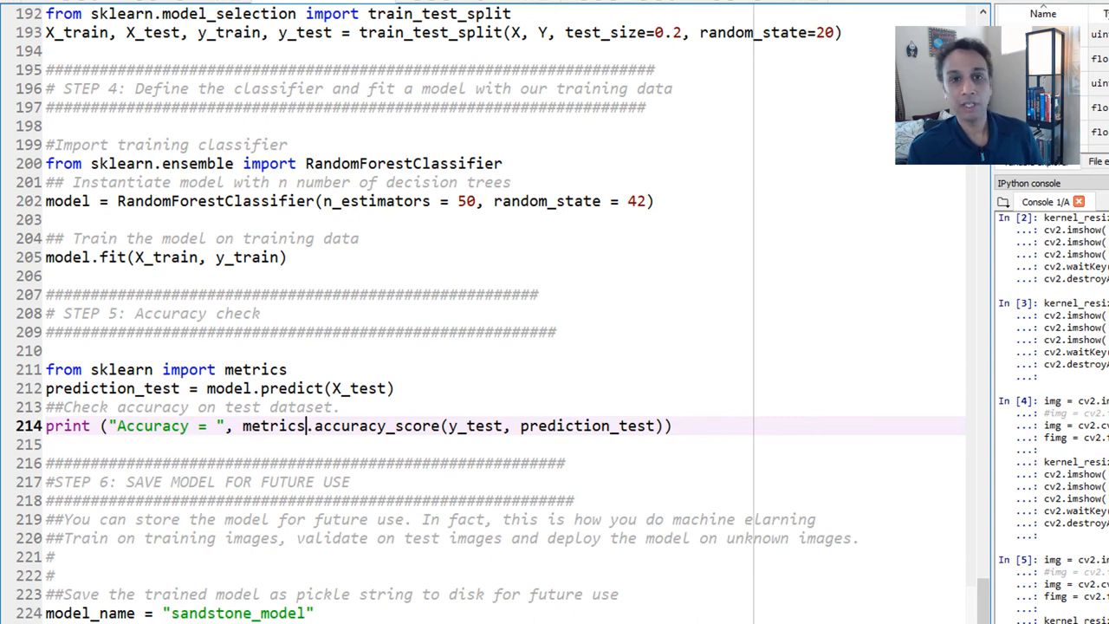
{"action": "scroll", "scroll_direction": "up", "scroll_amount": 3}
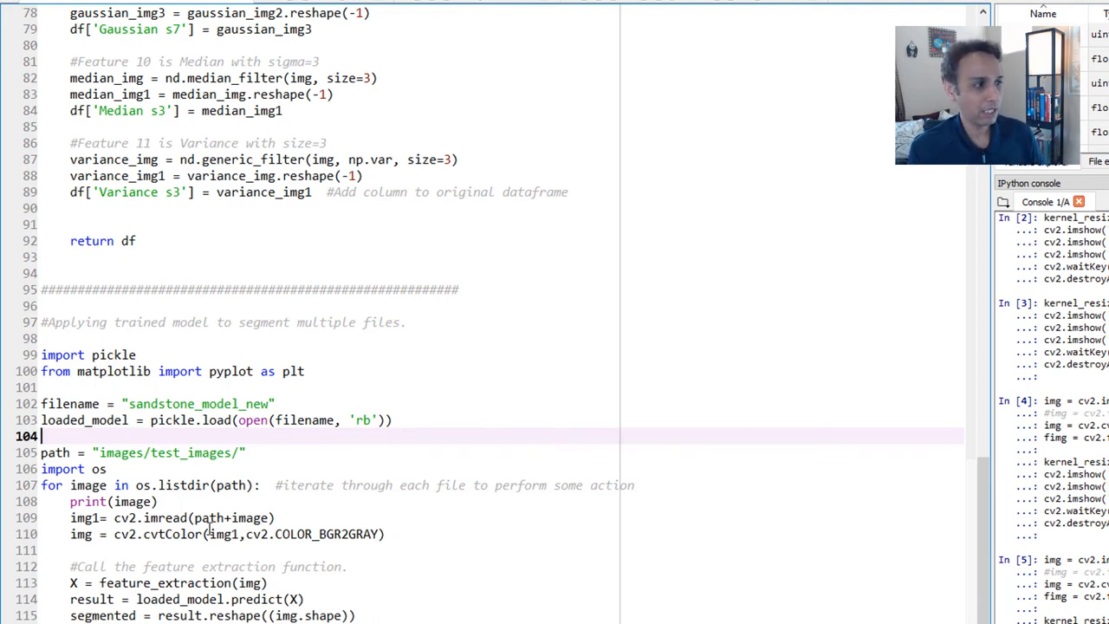
{"action": "left_click", "coordinate": [275, 485]}
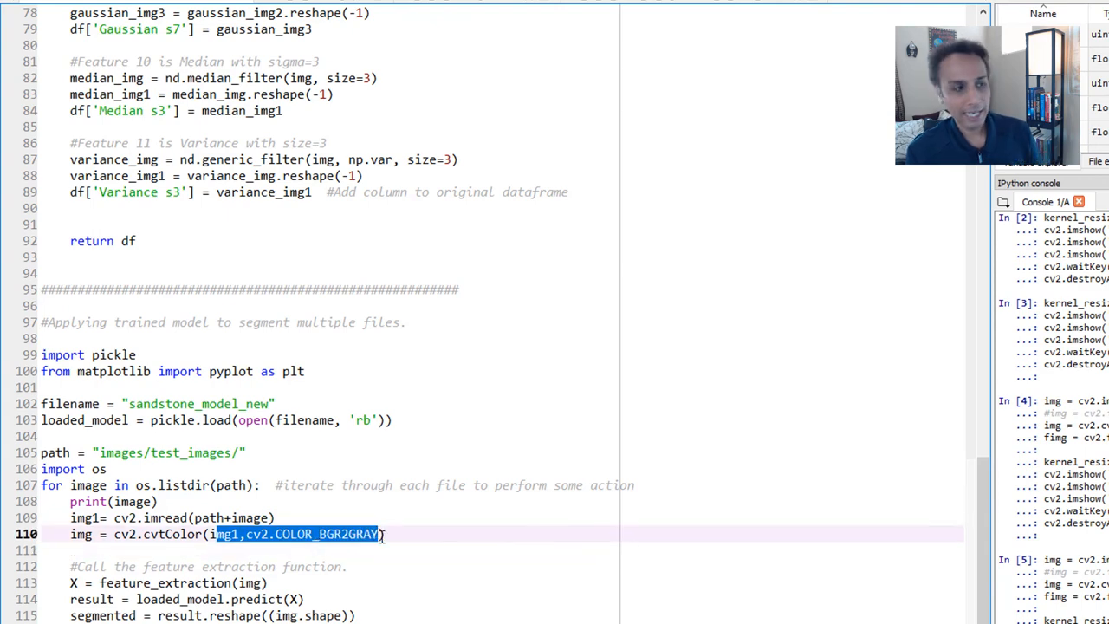
{"action": "double_click", "coordinate": [124, 582]}
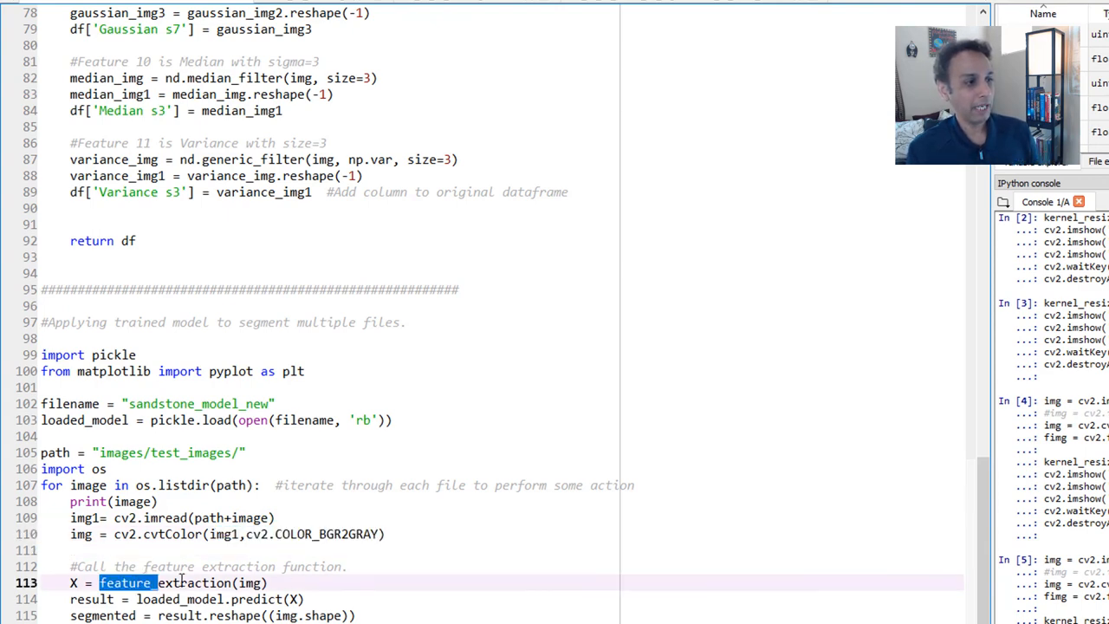
{"action": "scroll", "scroll_direction": "up", "scroll_amount": 3}
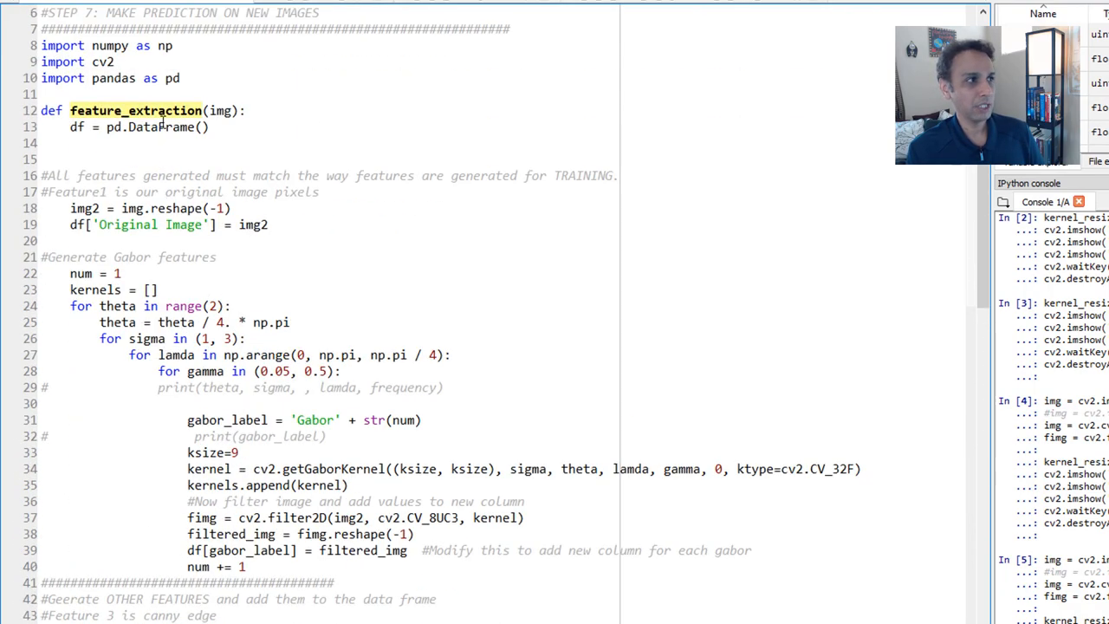
{"action": "scroll", "scroll_direction": "down", "scroll_amount": 3}
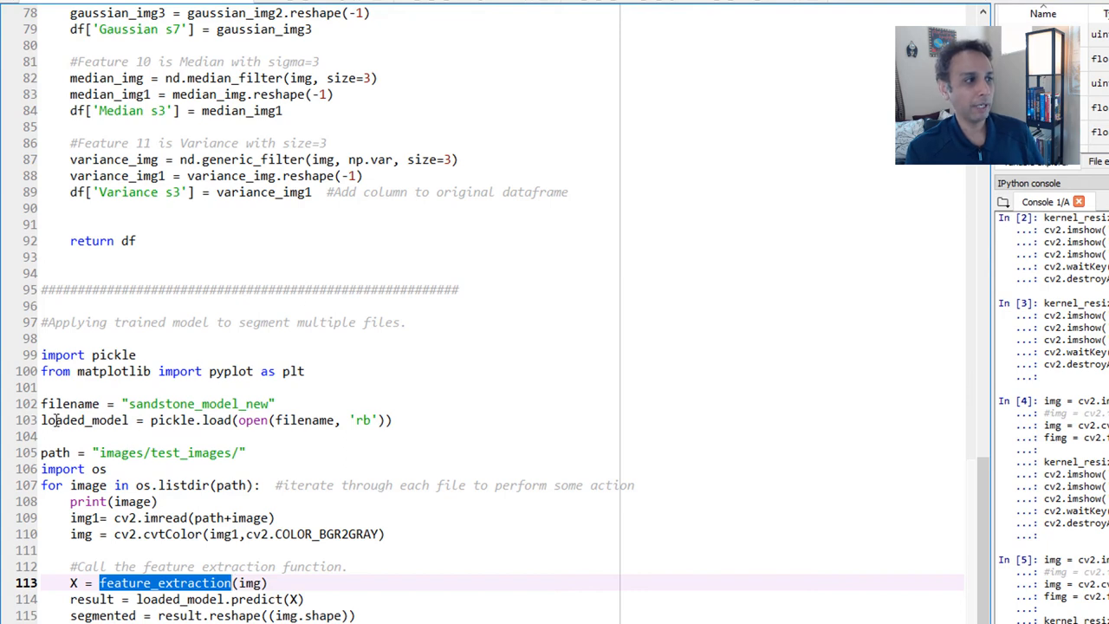
{"action": "double_click", "coordinate": [85, 420]}
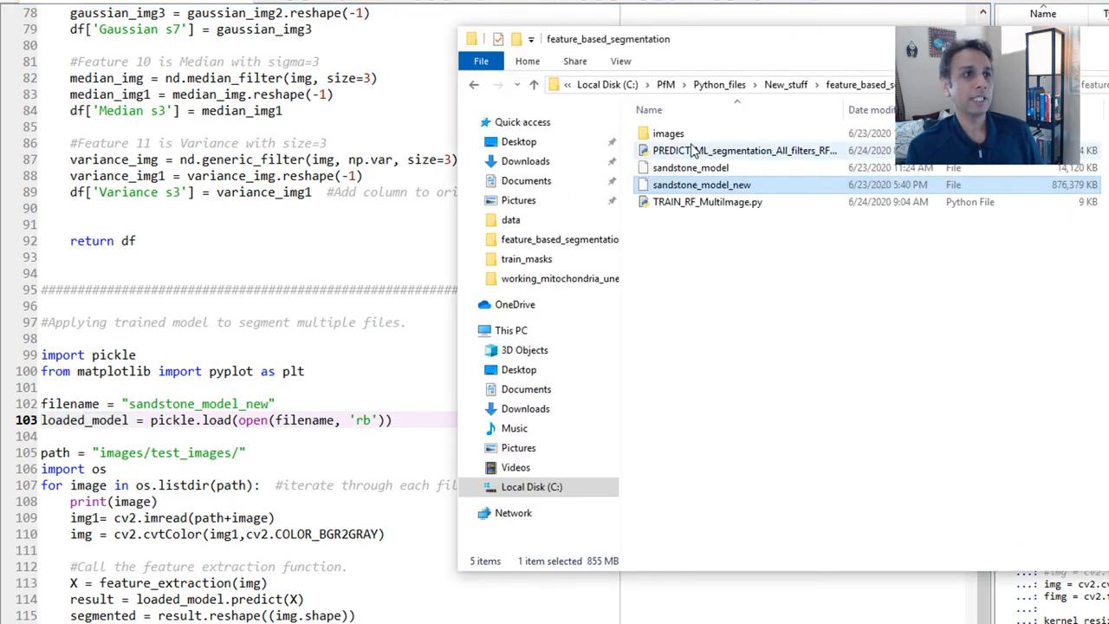
- Browse images and the segmented results, then move to the test_images folder of originals
{"action": "double_click", "coordinate": [668, 133]}
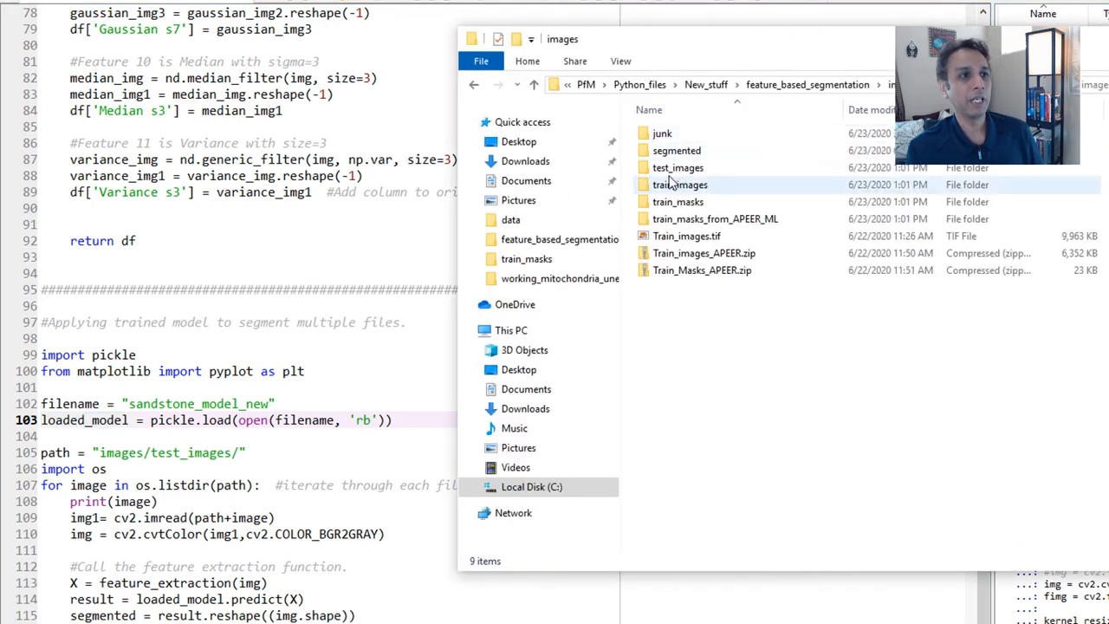
{"action": "double_click", "coordinate": [678, 168]}
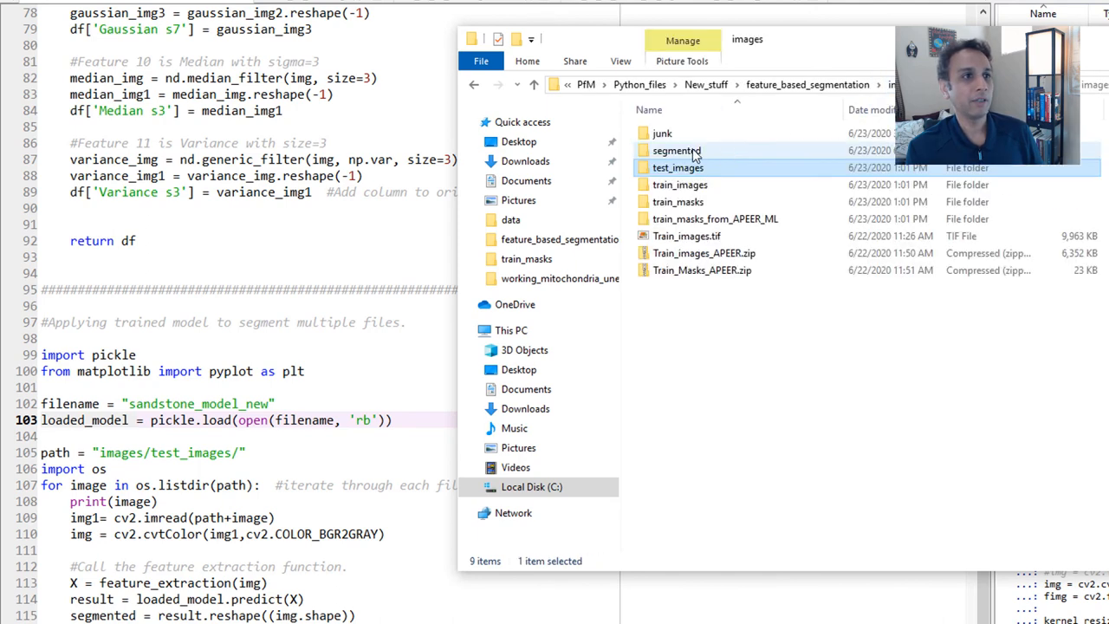
{"action": "double_click", "coordinate": [676, 150]}
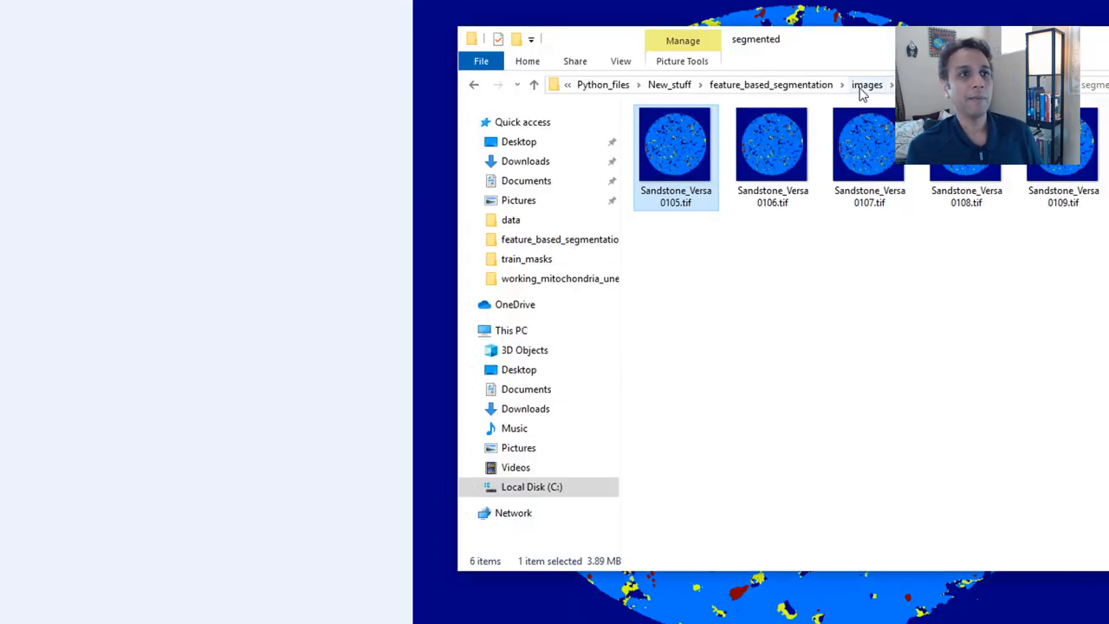
{"action": "double_click", "coordinate": [675, 147]}
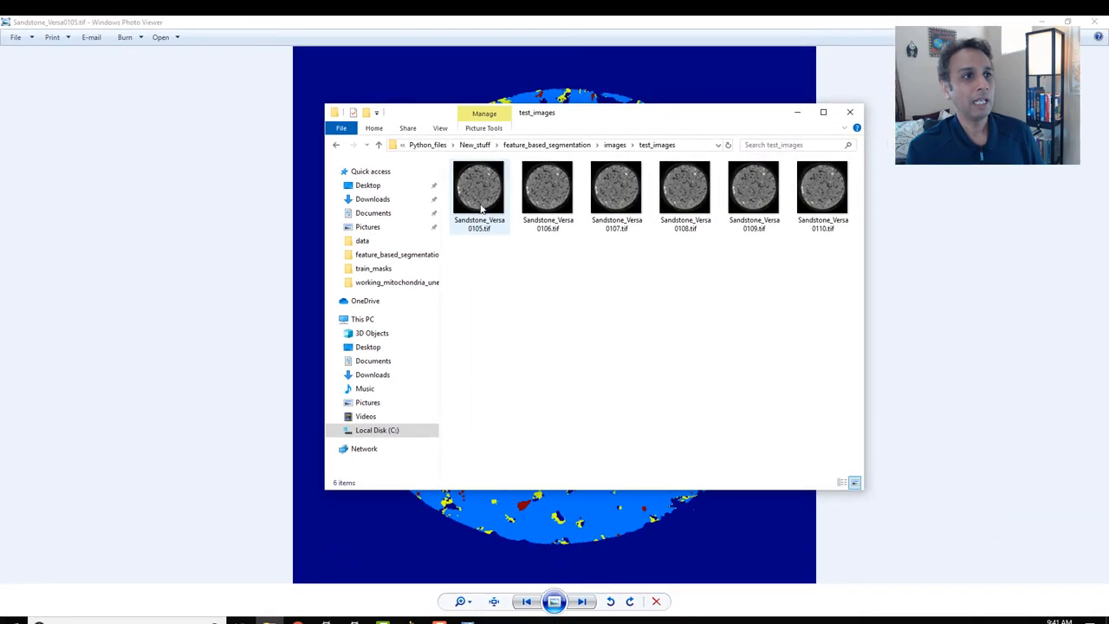
- Open the grayscale Sandstone_Versa0105.tif test slice beside its coloured segmented result
{"action": "double_click", "coordinate": [478, 186]}
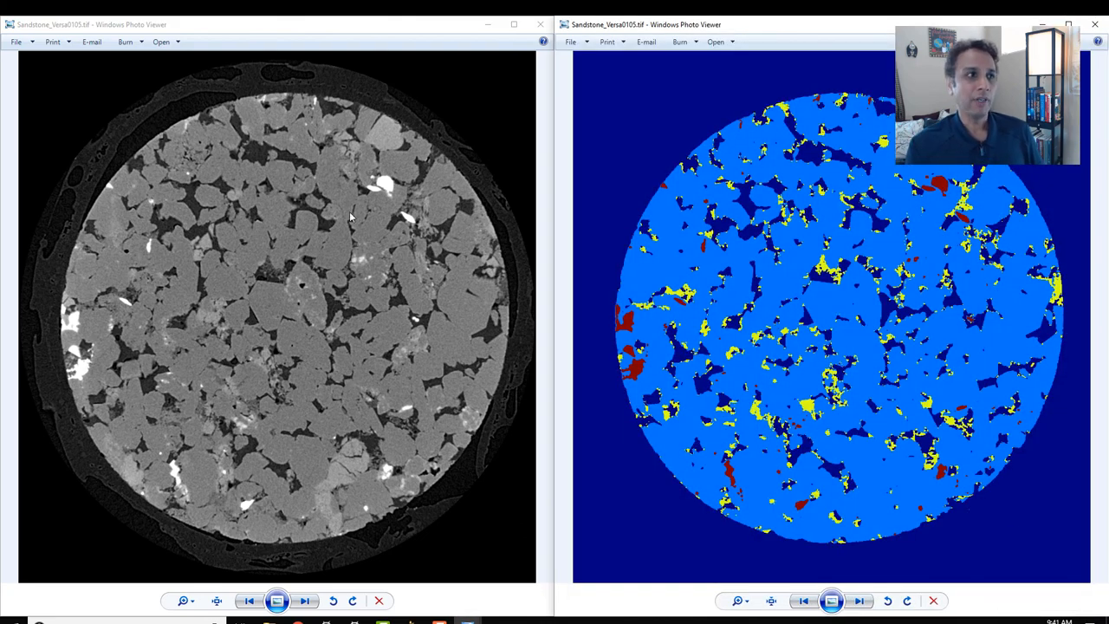
{"action": "mouse_move", "coordinate": [268, 281]}
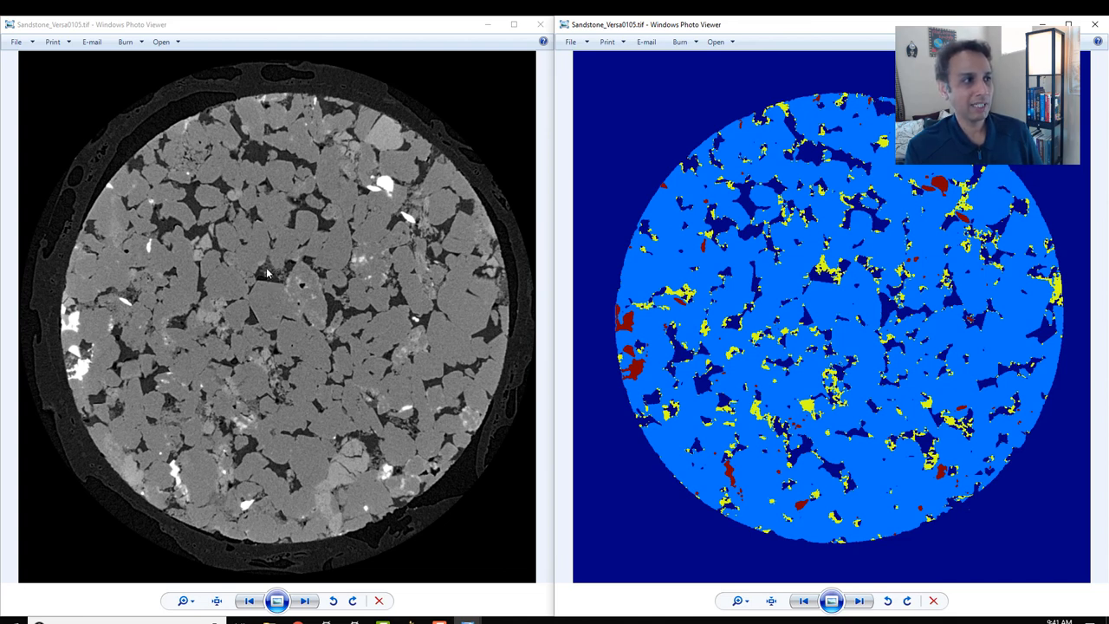
{"action": "mouse_move", "coordinate": [134, 301]}
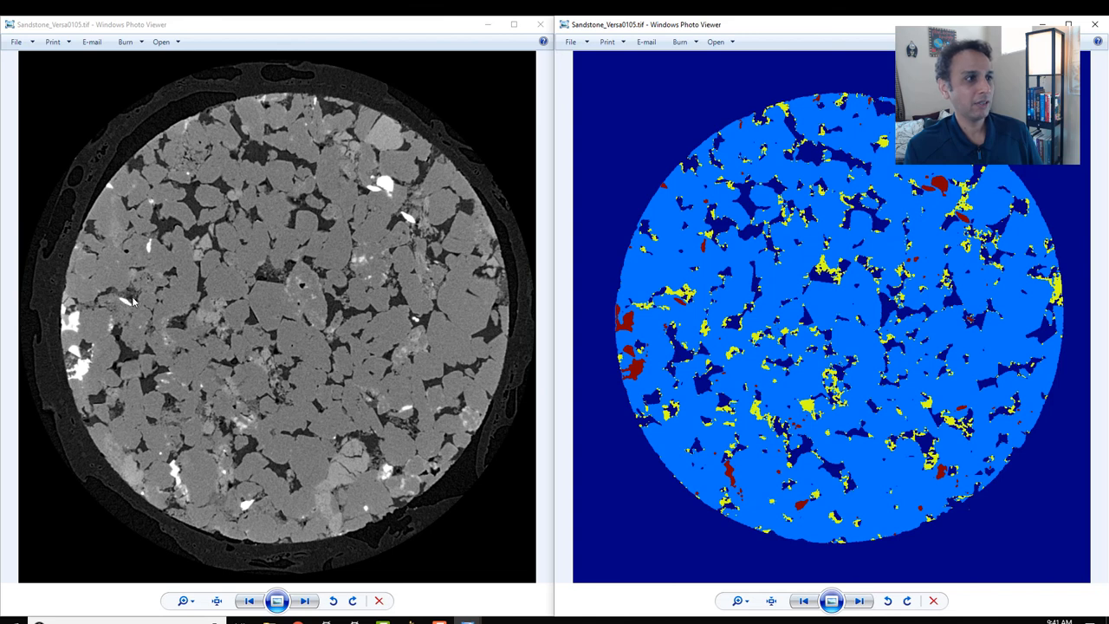